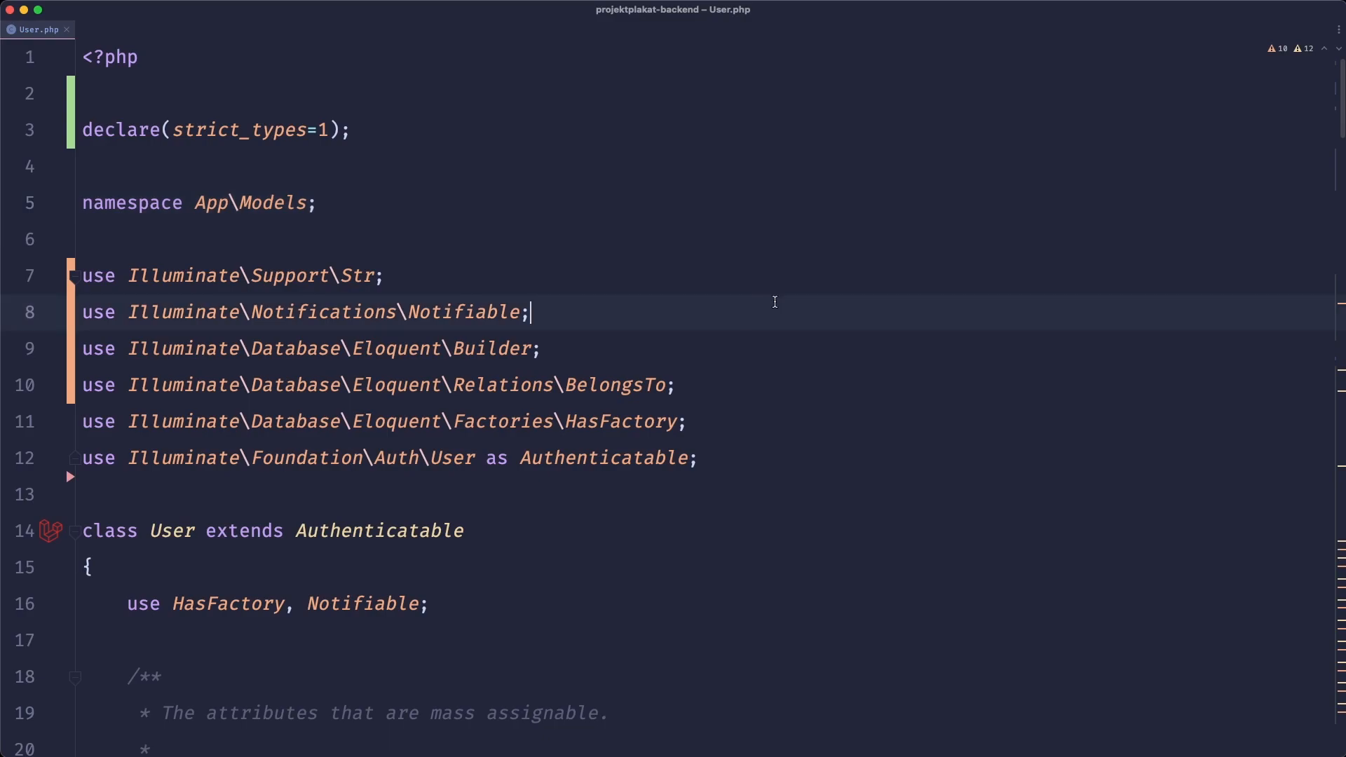
{"action": "mouse_move", "coordinate": [783, 282]}
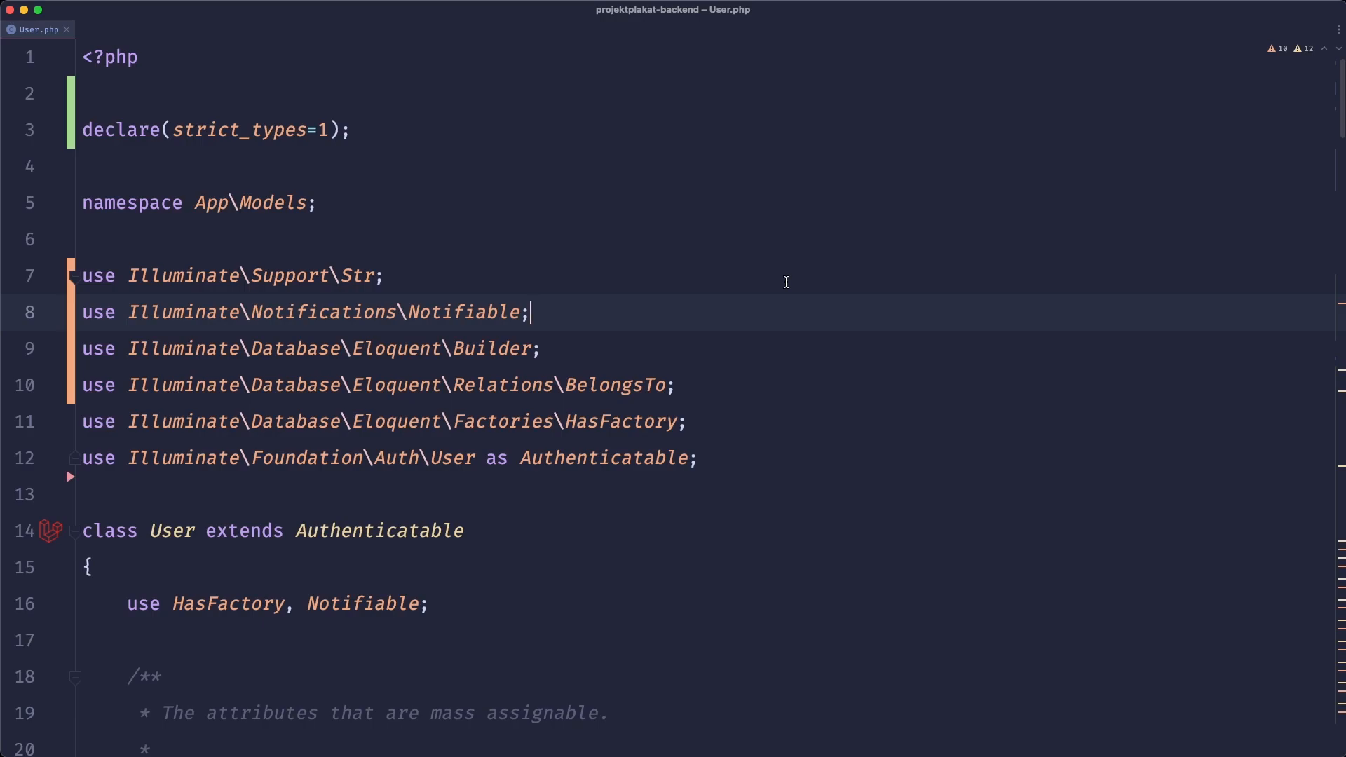
Scroll through the User model to review its properties and methods.
{"action": "scroll", "scroll_direction": "down", "scroll_amount": 3}
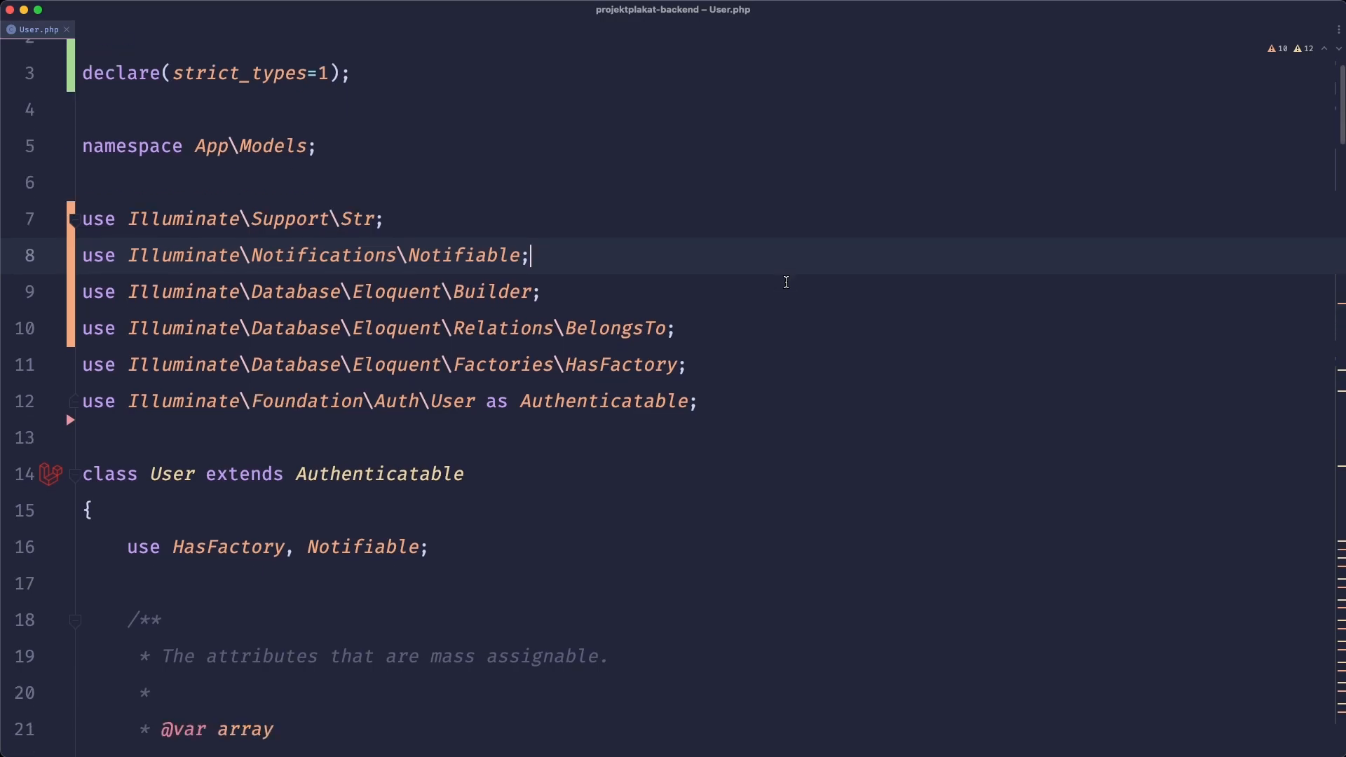
{"action": "scroll", "scroll_direction": "down", "scroll_amount": 3}
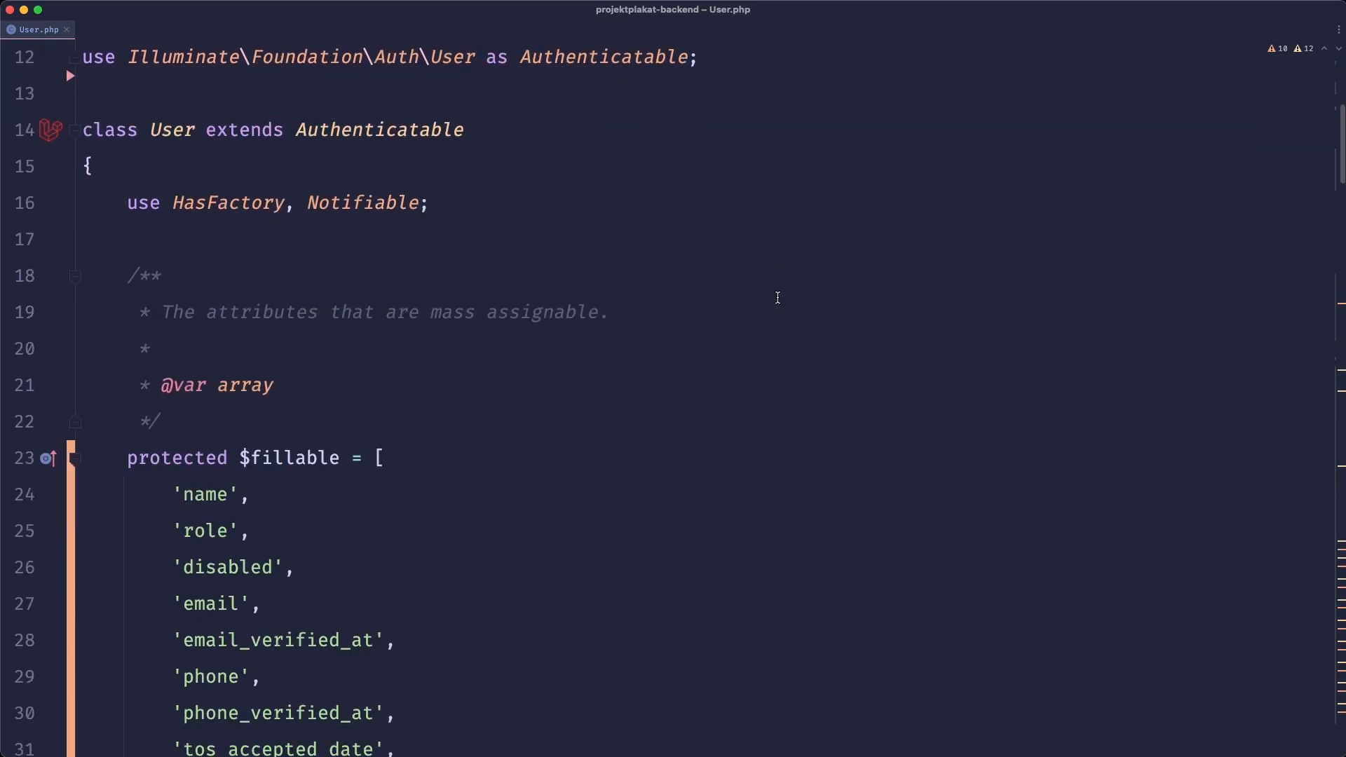
{"action": "scroll", "scroll_direction": "down", "scroll_amount": 3}
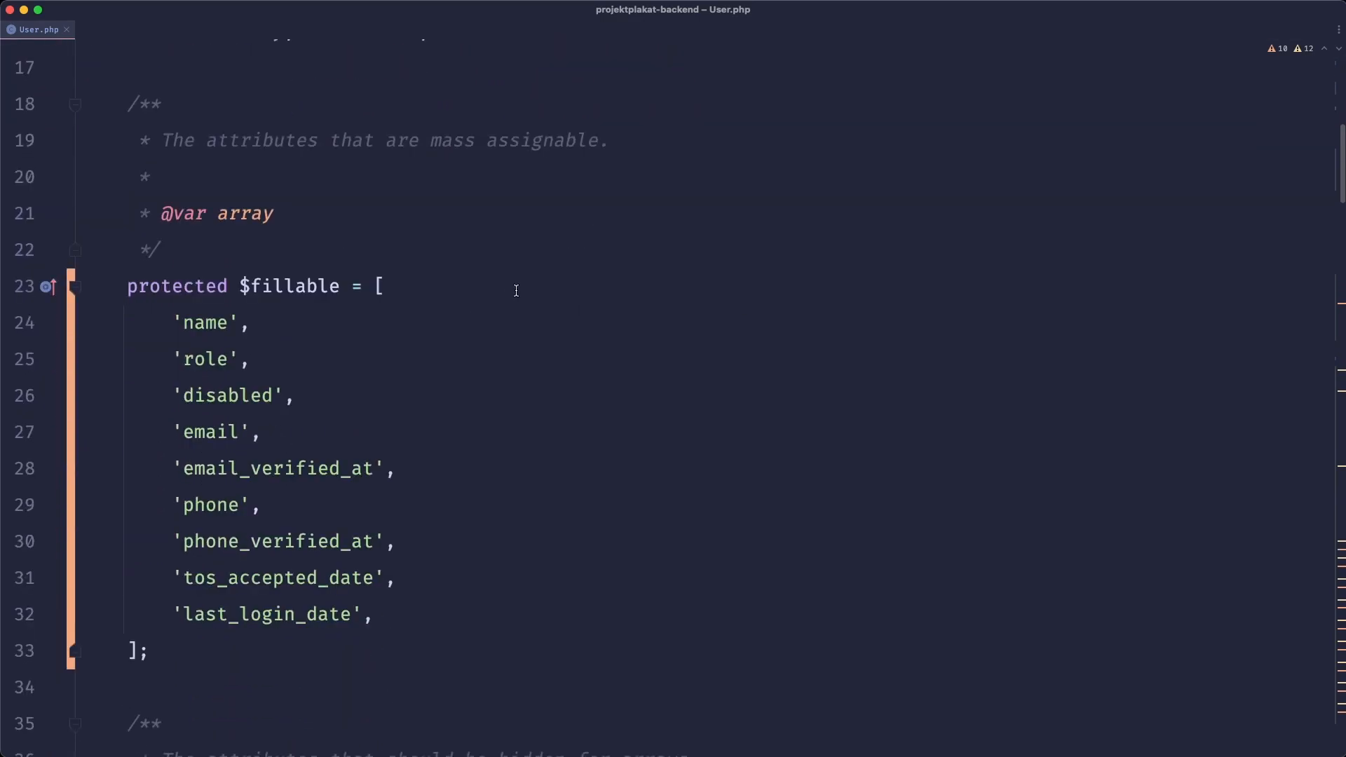
{"action": "scroll", "scroll_direction": "down", "scroll_amount": 3}
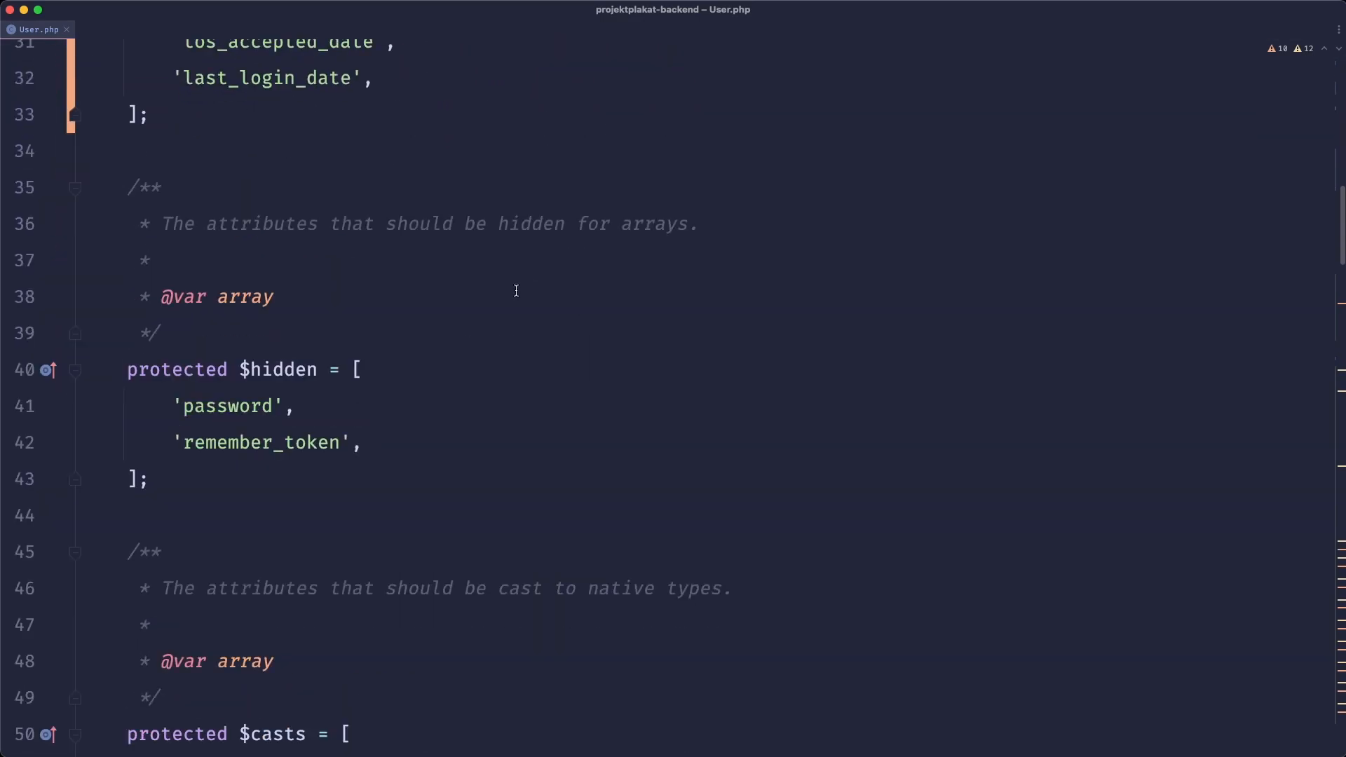
{"action": "scroll", "scroll_direction": "down", "scroll_amount": 3}
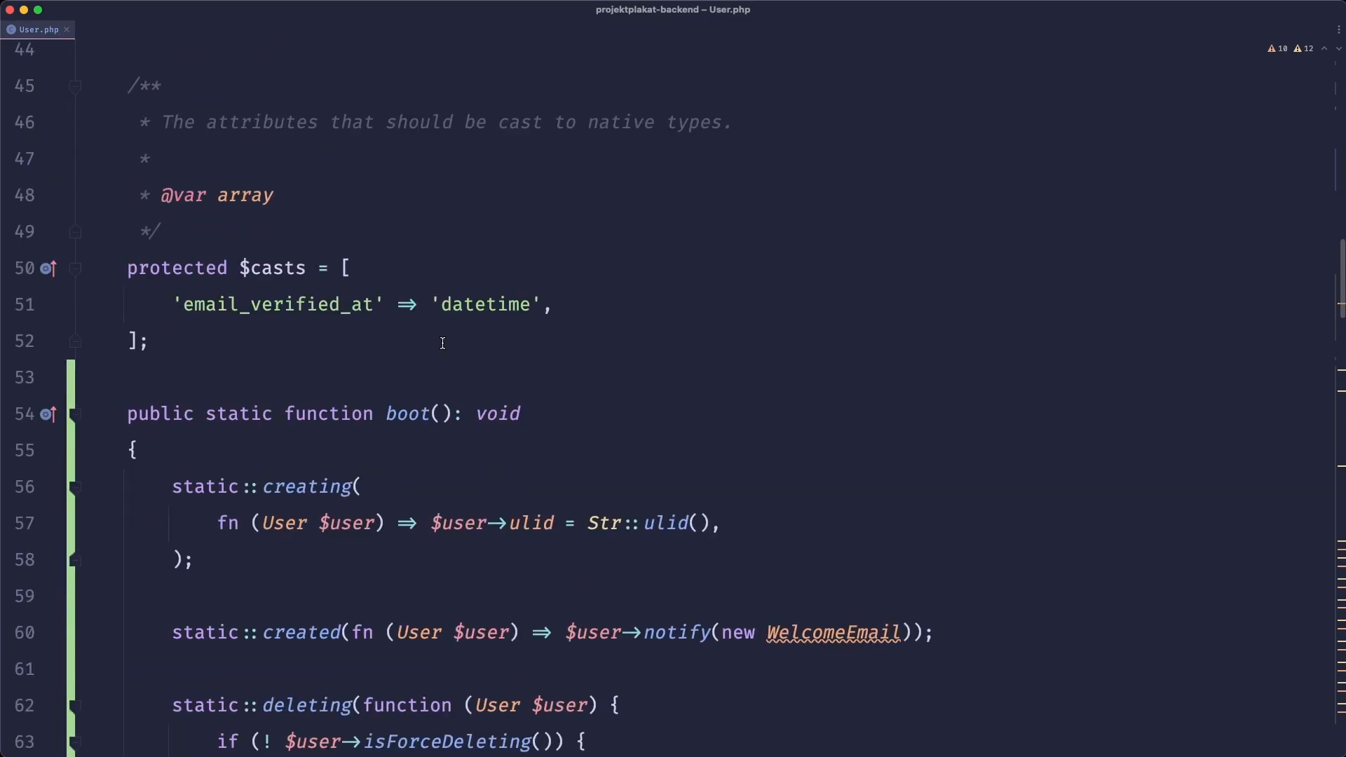
{"action": "scroll", "scroll_direction": "down", "scroll_amount": 3}
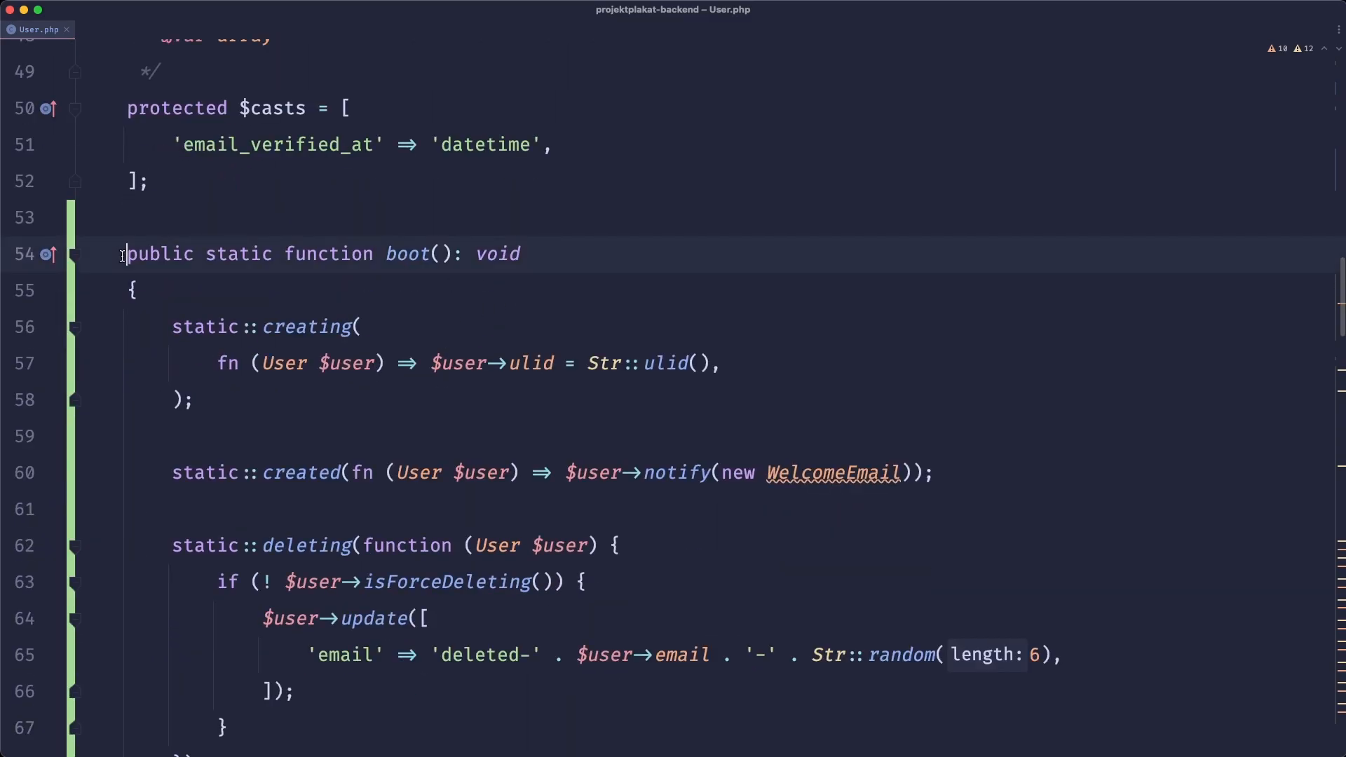
{"action": "scroll", "scroll_direction": "down", "scroll_amount": 3}
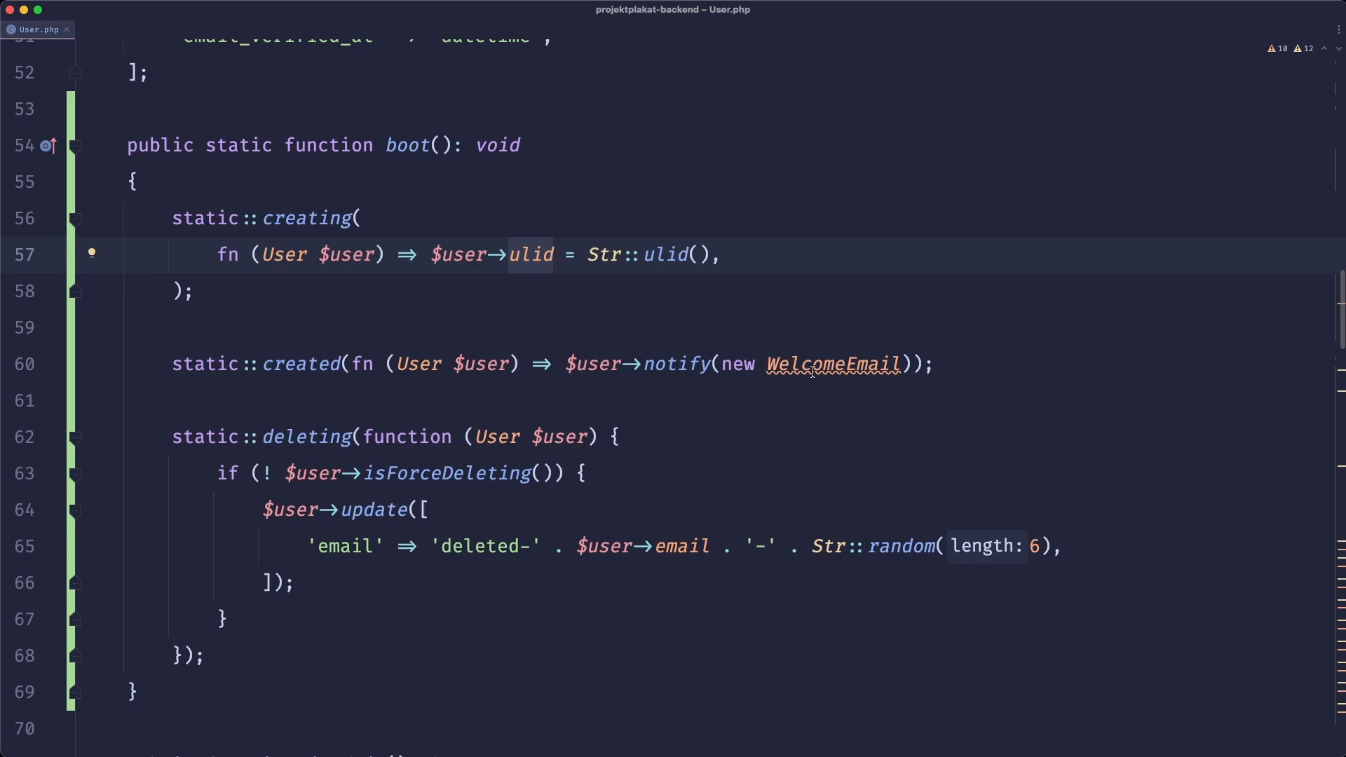
{"action": "mouse_move", "coordinate": [900, 395]}
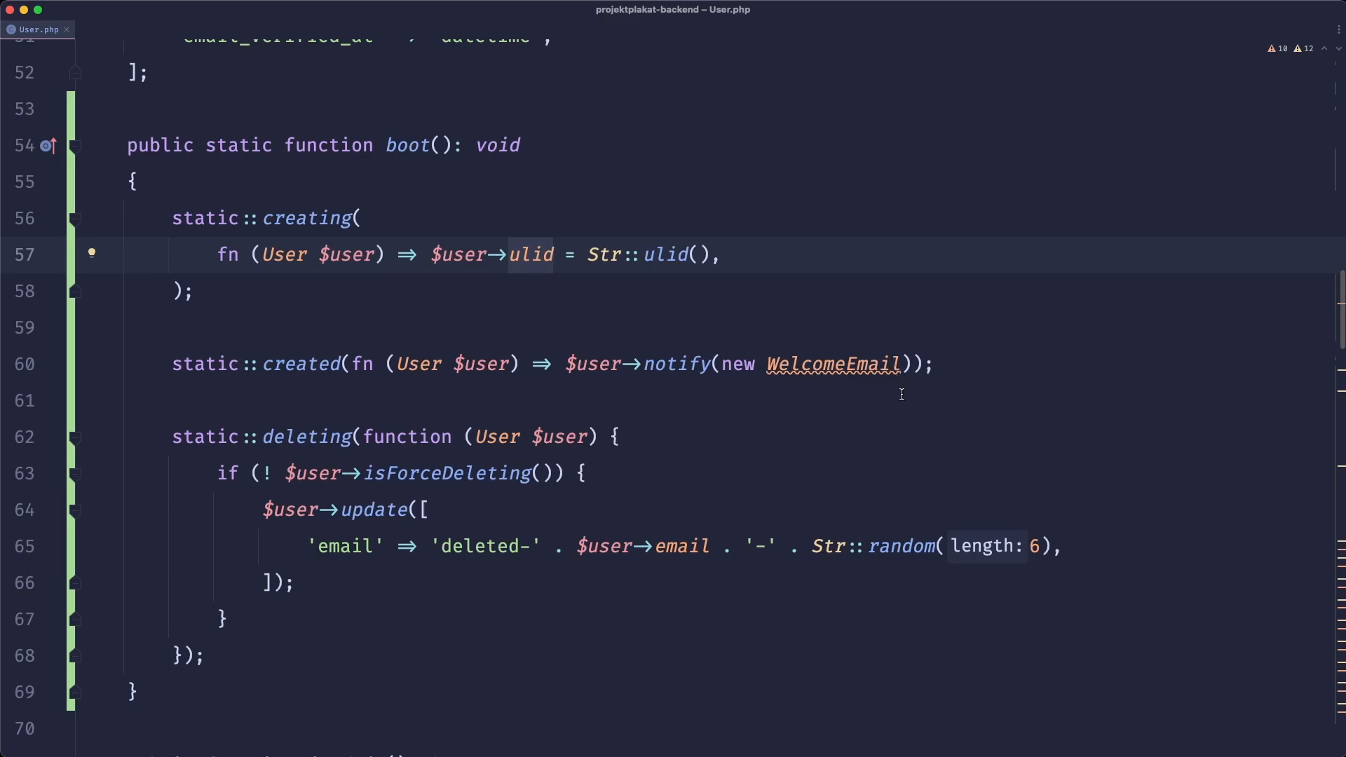
{"action": "mouse_move", "coordinate": [656, 413]}
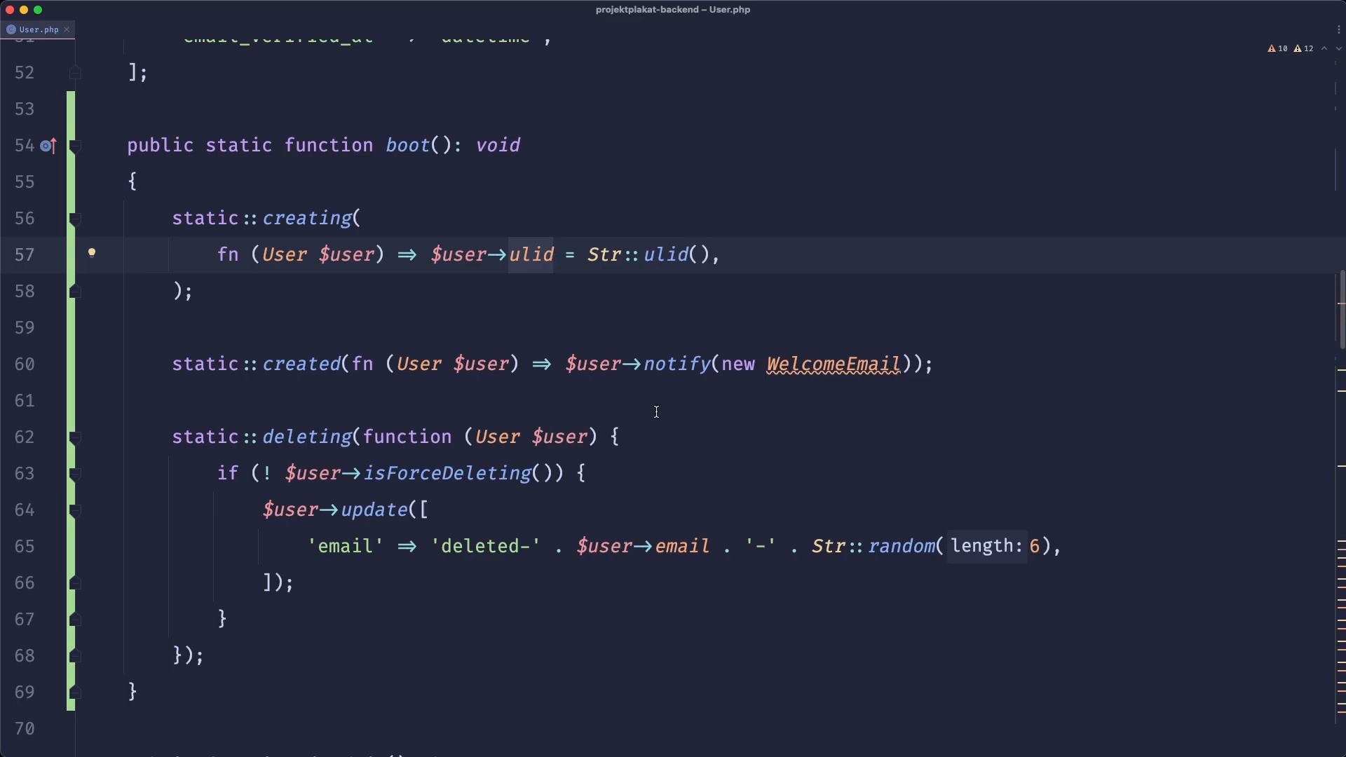
{"action": "scroll", "scroll_direction": "down", "scroll_amount": 3}
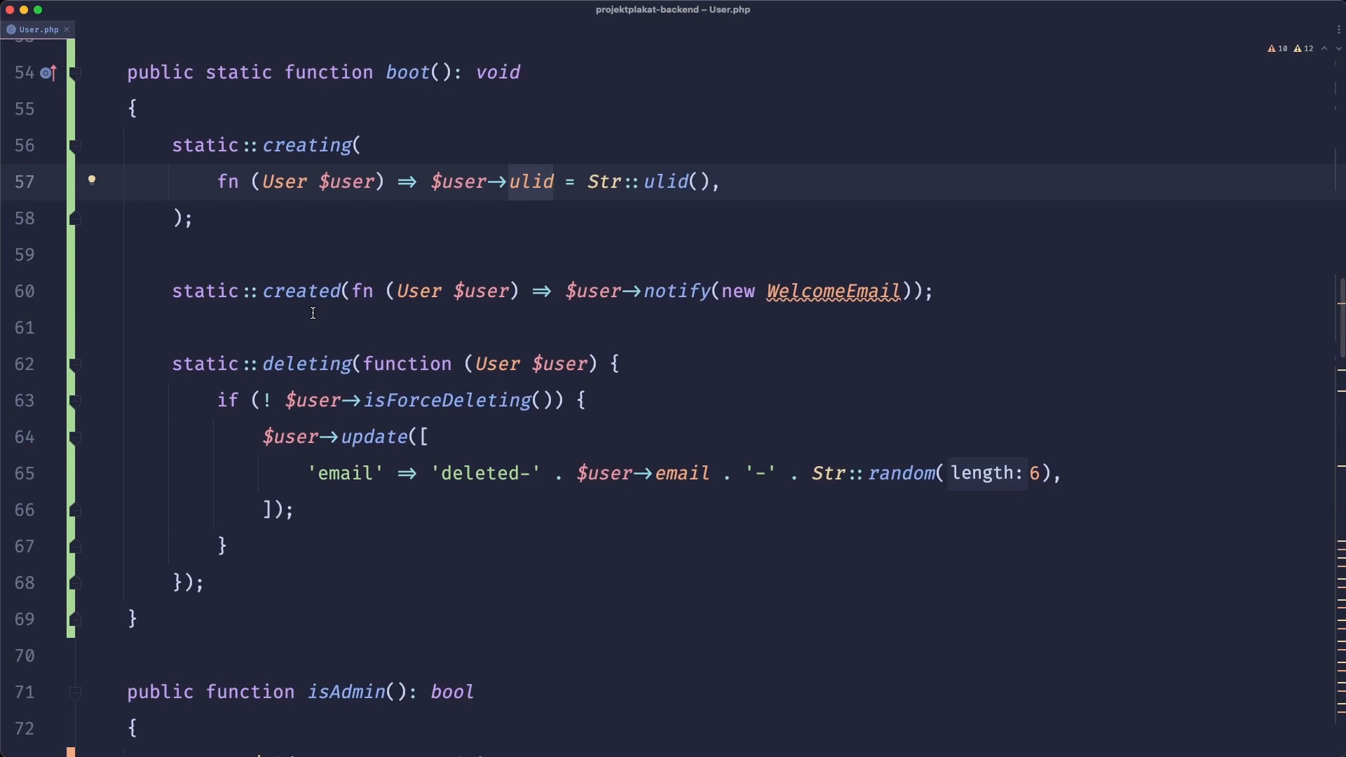
{"action": "left_click", "coordinate": [878, 401]}
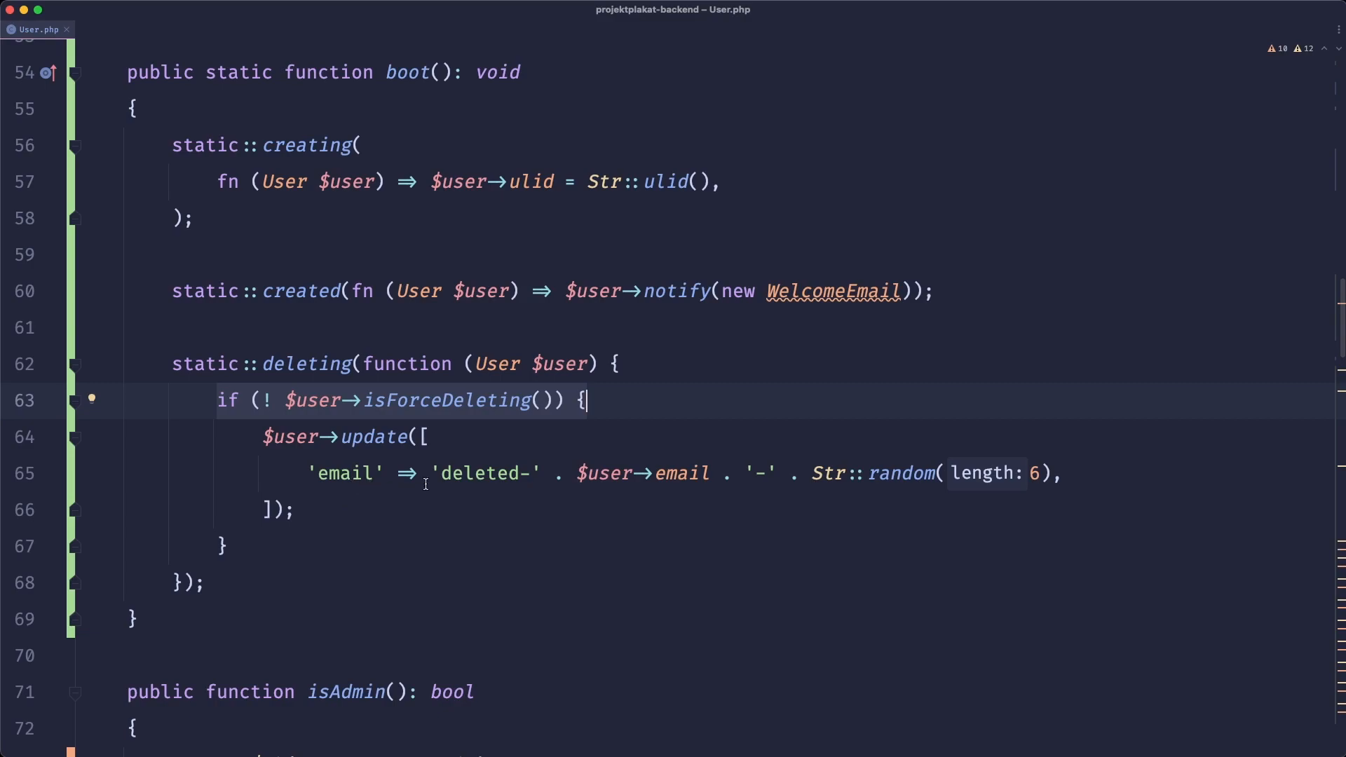
{"action": "left_click", "coordinate": [1105, 471]}
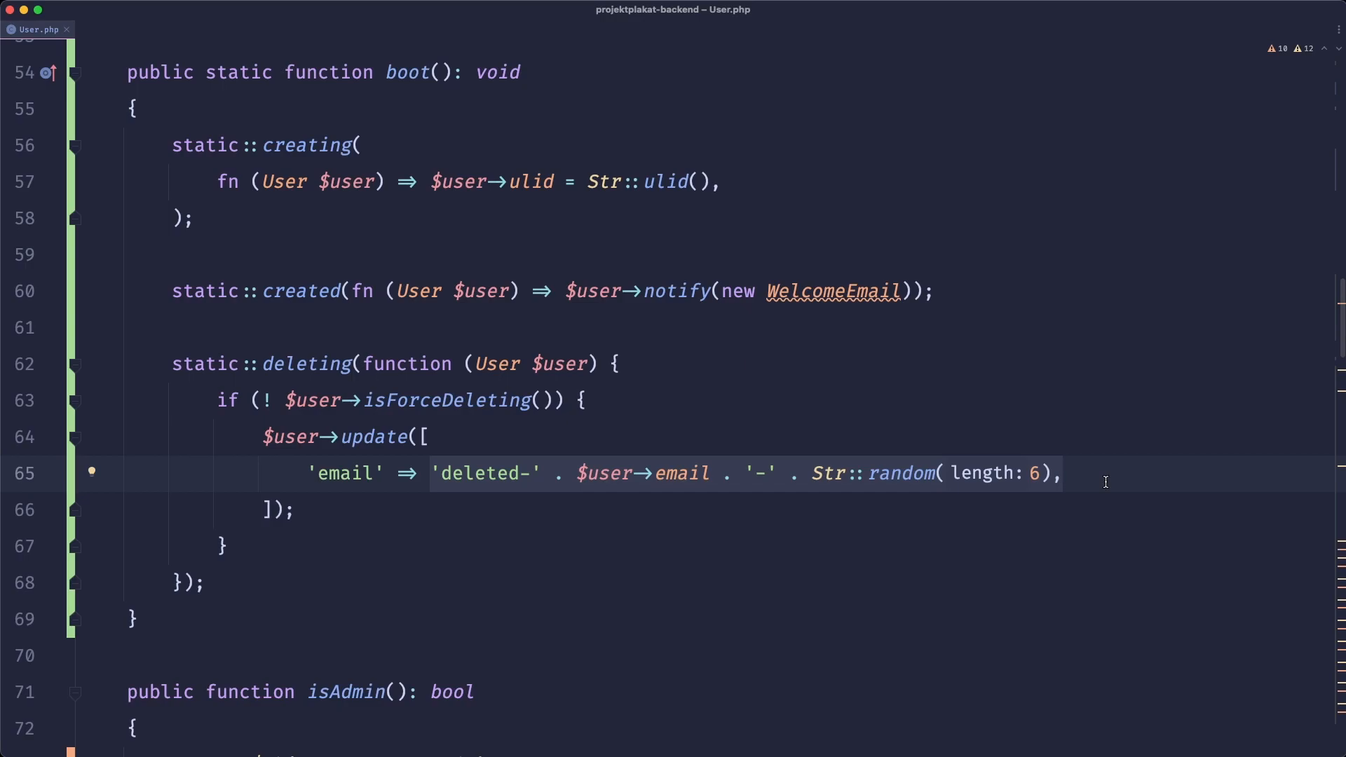
{"action": "mouse_move", "coordinate": [1078, 479]}
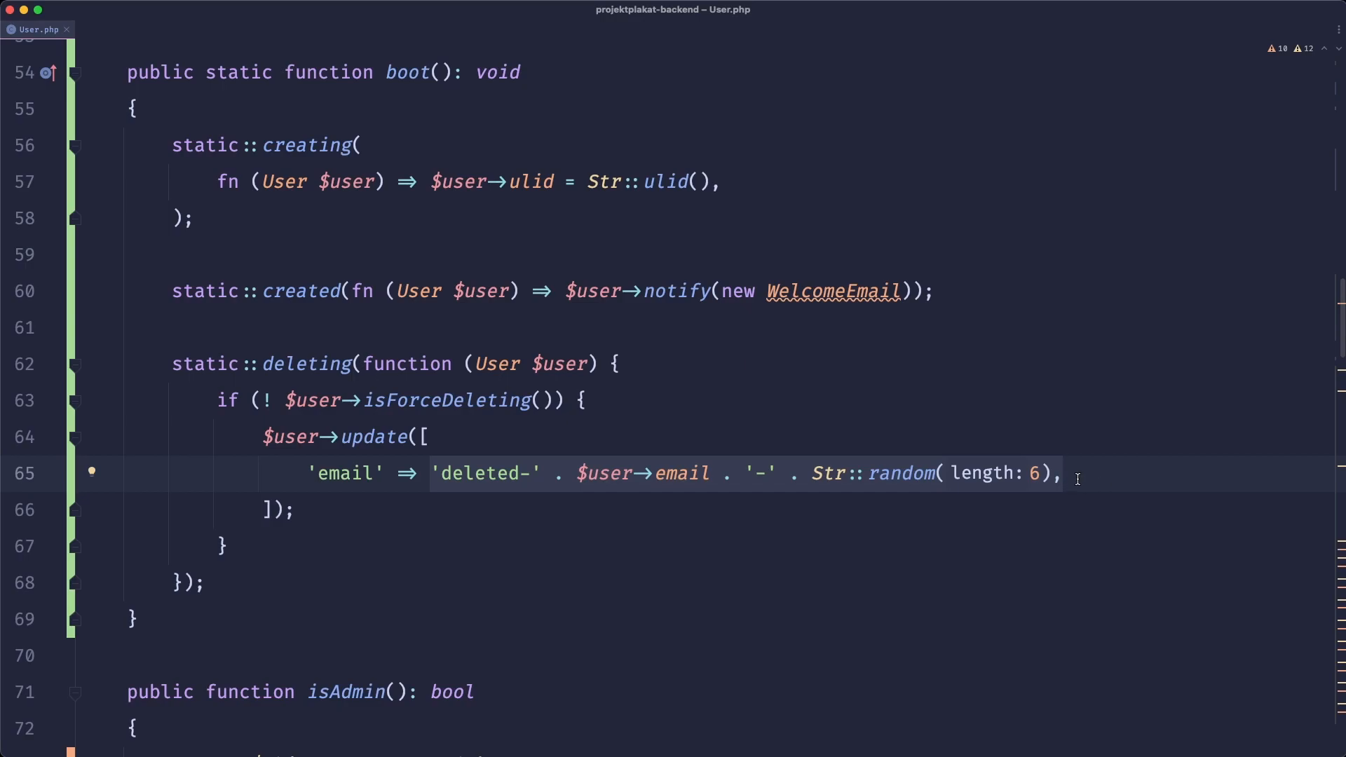
{"action": "scroll", "scroll_direction": "down", "scroll_amount": 3}
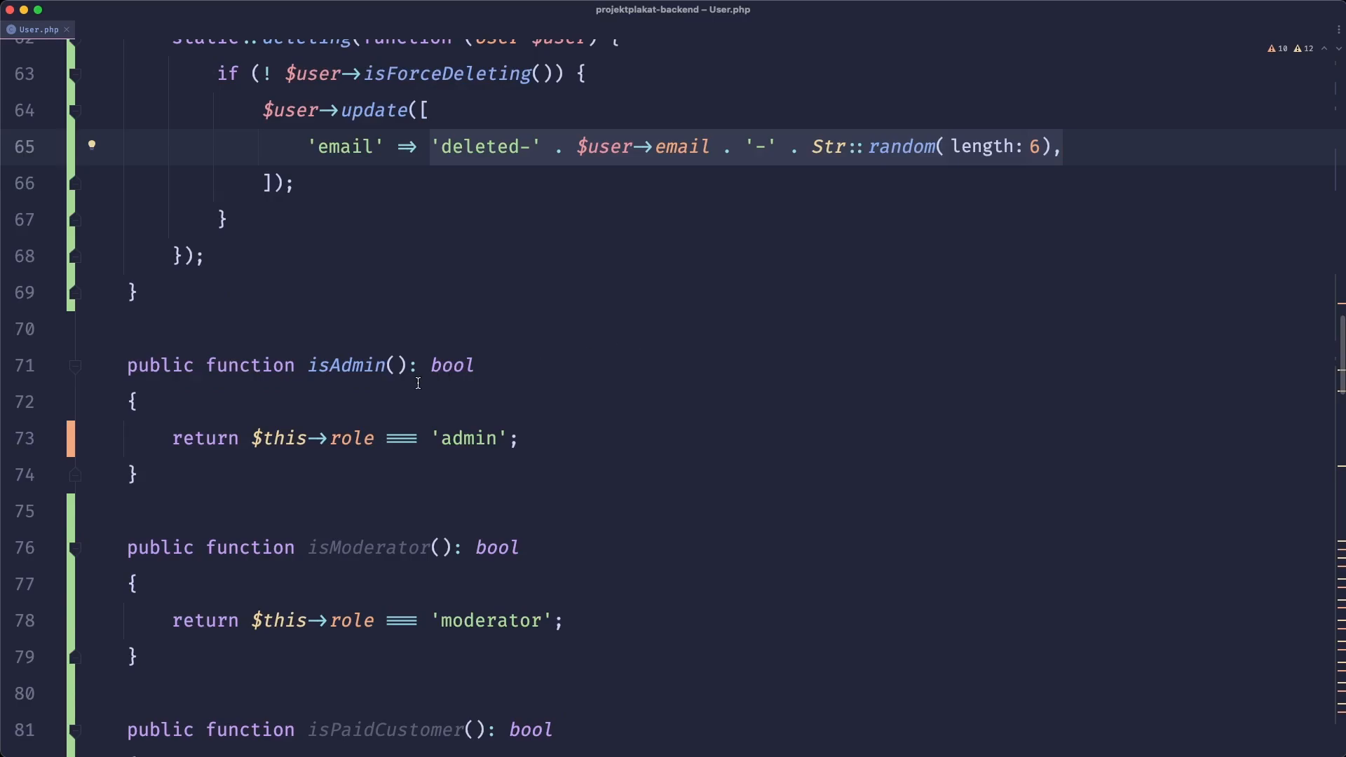
{"action": "scroll", "scroll_direction": "down", "scroll_amount": 3}
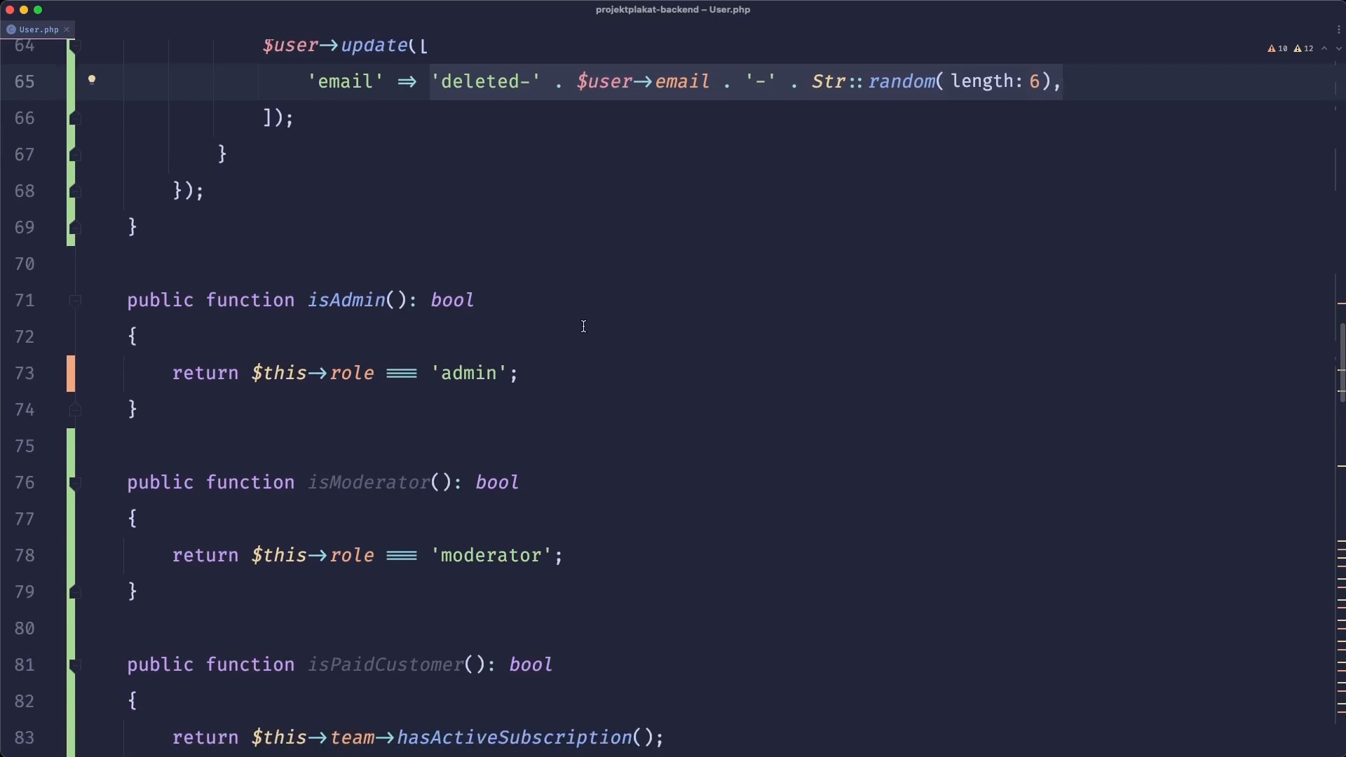
{"action": "scroll", "scroll_direction": "down", "scroll_amount": 3}
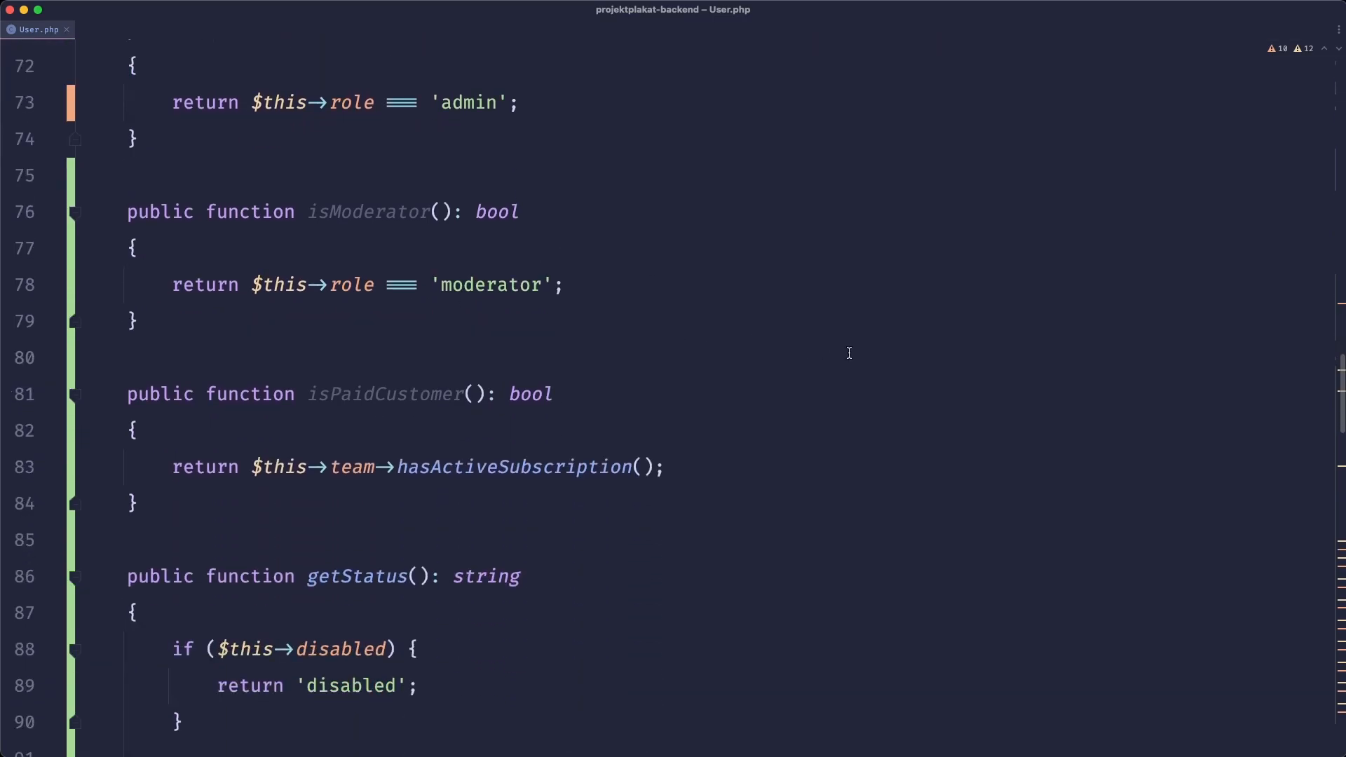
{"action": "scroll", "scroll_direction": "down", "scroll_amount": 3}
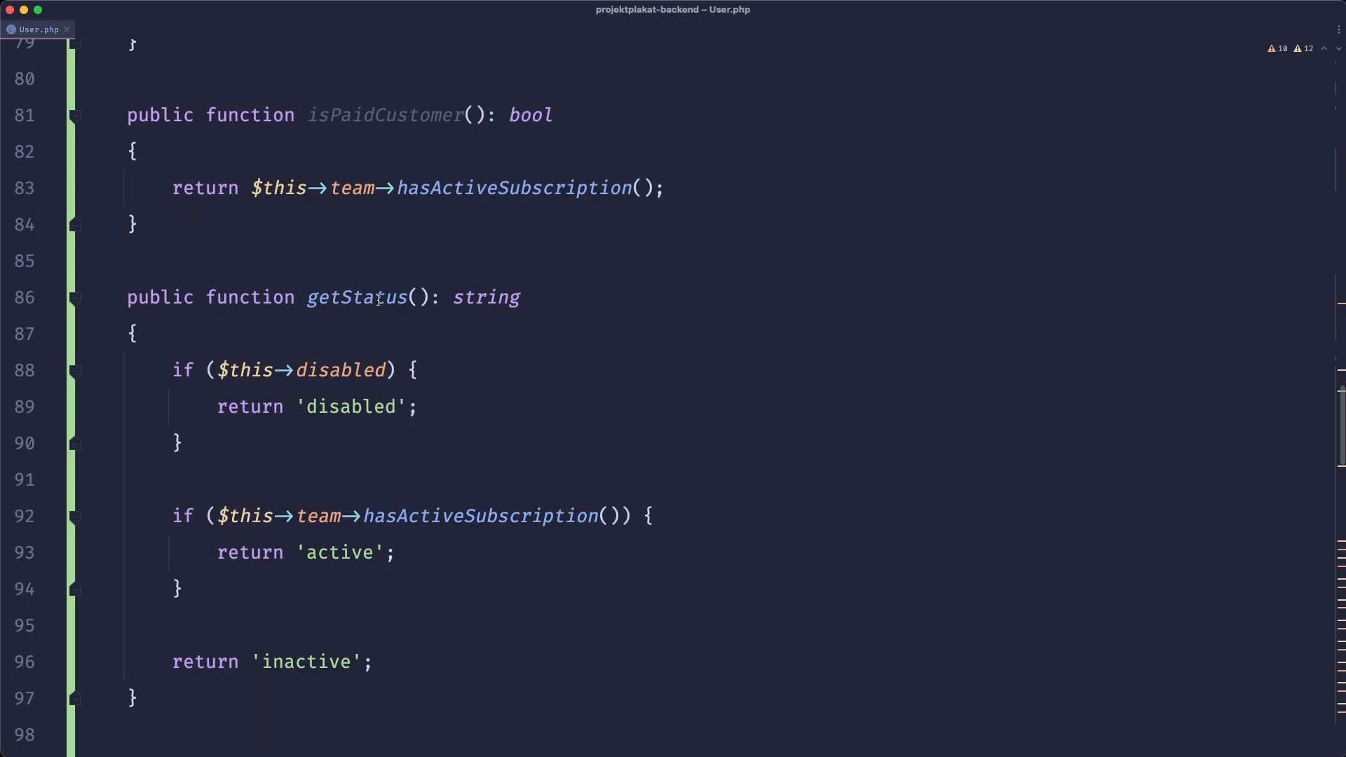
{"action": "mouse_move", "coordinate": [887, 261]}
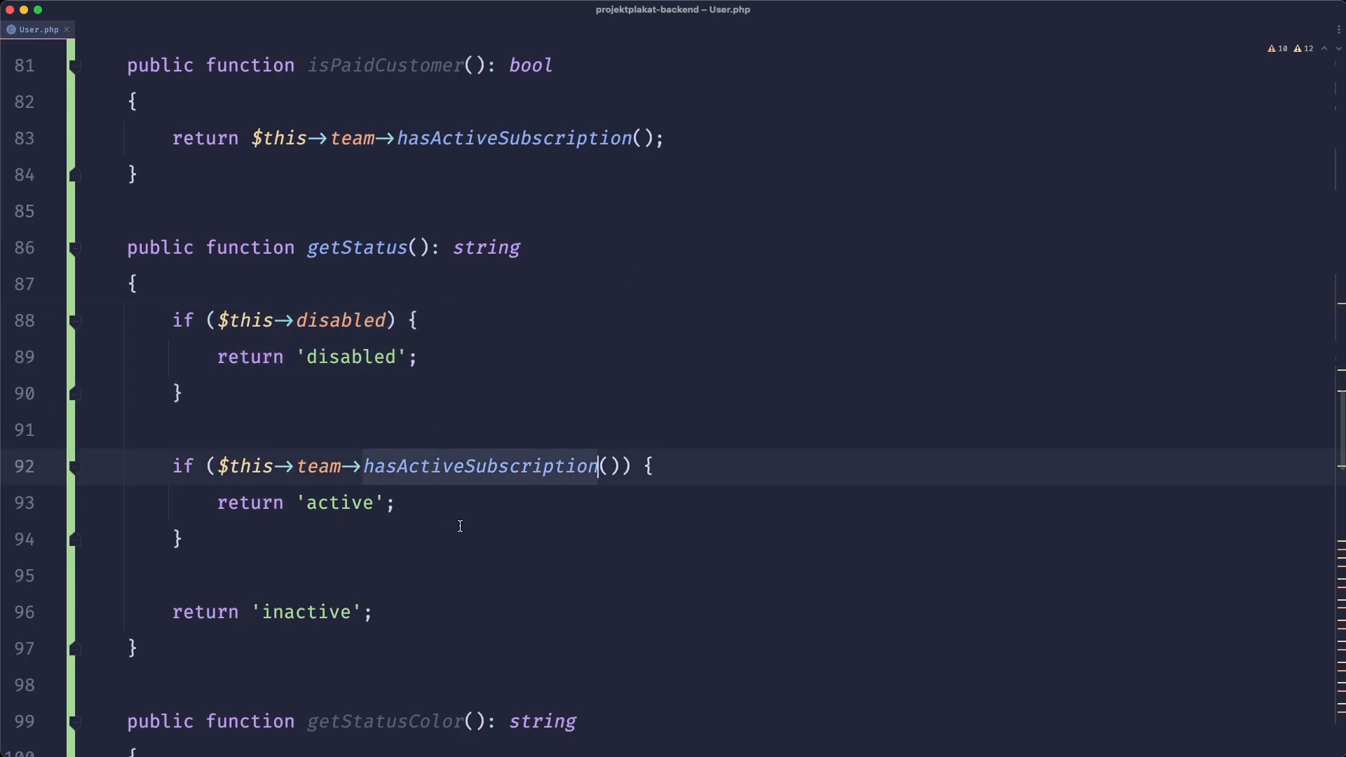
{"action": "scroll", "scroll_direction": "down", "scroll_amount": 3}
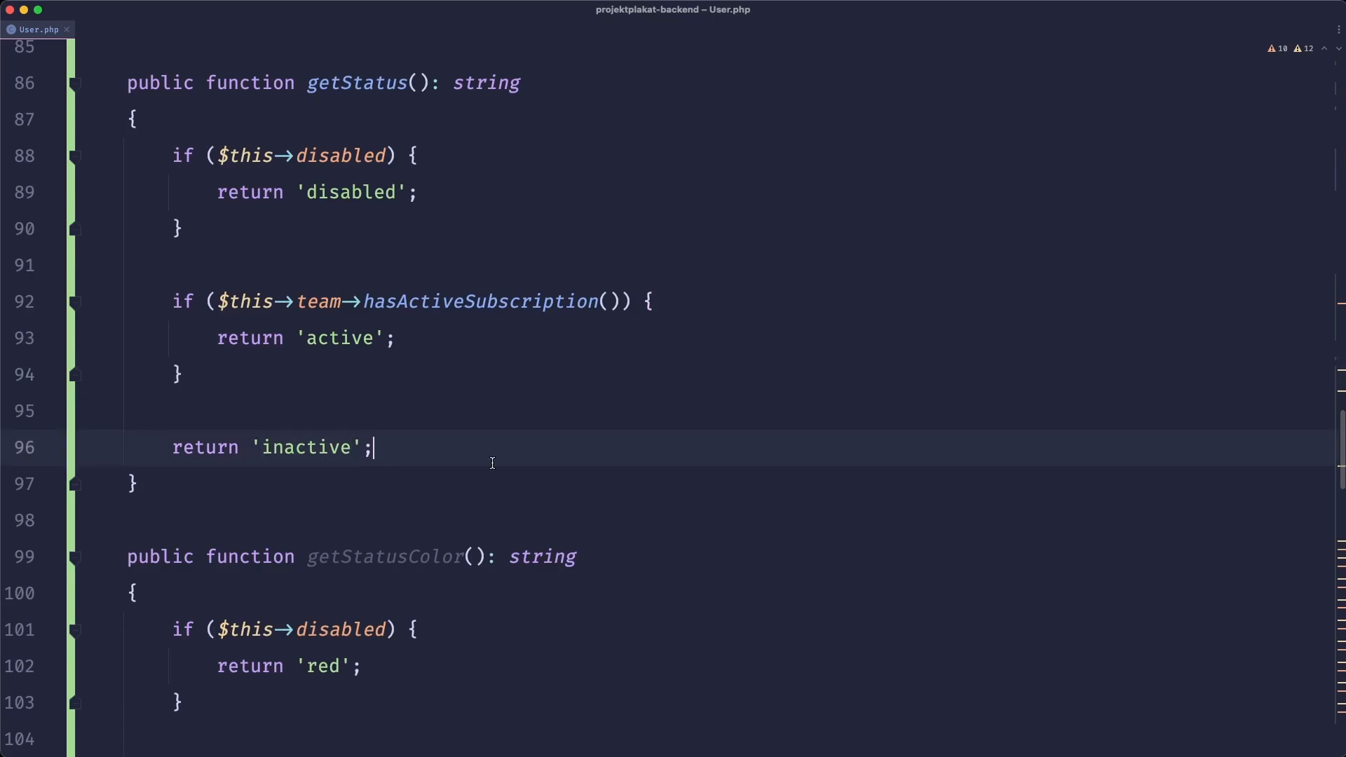
{"action": "scroll", "scroll_direction": "down", "scroll_amount": 3}
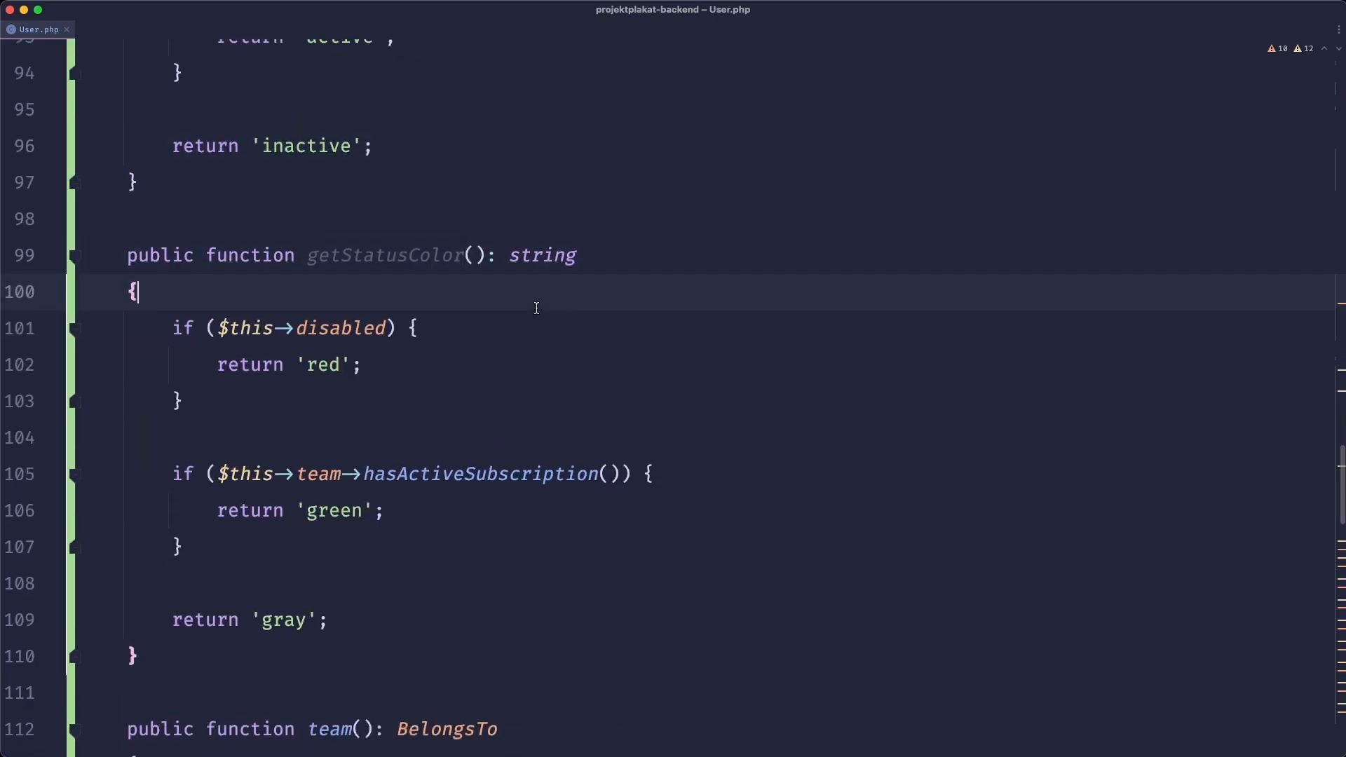
{"action": "mouse_move", "coordinate": [390, 255]}
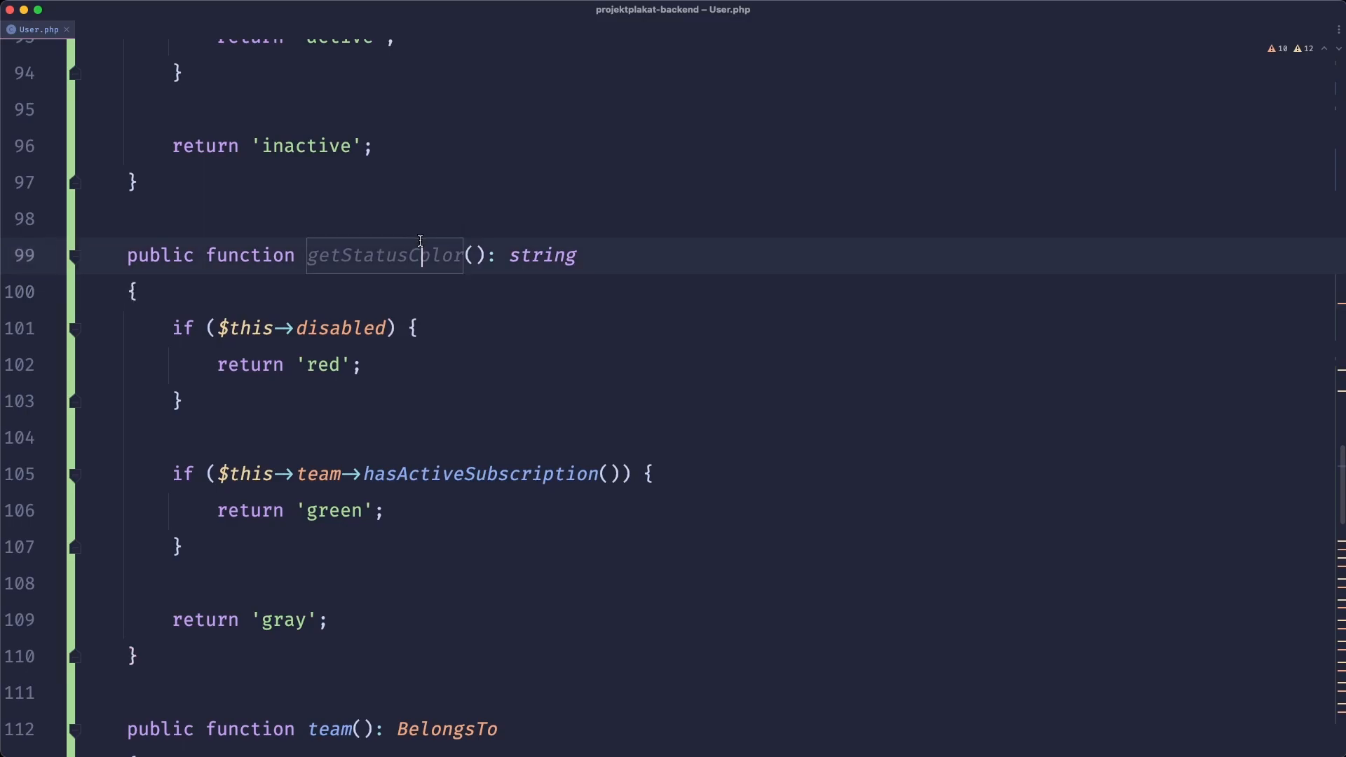
{"action": "left_click", "coordinate": [612, 657]}
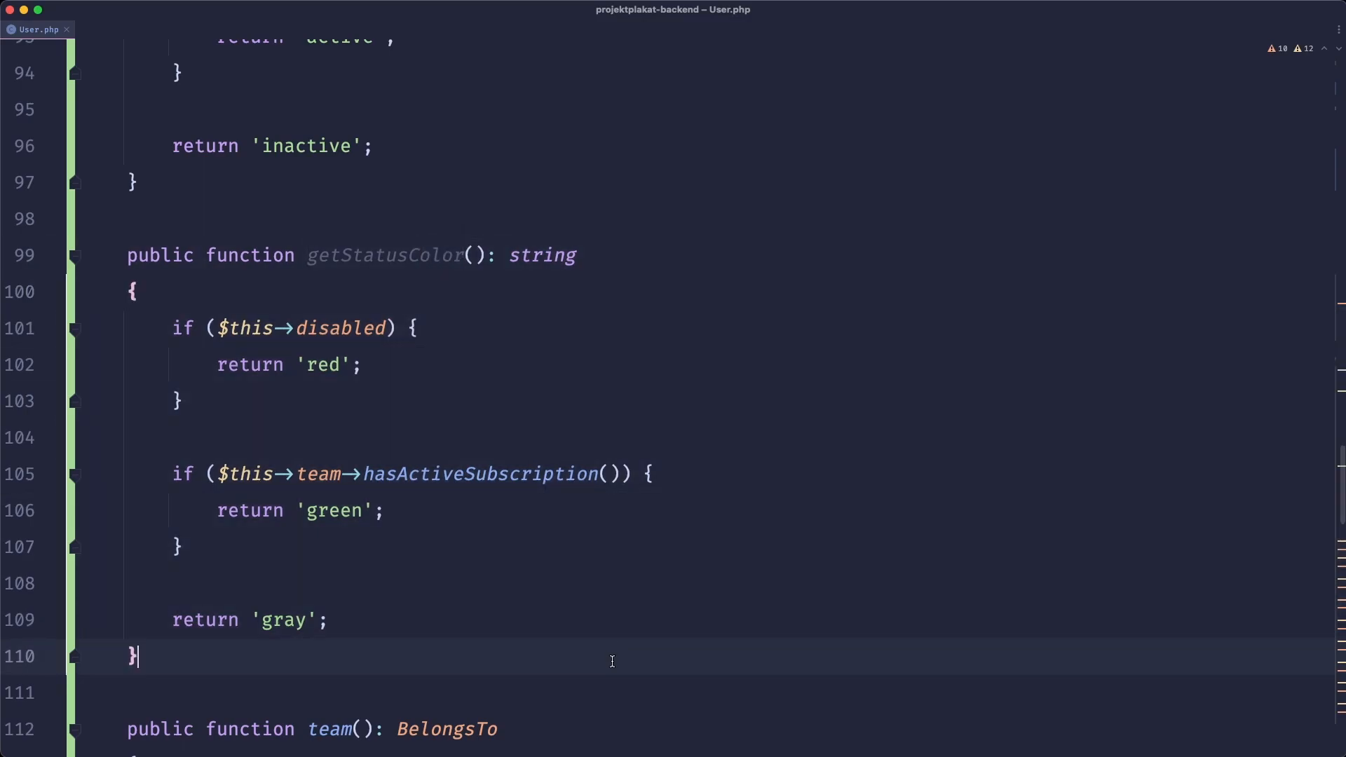
{"action": "scroll", "scroll_direction": "down", "scroll_amount": 3}
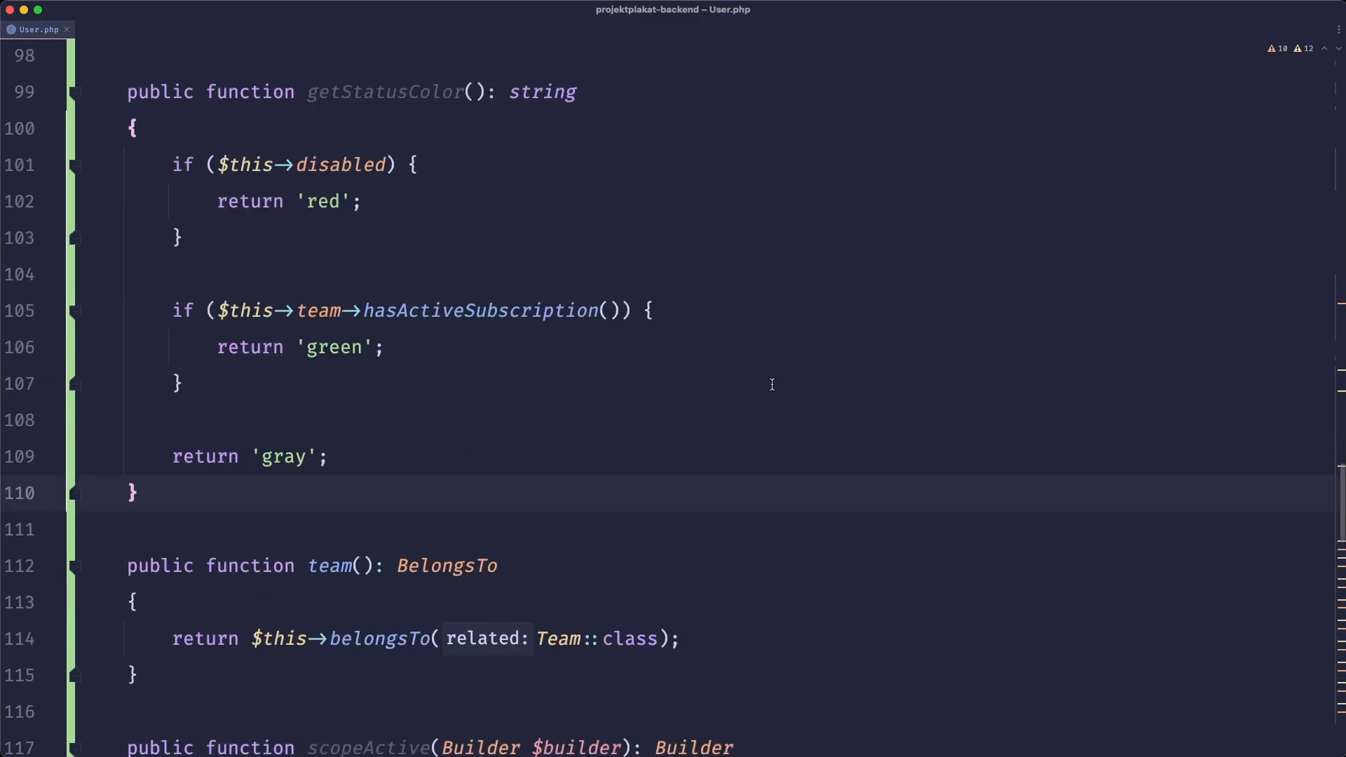
{"action": "scroll", "scroll_direction": "down", "scroll_amount": 3}
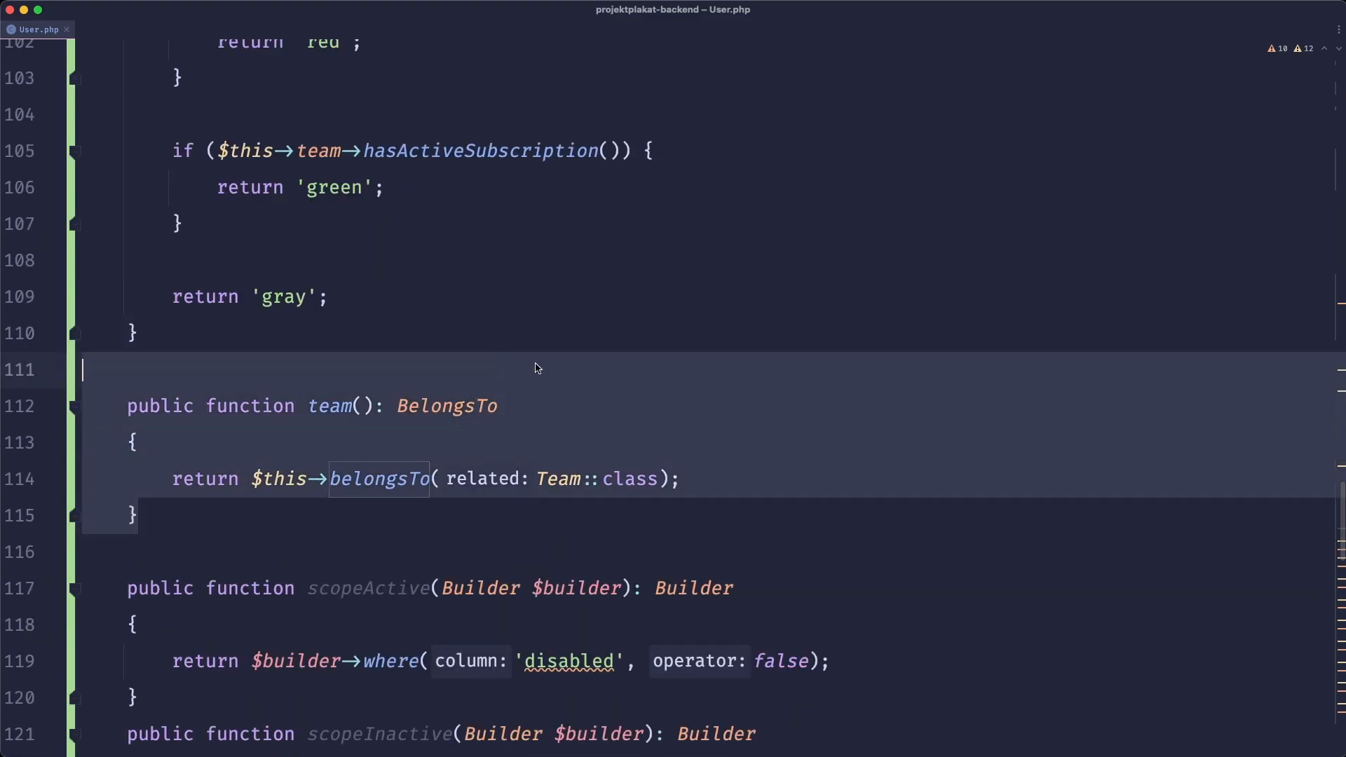
{"action": "scroll", "scroll_direction": "down", "scroll_amount": 3}
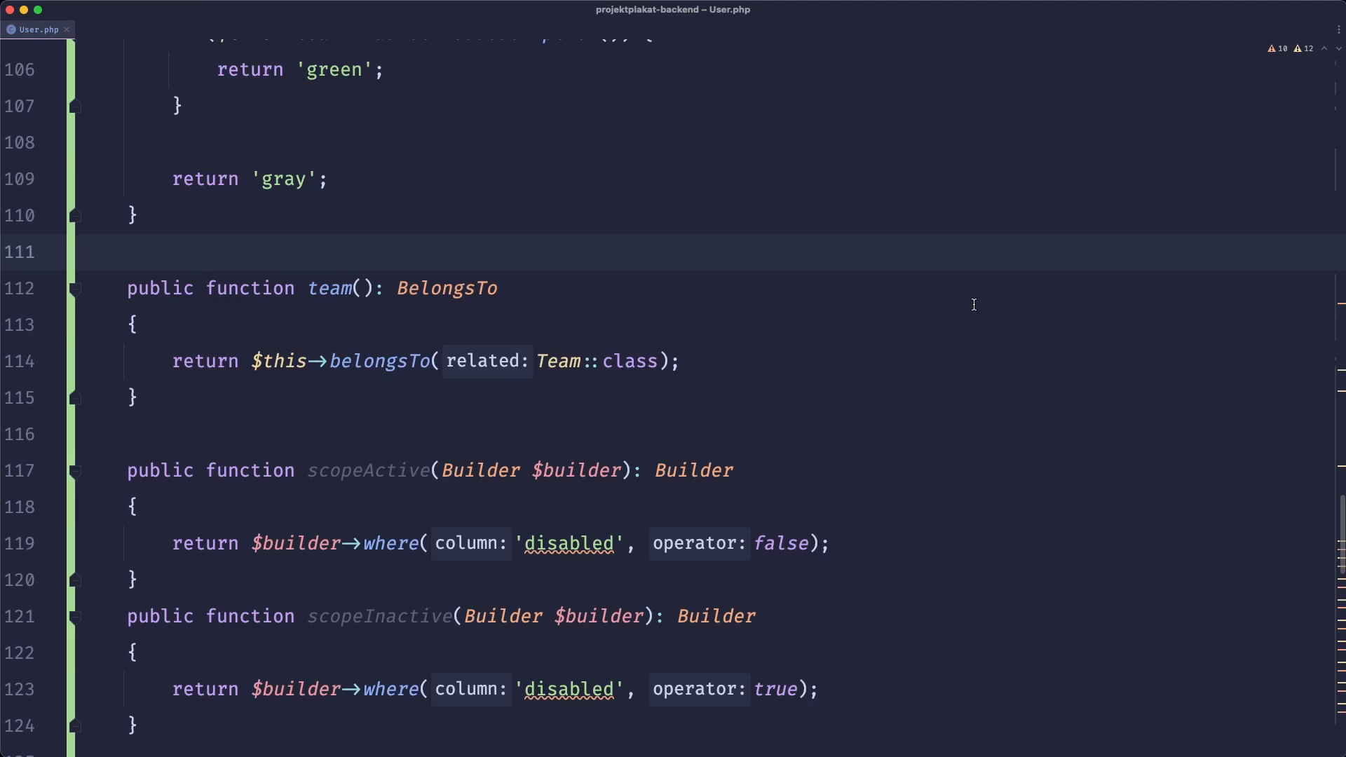
{"action": "scroll", "scroll_direction": "down", "scroll_amount": 3}
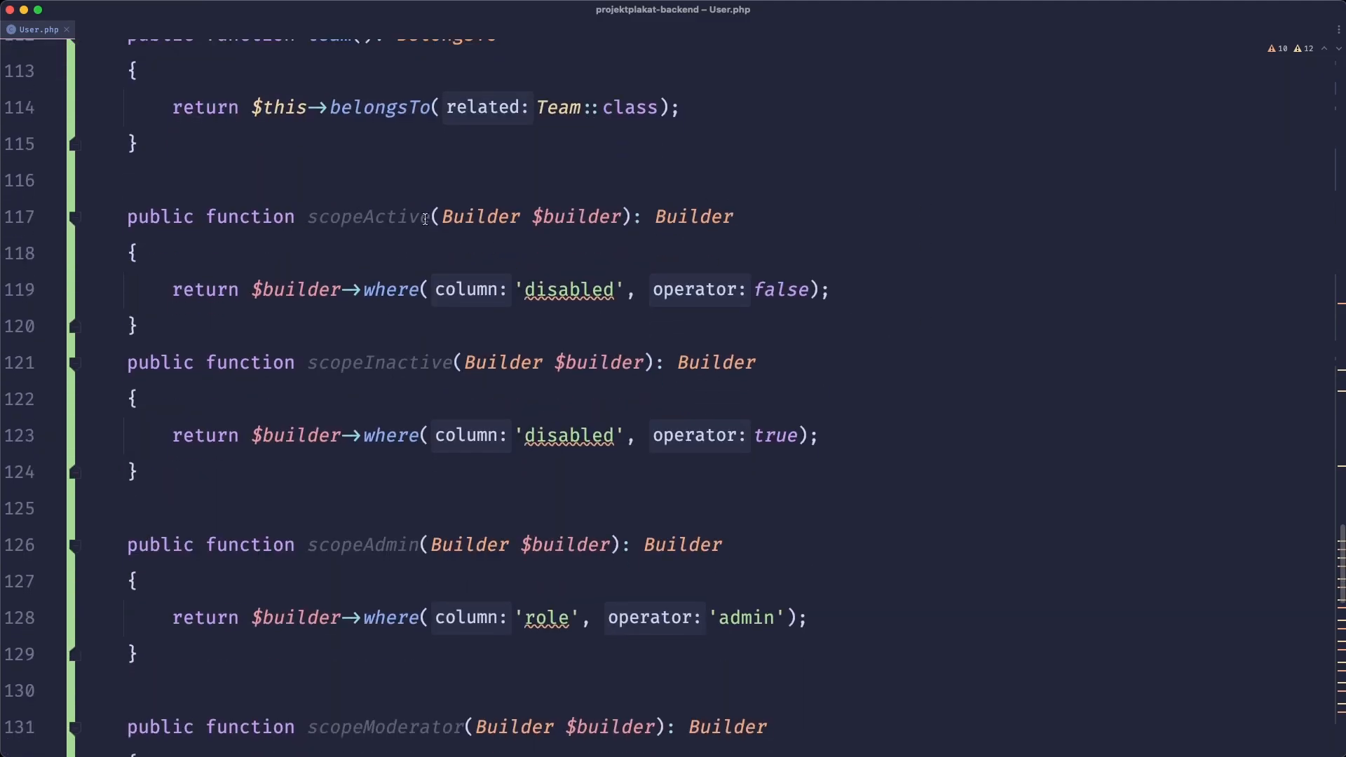
{"action": "scroll", "scroll_direction": "down", "scroll_amount": 3}
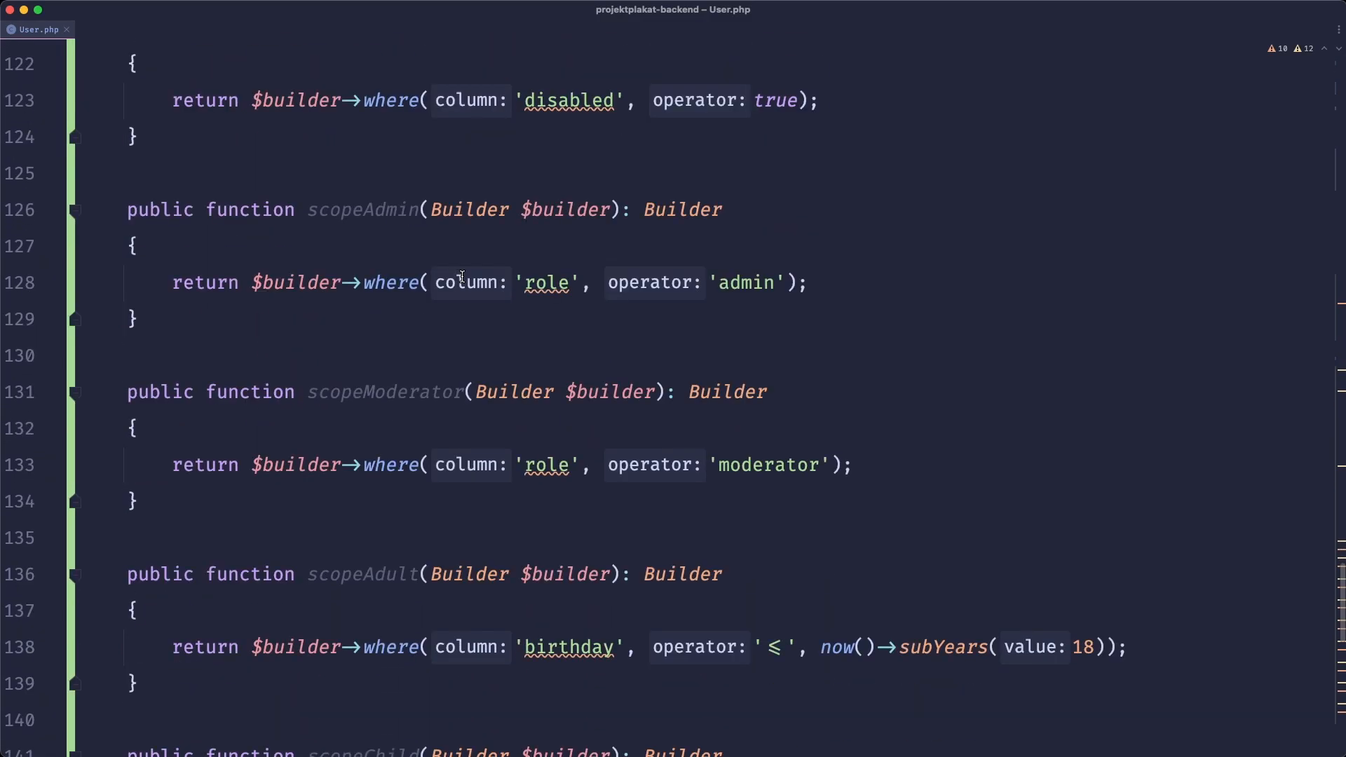
{"action": "scroll", "scroll_direction": "down", "scroll_amount": 3}
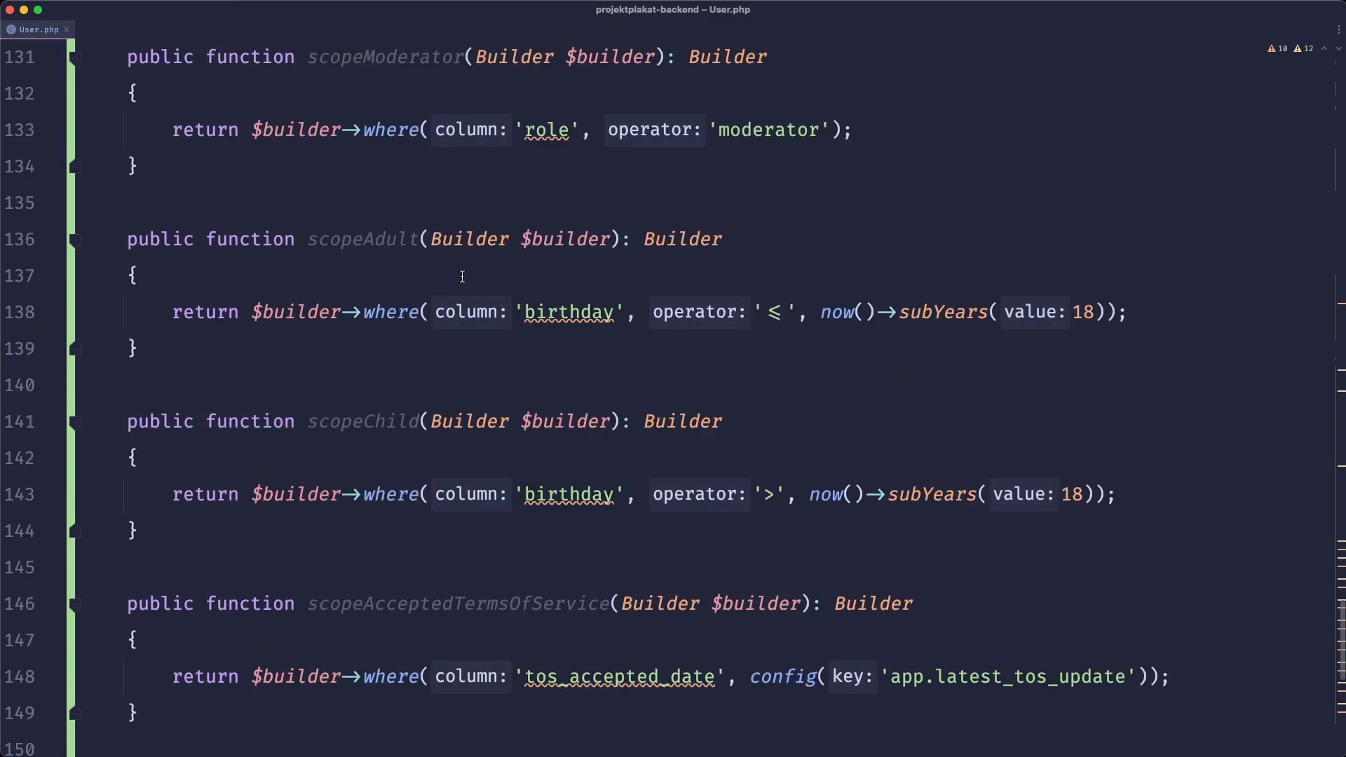
{"action": "scroll", "scroll_direction": "down", "scroll_amount": 3}
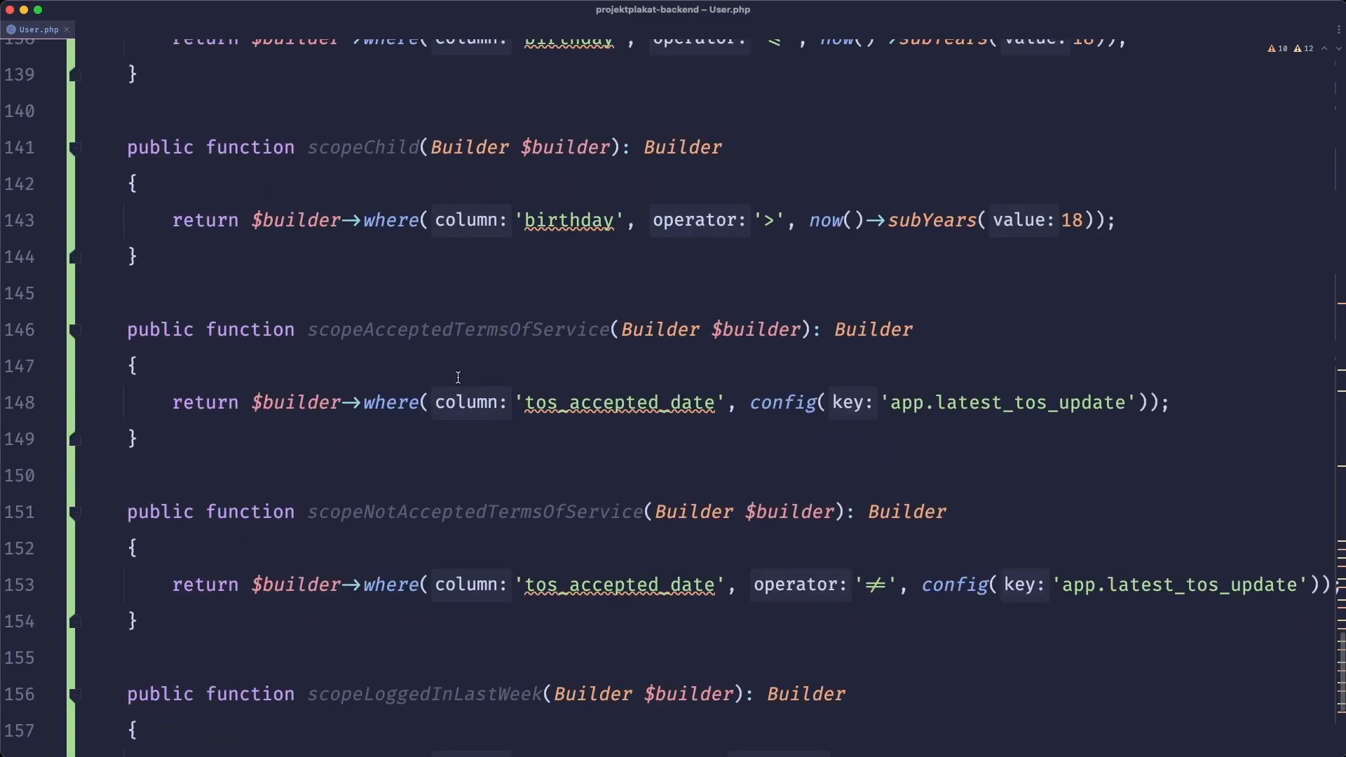
{"action": "scroll", "scroll_direction": "down", "scroll_amount": 3}
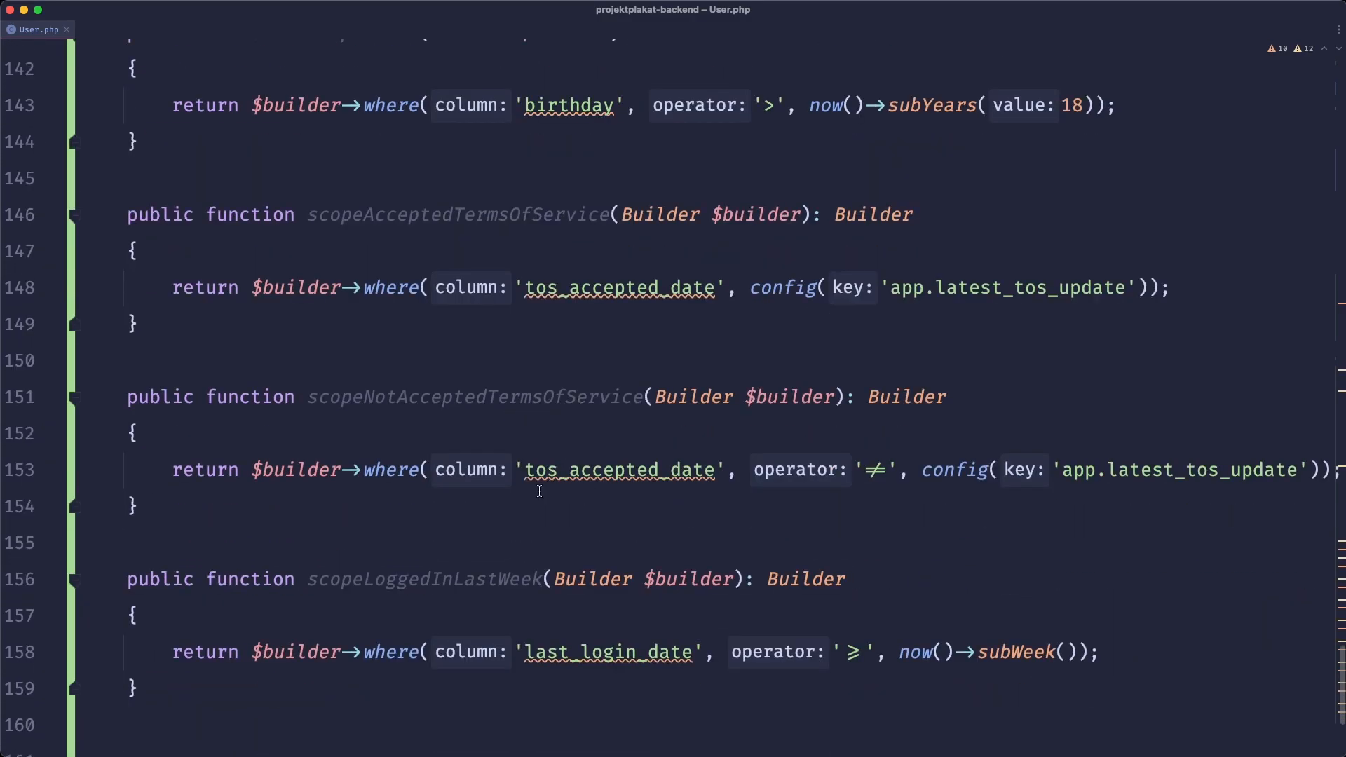
{"action": "left_click", "coordinate": [649, 543]}
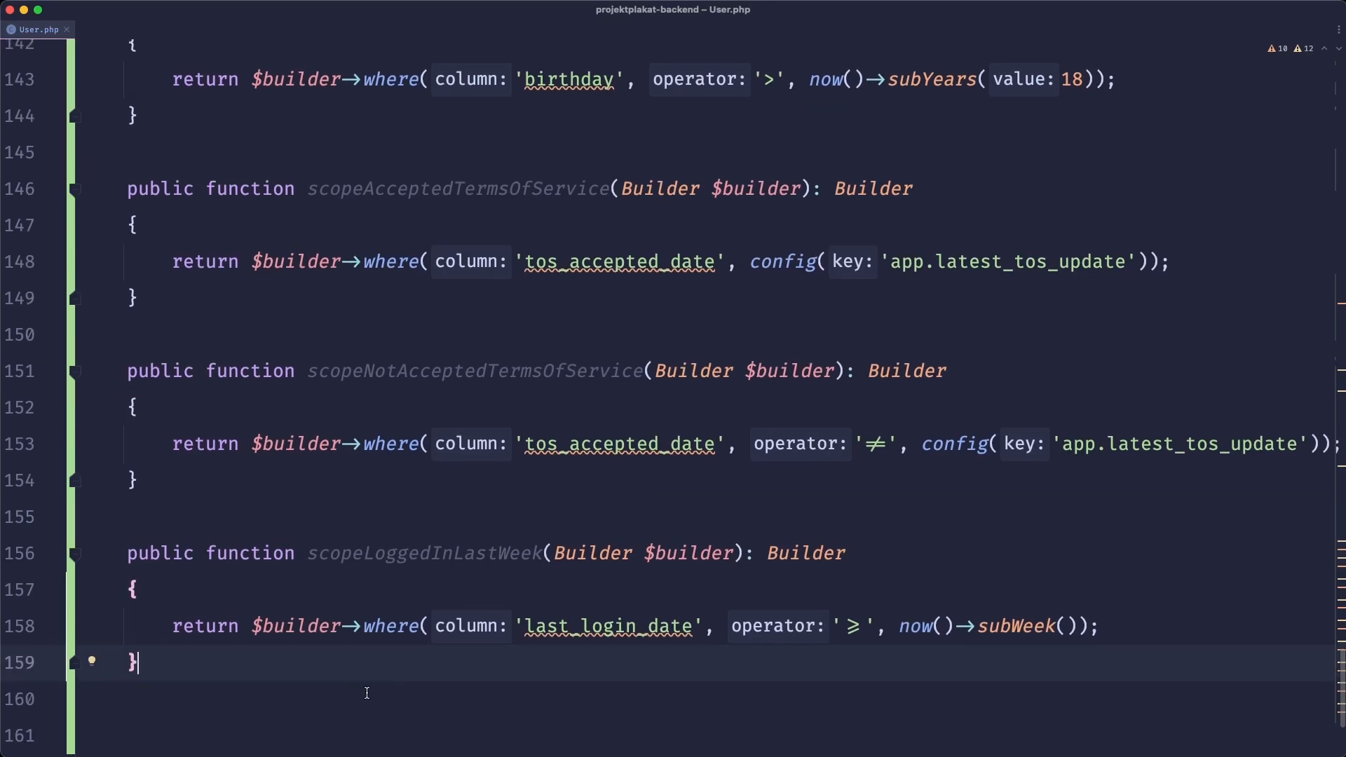
{"action": "scroll", "scroll_direction": "down", "scroll_amount": 3}
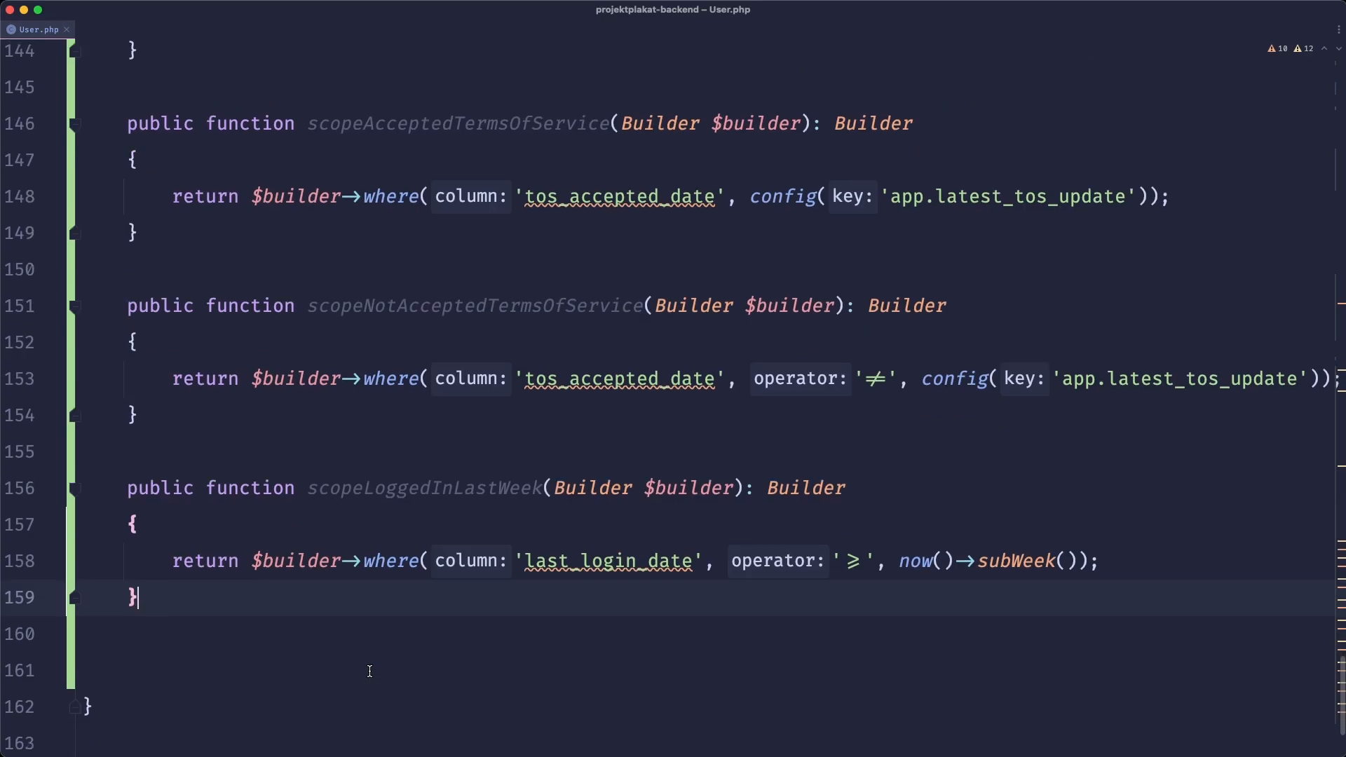
{"action": "scroll", "scroll_direction": "down", "scroll_amount": 3}
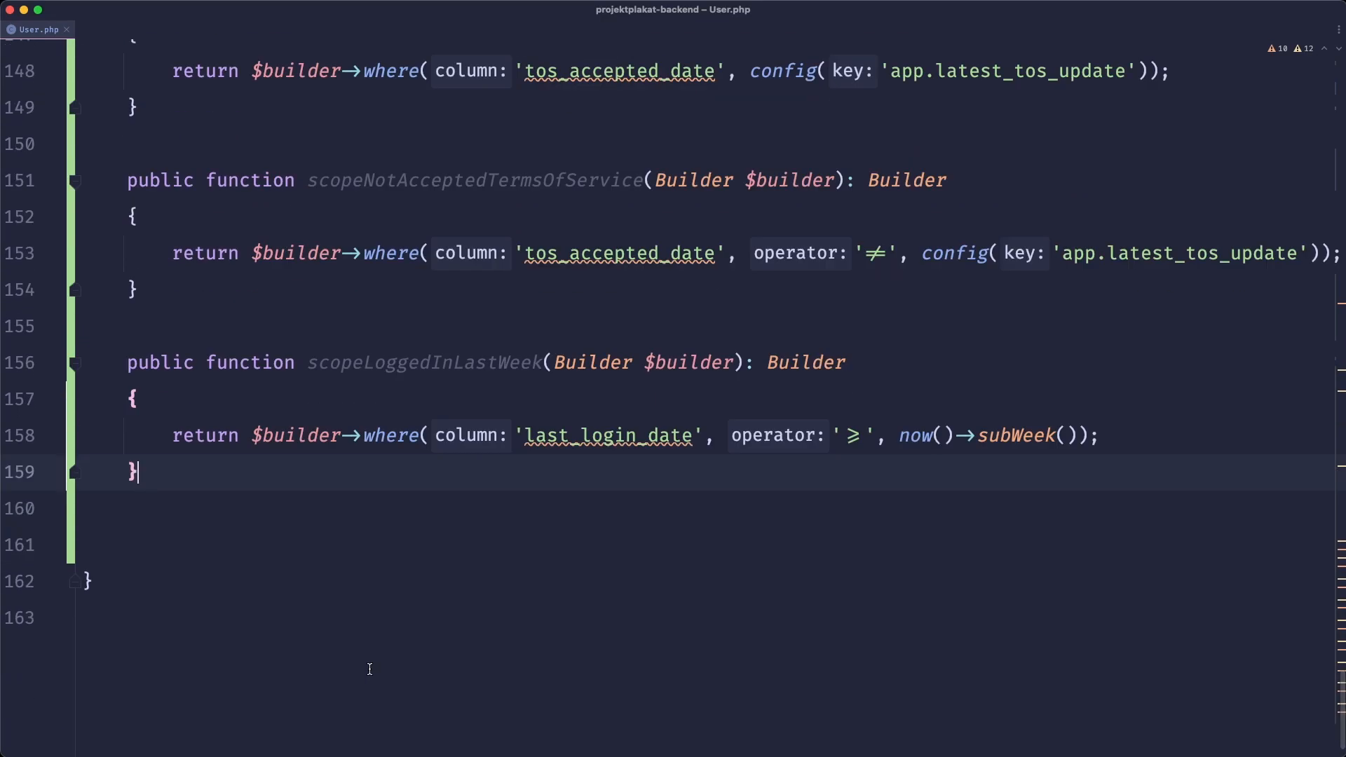
{"action": "scroll", "scroll_direction": "up", "scroll_amount": 3}
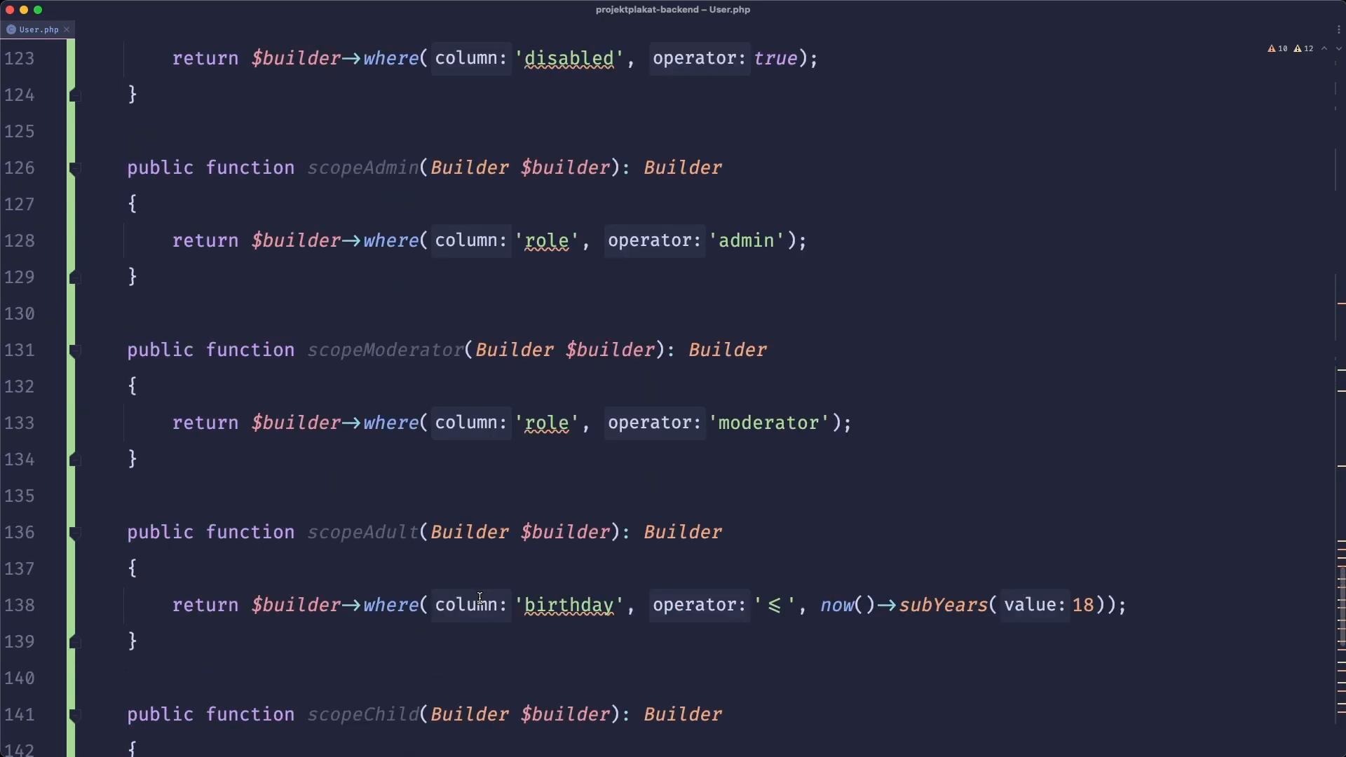
{"action": "scroll", "scroll_direction": "up", "scroll_amount": 3}
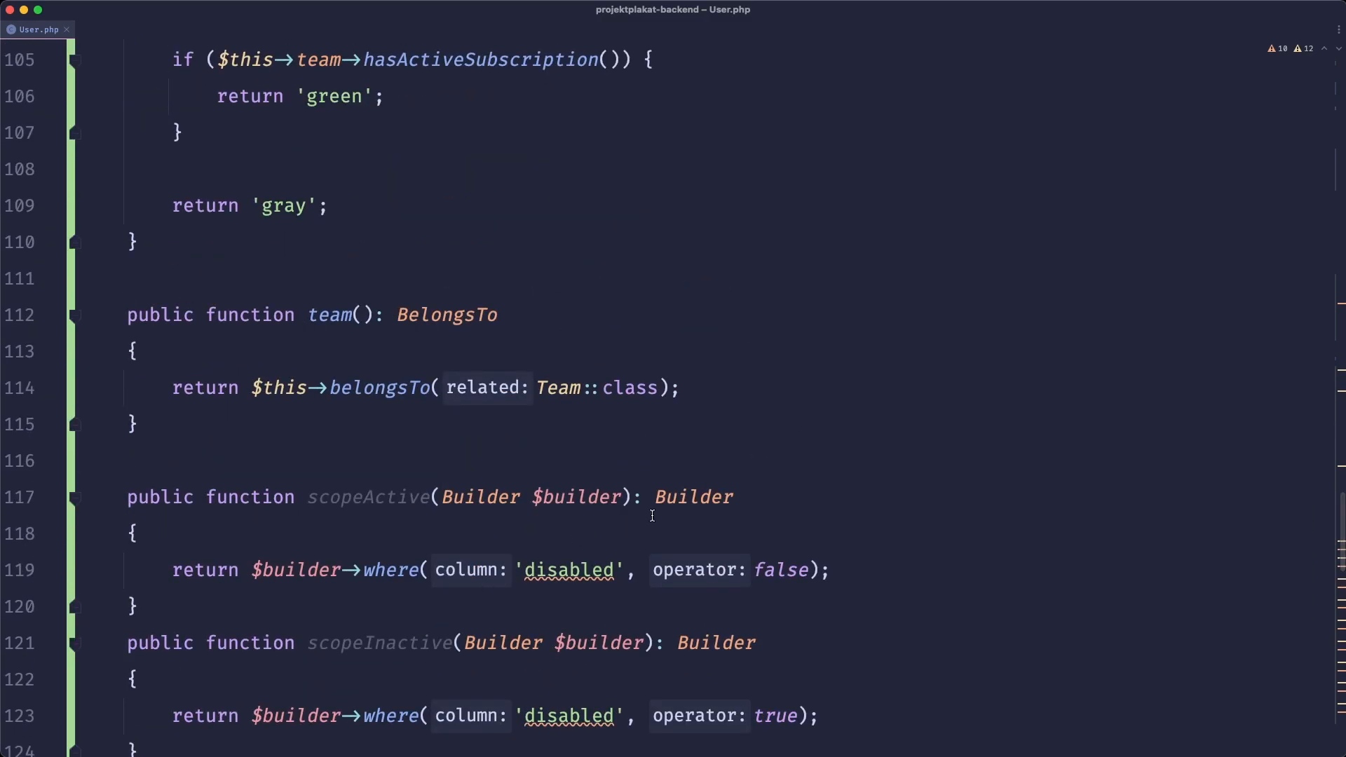
{"action": "mouse_move", "coordinate": [581, 458]}
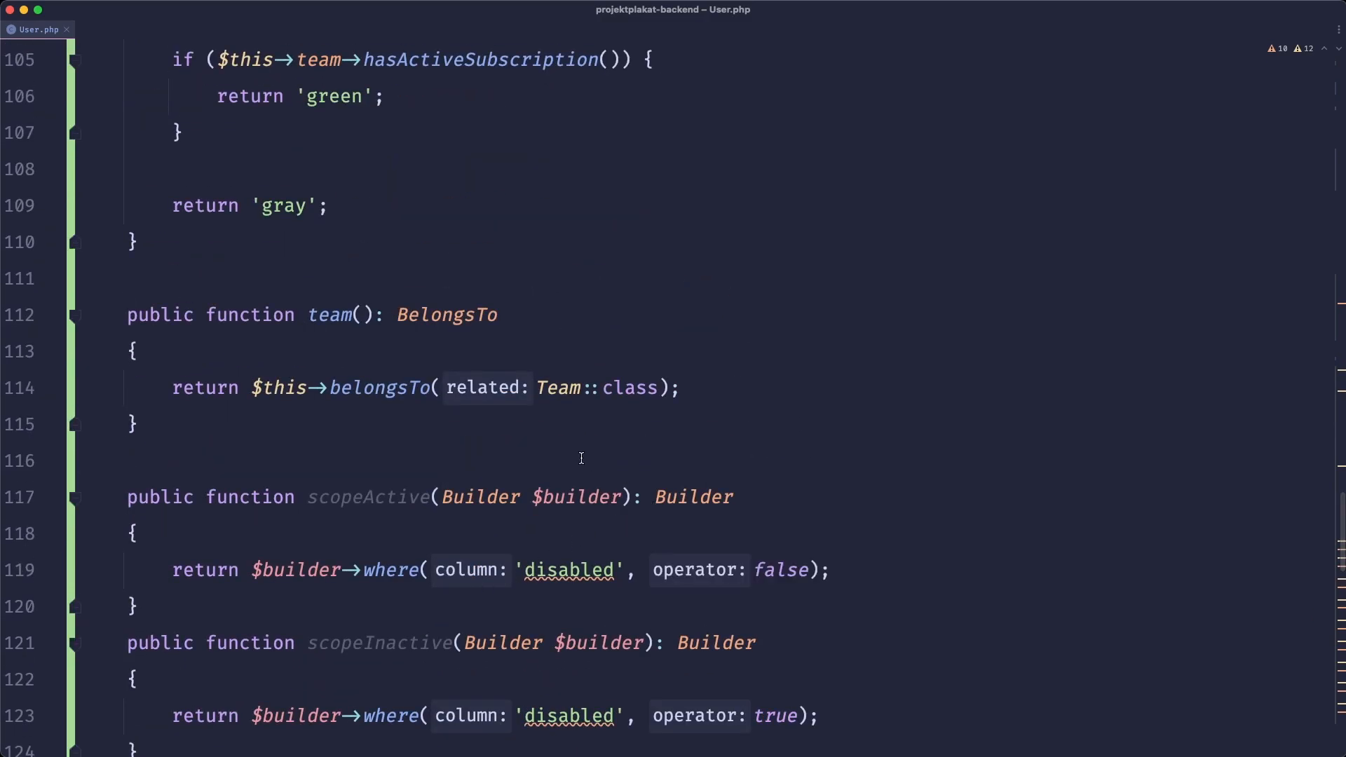
{"action": "scroll", "scroll_direction": "up", "scroll_amount": 3}
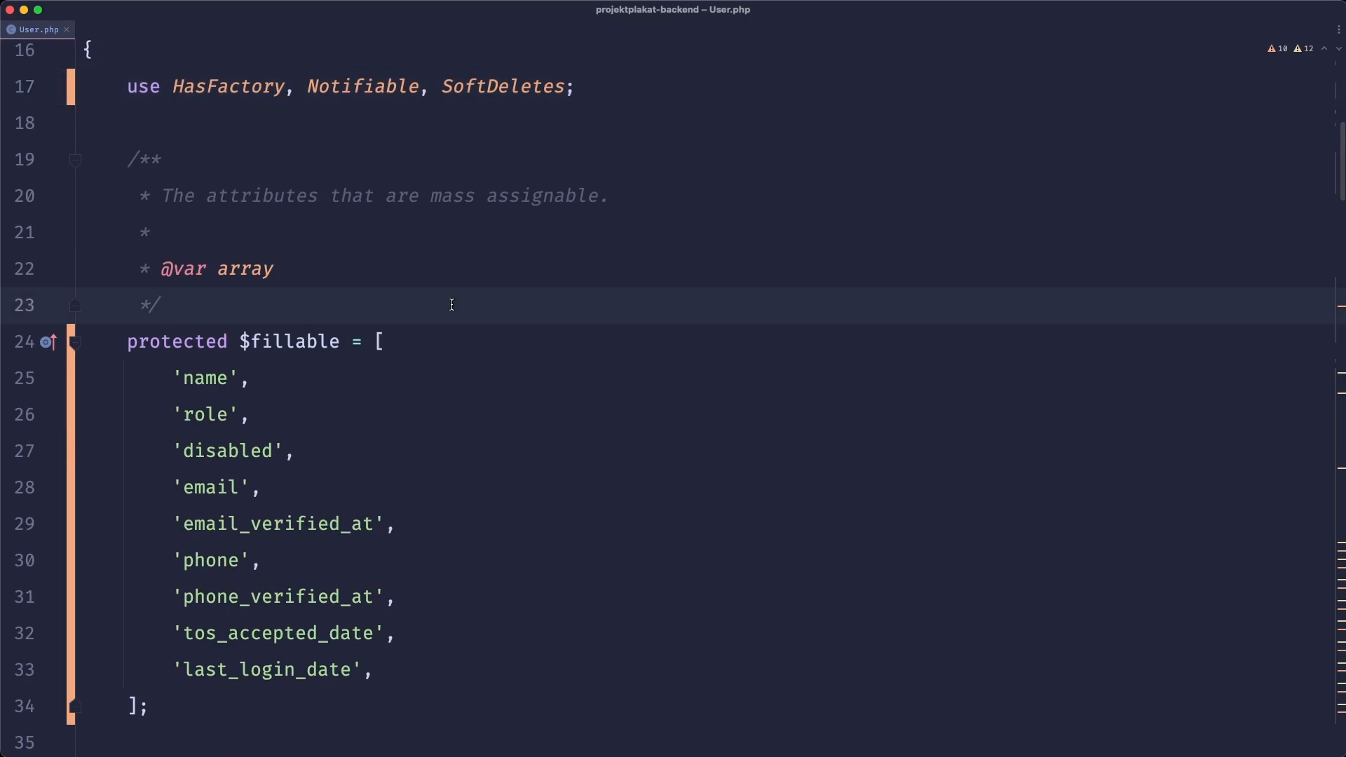
{"action": "mouse_move", "coordinate": [514, 283]}
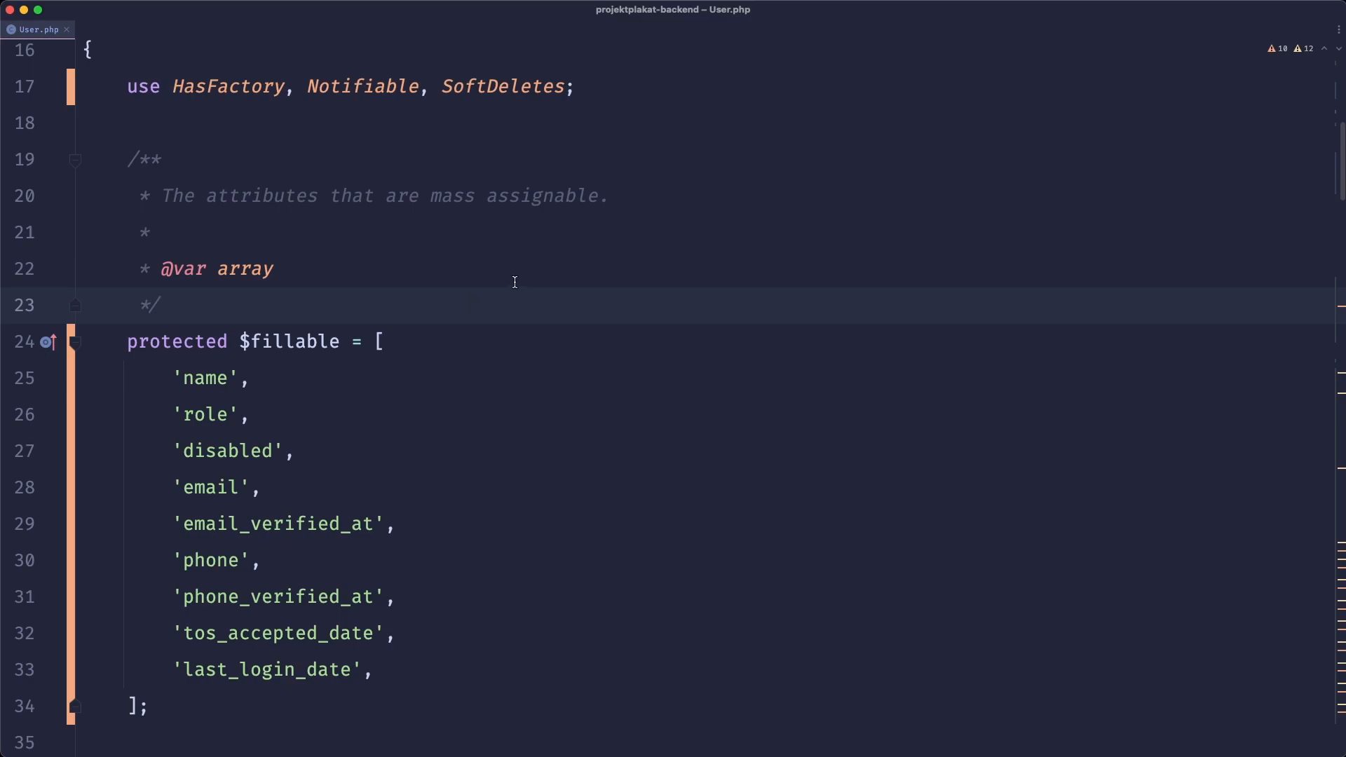
{"action": "mouse_move", "coordinate": [718, 210]}
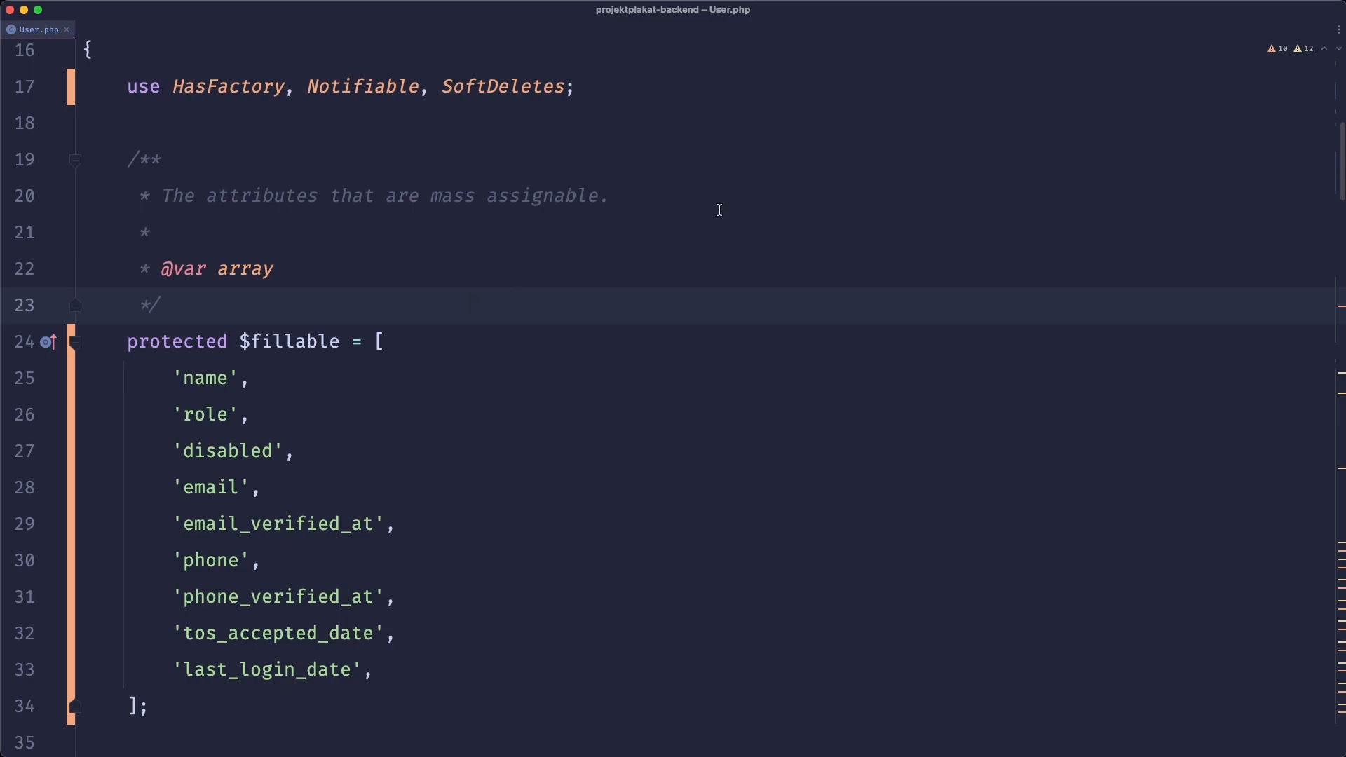
Replace the $fillable list with protected $guarded = [];.
{"action": "left_click", "coordinate": [607, 196]}
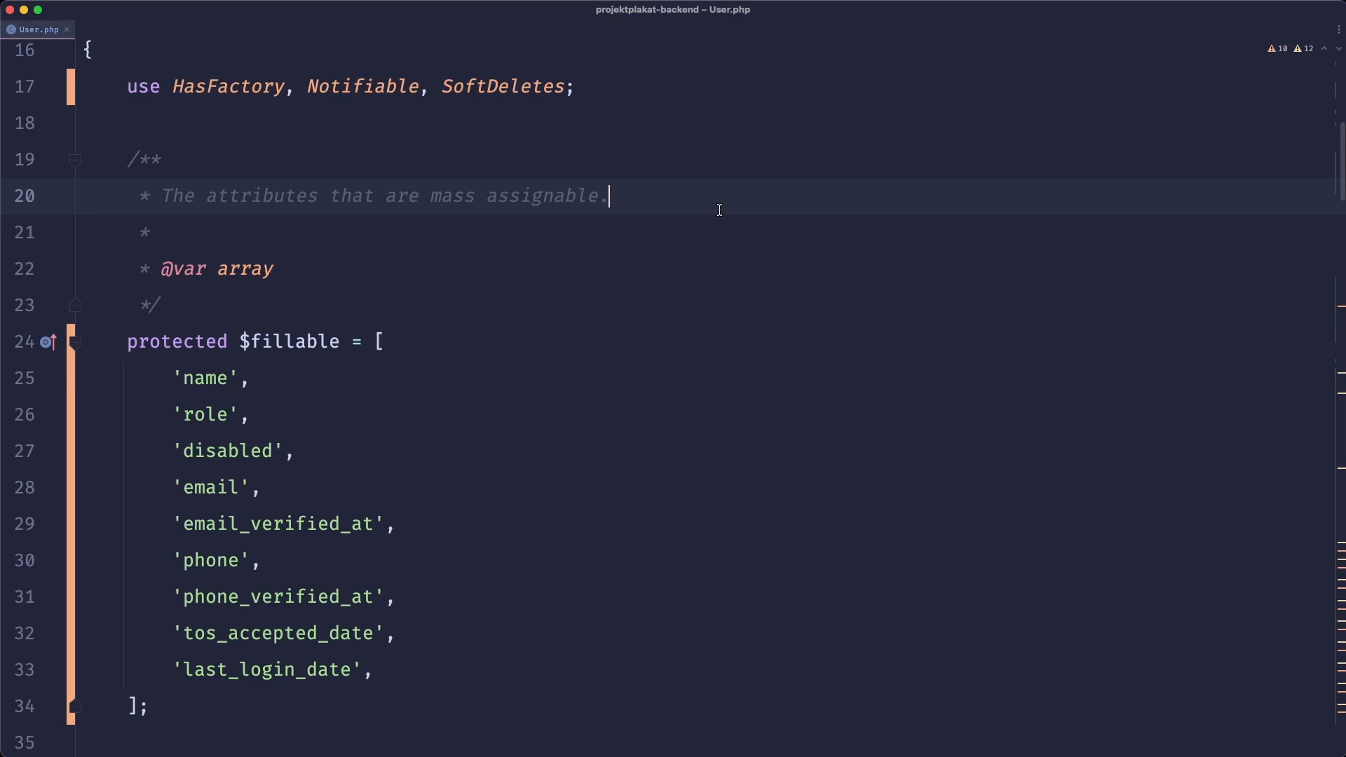
{"action": "type", "text": "$req"}
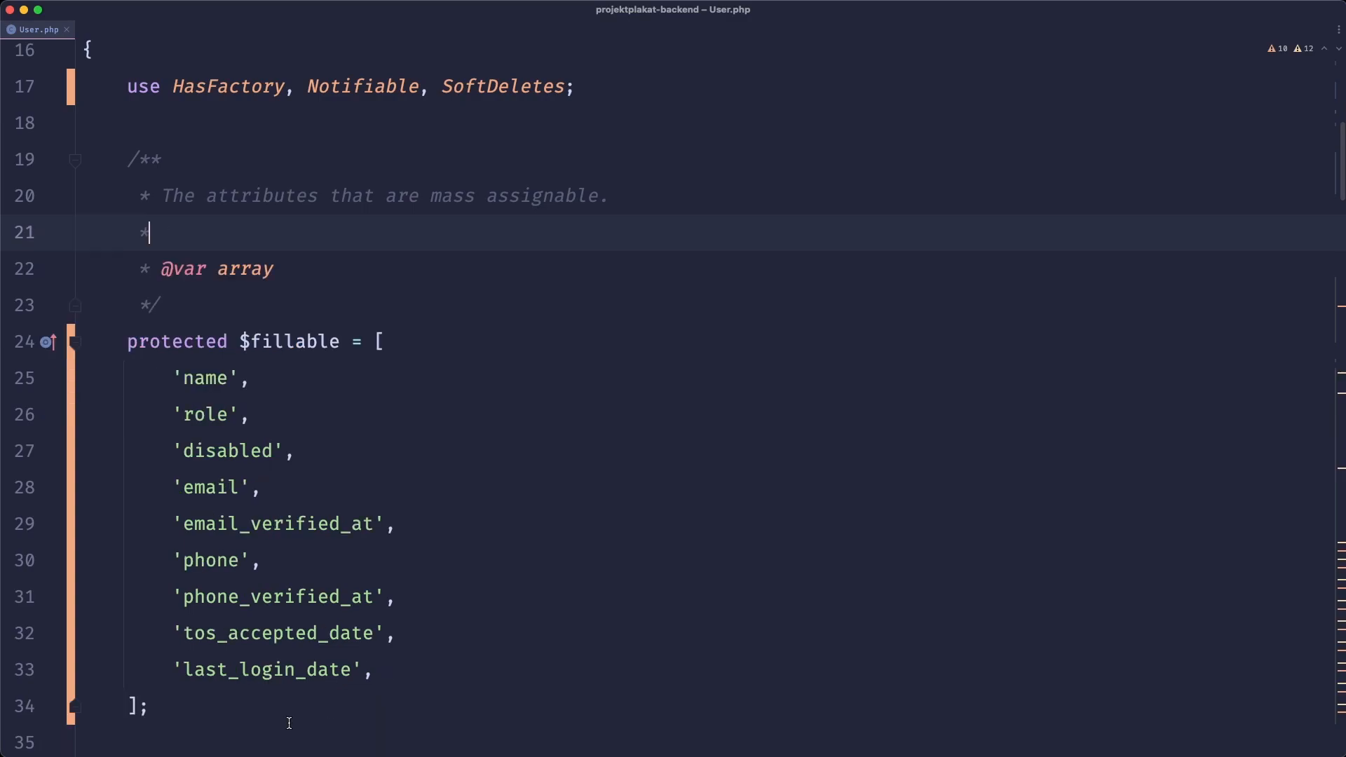
{"action": "mouse_move", "coordinate": [286, 711]}
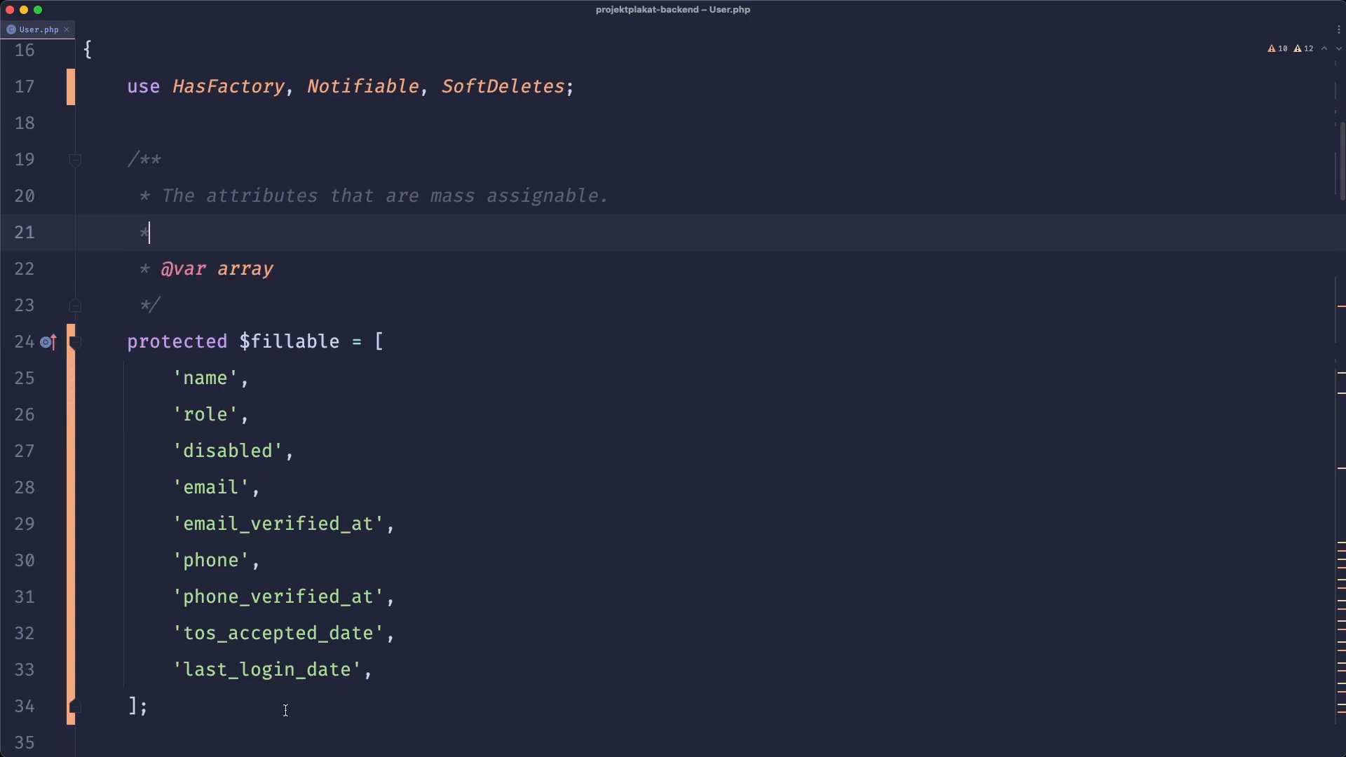
{"action": "type", "text": "$"}
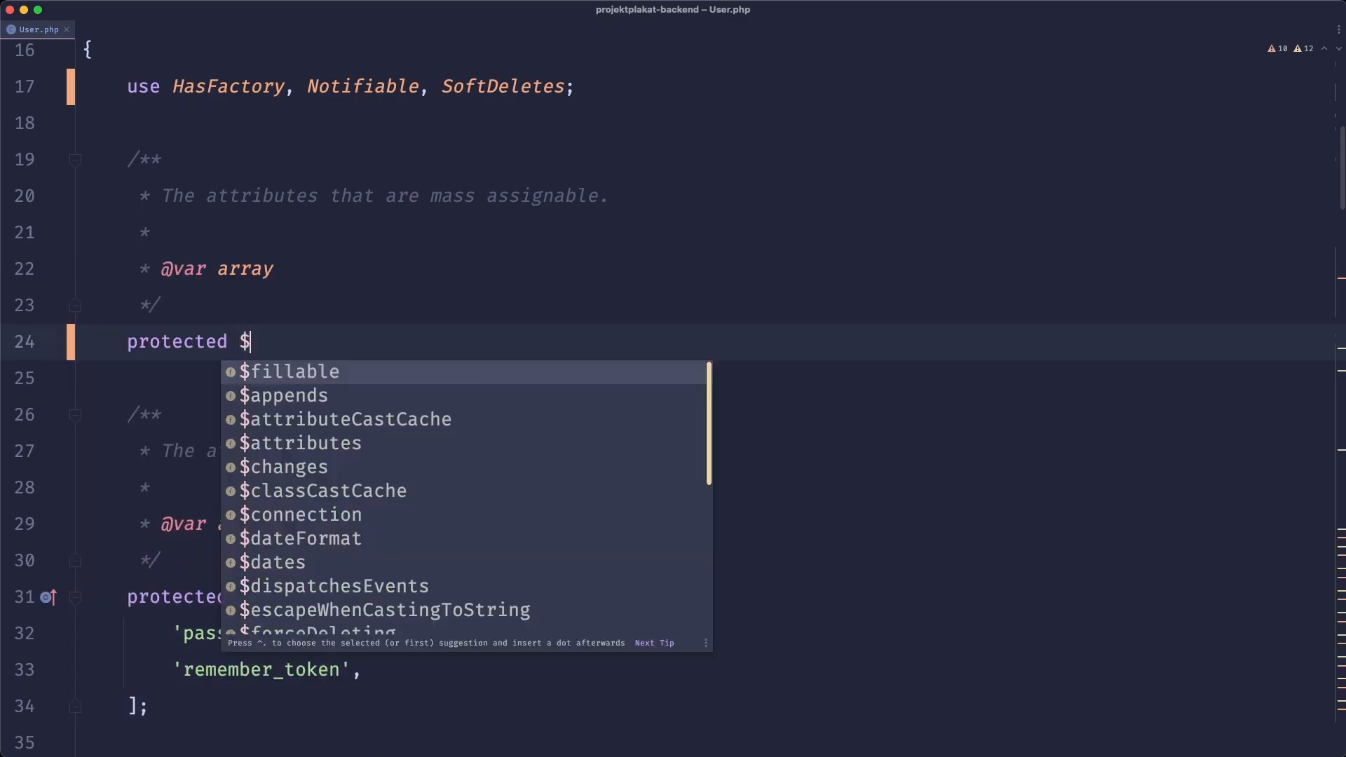
{"action": "type", "text": "guarded = []"}
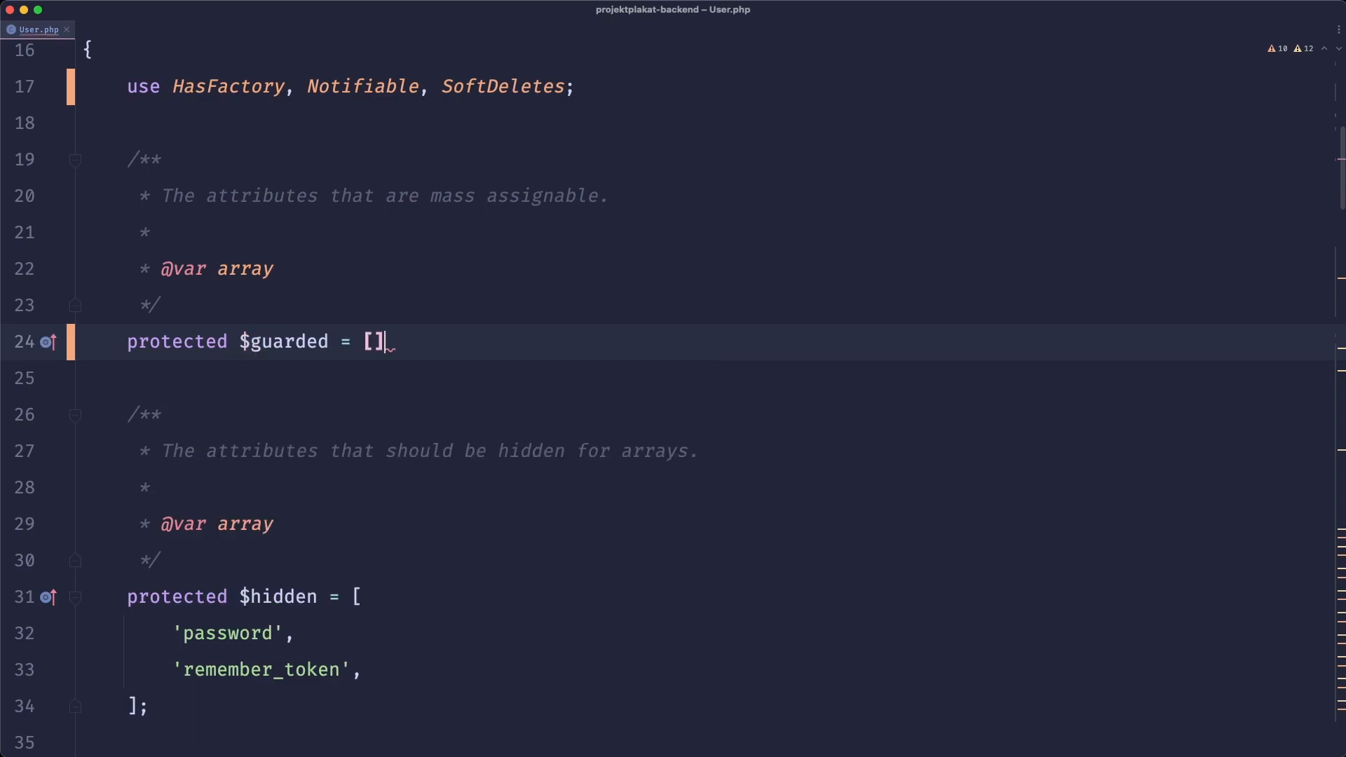
{"action": "type", "text": ";"}
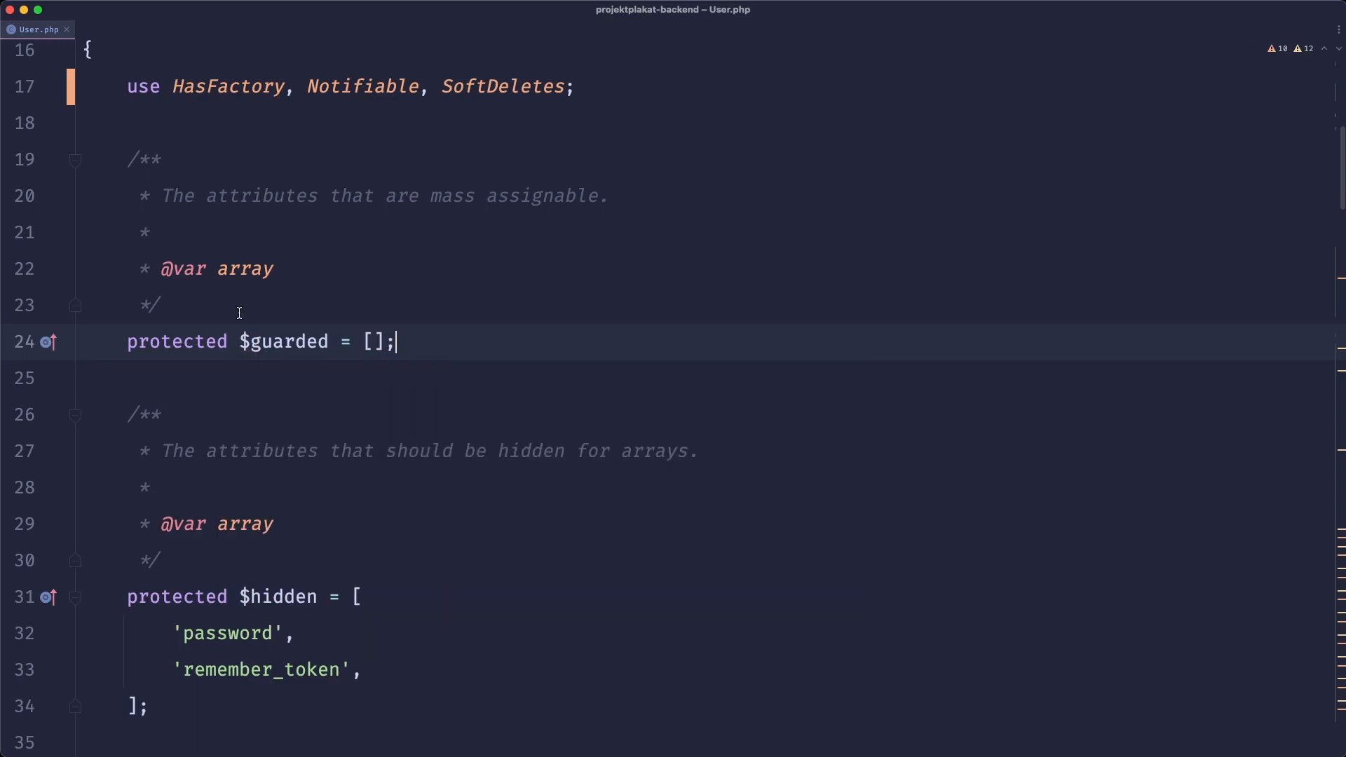
Delete the docblocks above the $guarded, $hidden and $casts properties.
{"action": "scroll", "scroll_direction": "up", "scroll_amount": 3}
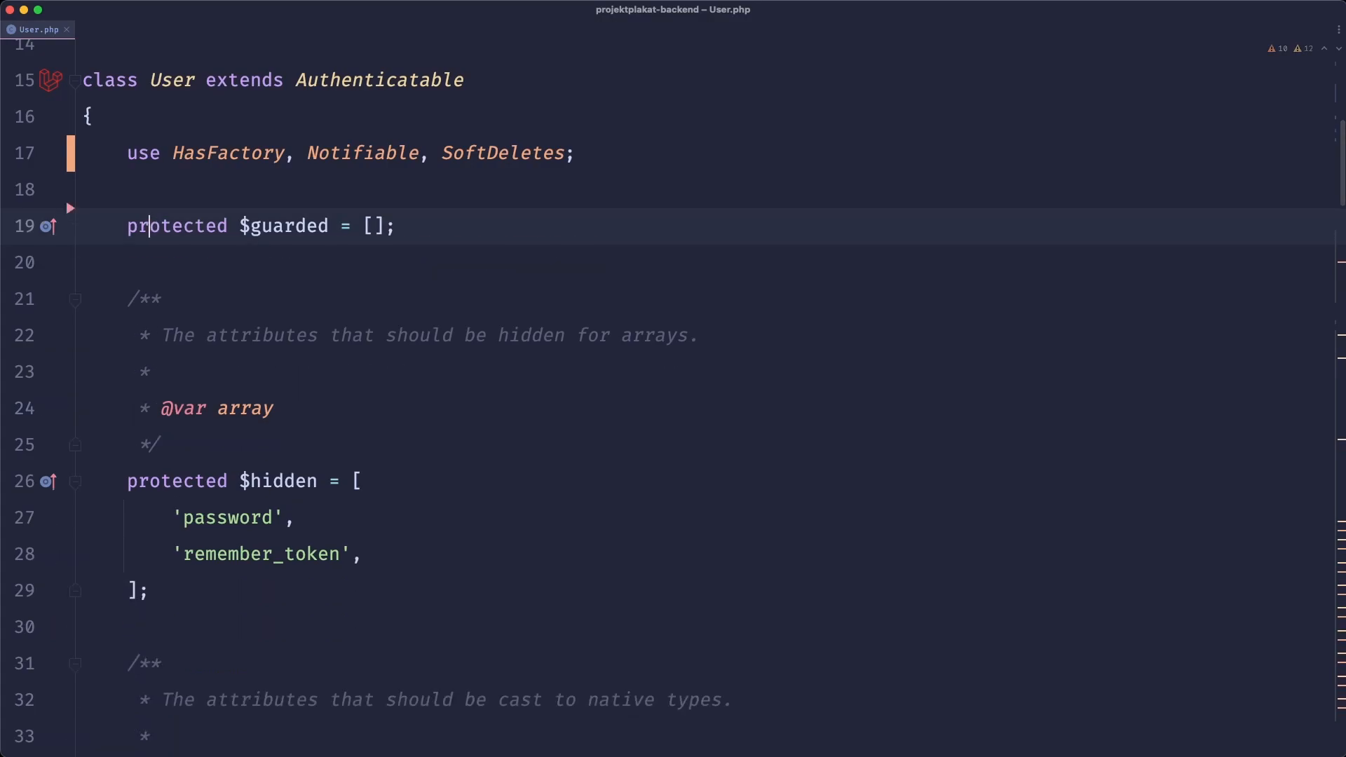
{"action": "left_click", "coordinate": [159, 299]}
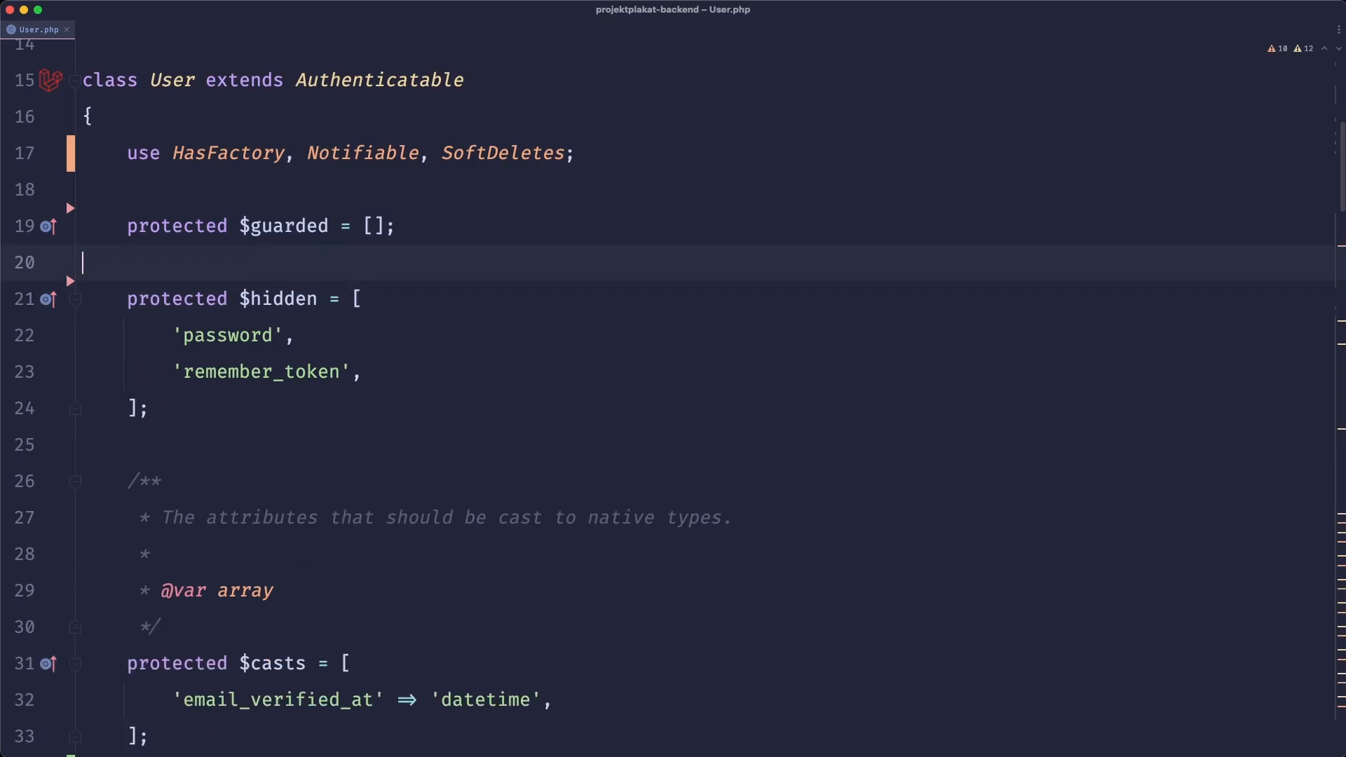
{"action": "scroll", "scroll_direction": "down", "scroll_amount": 3}
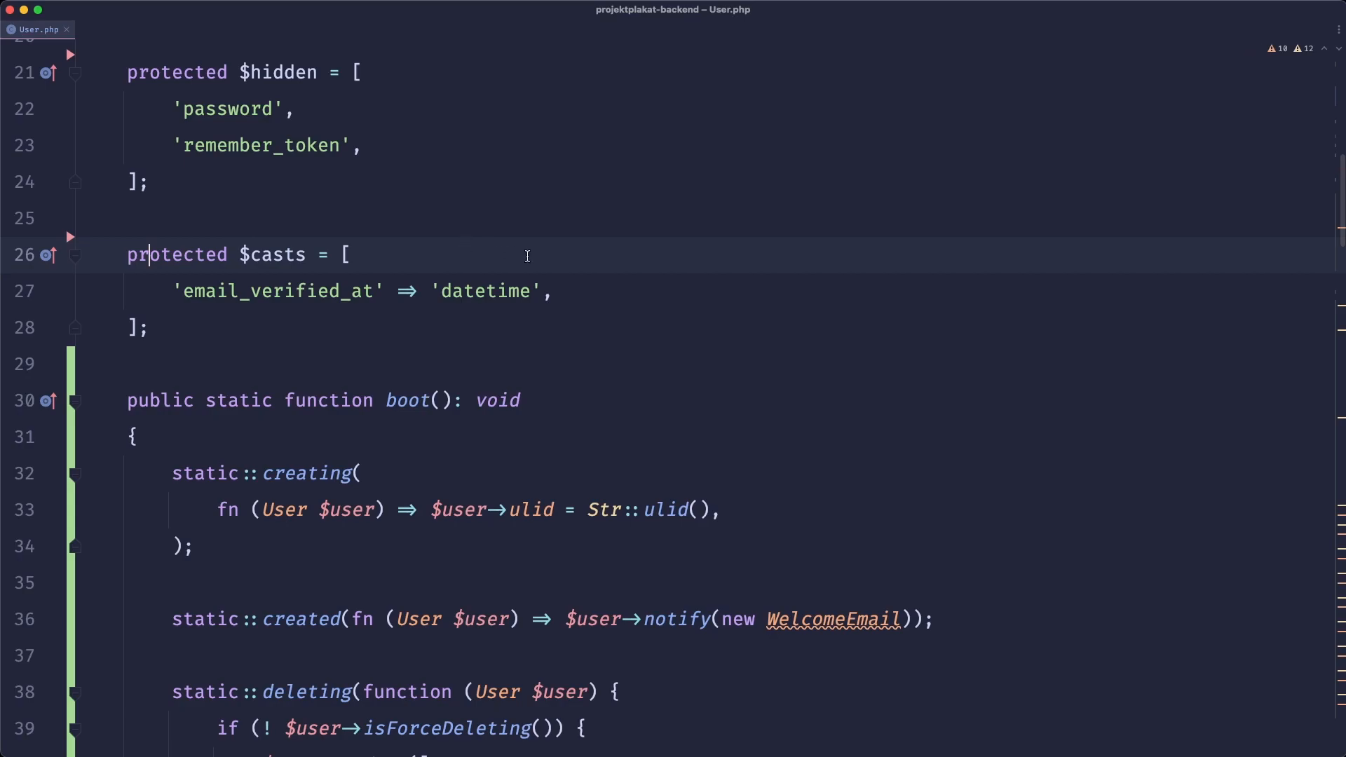
{"action": "scroll", "scroll_direction": "down", "scroll_amount": 3}
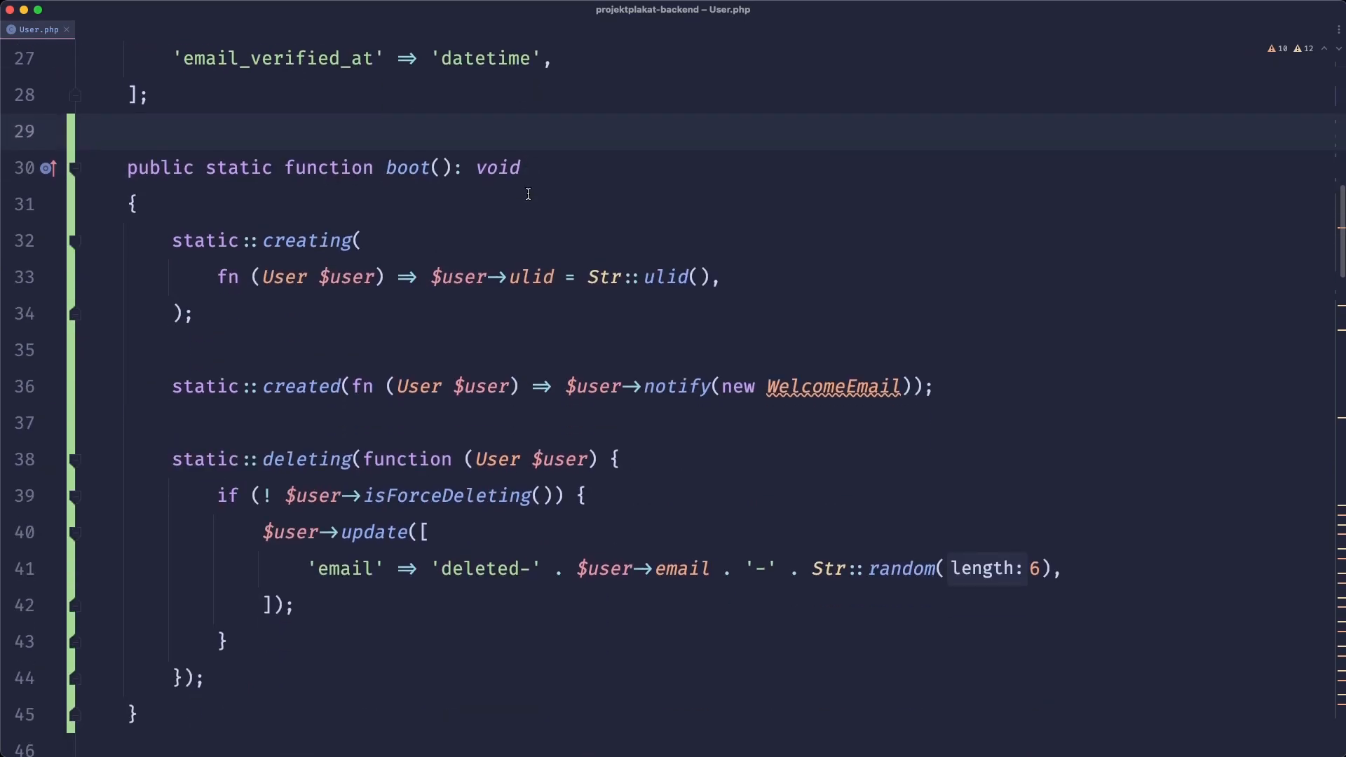
{"action": "mouse_move", "coordinate": [642, 180]}
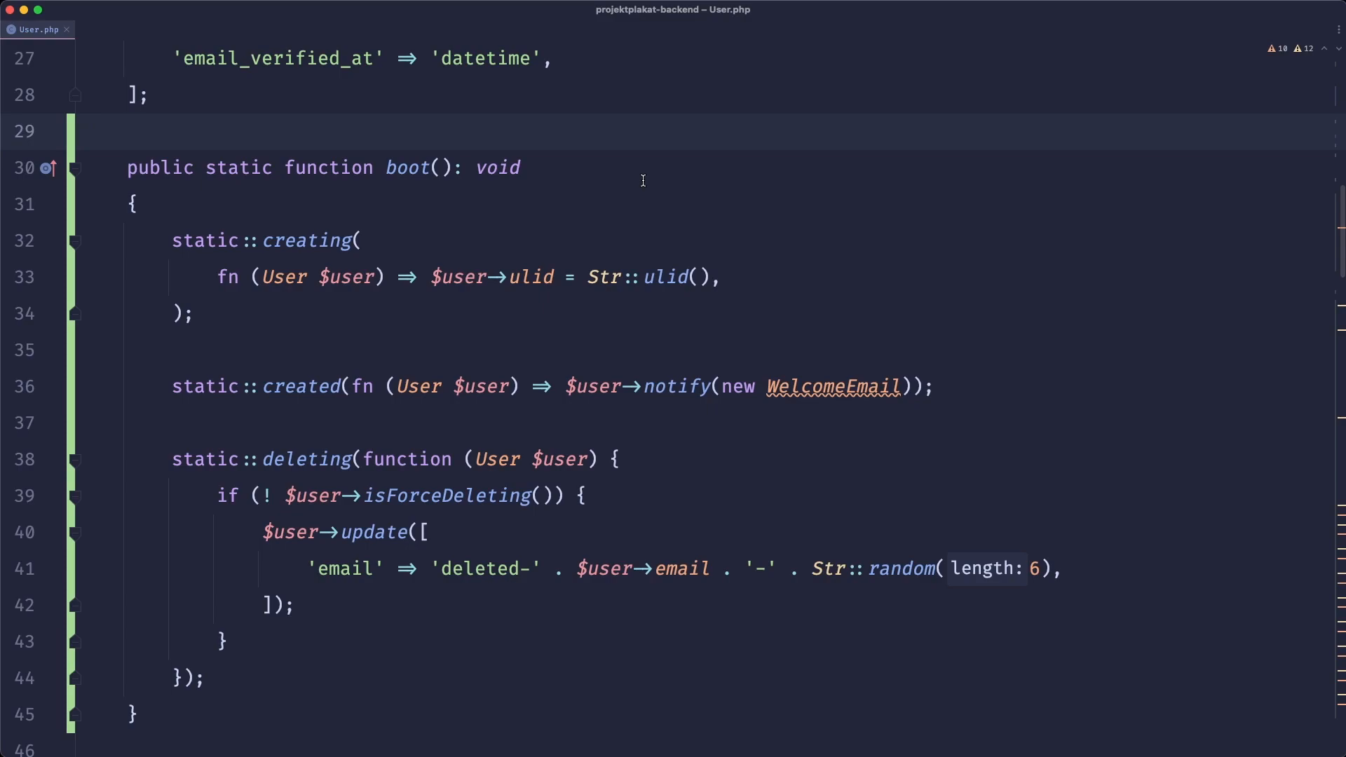
{"action": "left_click", "coordinate": [83, 131]}
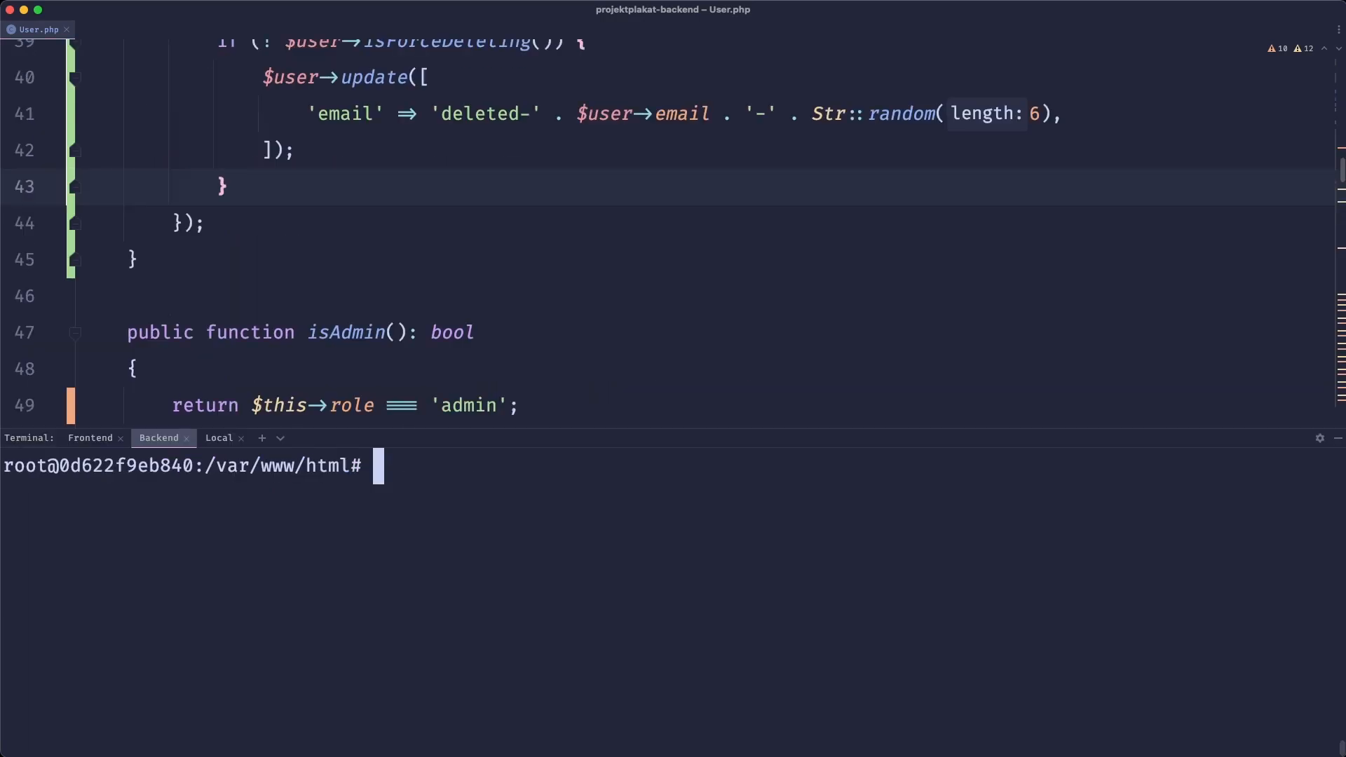
Type php artisan make:observer UserObserver --model=User in the backend terminal.
{"action": "type", "text": "php artisan ma"}
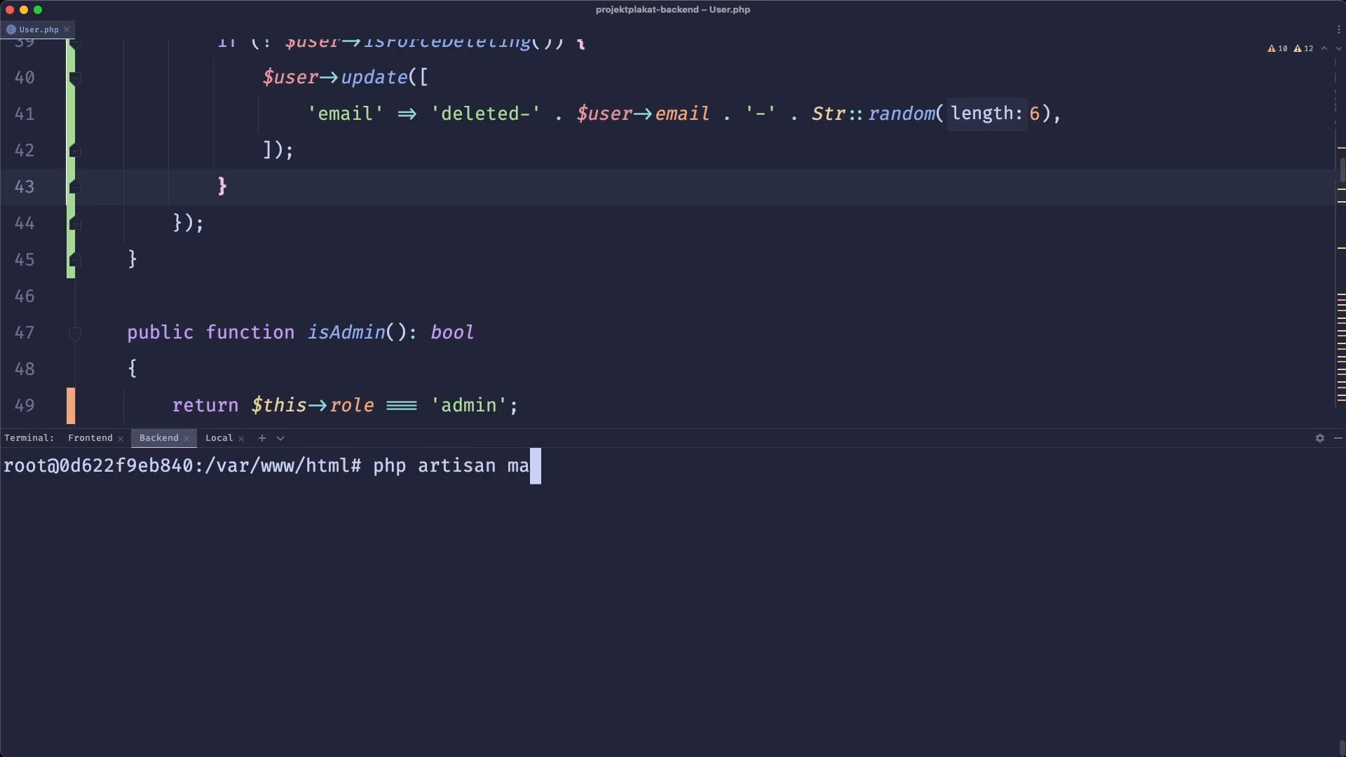
{"action": "type", "text": "ke:observer"}
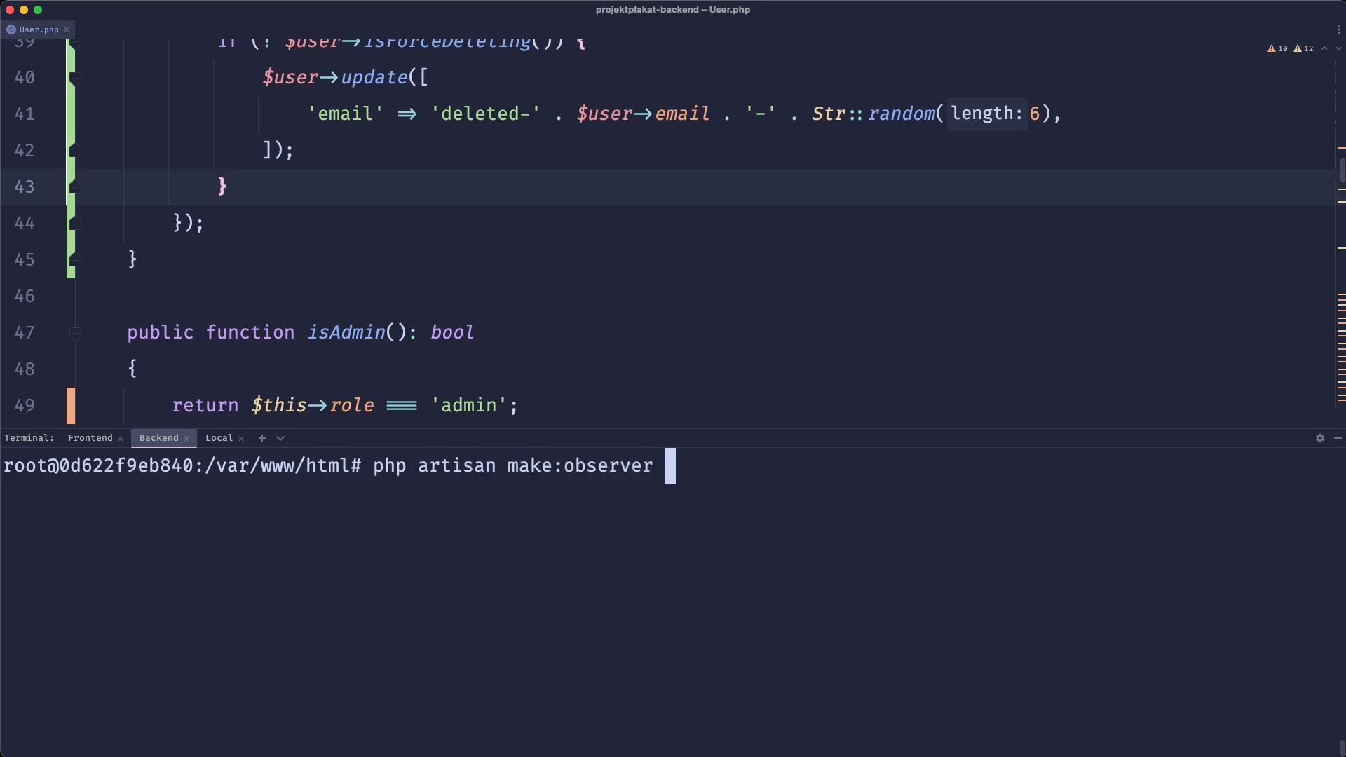
{"action": "type", "text": "User"}
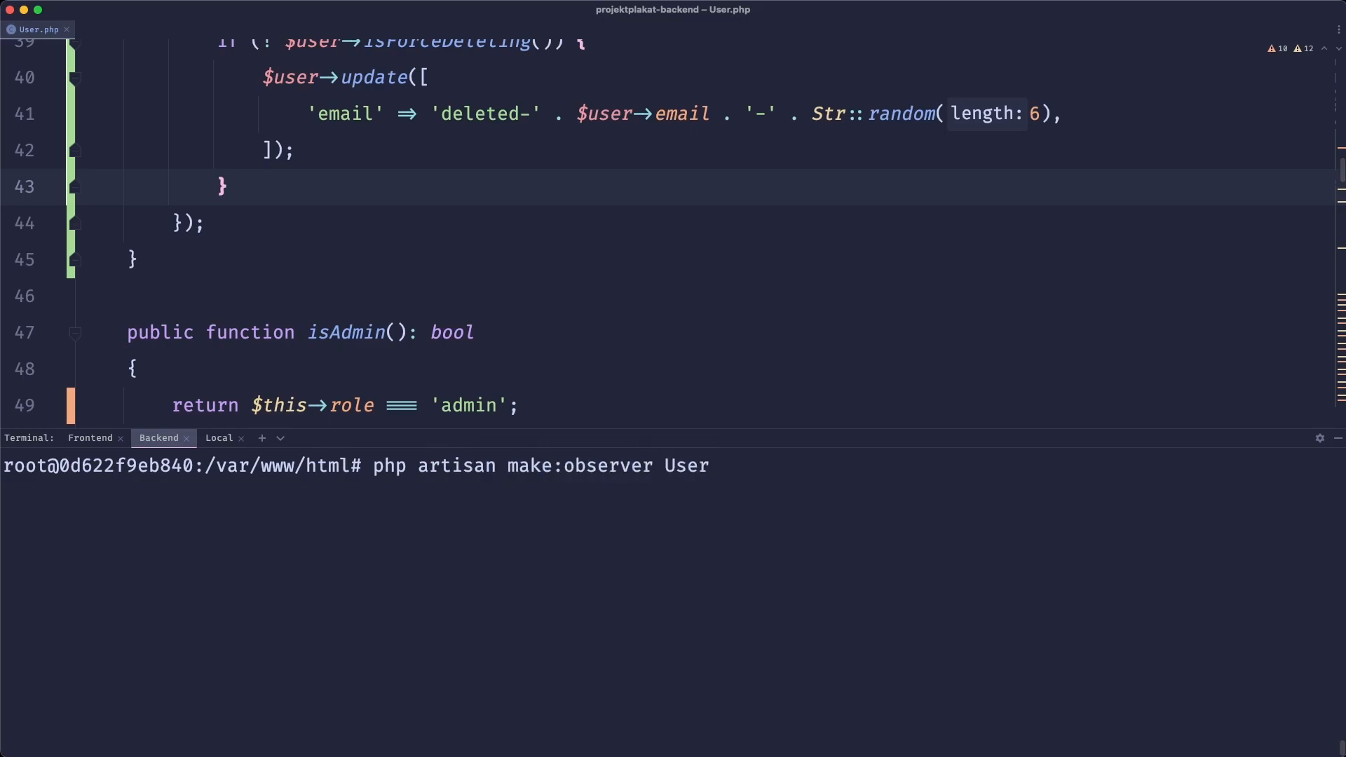
{"action": "type", "text": "Observer"}
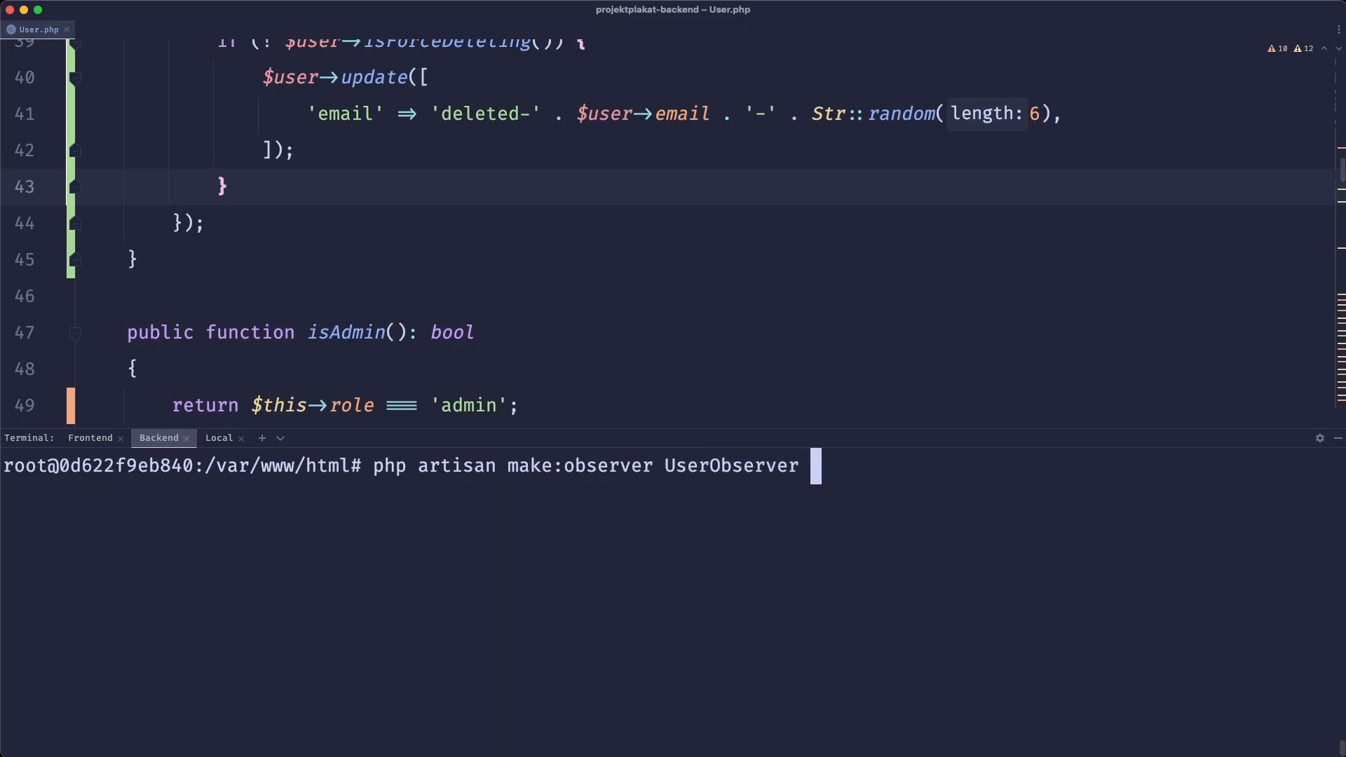
{"action": "type", "text": "--model=User"}
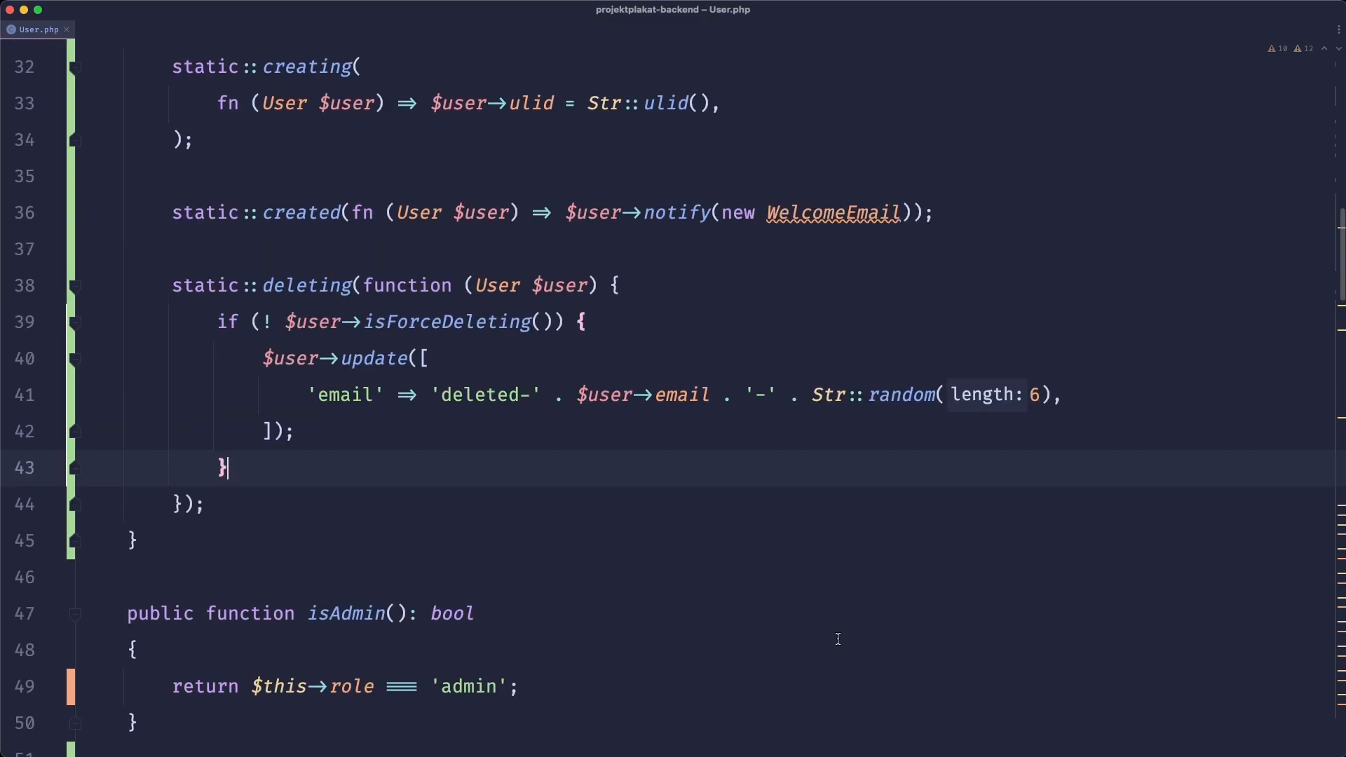
Look through the generated UserObserver stubs, then return to User.php.
{"action": "left_click", "coordinate": [129, 28]}
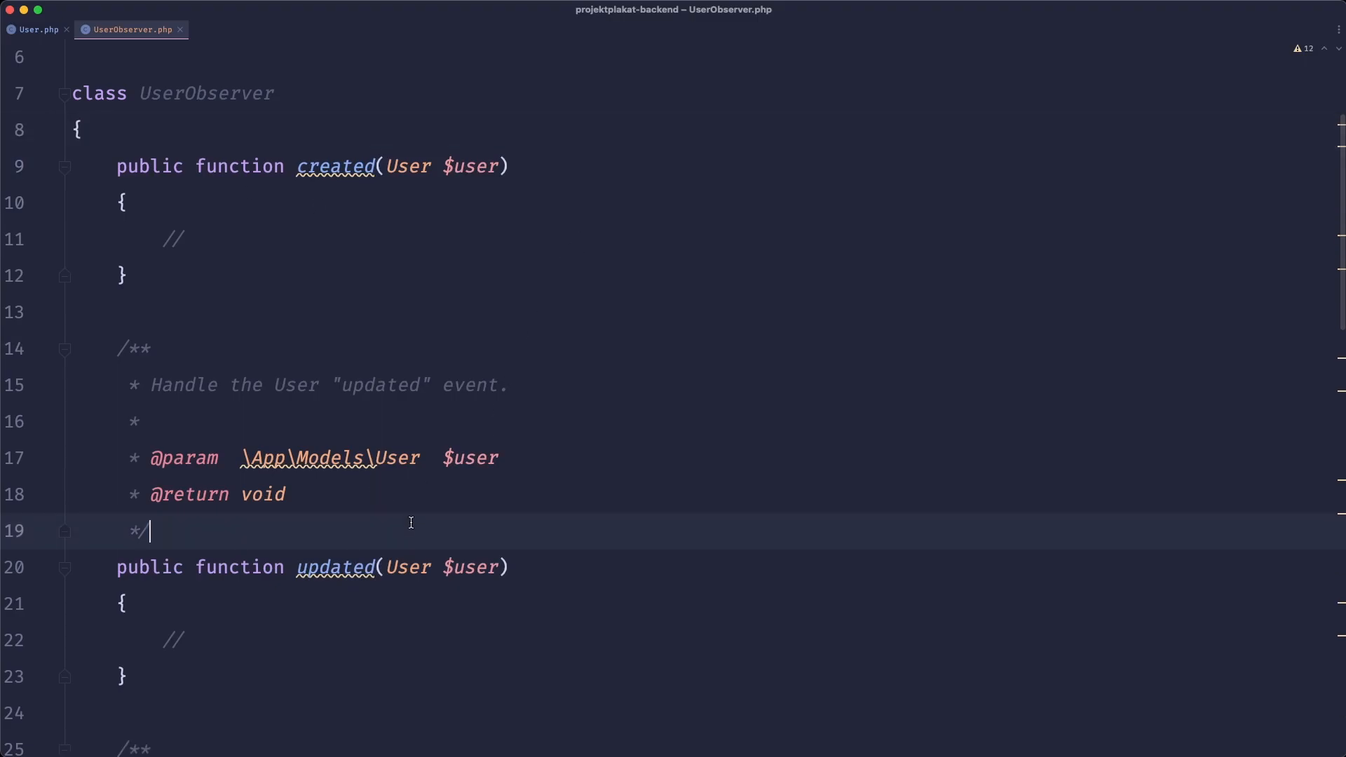
{"action": "scroll", "scroll_direction": "down", "scroll_amount": 3}
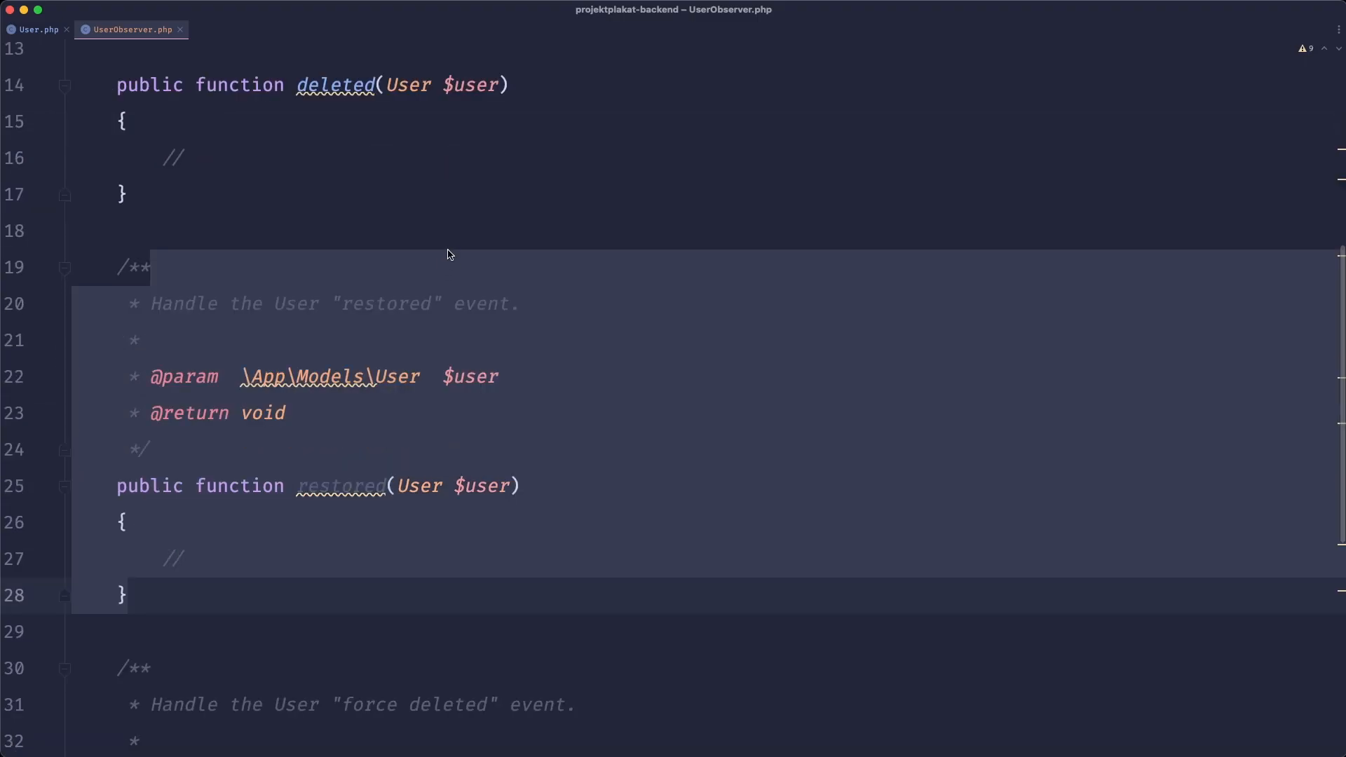
{"action": "left_click", "coordinate": [38, 28]}
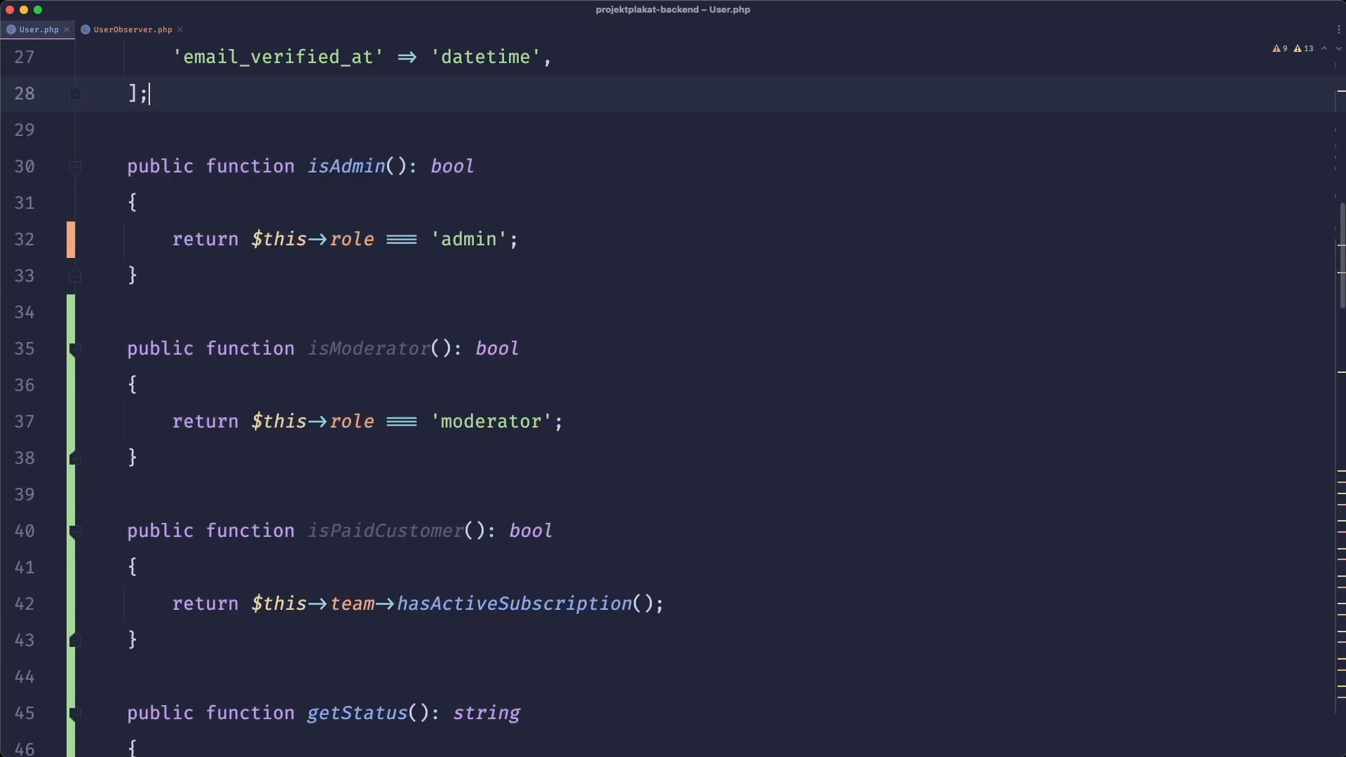
Add a creating() method to UserObserver that sets $user->ulid using Str::.
{"action": "left_click", "coordinate": [129, 28]}
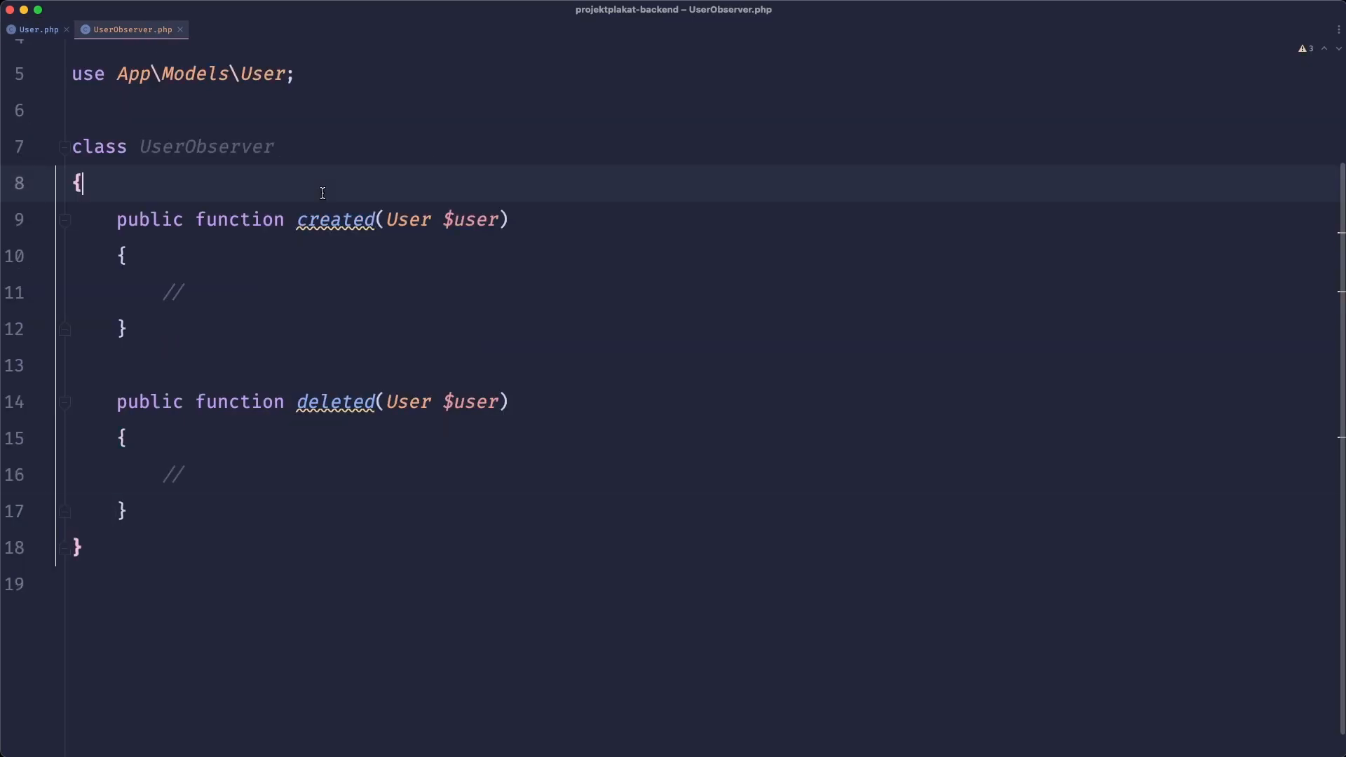
{"action": "type", "text": "public function test()"}
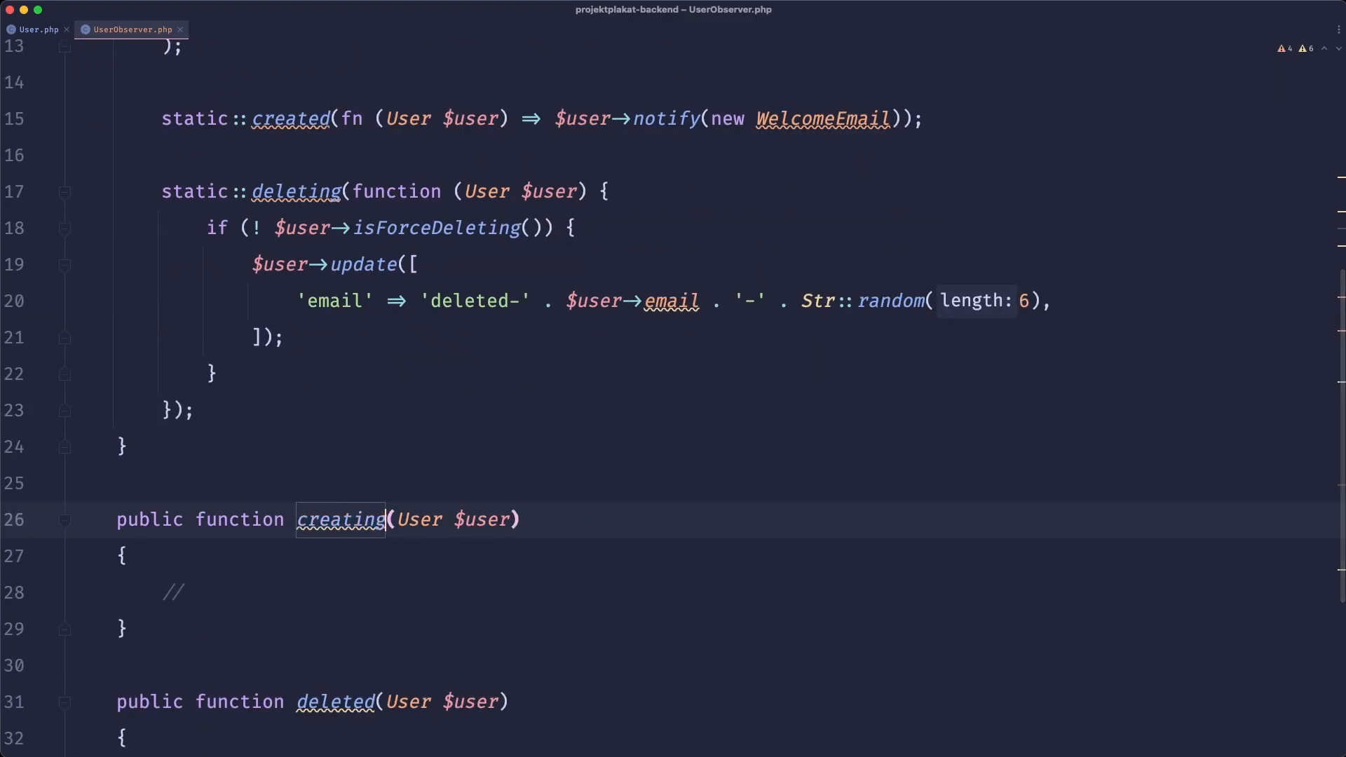
{"action": "scroll", "scroll_direction": "up", "scroll_amount": 3}
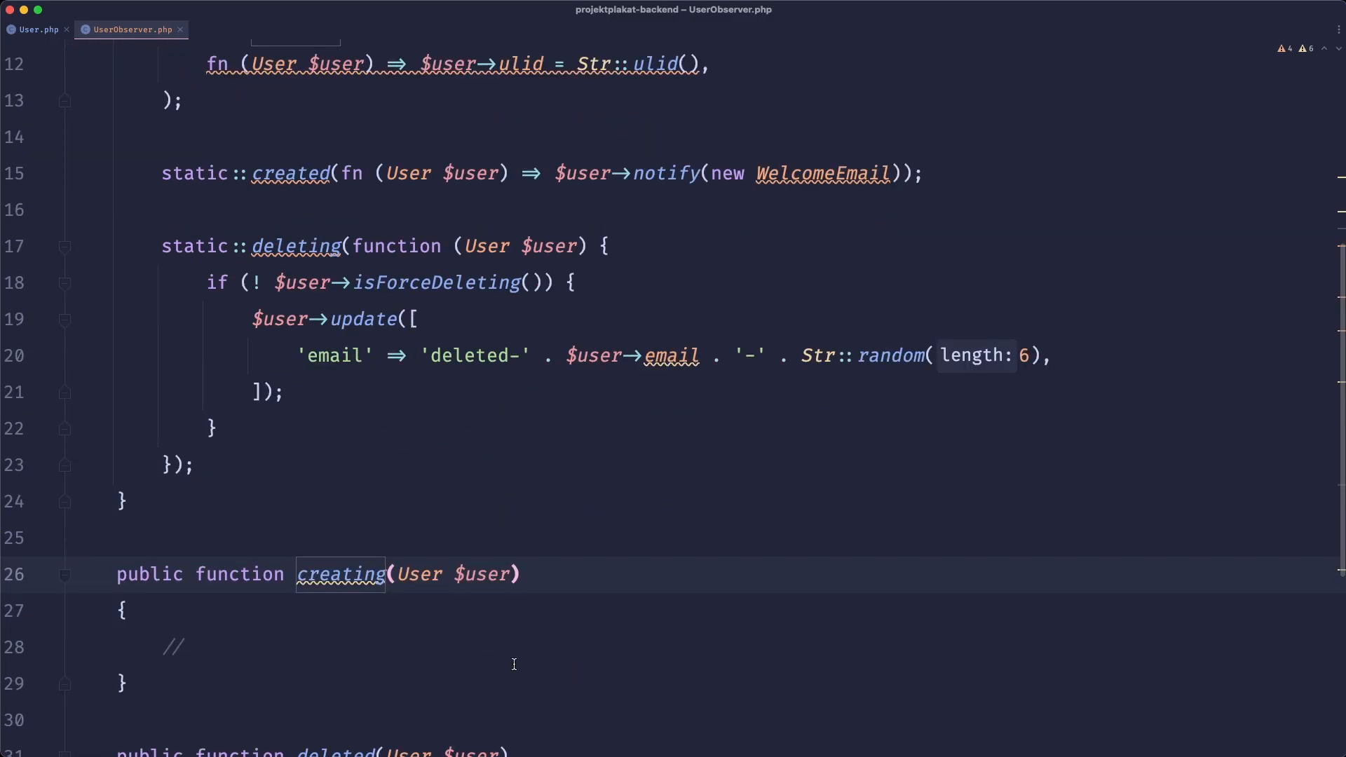
{"action": "type", "text": "$user-"}
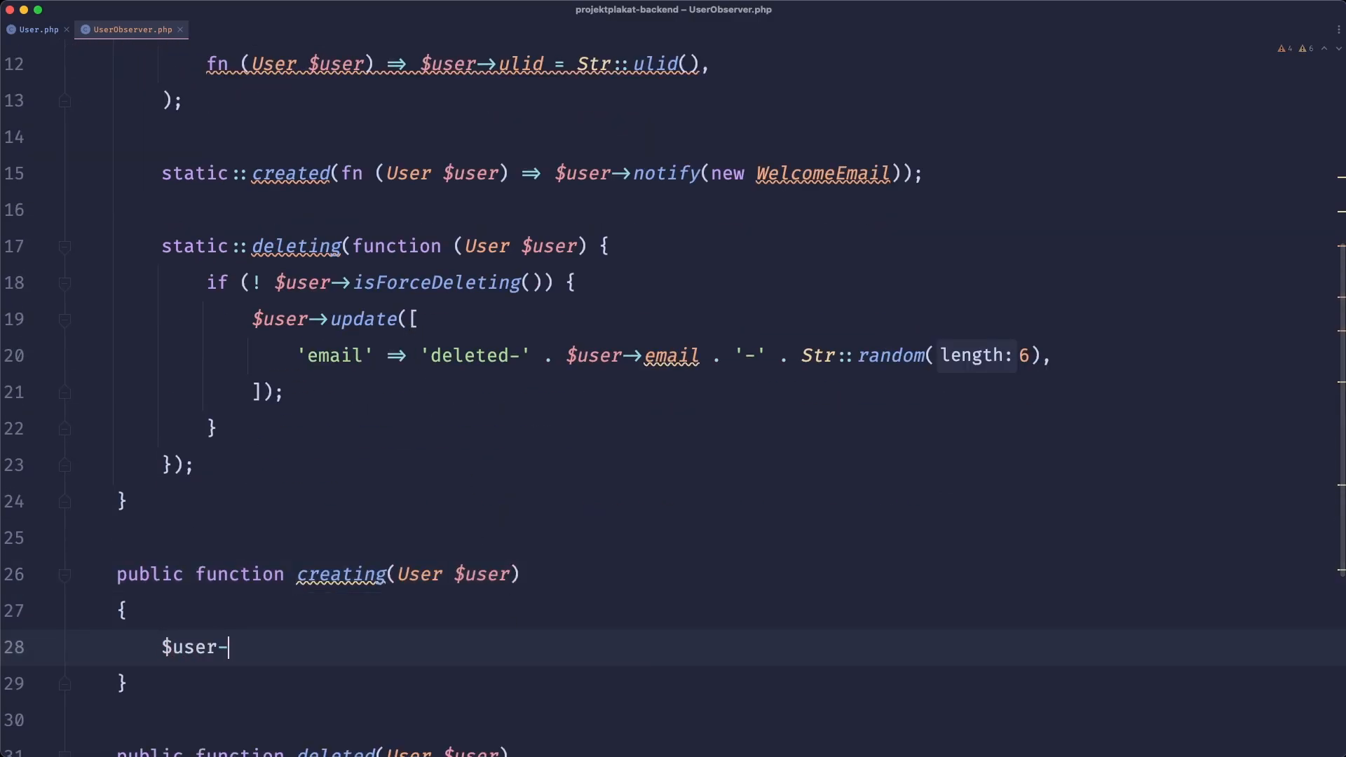
{"action": "type", "text": ">ulid"}
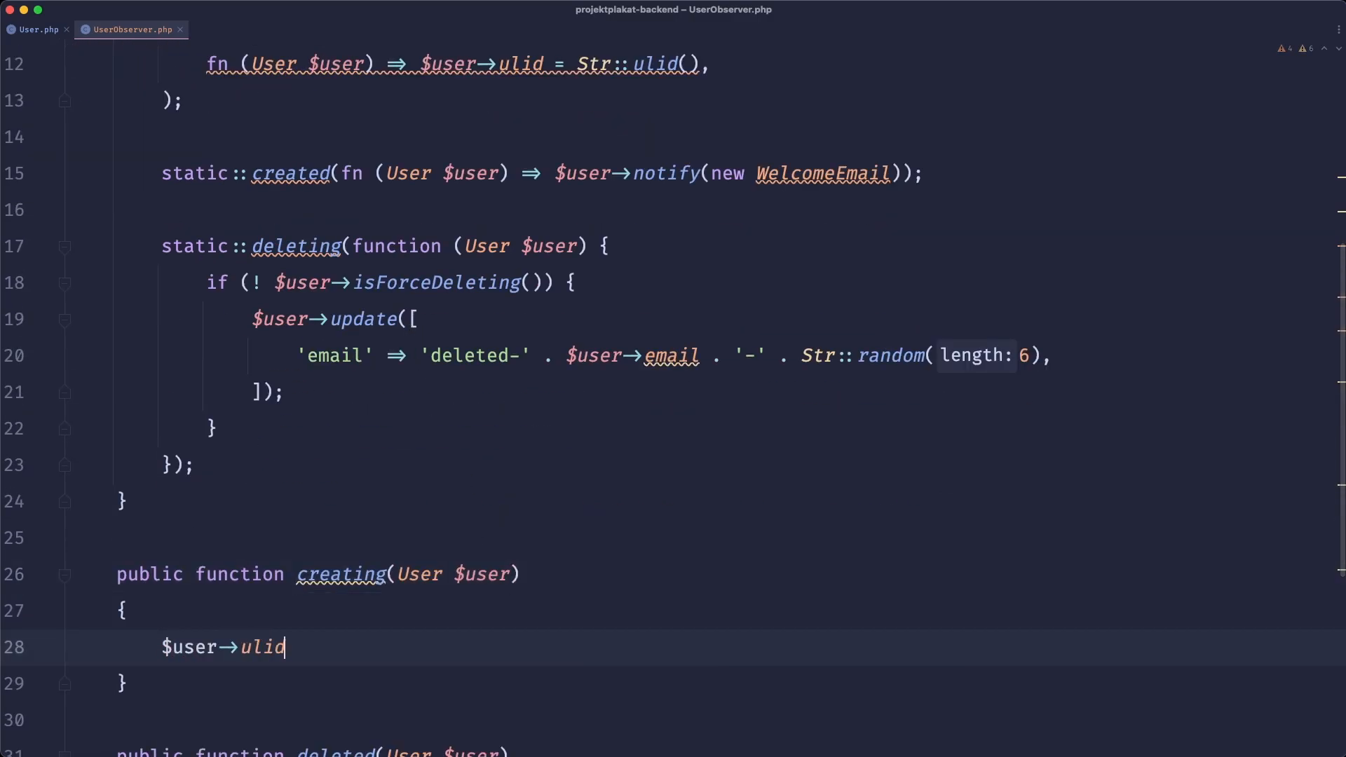
{"action": "type", "text": "= Str::ulid();"}
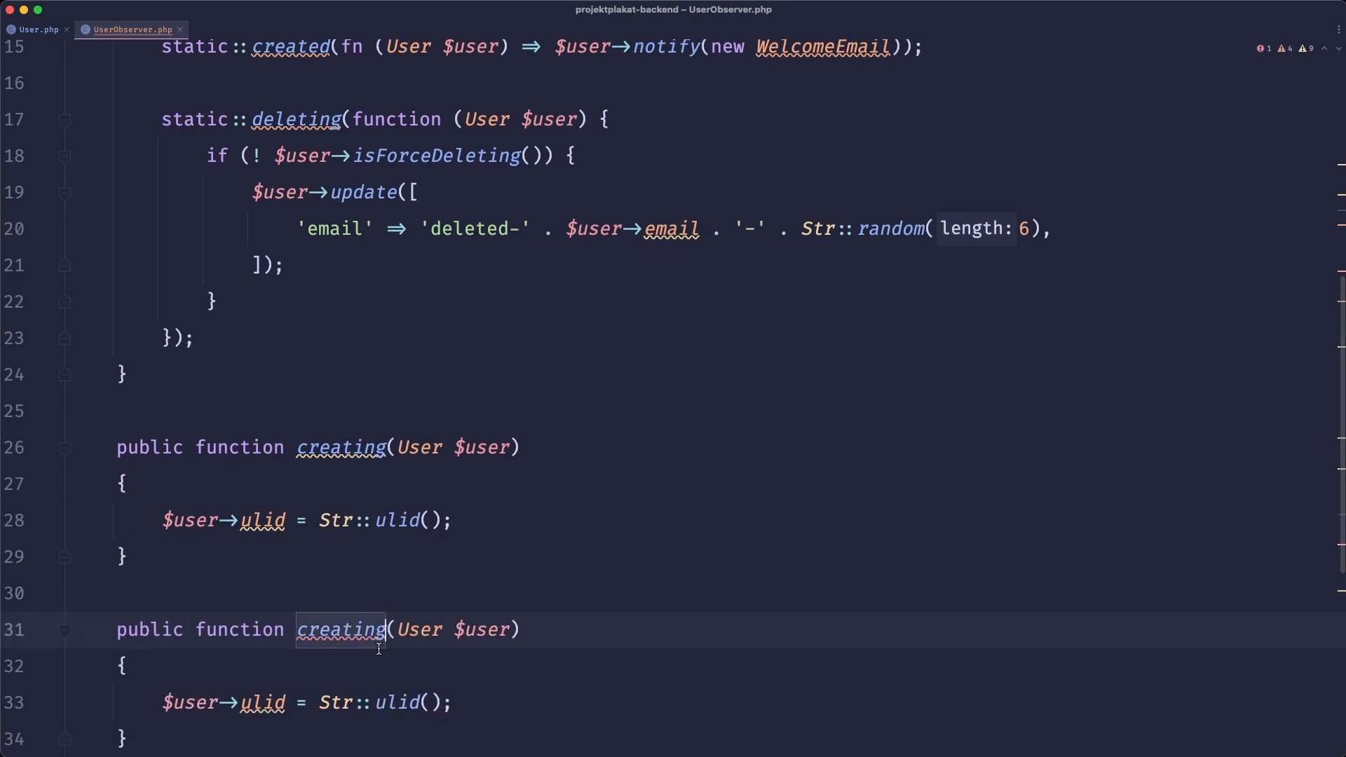
Add a created() method that sends the user a notification.
{"action": "type", "text": "created"}
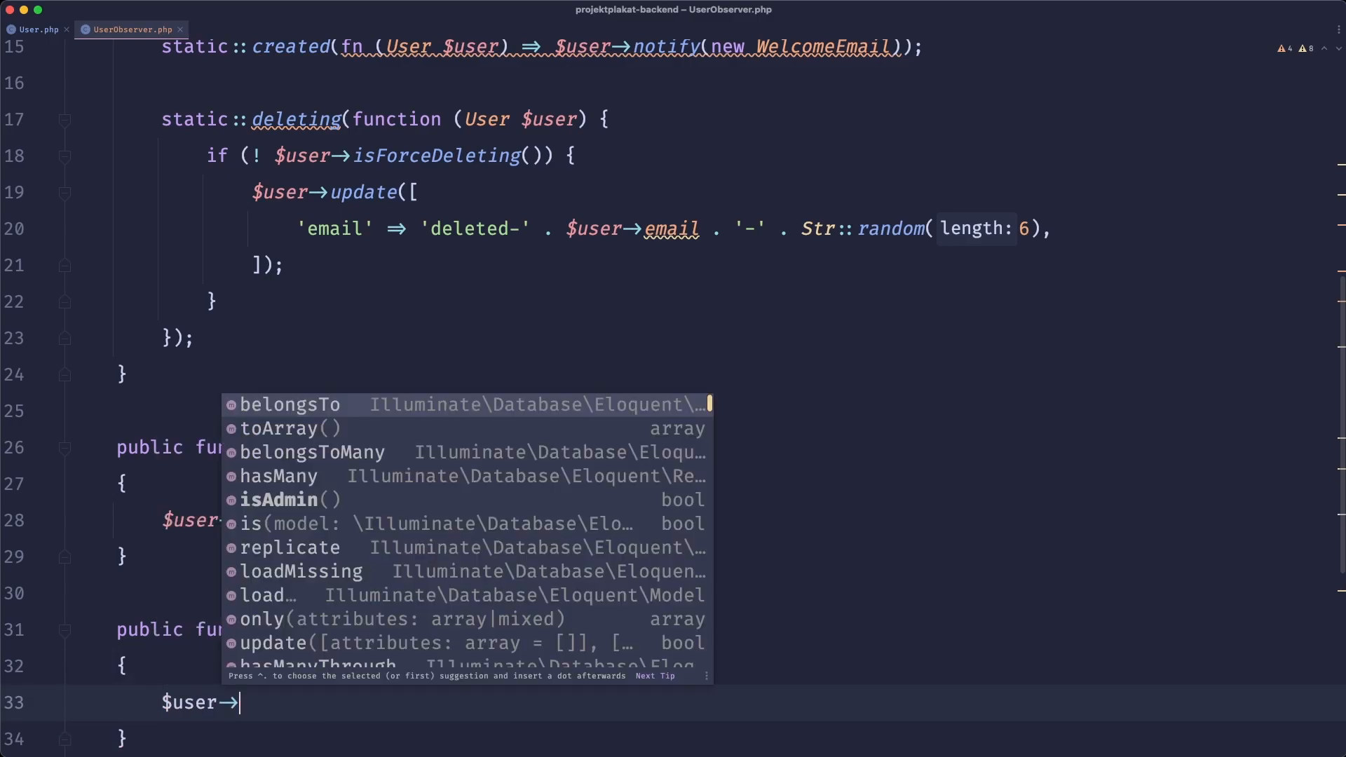
{"action": "type", "text": "notify(new Welcome);"}
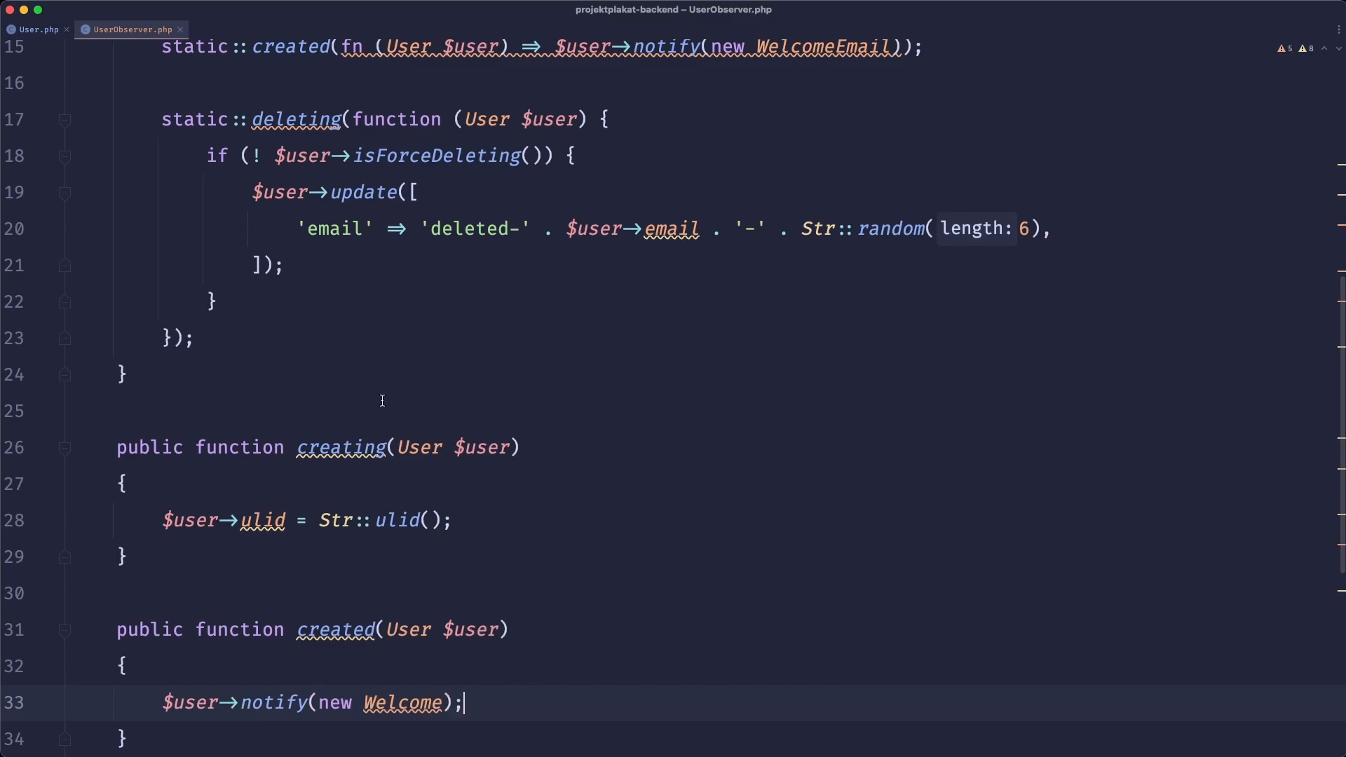
{"action": "scroll", "scroll_direction": "up", "scroll_amount": 3}
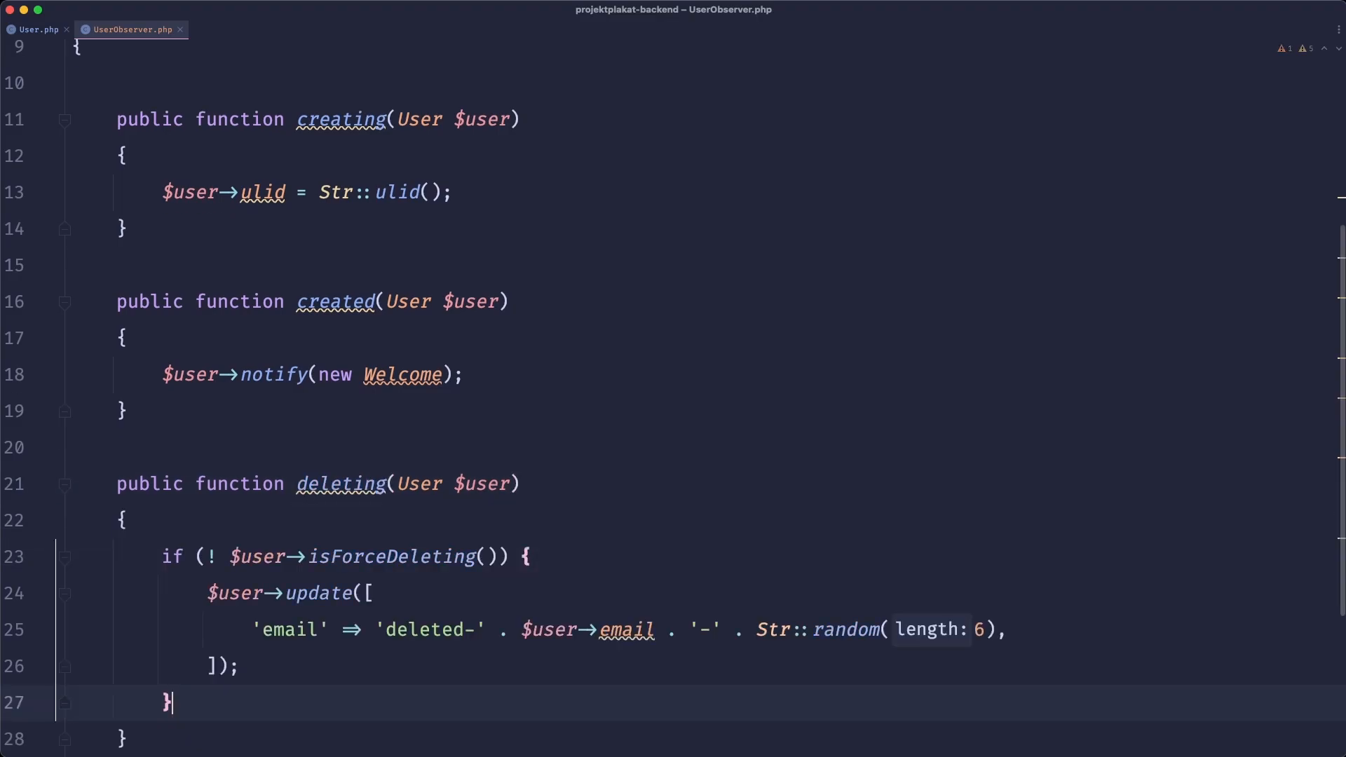
{"action": "scroll", "scroll_direction": "down", "scroll_amount": 3}
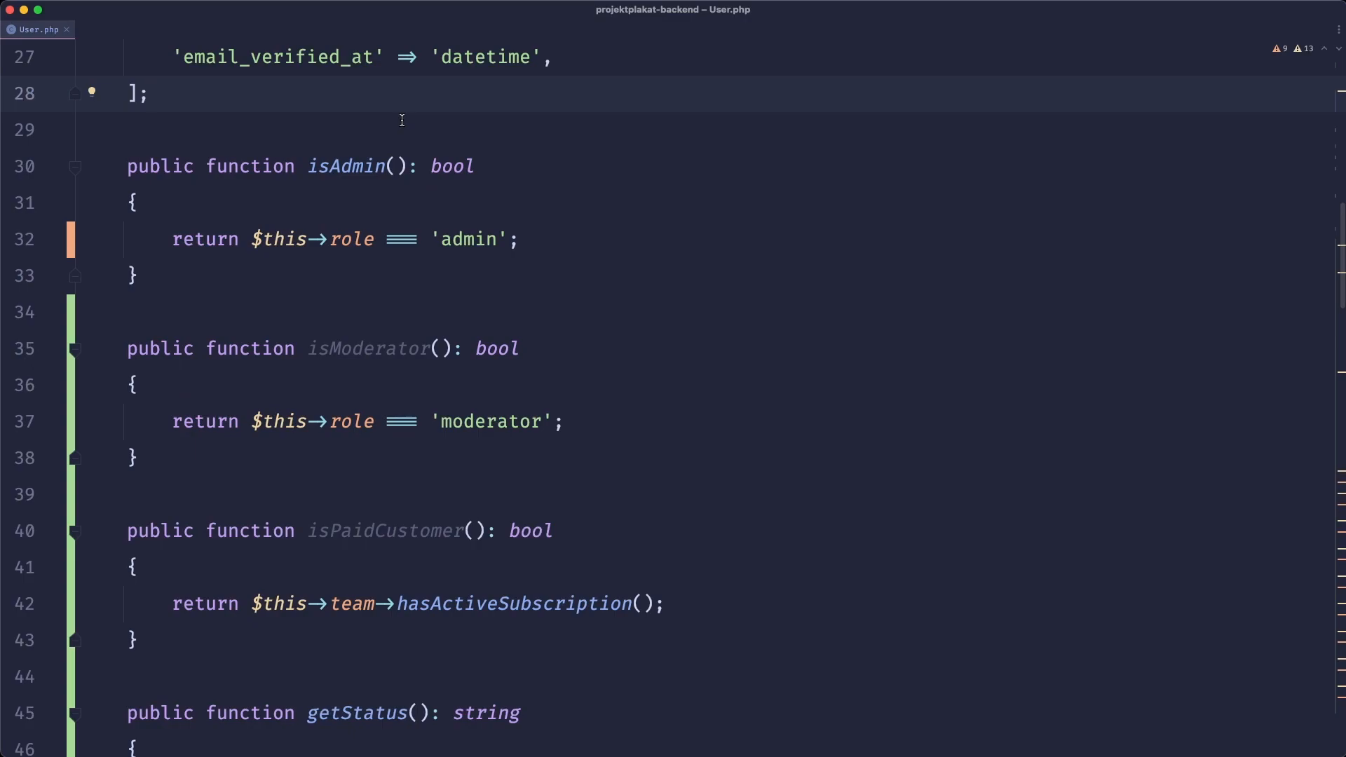
Add User::observer(UserObserver::class) to AppServiceProvider's boot() method.
{"action": "left_click", "coordinate": [144, 28]}
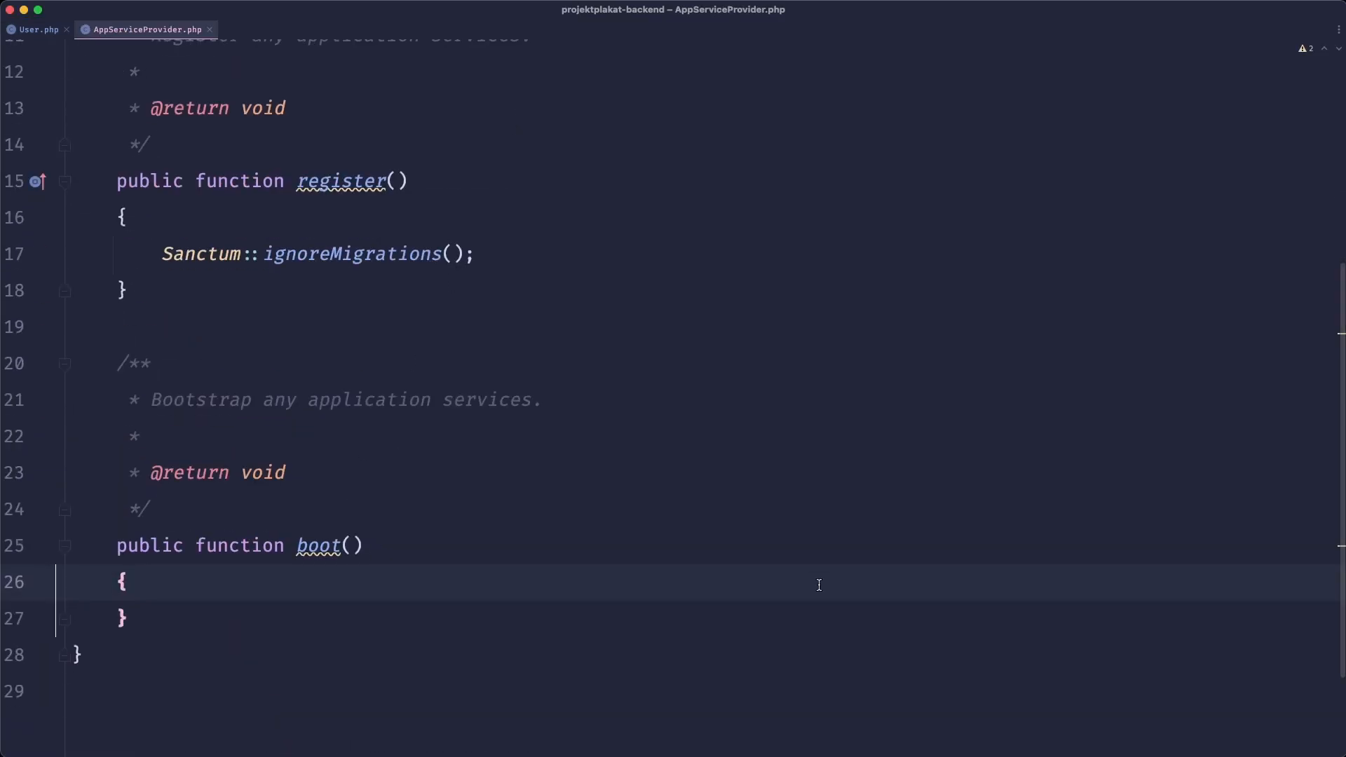
{"action": "type", "text": "User"}
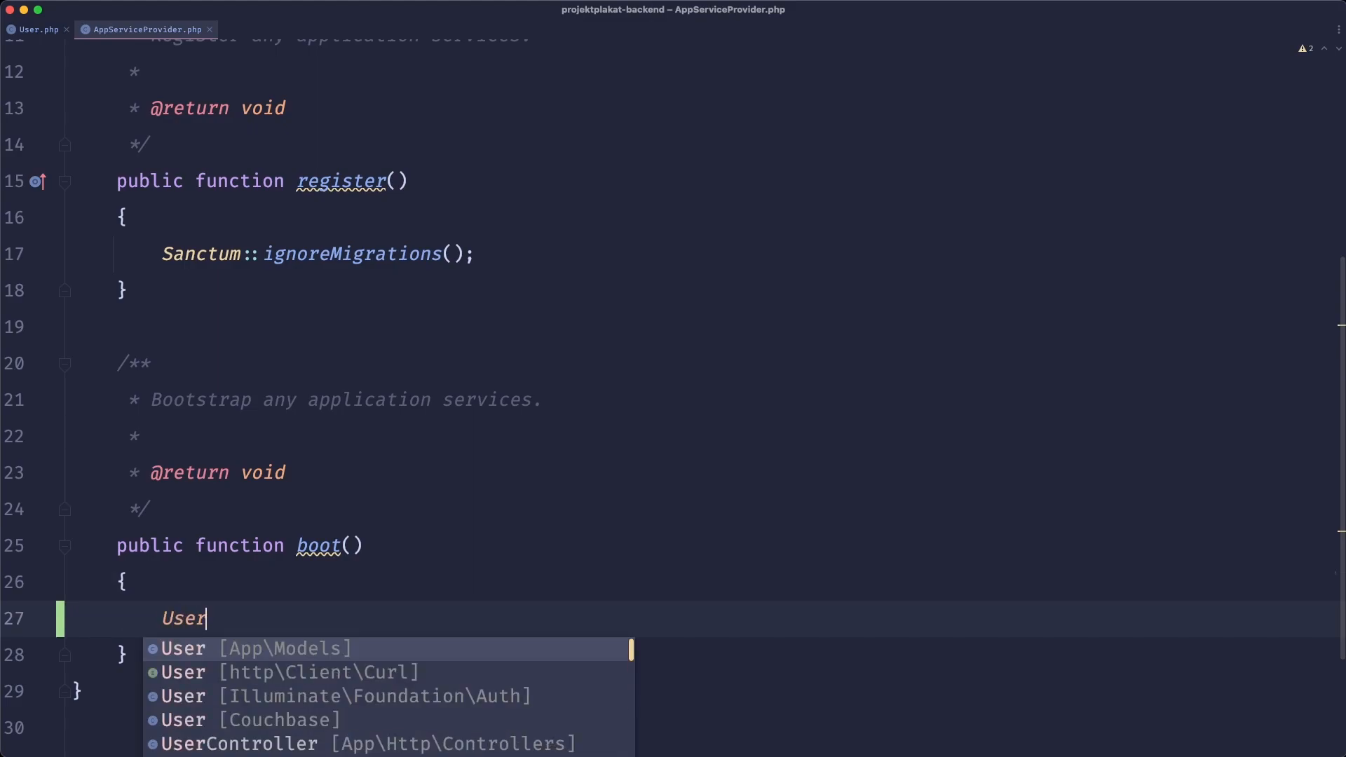
{"action": "type", "text": "::observer"}
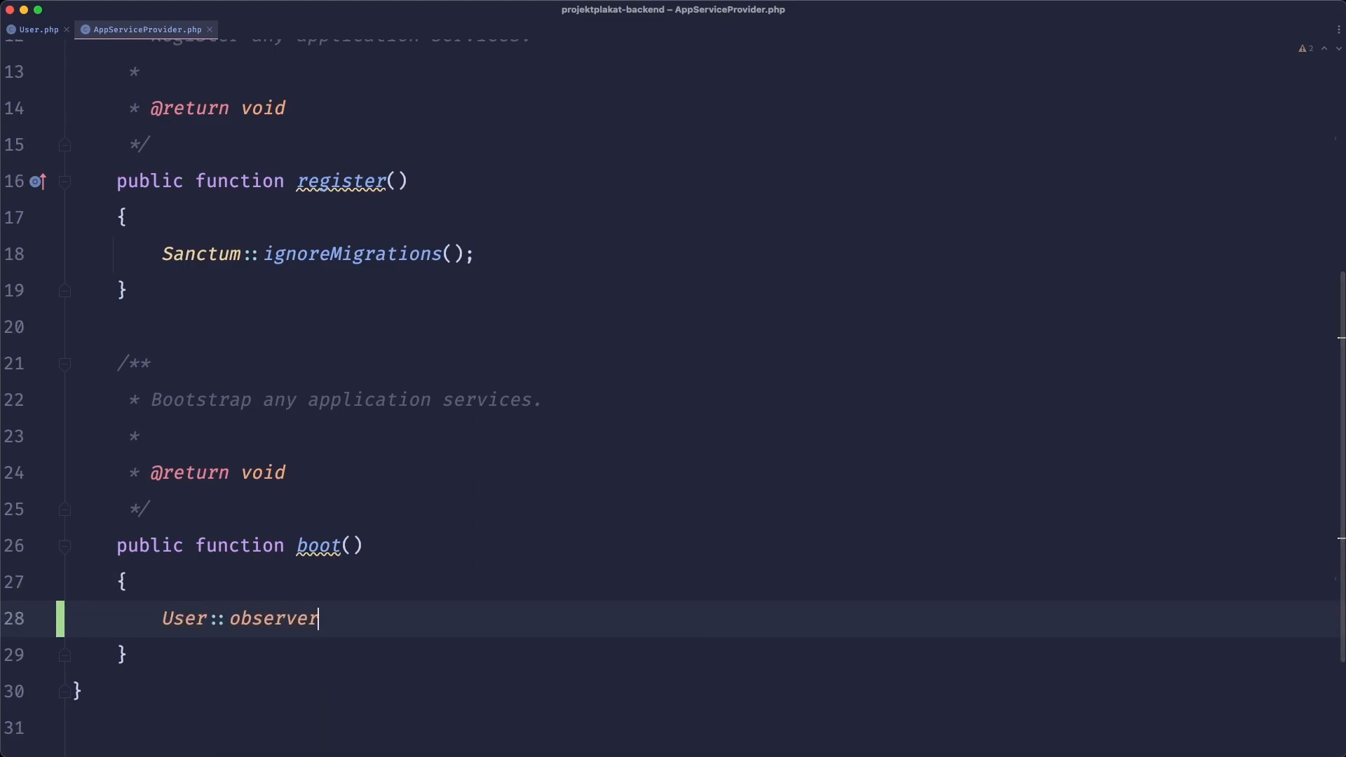
{"action": "type", "text": "(UserObserver::class);"}
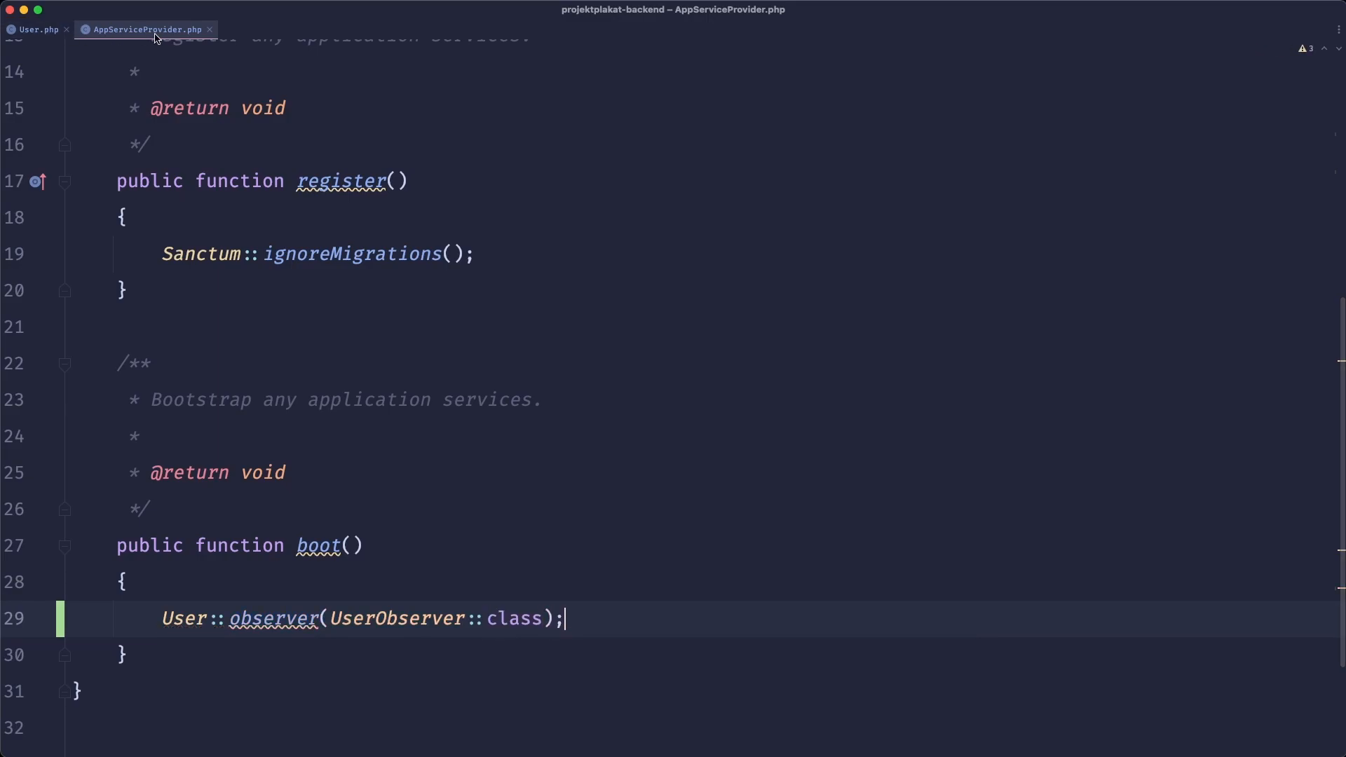
{"action": "left_click", "coordinate": [36, 28]}
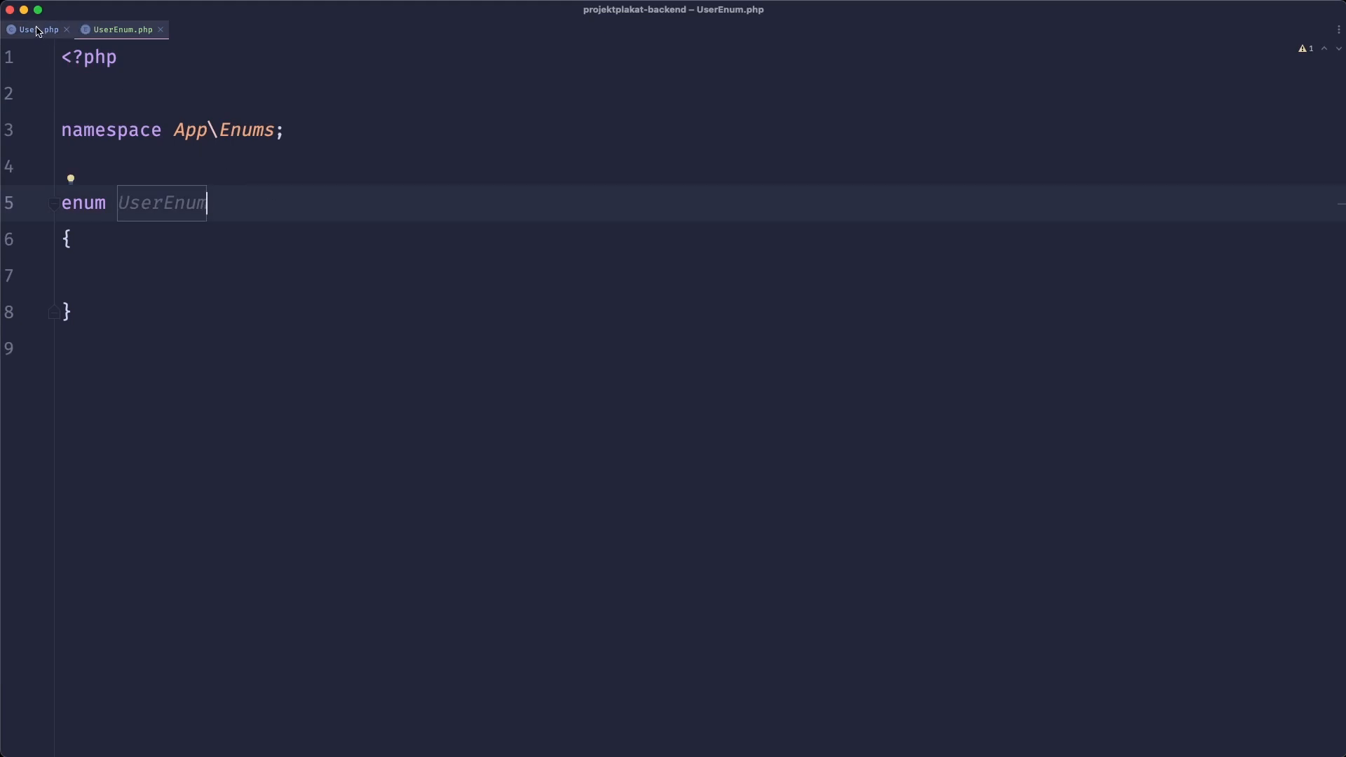
{"action": "mouse_move", "coordinate": [410, 143]}
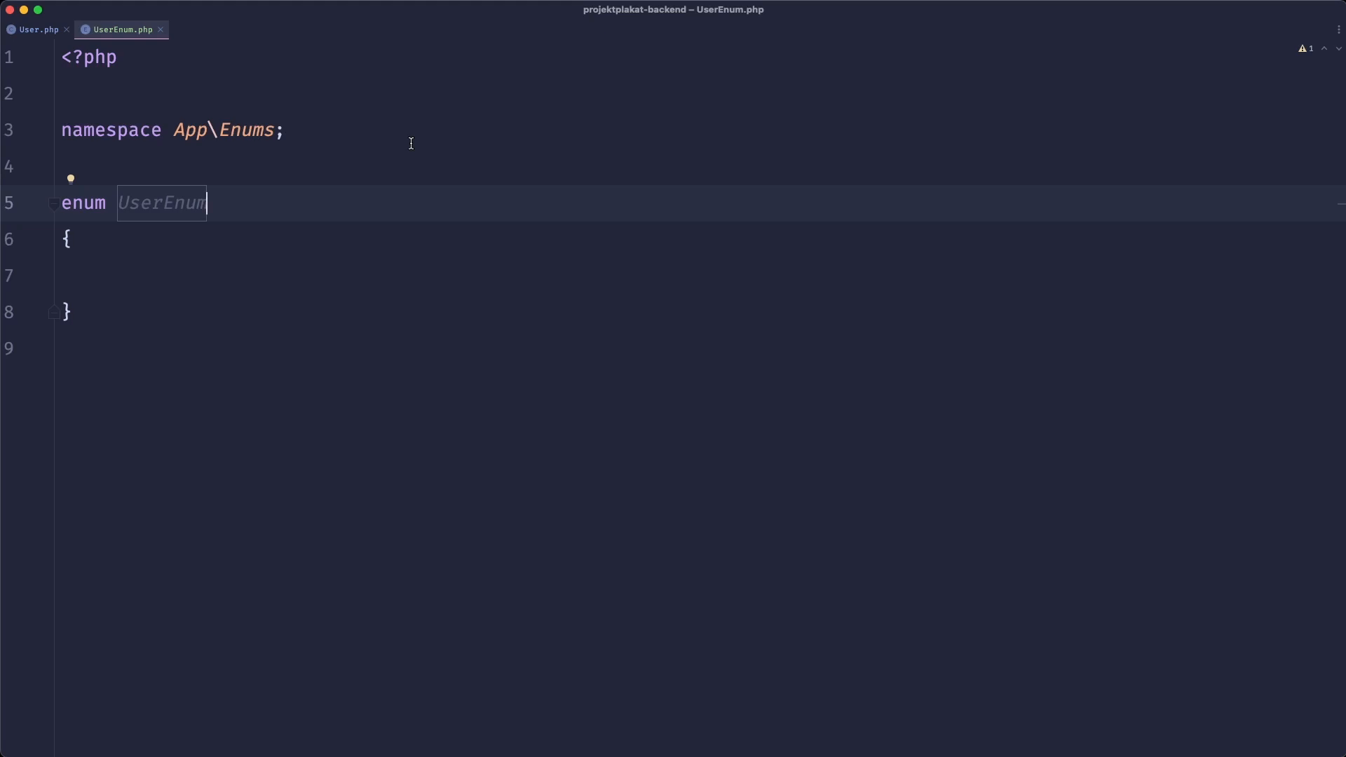
{"action": "mouse_move", "coordinate": [183, 142]}
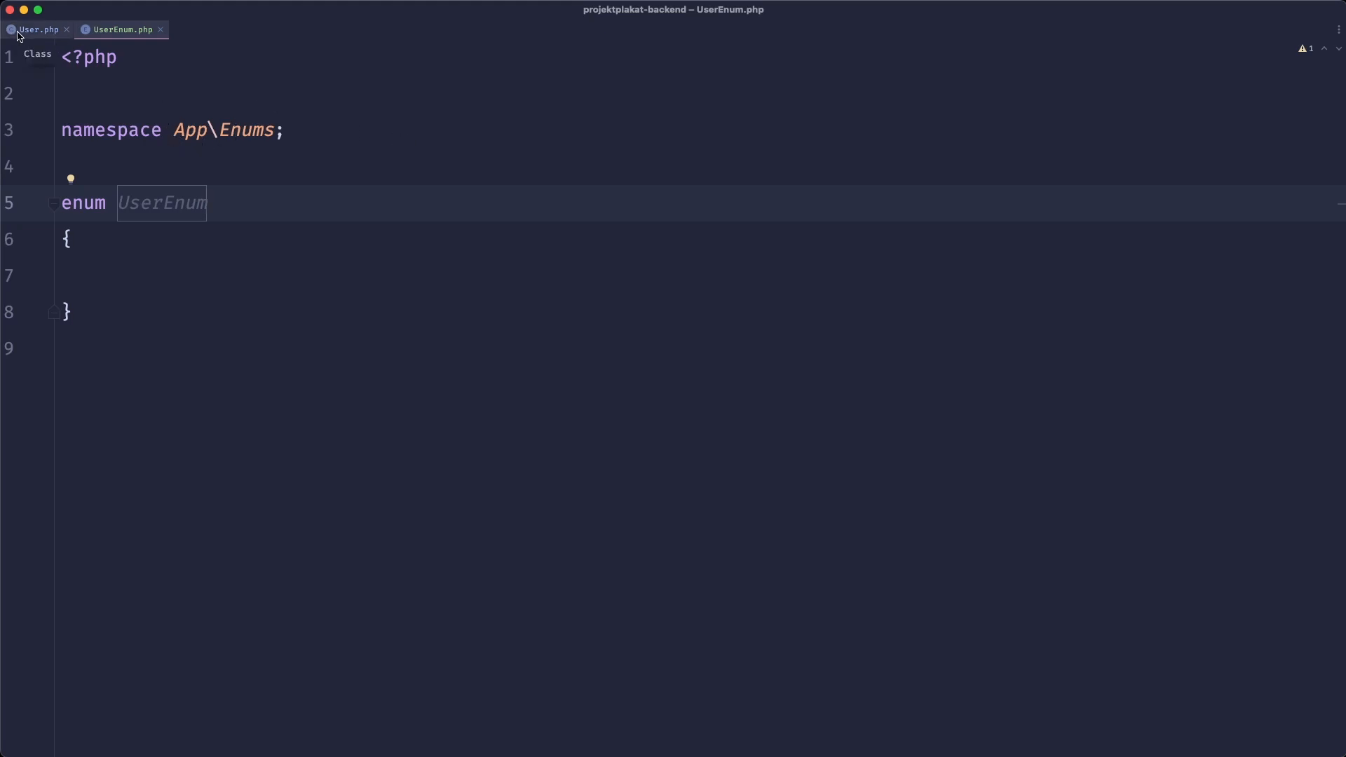
Finish UserEnum with cases Admin, Moderator = 'moderator' and User = 'user'.
{"action": "left_click", "coordinate": [38, 30]}
{"action": "type", "text": "case Admin = 'admi"}
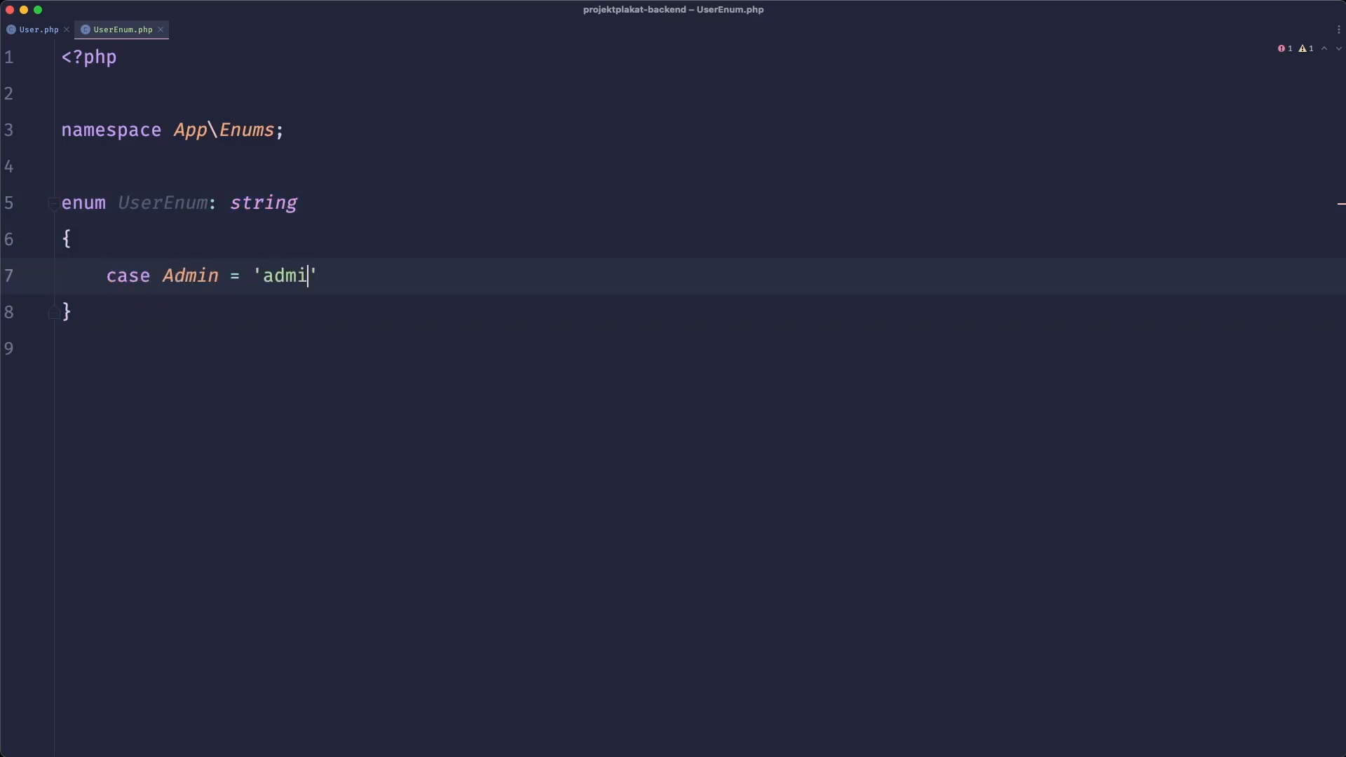
{"action": "type", "text": "n';"}
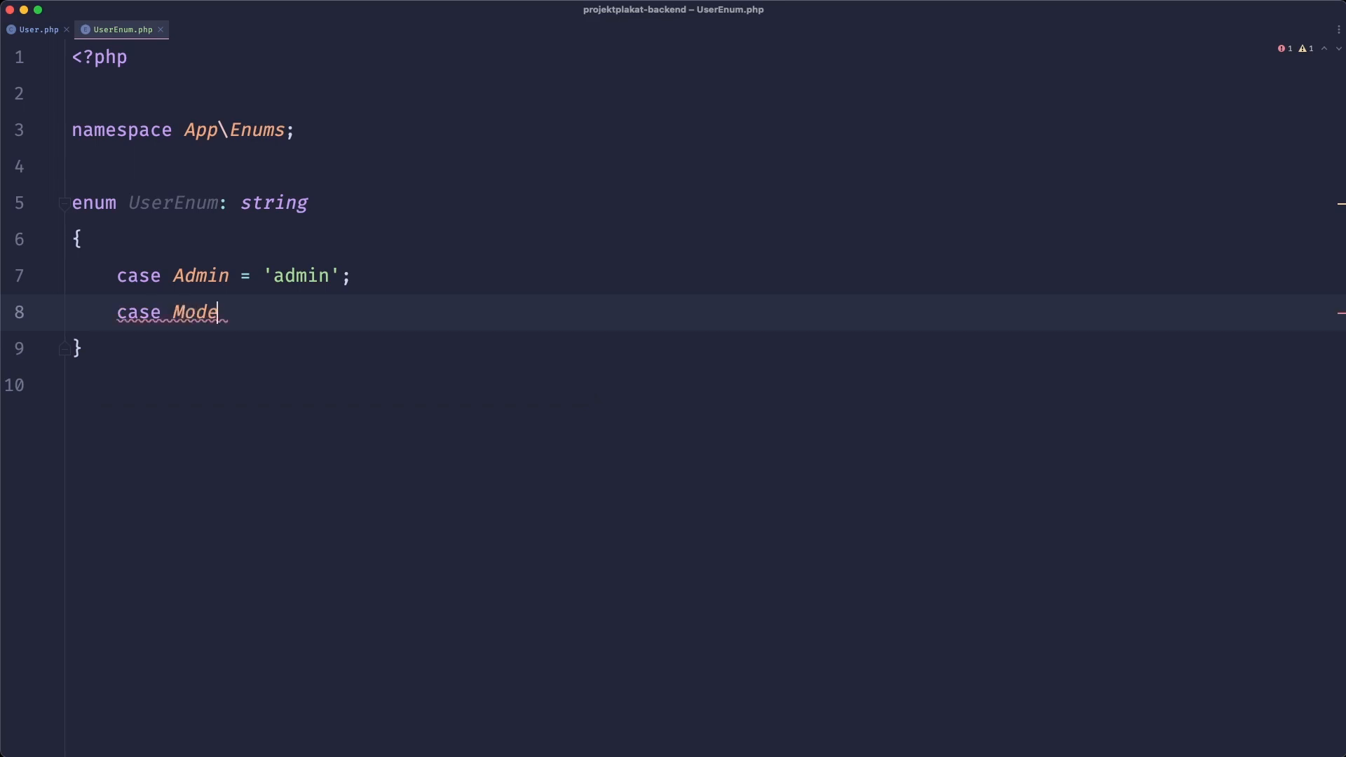
{"action": "type", "text": "rator = 'moderator';"}
{"action": "type", "text": "case Re"}
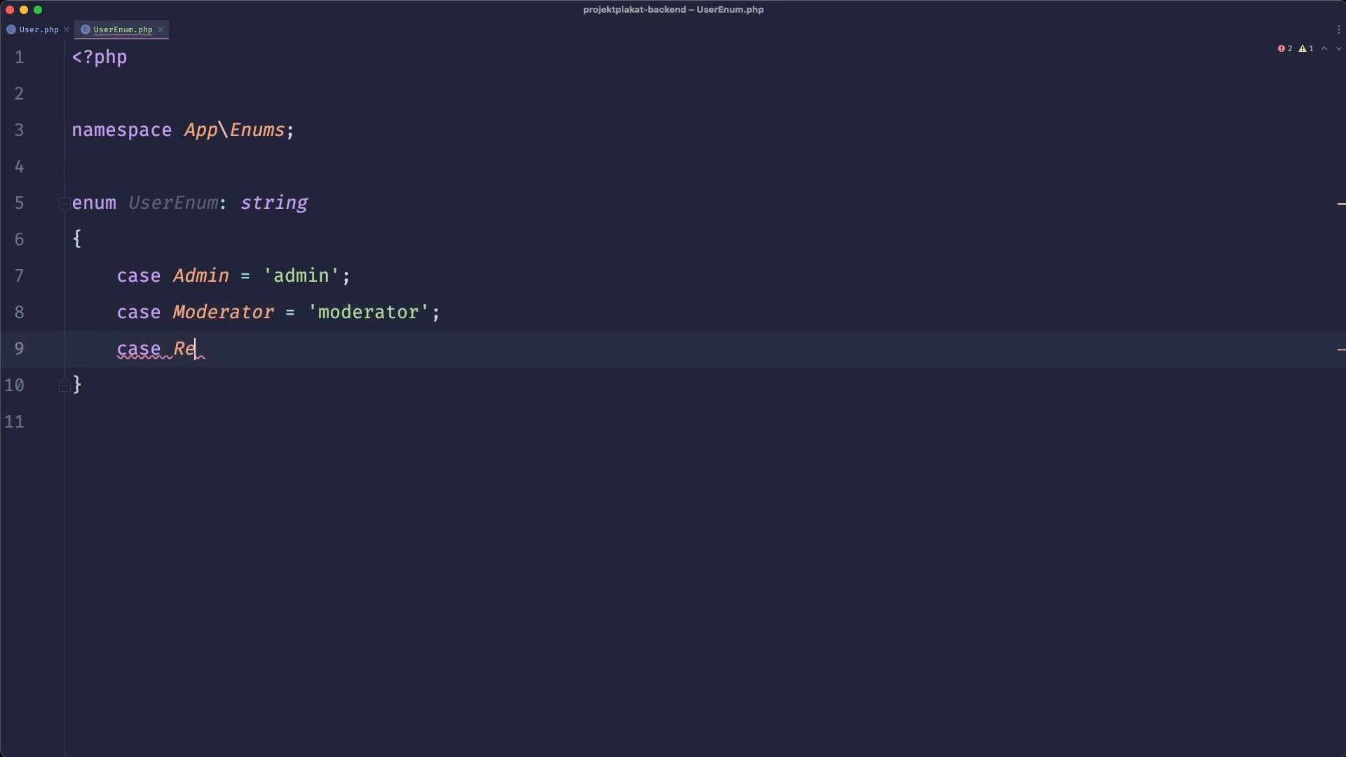
{"action": "type", "text": "User = 'user';"}
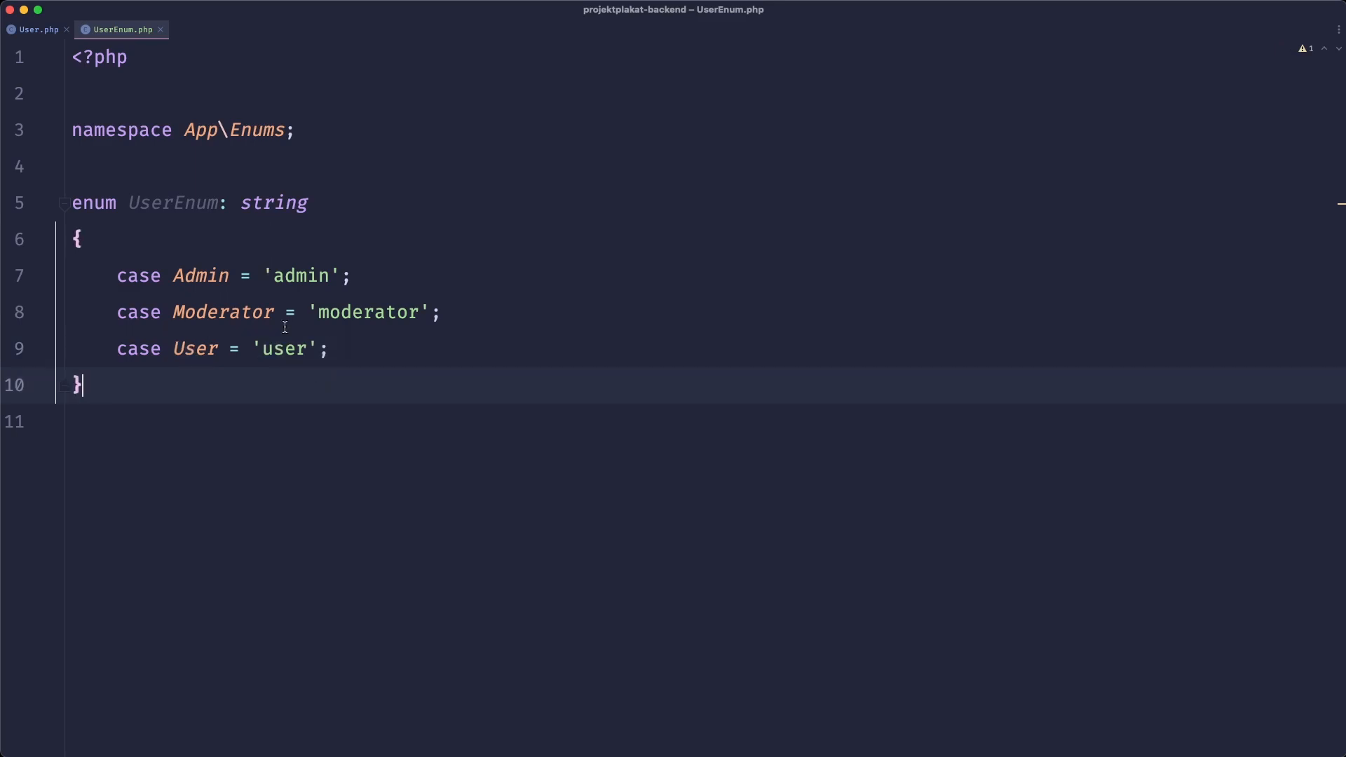
{"action": "left_click", "coordinate": [38, 29]}
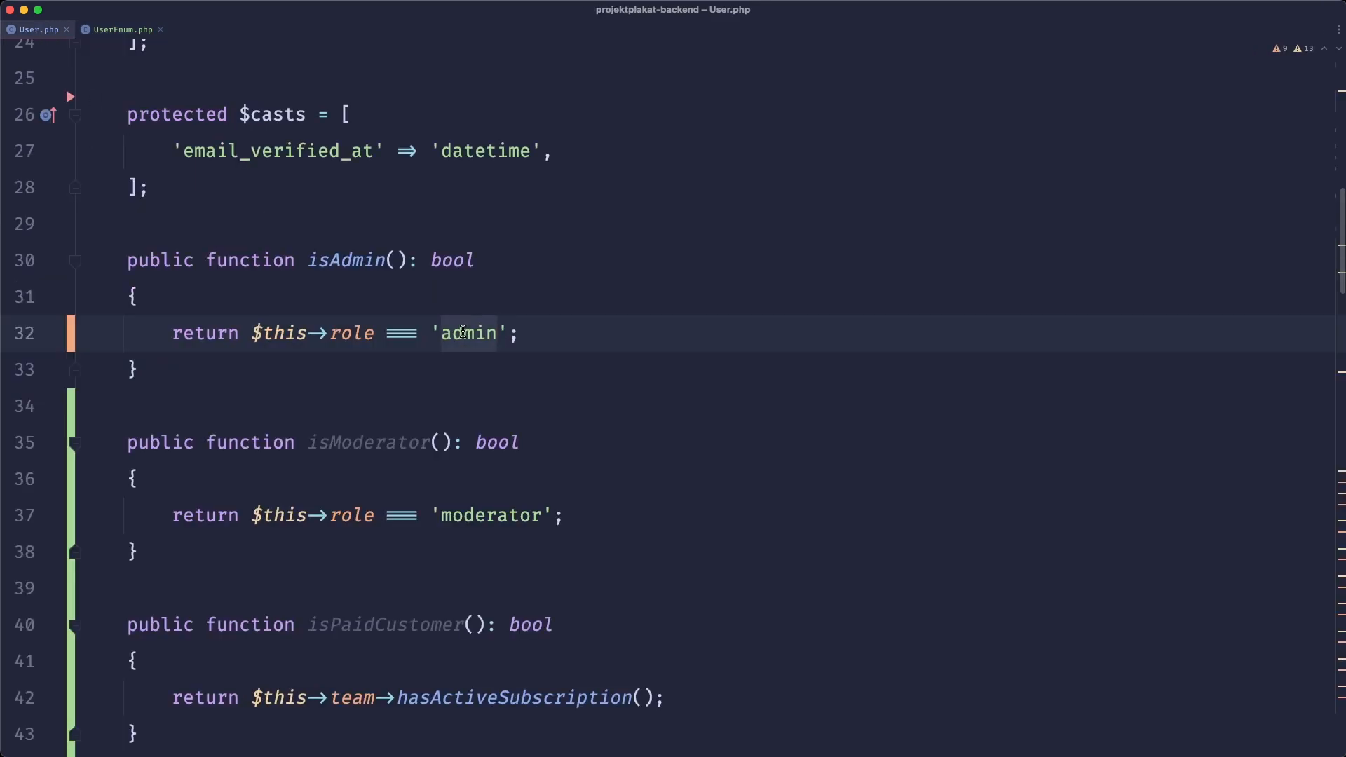
Rename UserEnum to UserRoleEnum and check the enum file.
{"action": "type", "text": "User"}
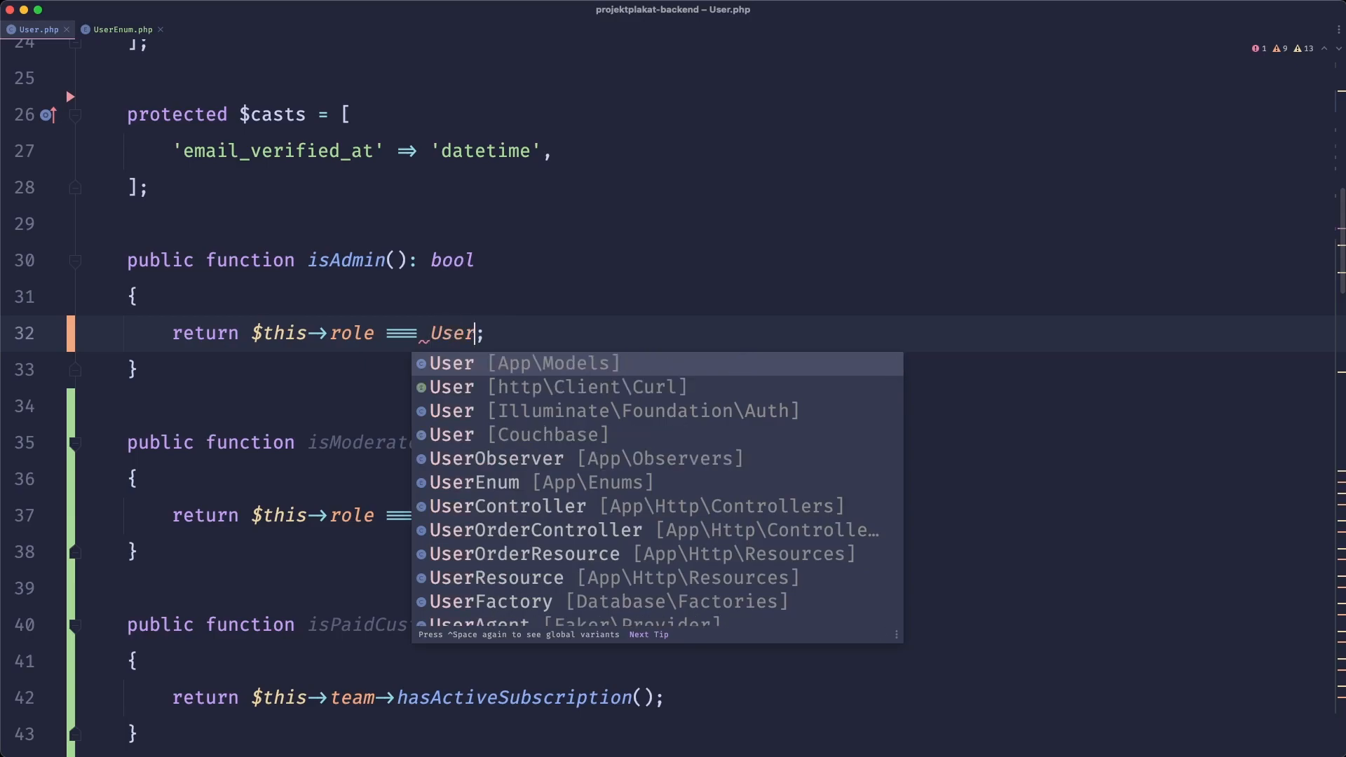
{"action": "type", "text": "Enu"}
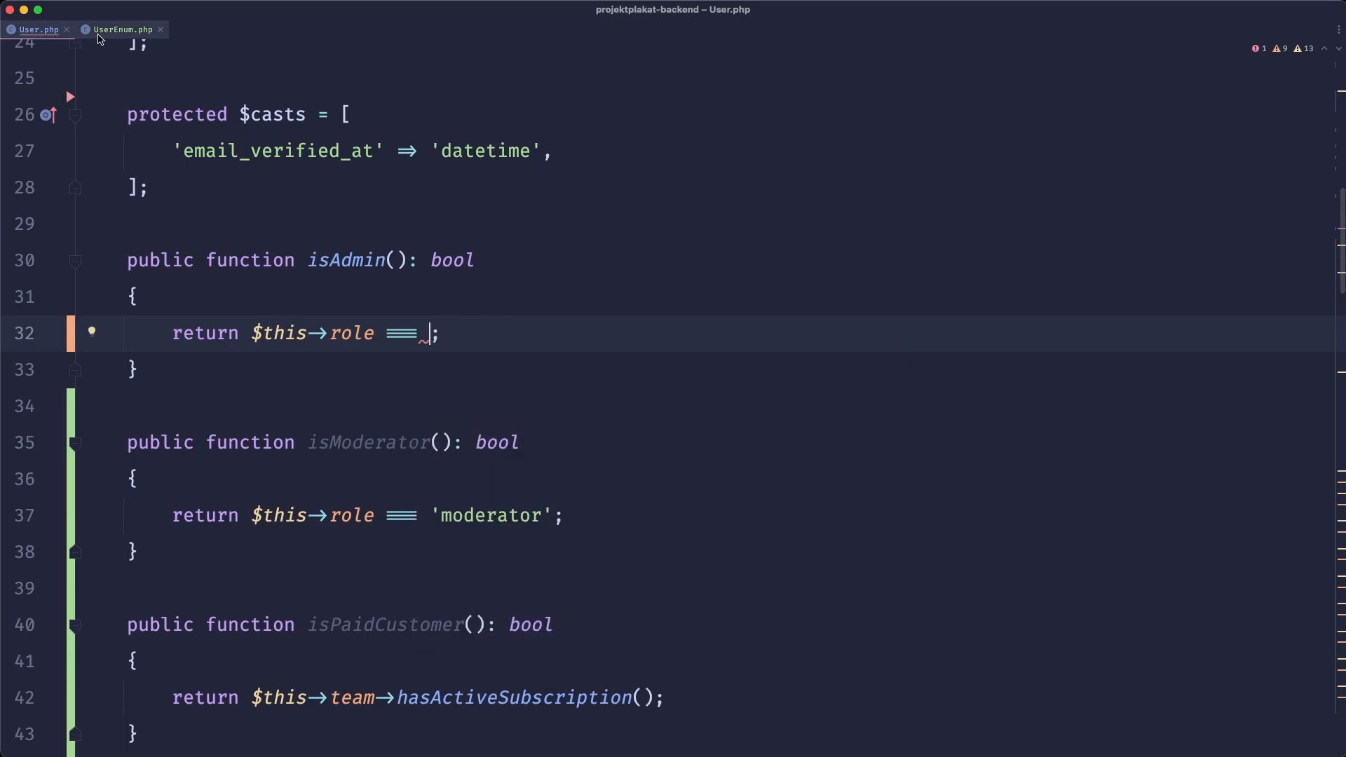
{"action": "mouse_move", "coordinate": [120, 28]}
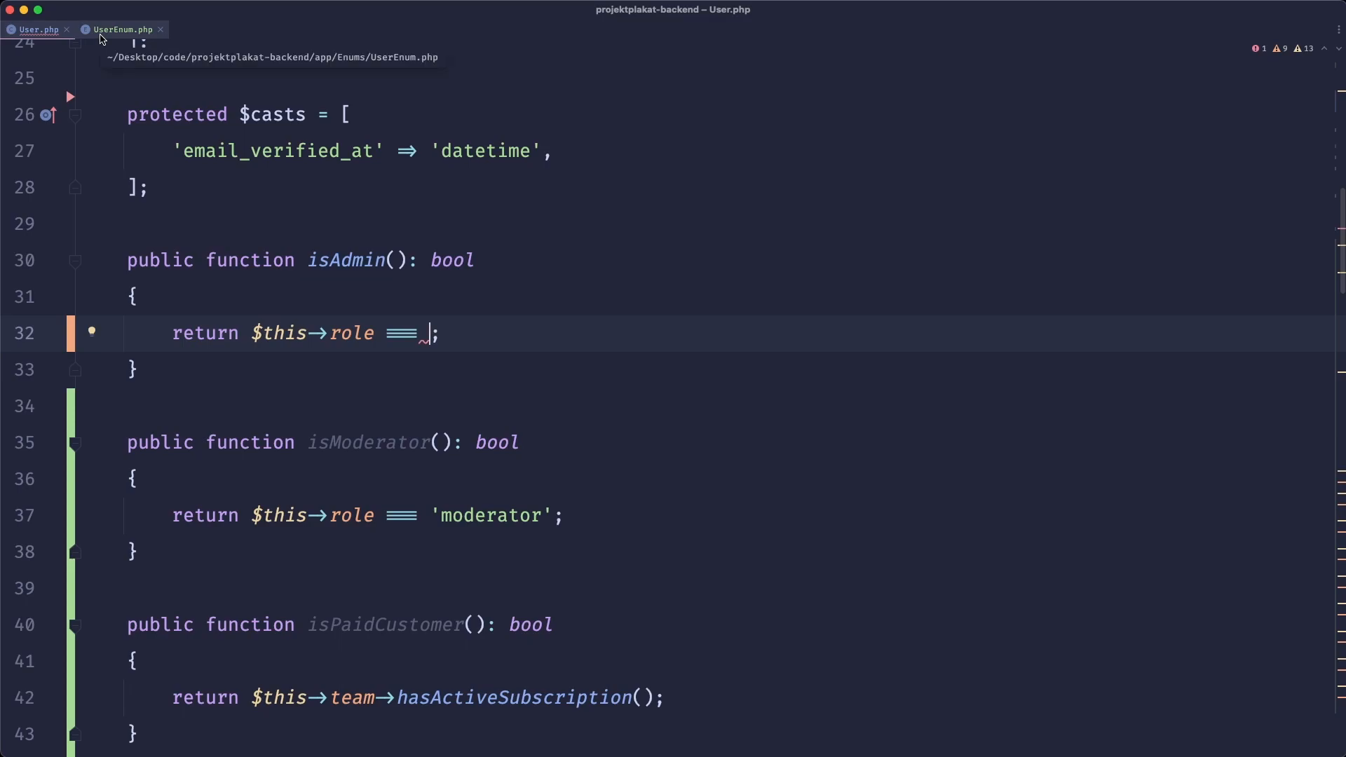
{"action": "left_click", "coordinate": [127, 30]}
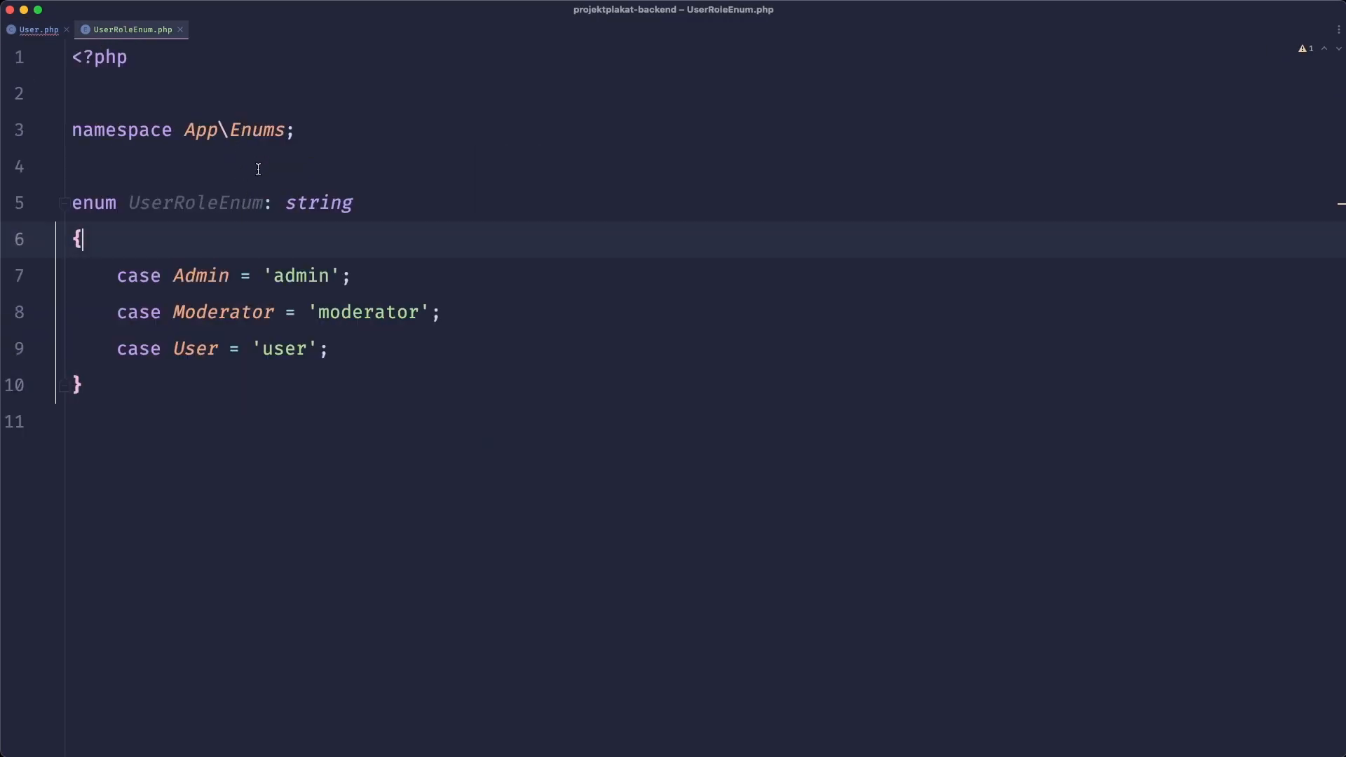
Make isAdmin and isModerator compare role to UserRoleEnum::Admin and UserRoleEnum::Moderator.
{"action": "left_click", "coordinate": [38, 29]}
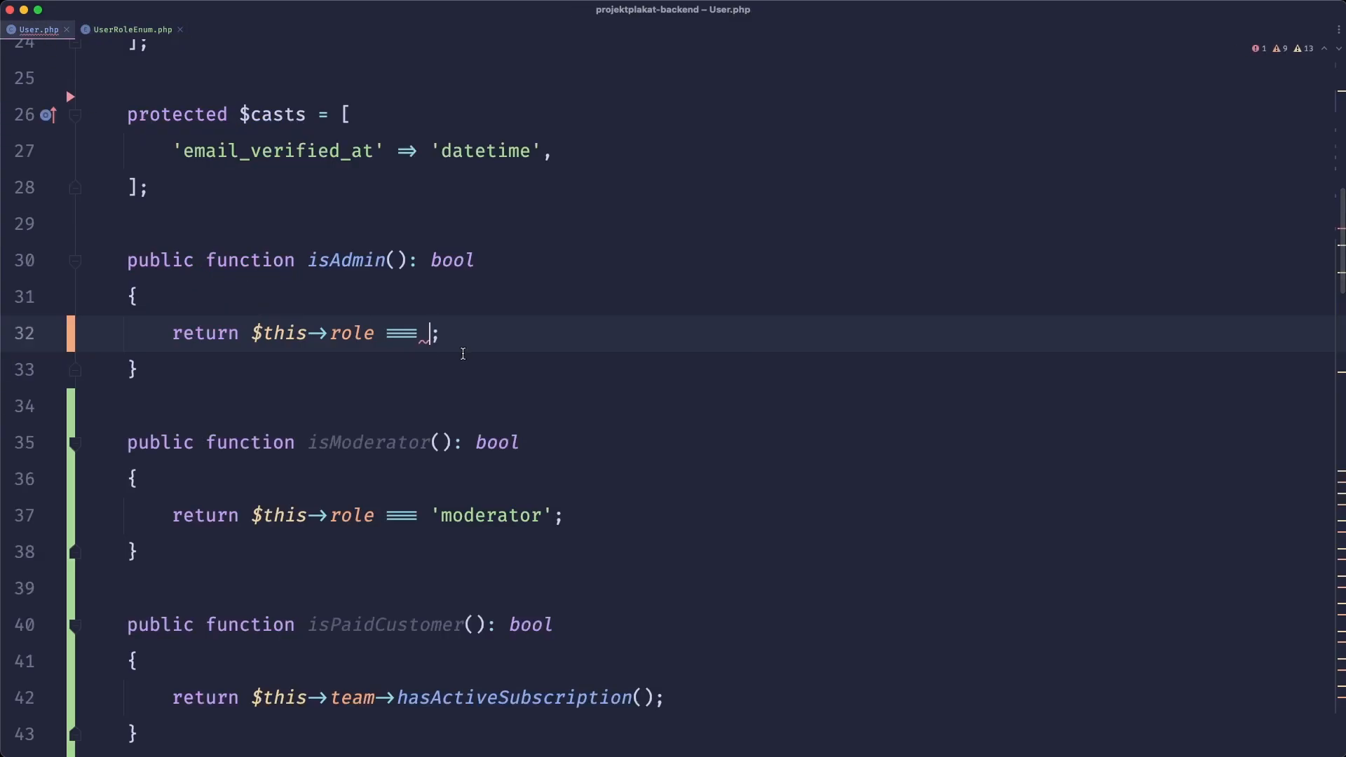
{"action": "type", "text": "UserRoleEnum::"}
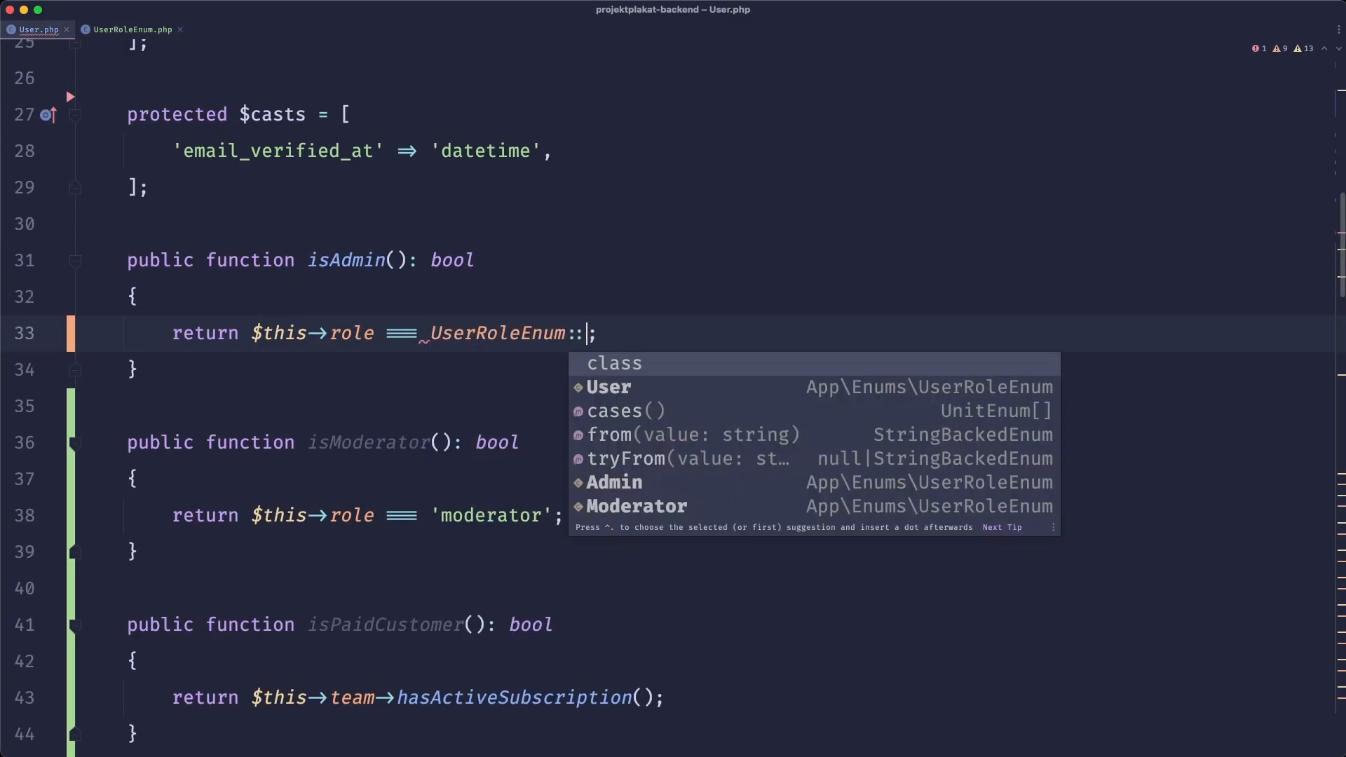
{"action": "left_click", "coordinate": [614, 482]}
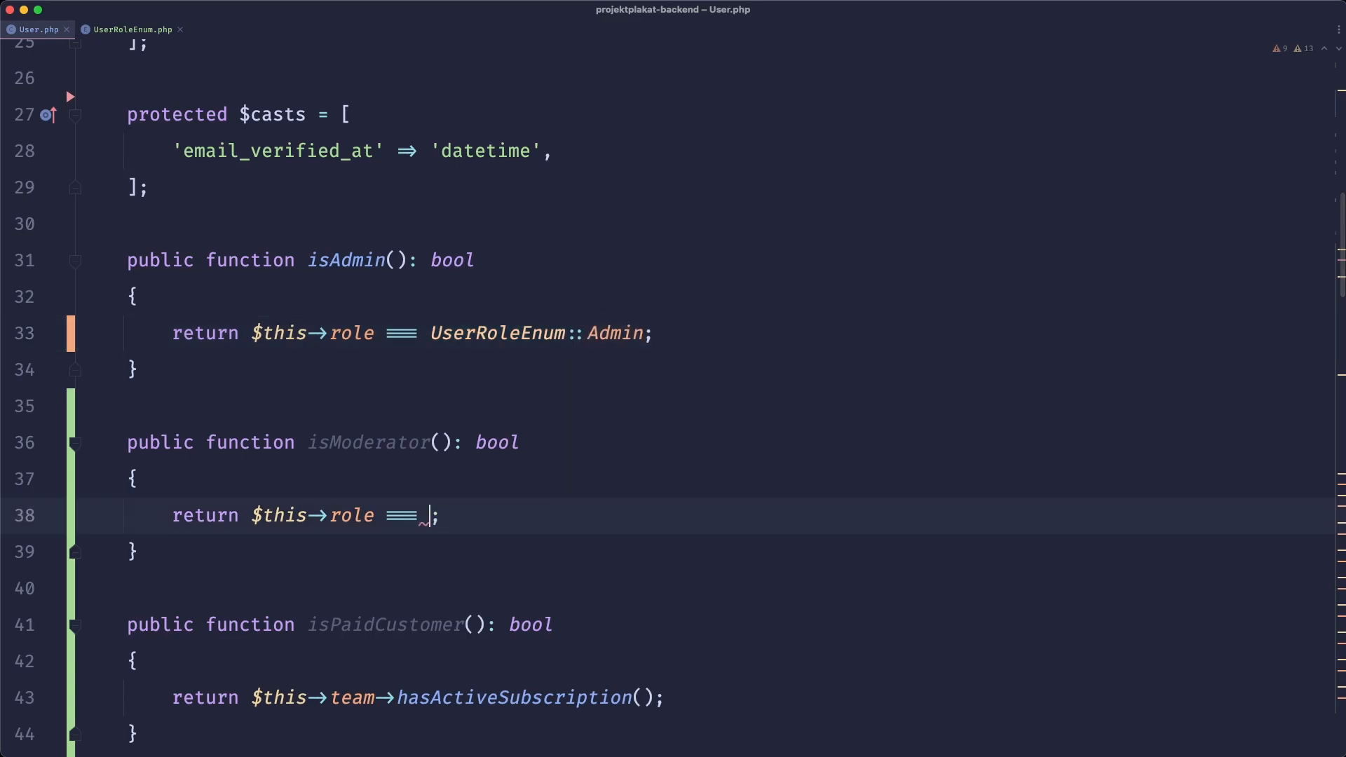
{"action": "type", "text": "UserRoleE"}
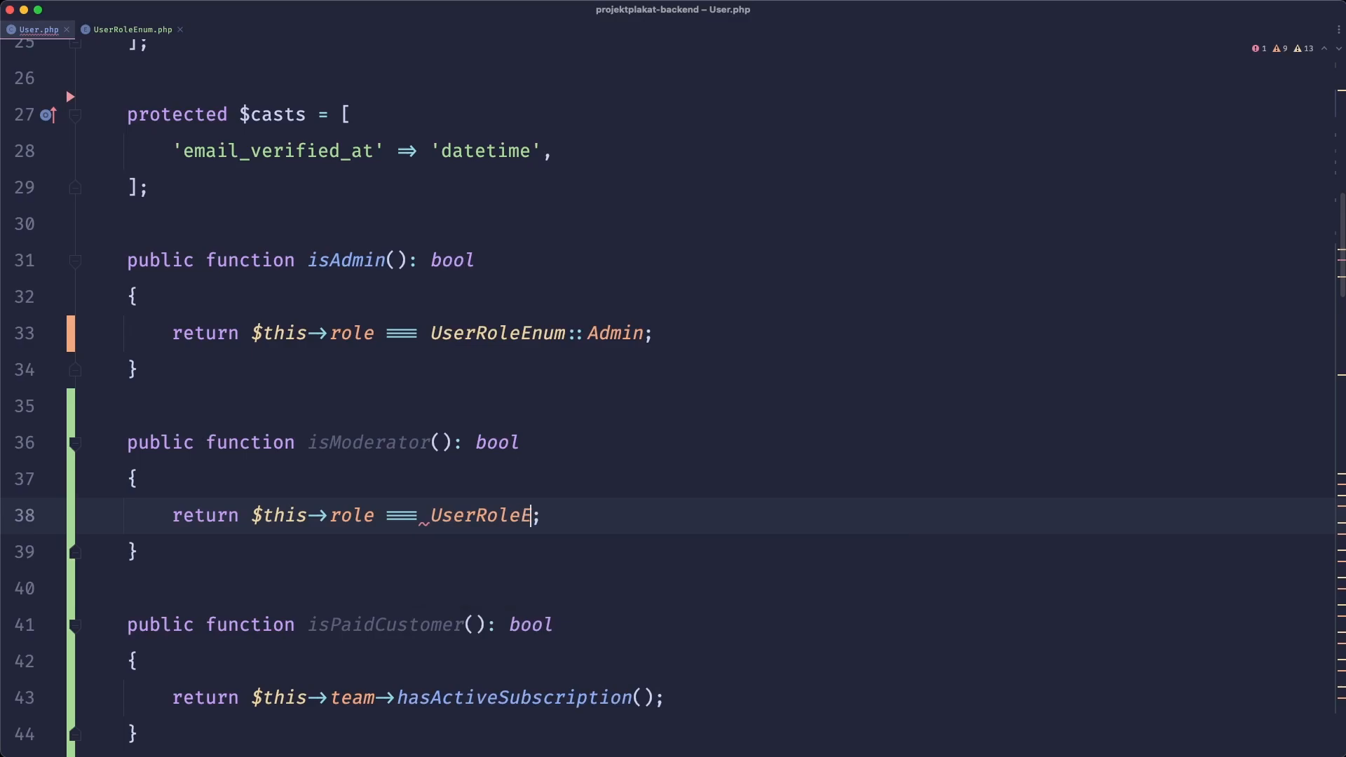
{"action": "type", "text": "Enum::Moderator"}
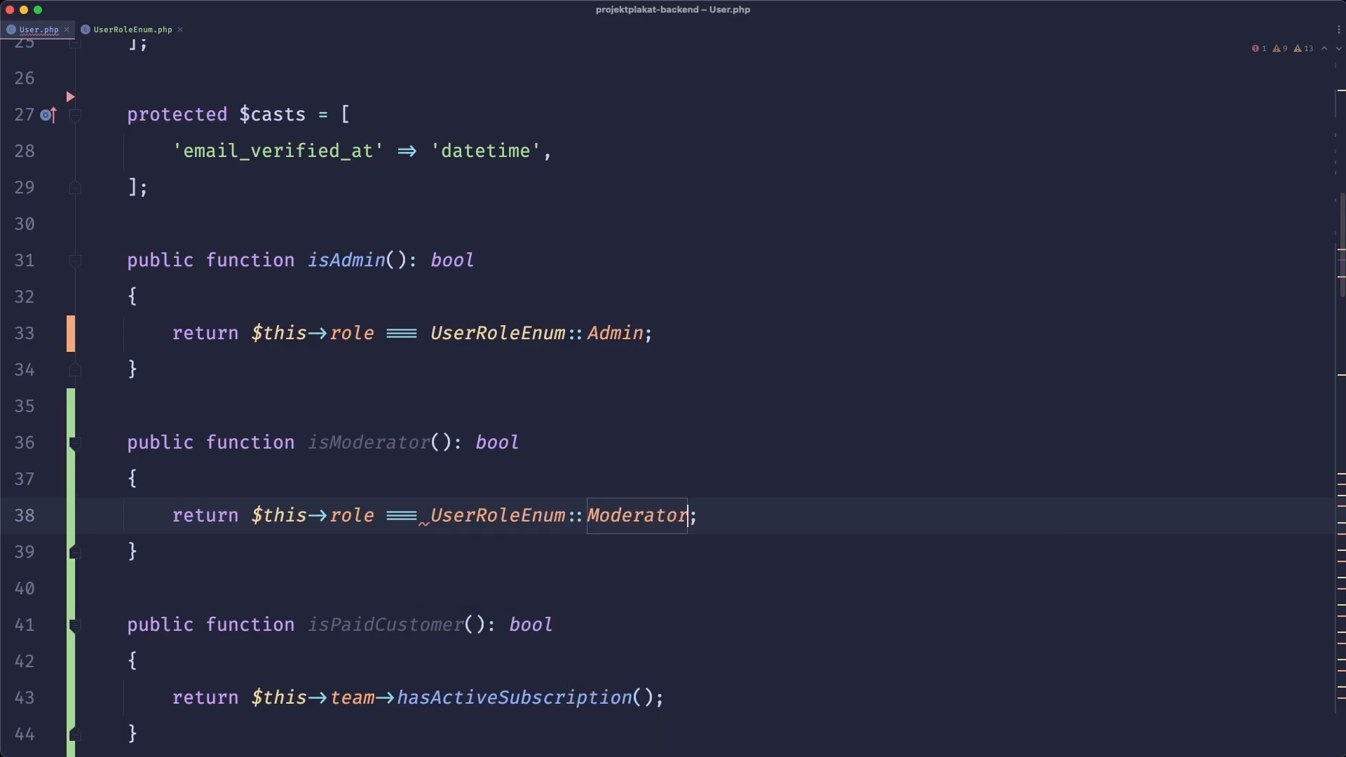
{"action": "scroll", "scroll_direction": "up", "scroll_amount": 3}
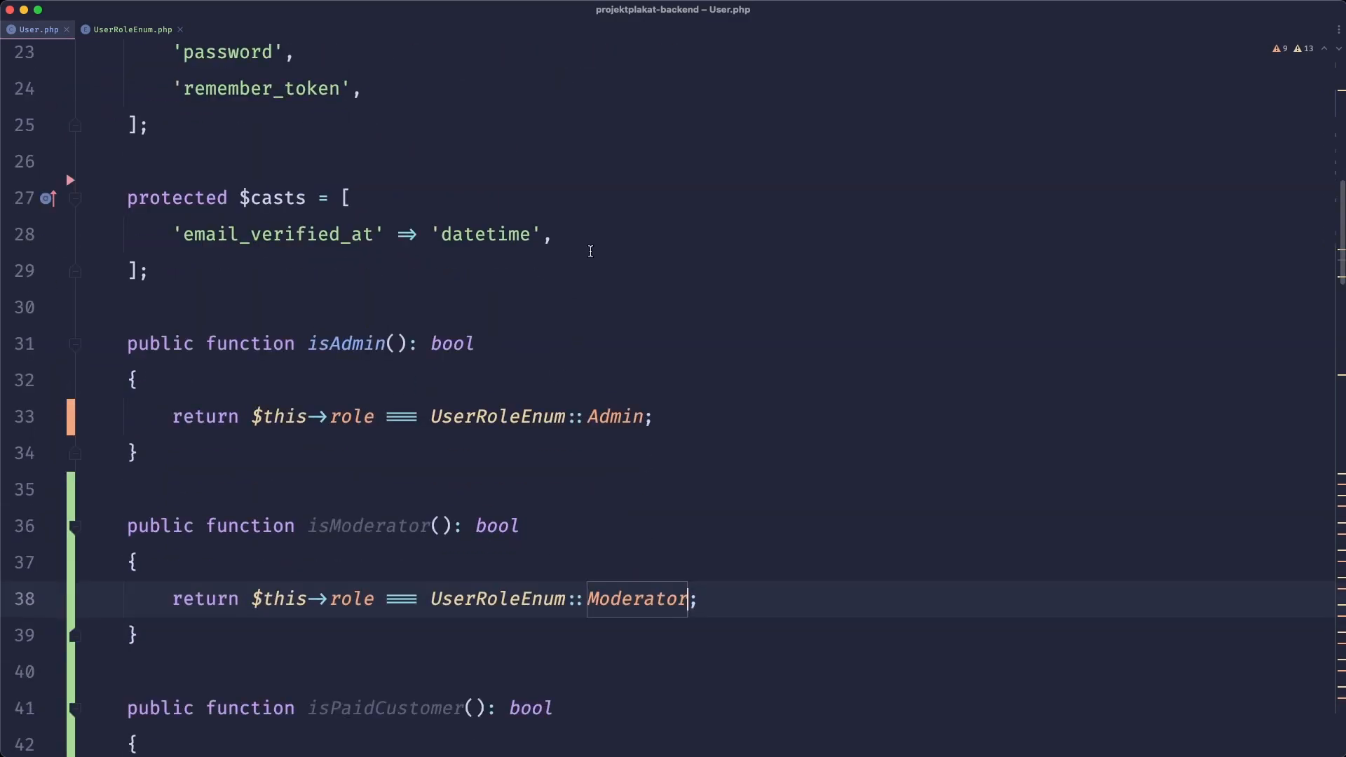
Cast 'role' to UserRoleEnum and move the isAdmin()/isModerator() checks into the enum.
{"action": "type", "text": "'role' => UserRoleEnum::class,"}
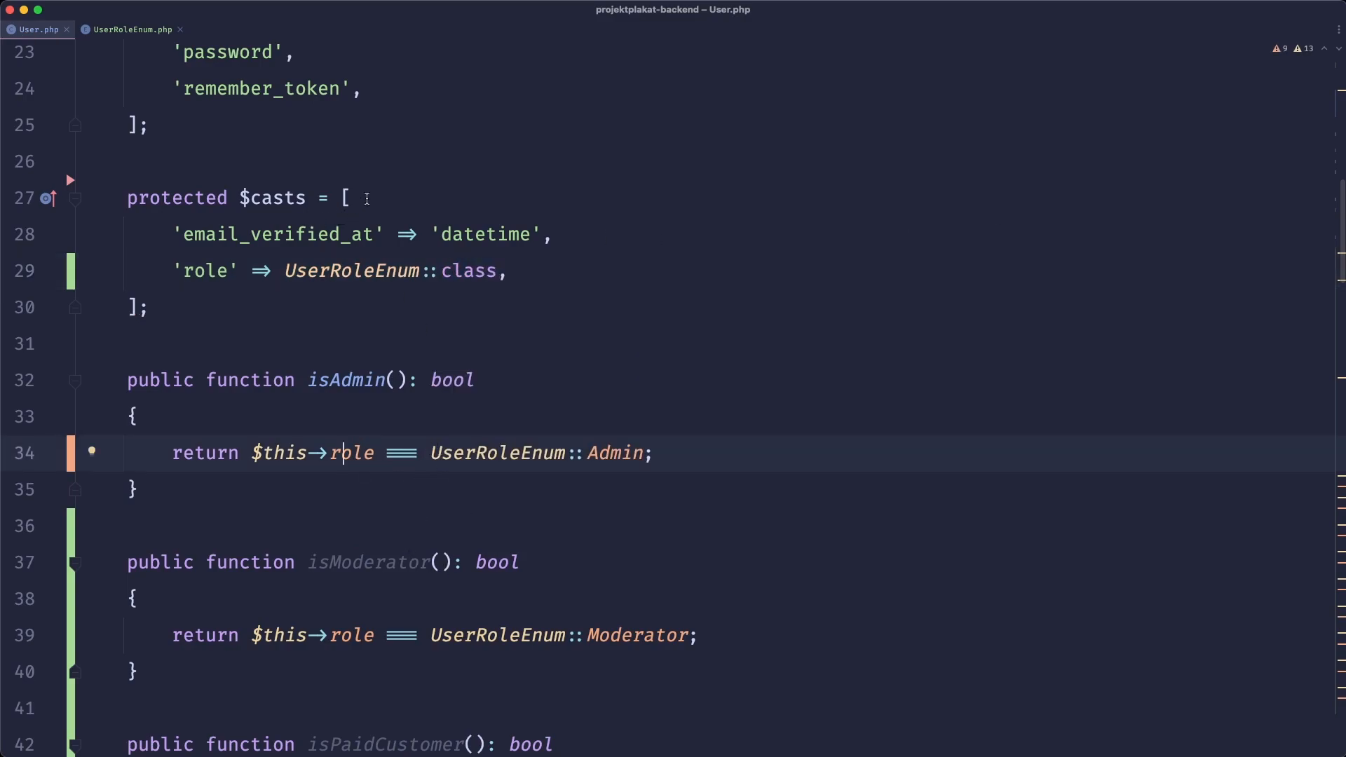
{"action": "left_click", "coordinate": [130, 28]}
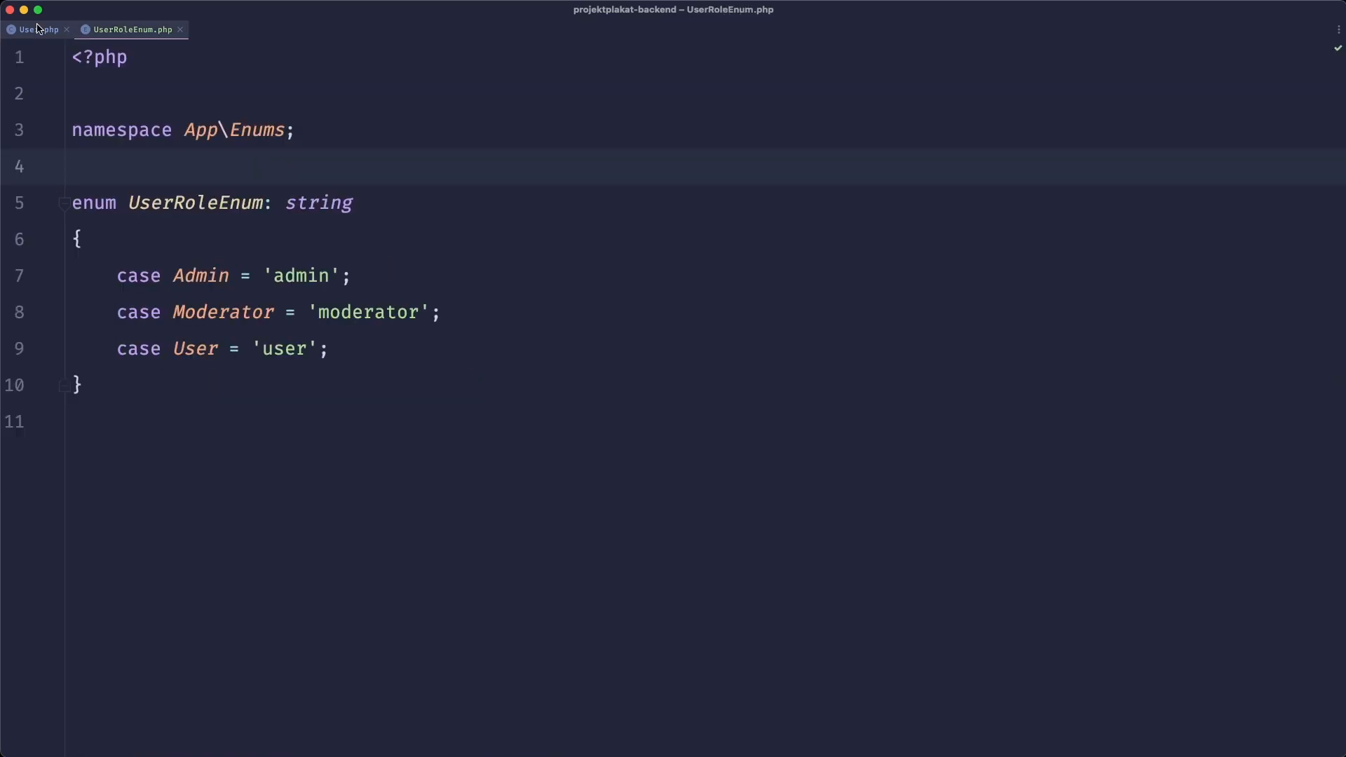
{"action": "left_click", "coordinate": [37, 28]}
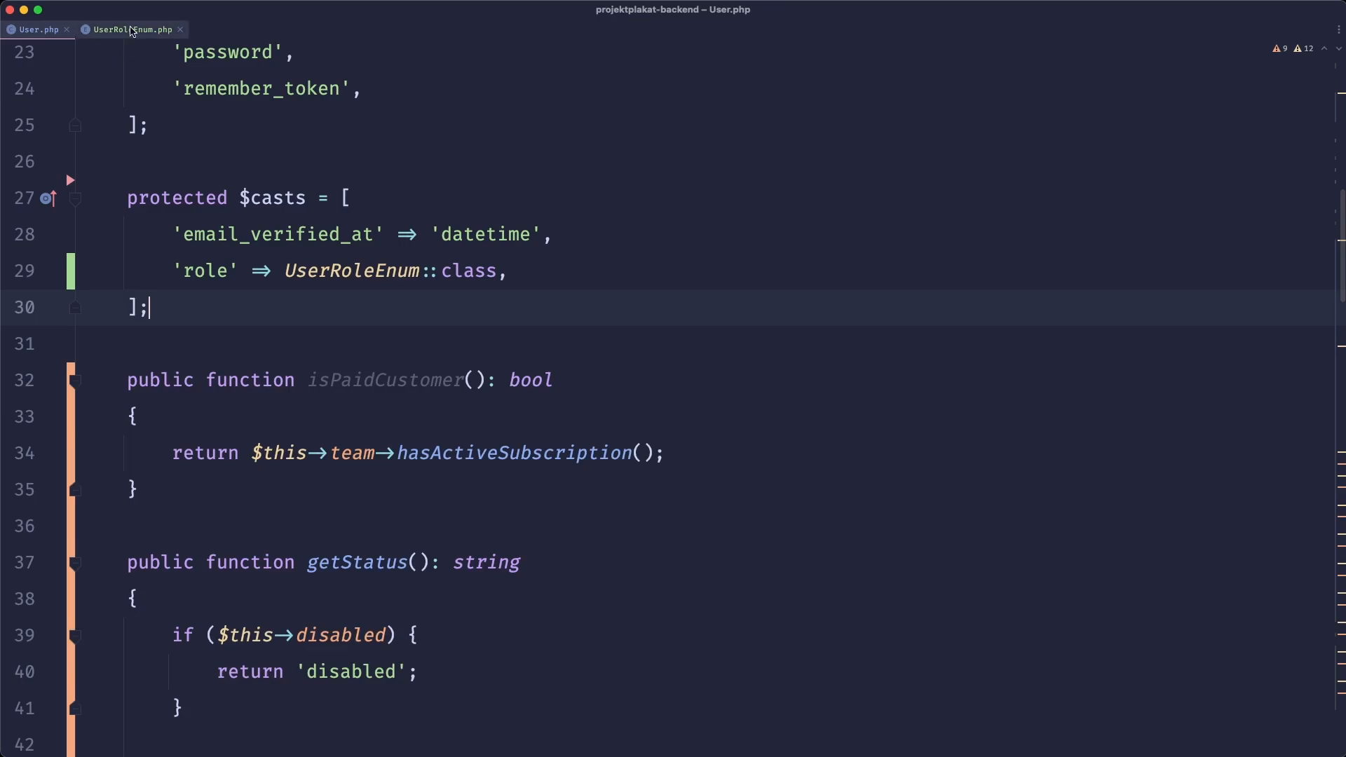
{"action": "left_click", "coordinate": [129, 28]}
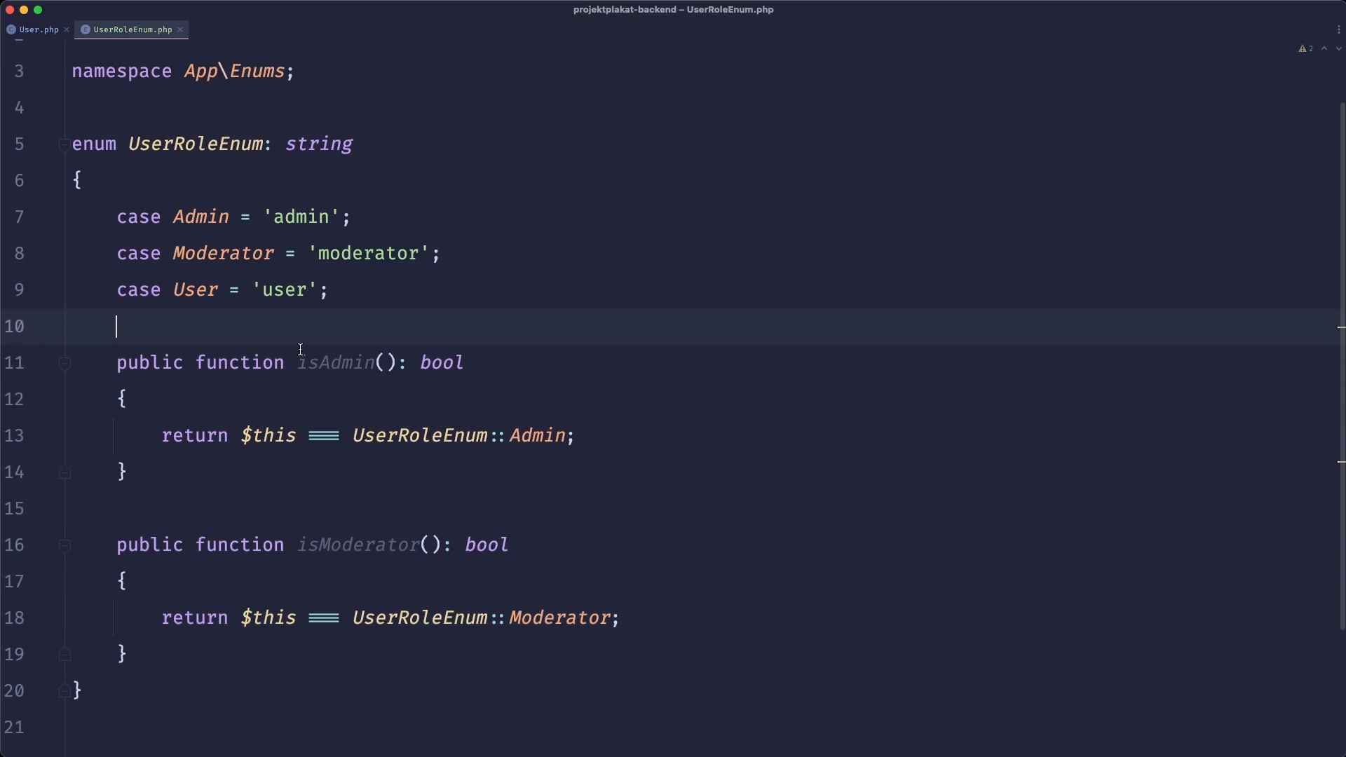
{"action": "left_click", "coordinate": [37, 30]}
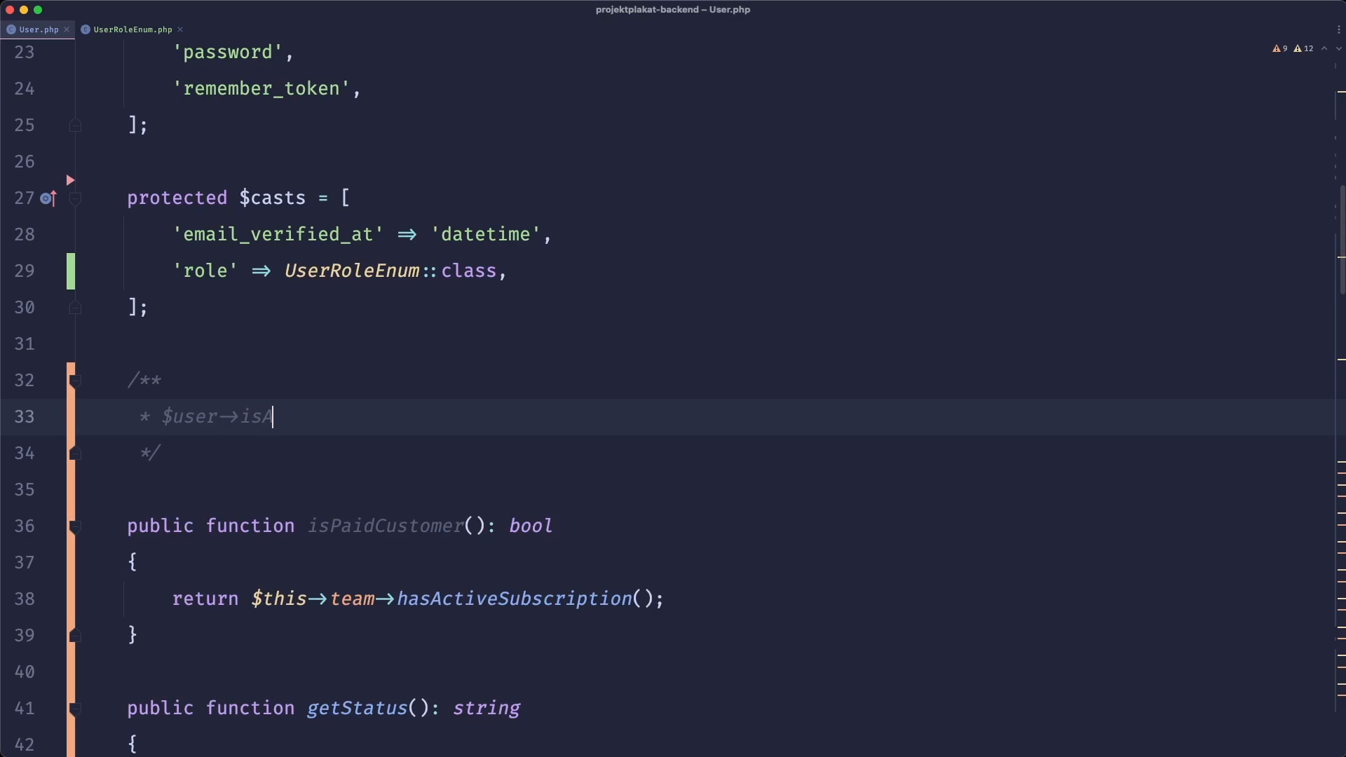
{"action": "type", "text": "dmin() => $user->role->isAdmin"}
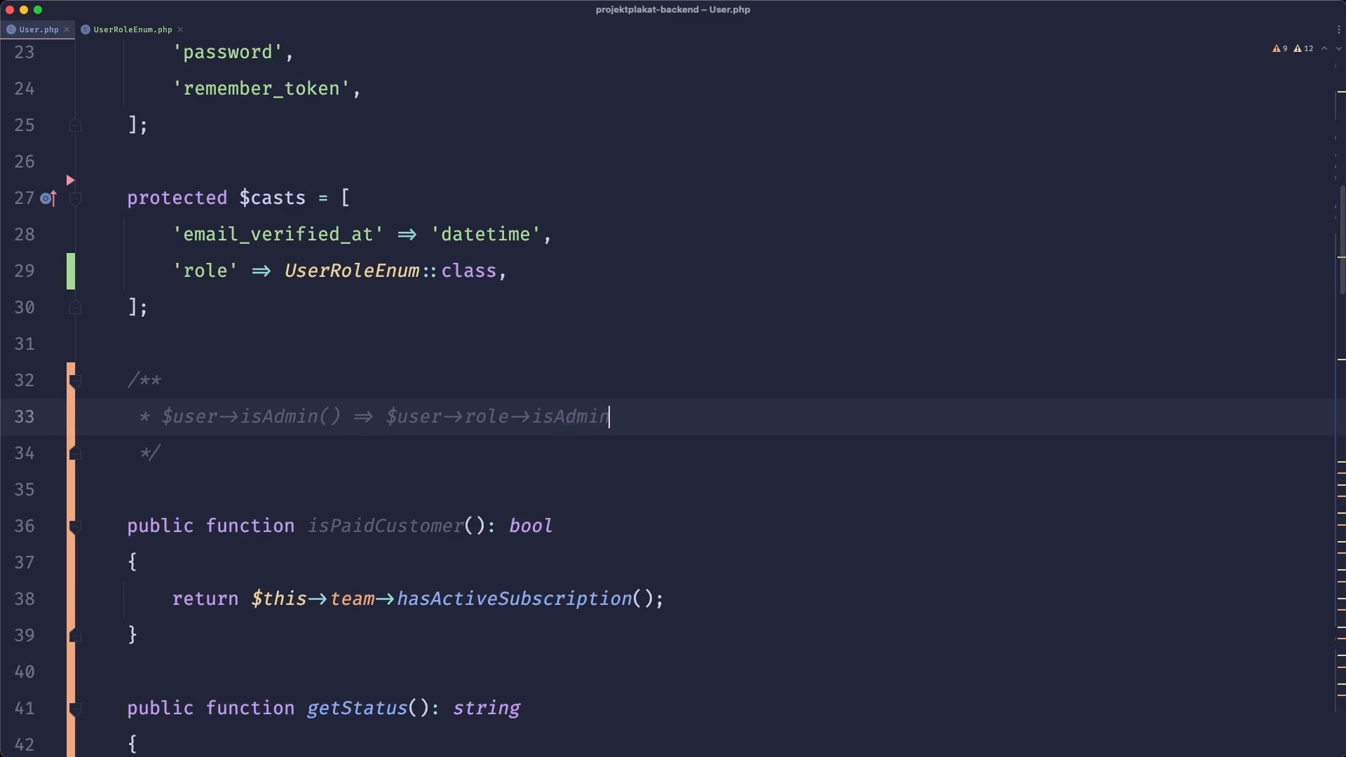
{"action": "type", "text": "()"}
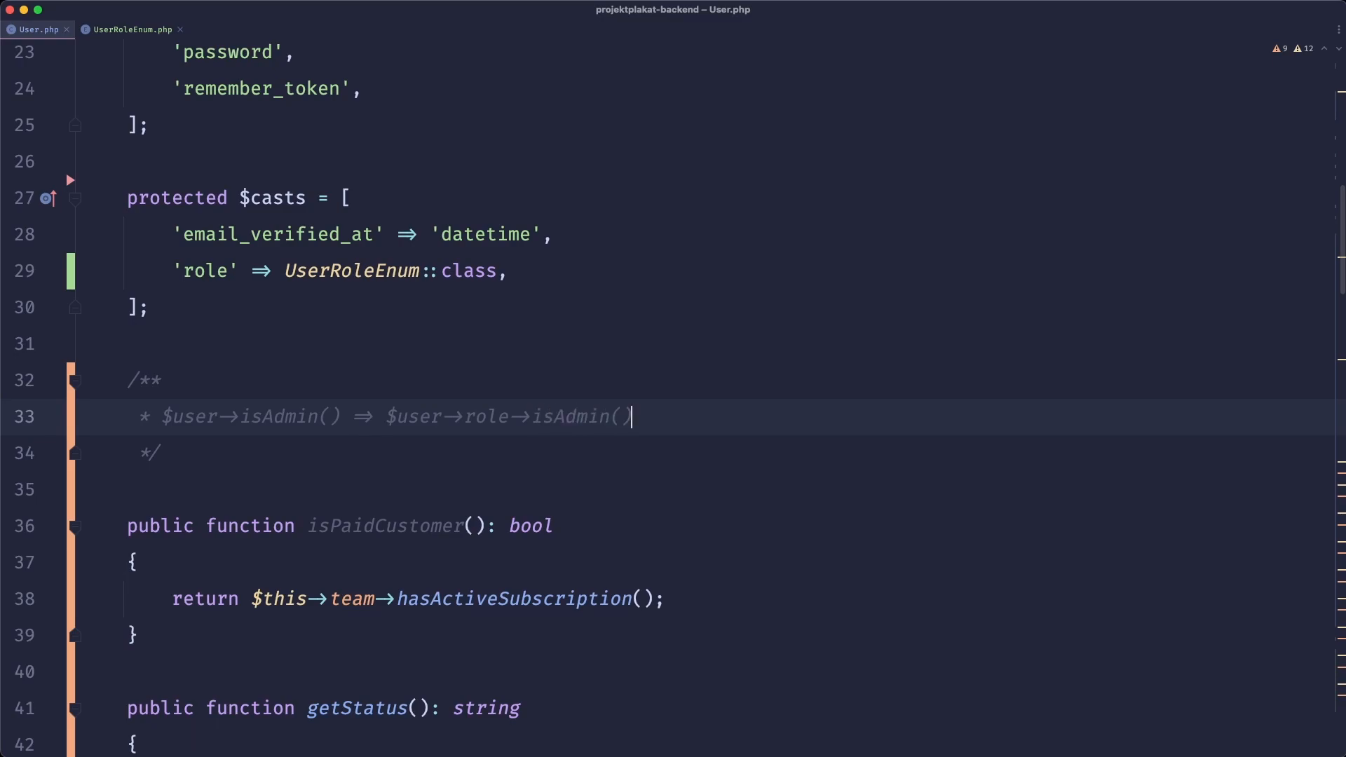
{"action": "mouse_move", "coordinate": [431, 459]}
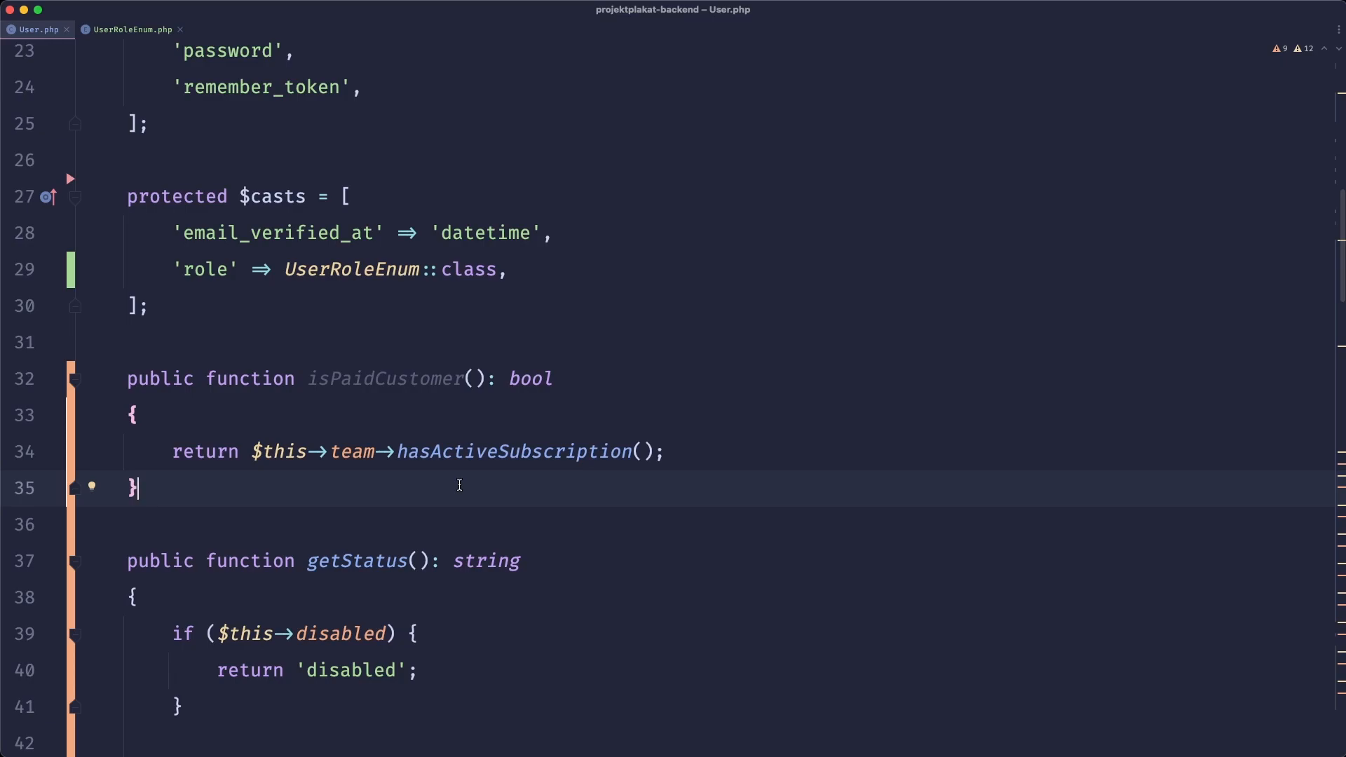
{"action": "scroll", "scroll_direction": "down", "scroll_amount": 3}
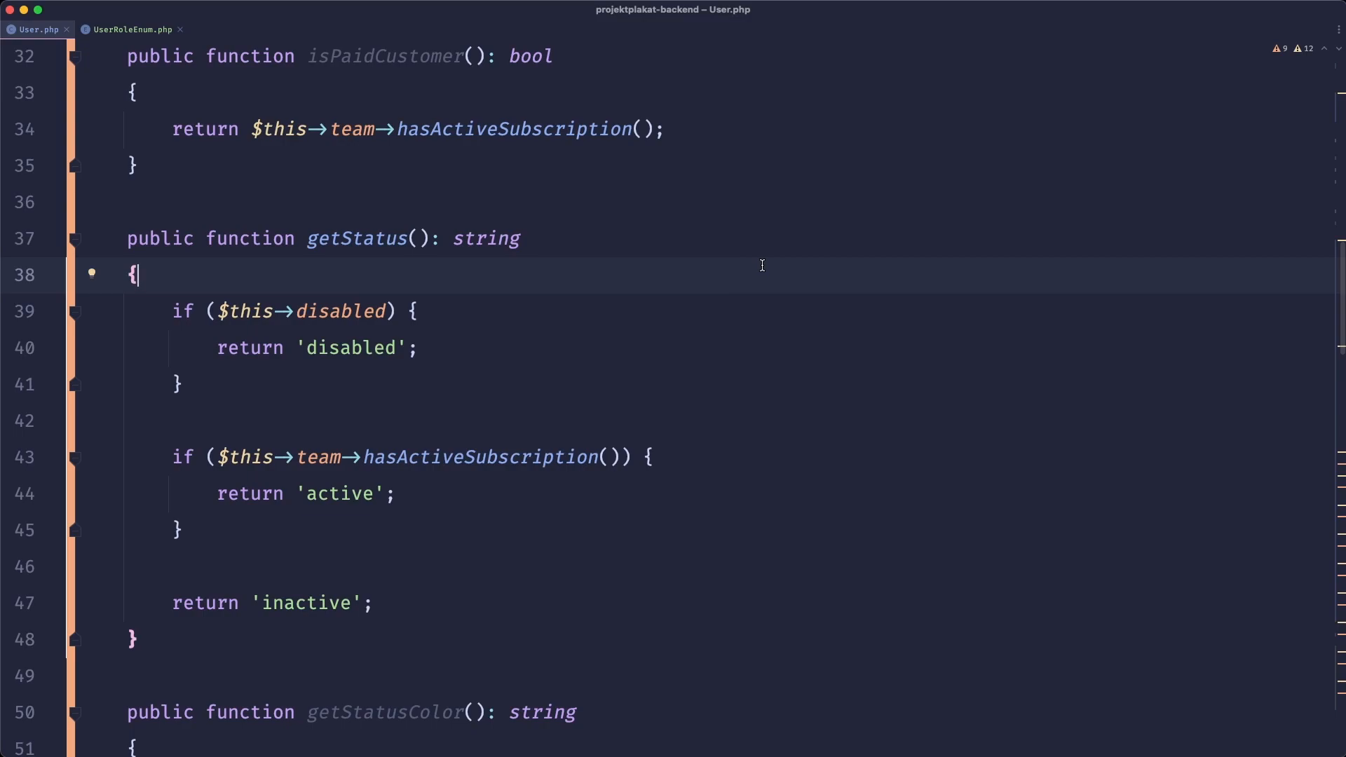
{"action": "mouse_move", "coordinate": [722, 330]}
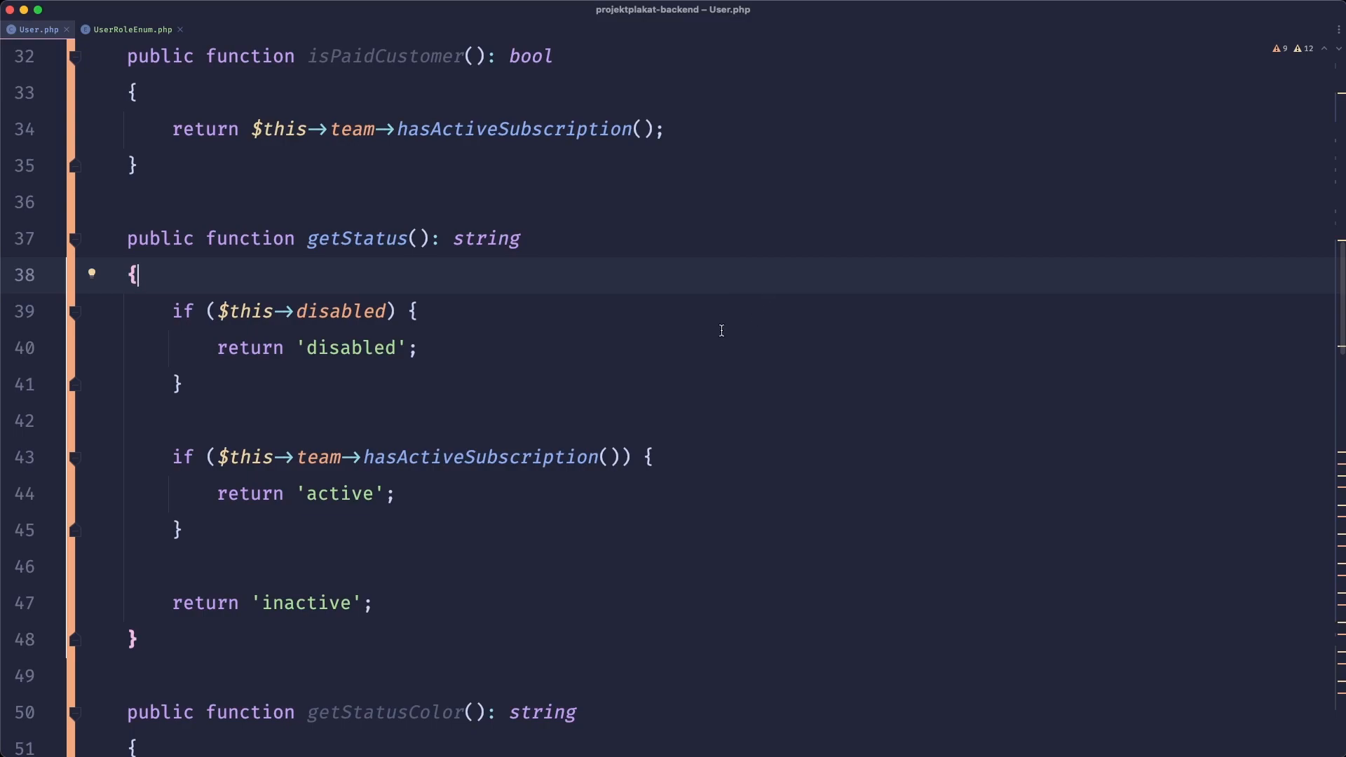
{"action": "left_click", "coordinate": [388, 384]}
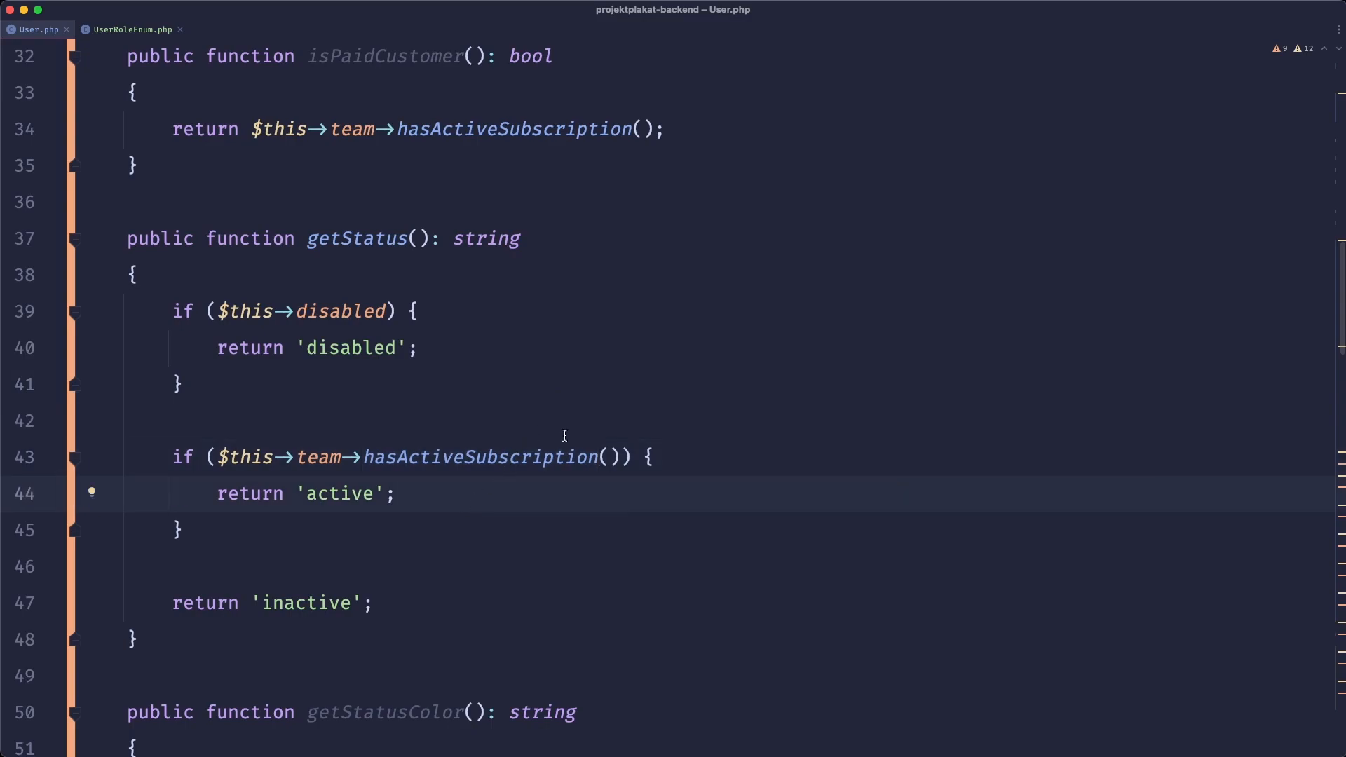
{"action": "mouse_move", "coordinate": [574, 397]}
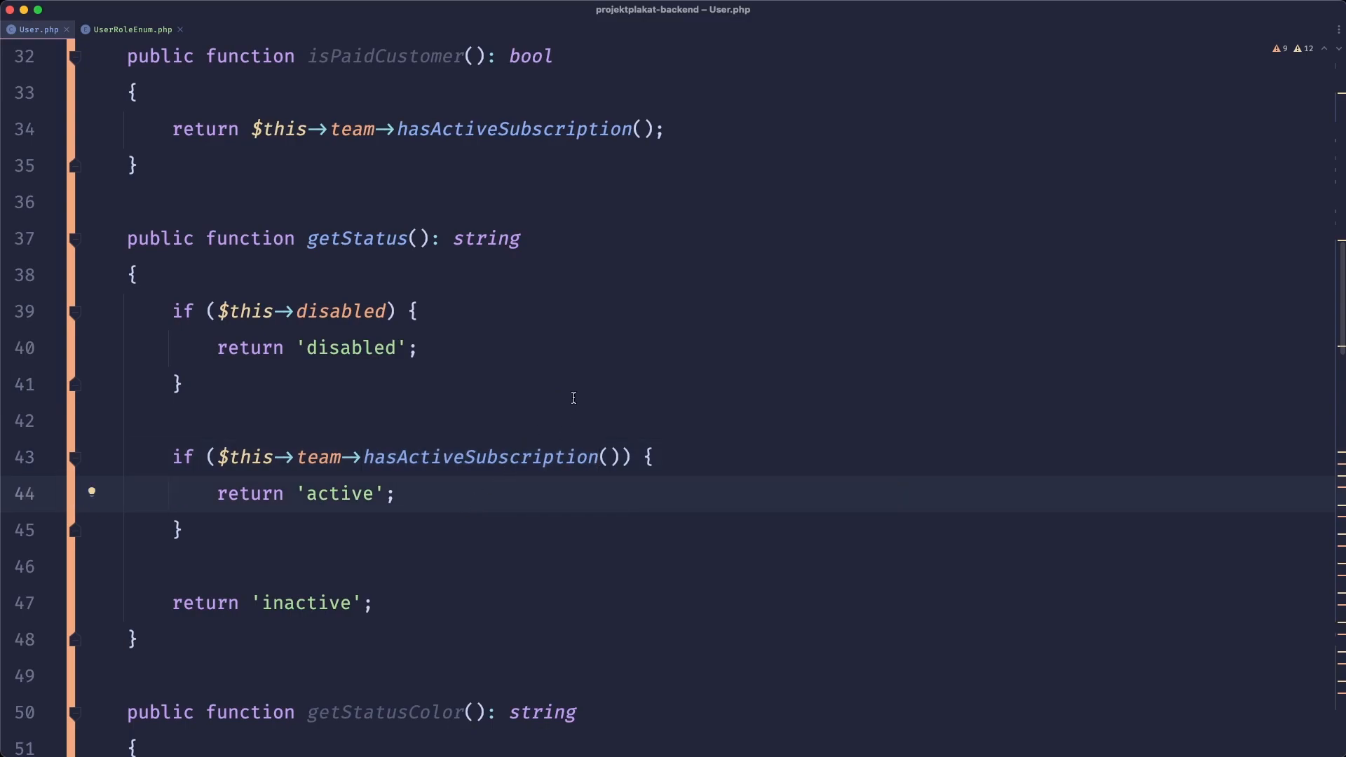
{"action": "mouse_move", "coordinate": [552, 330]}
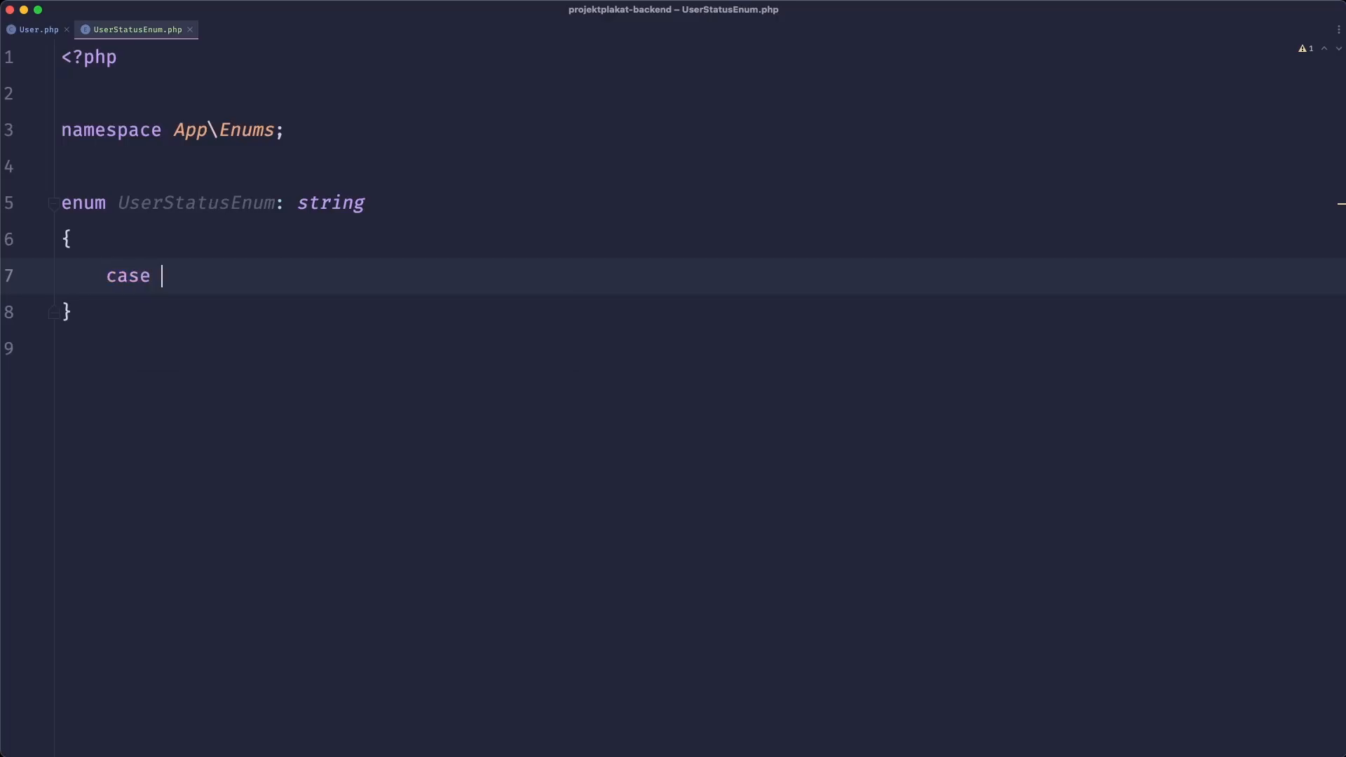
Type cases Active = 'active', Inactive = 'inactive' and Disabled = 'disabled' into UserStatusEnum.
{"action": "type", "text": "Acti"}
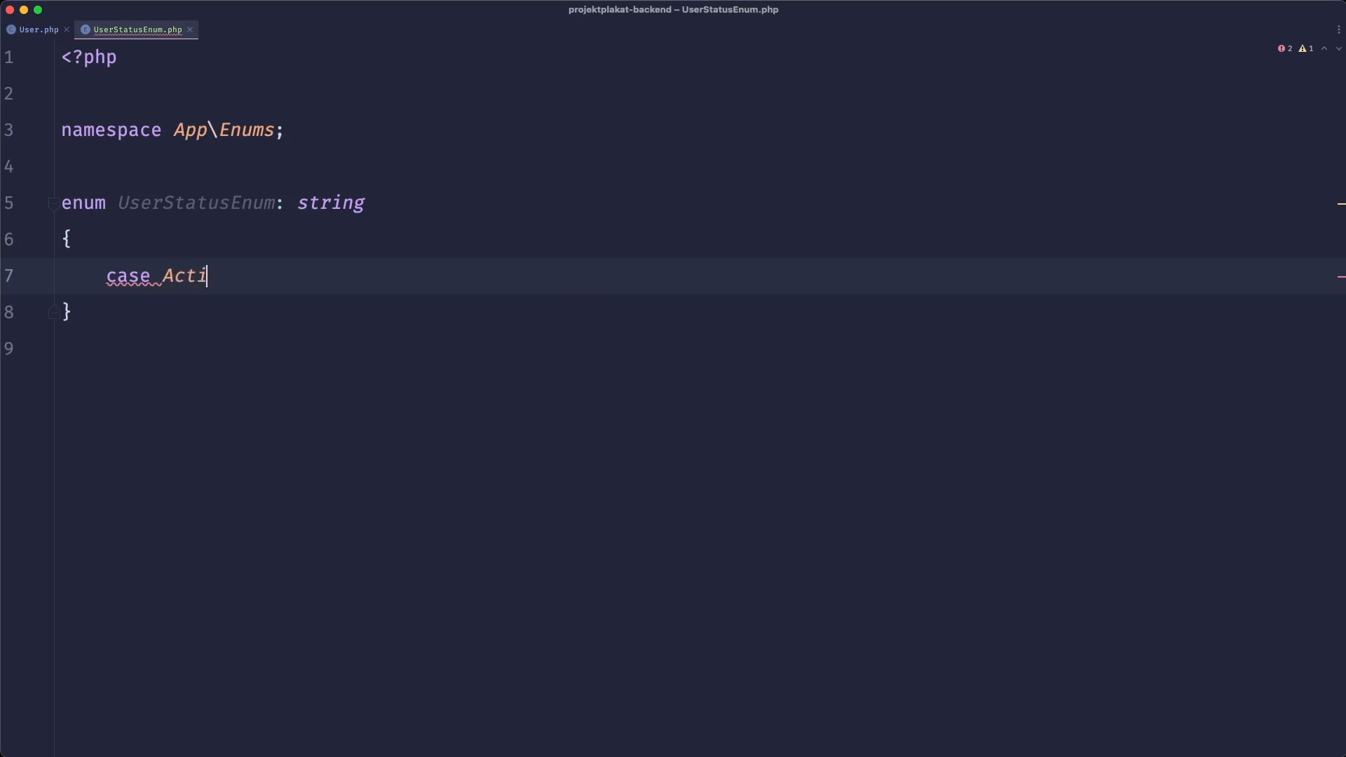
{"action": "type", "text": "ve = 'active';"}
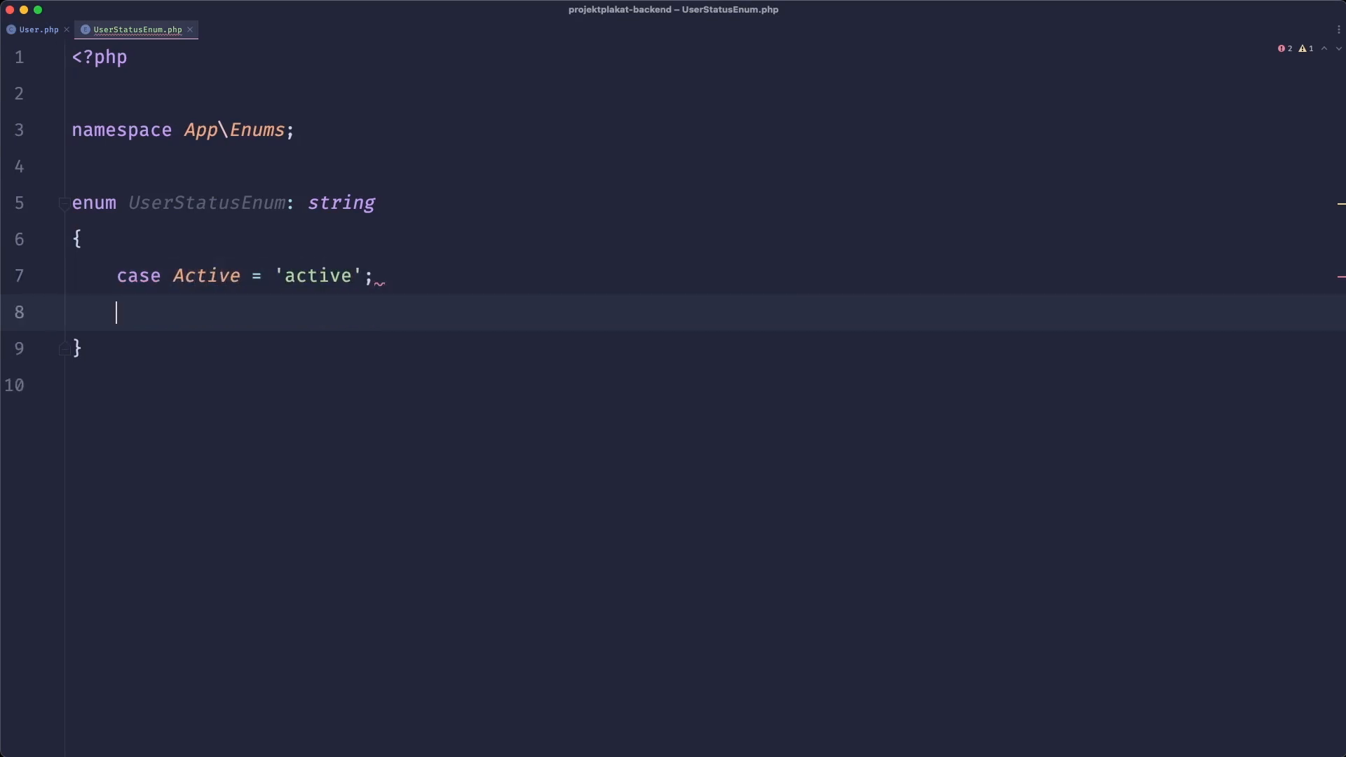
{"action": "type", "text": "case Inactive = '"}
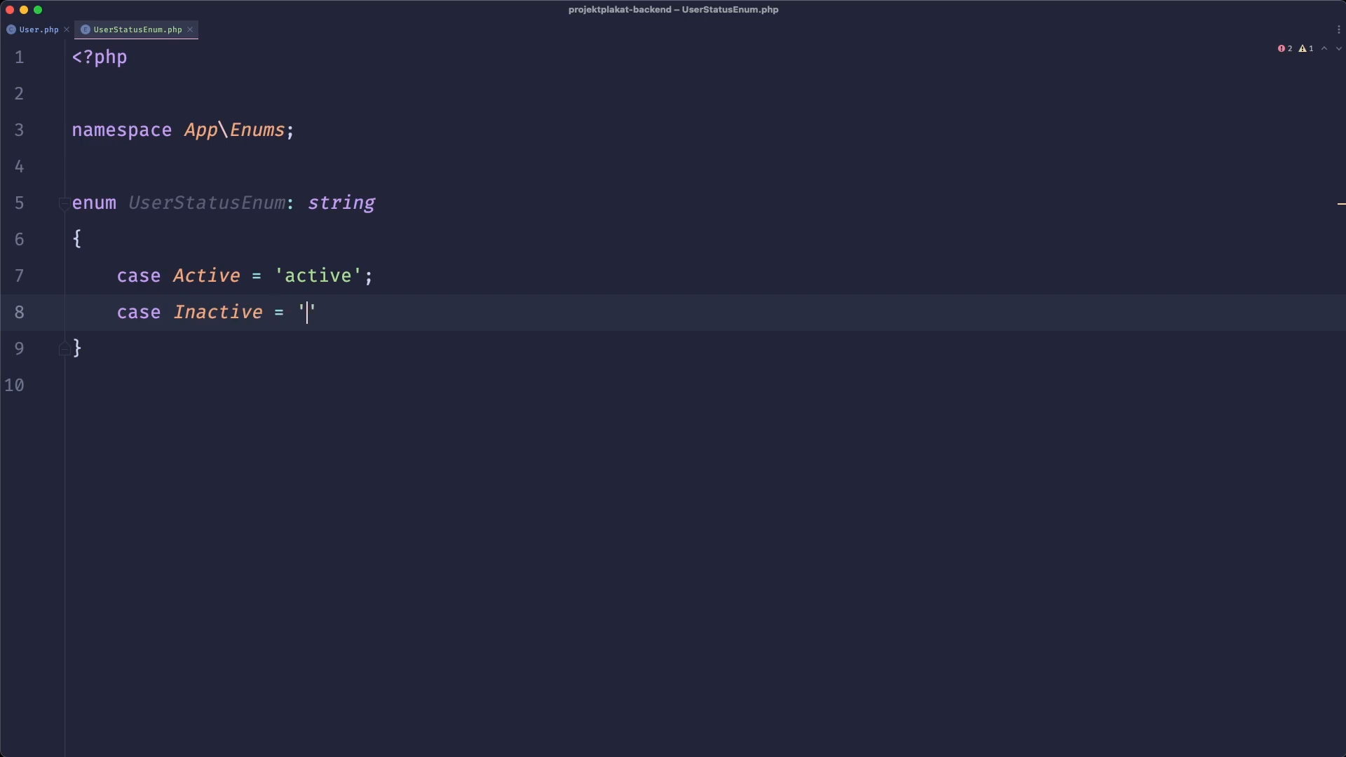
{"action": "type", "text": "inactive';"}
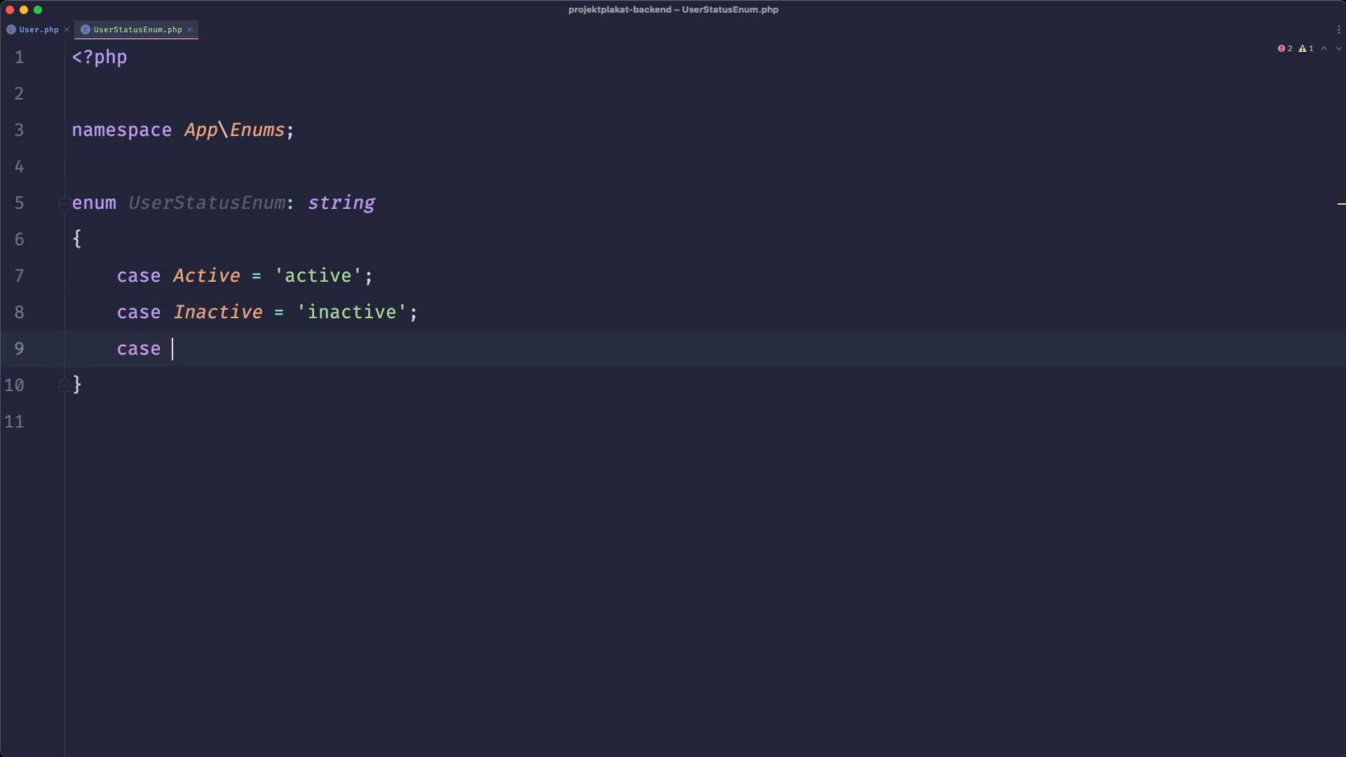
{"action": "type", "text": "D"}
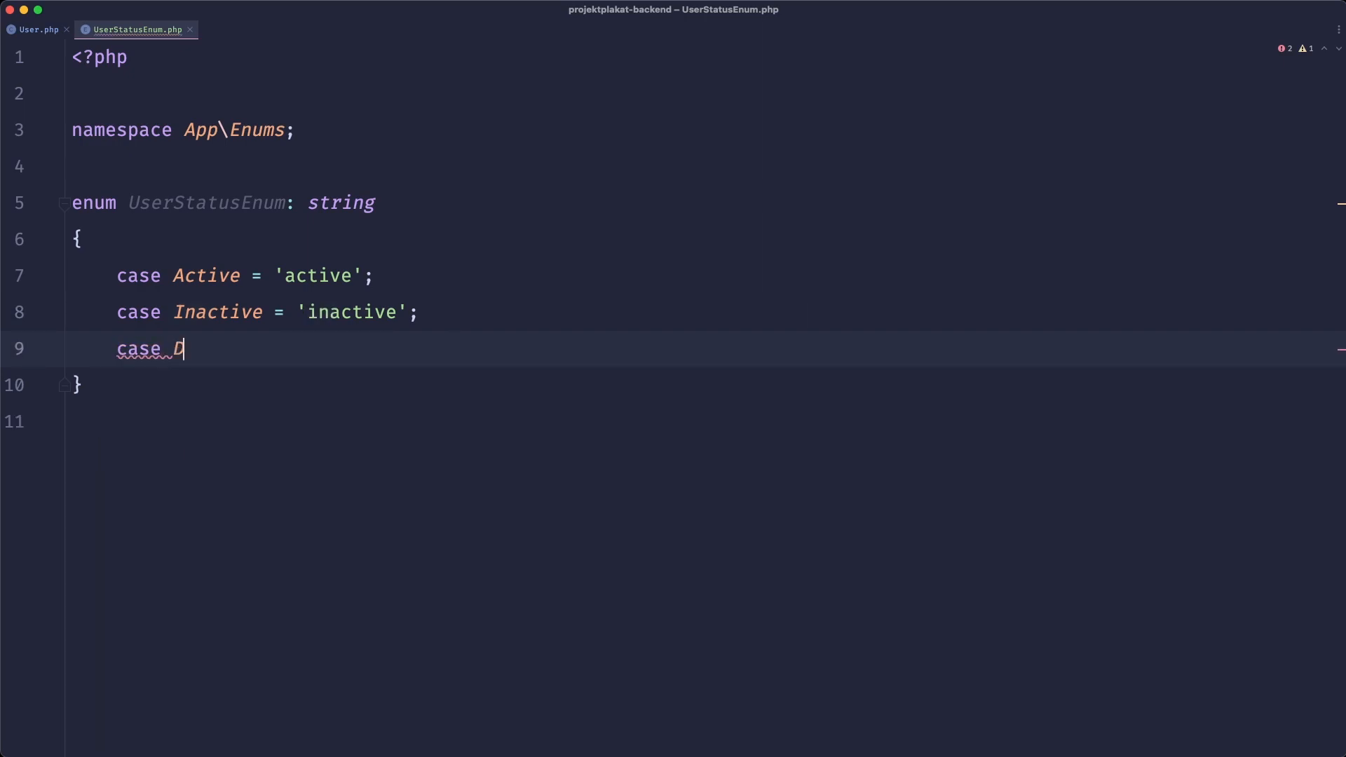
{"action": "type", "text": "isabled = 'disabled'"}
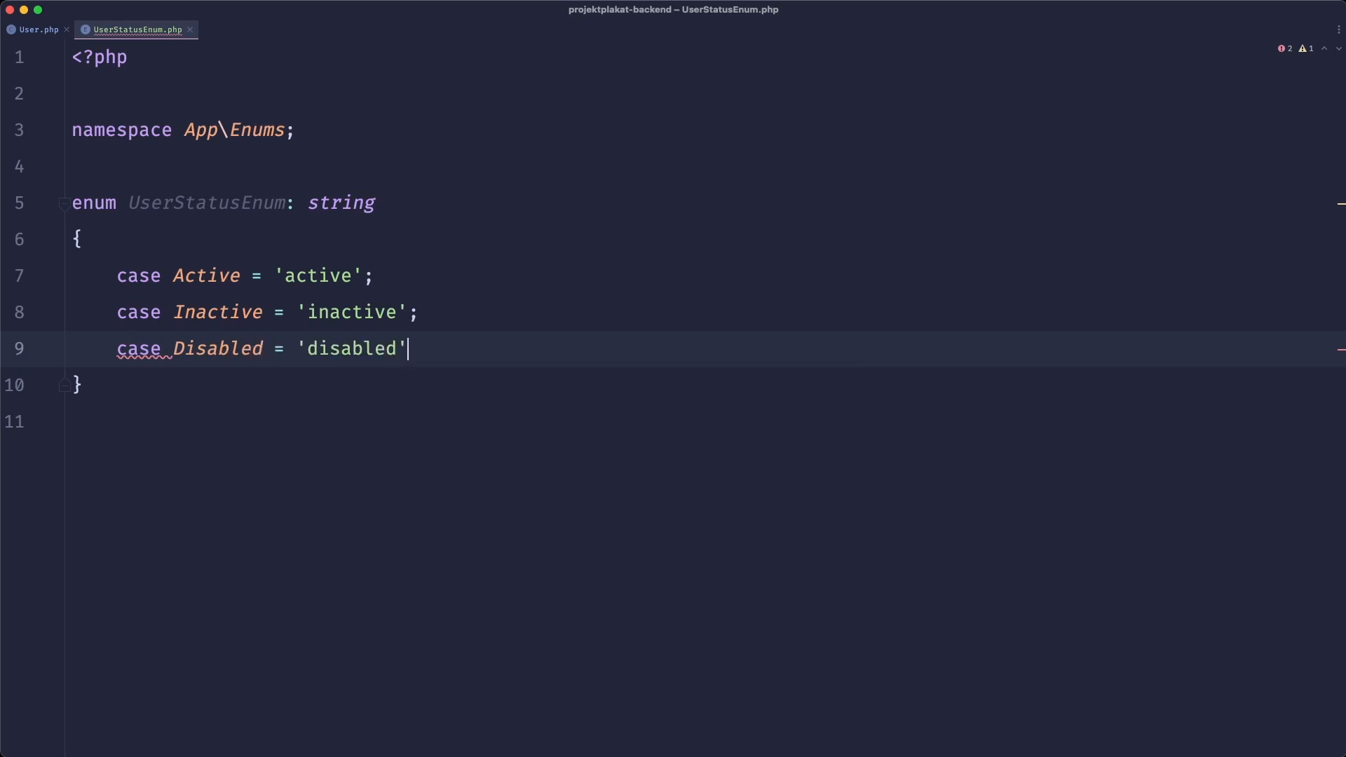
Return UserStatusEnum::Disabled, Active and Inactive from getStatus(), typed as UserStatusEnum.
{"action": "left_click", "coordinate": [37, 30]}
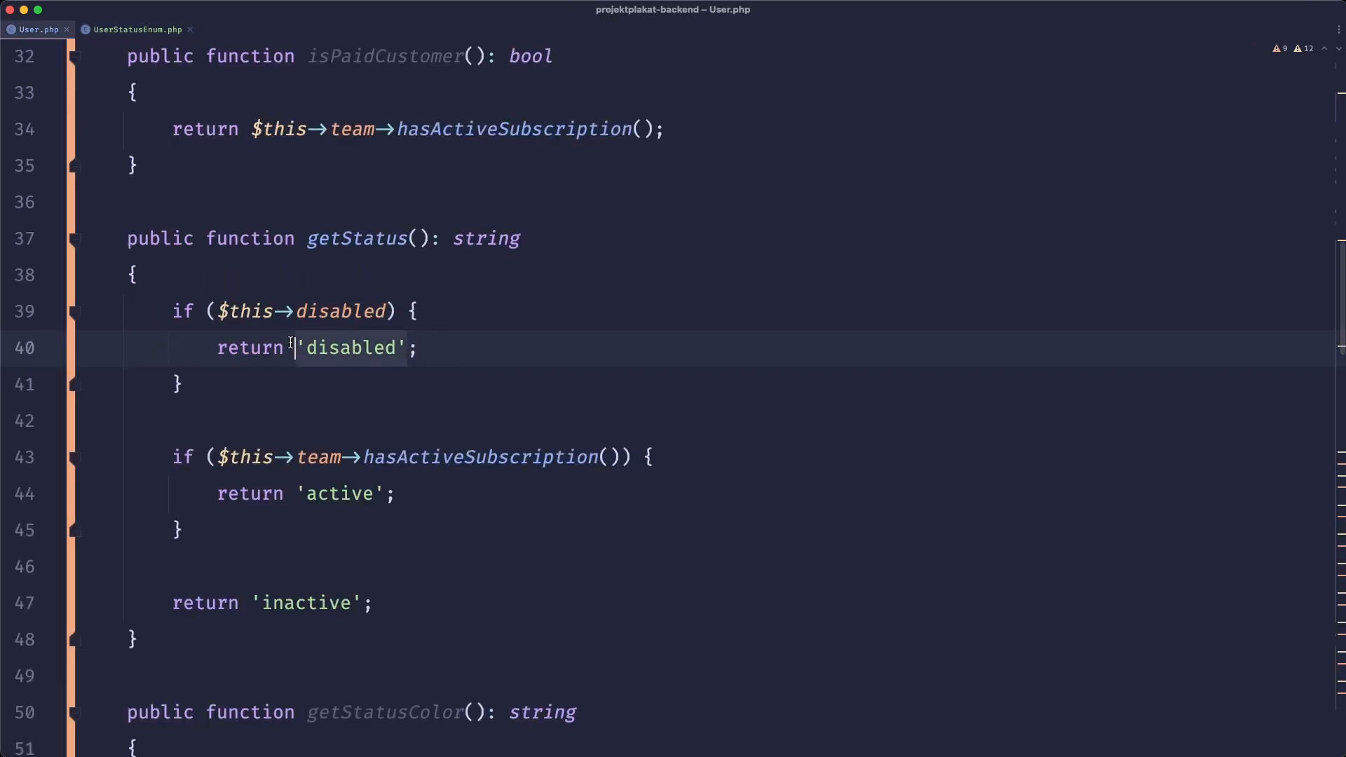
{"action": "key", "text": "Backspace"}
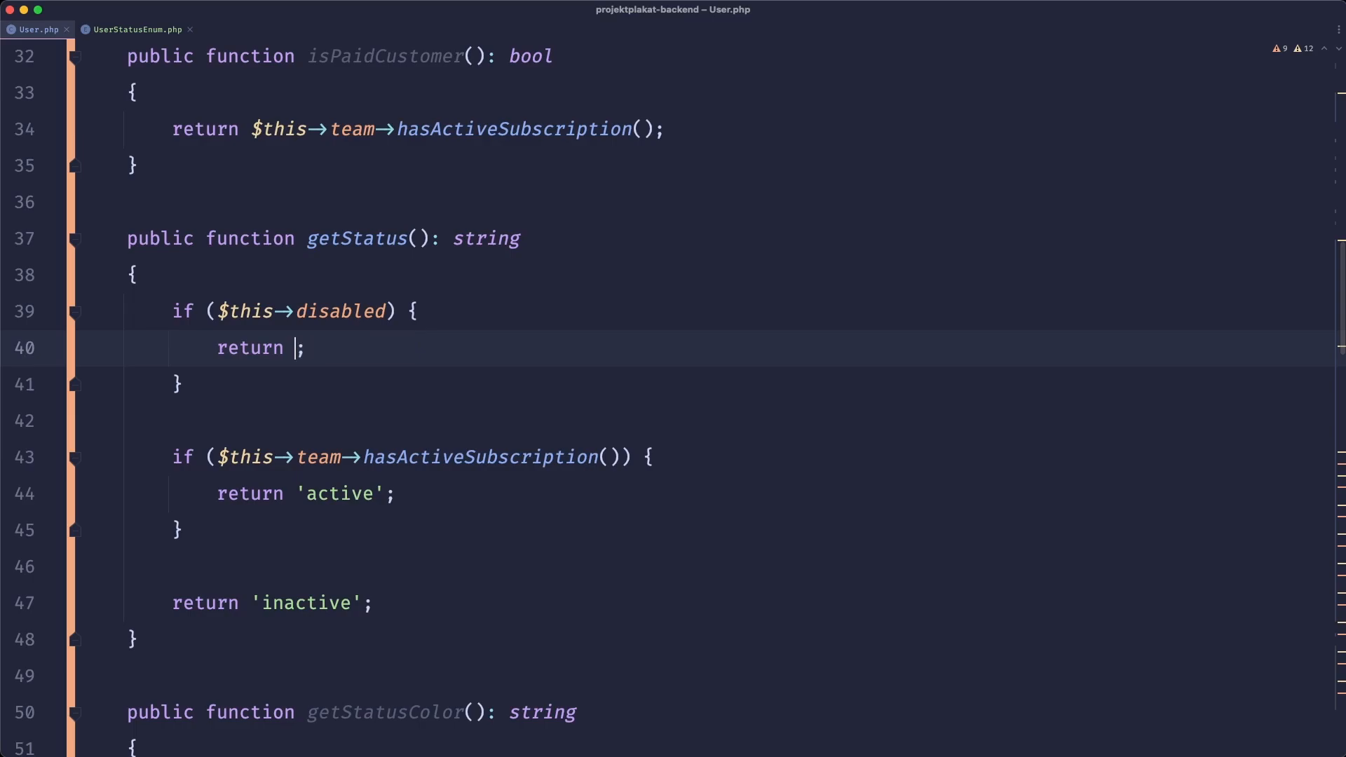
{"action": "type", "text": "UserR"}
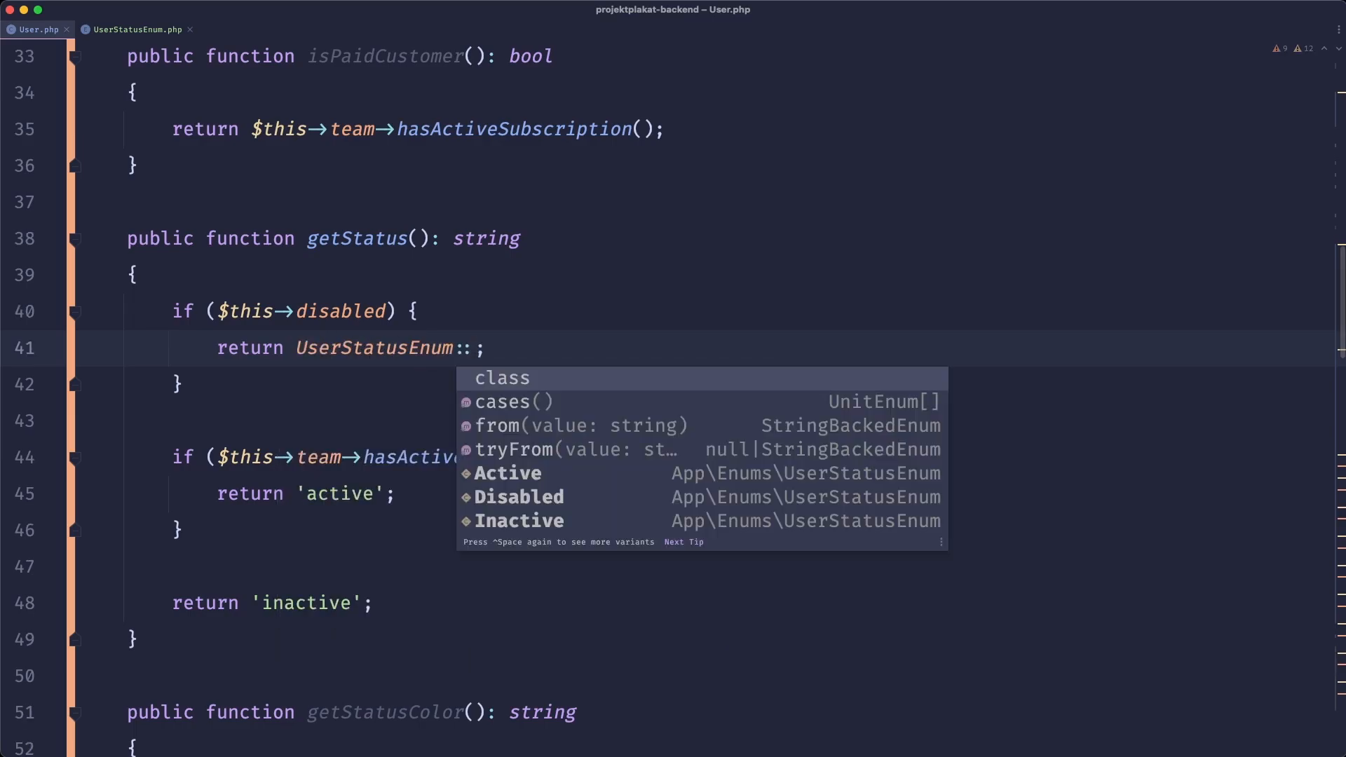
{"action": "left_click", "coordinate": [519, 497]}
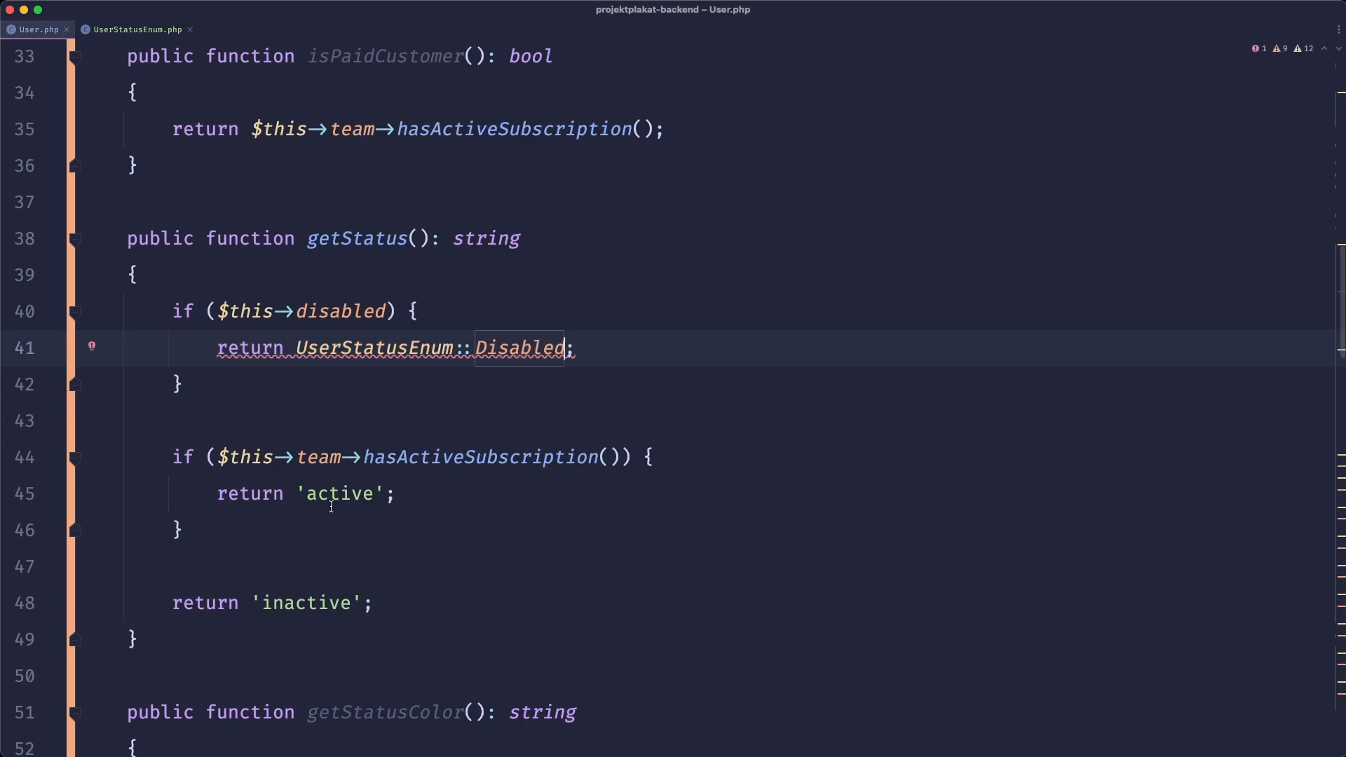
{"action": "type", "text": "Users"}
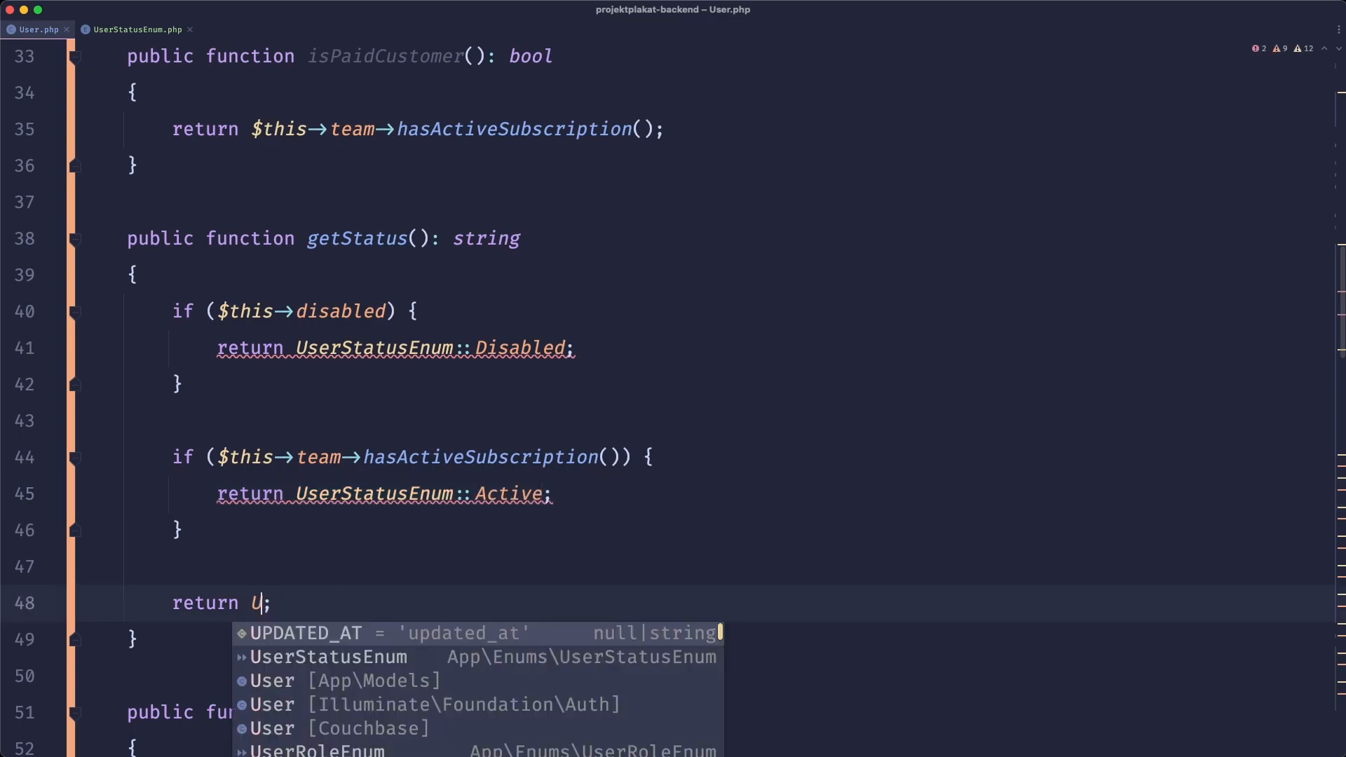
{"action": "type", "text": "serStatusEnum::Inactive"}
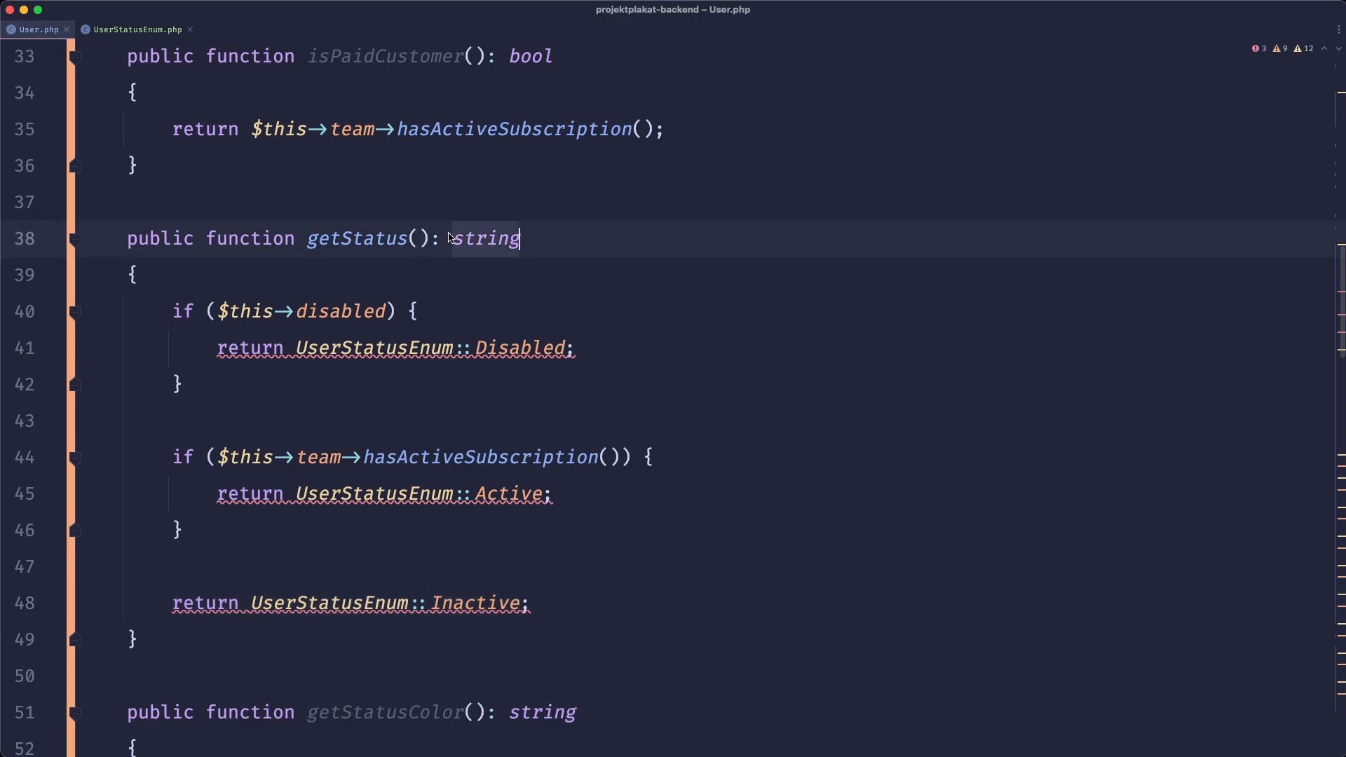
{"action": "type", "text": "UserStatusEnum"}
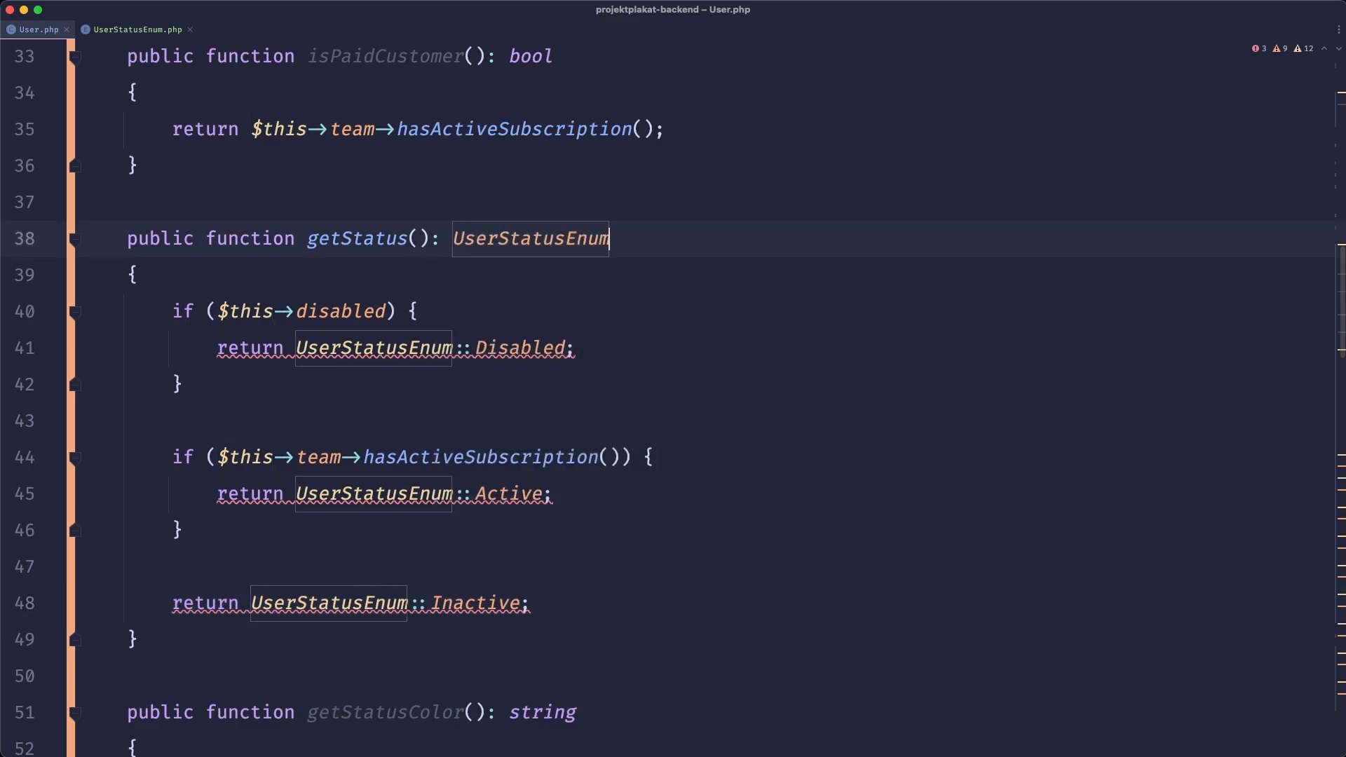
{"action": "scroll", "scroll_direction": "down", "scroll_amount": 3}
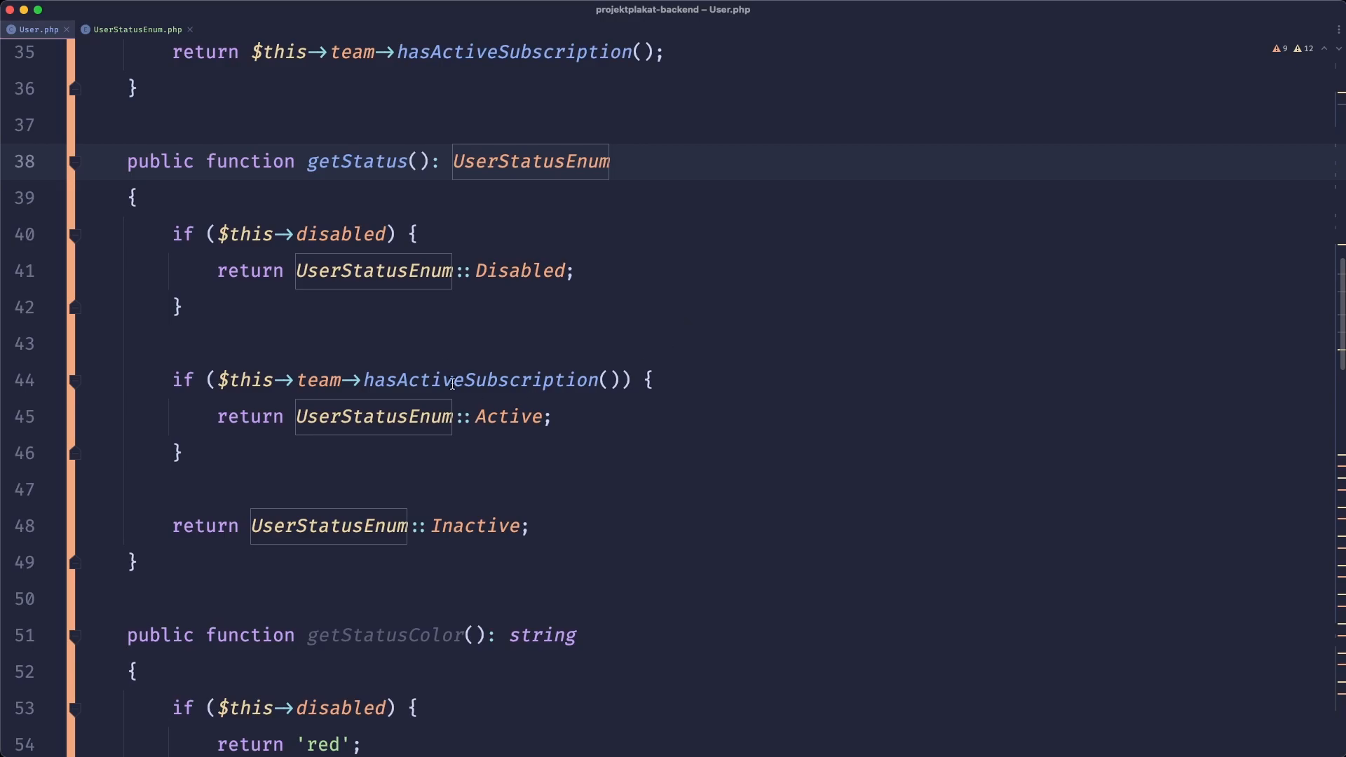
{"action": "scroll", "scroll_direction": "down", "scroll_amount": 3}
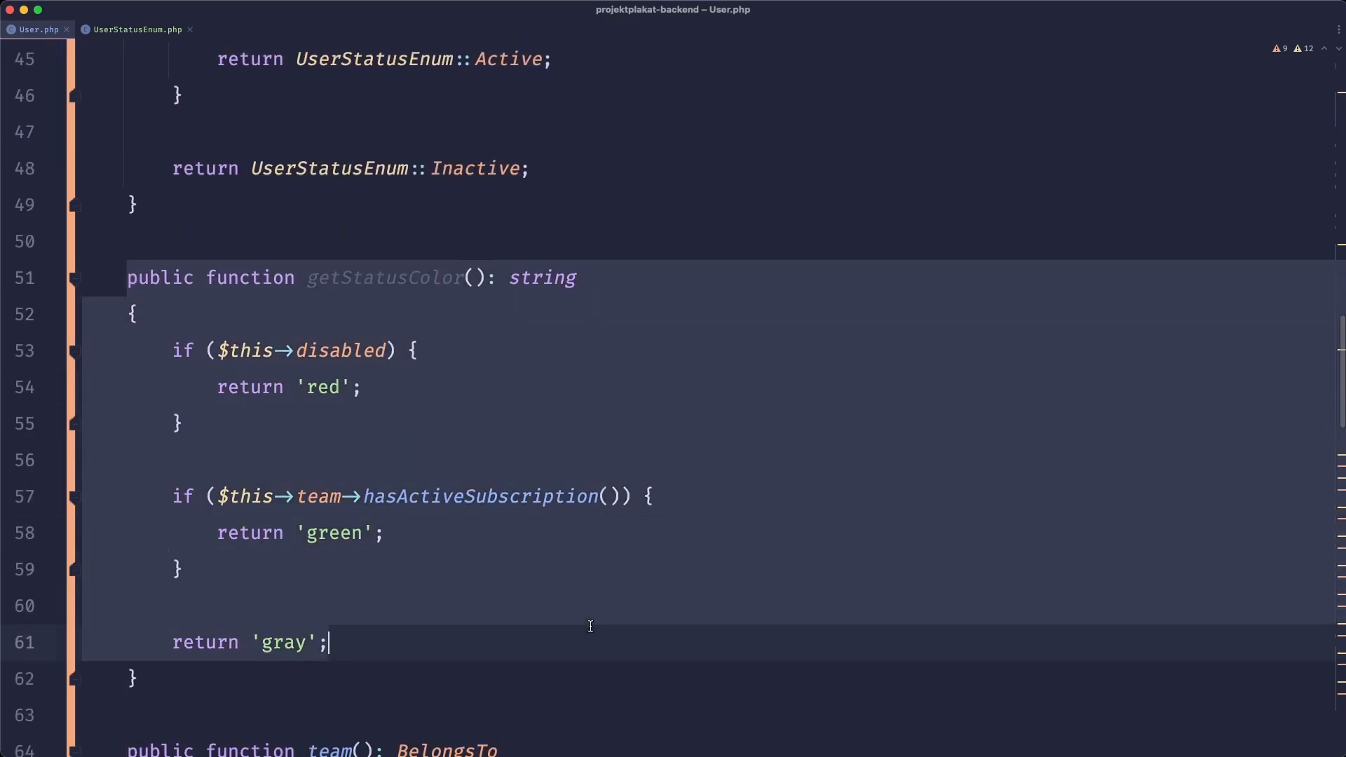
Cut getStatusColor out of User.php so getStatus is followed directly by team().
{"action": "left_click", "coordinate": [133, 314]}
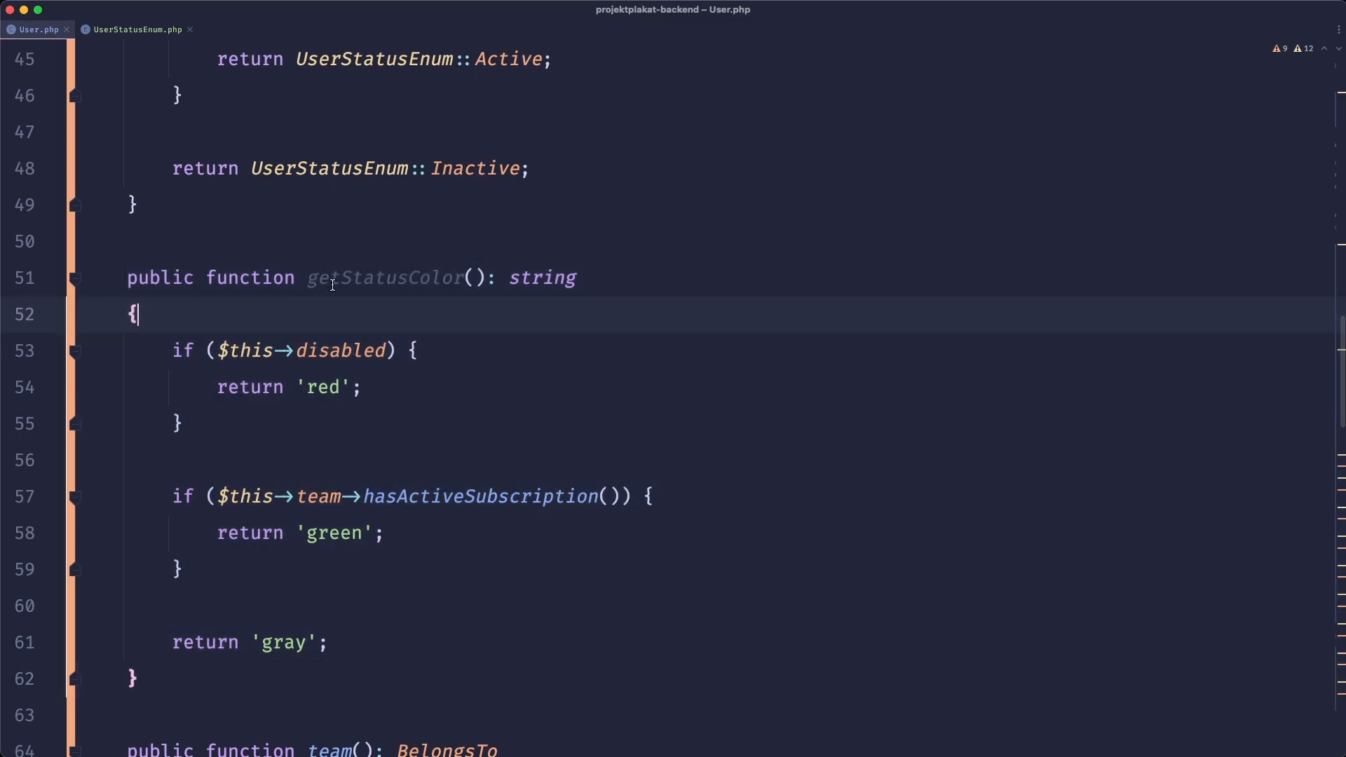
{"action": "mouse_move", "coordinate": [467, 313]}
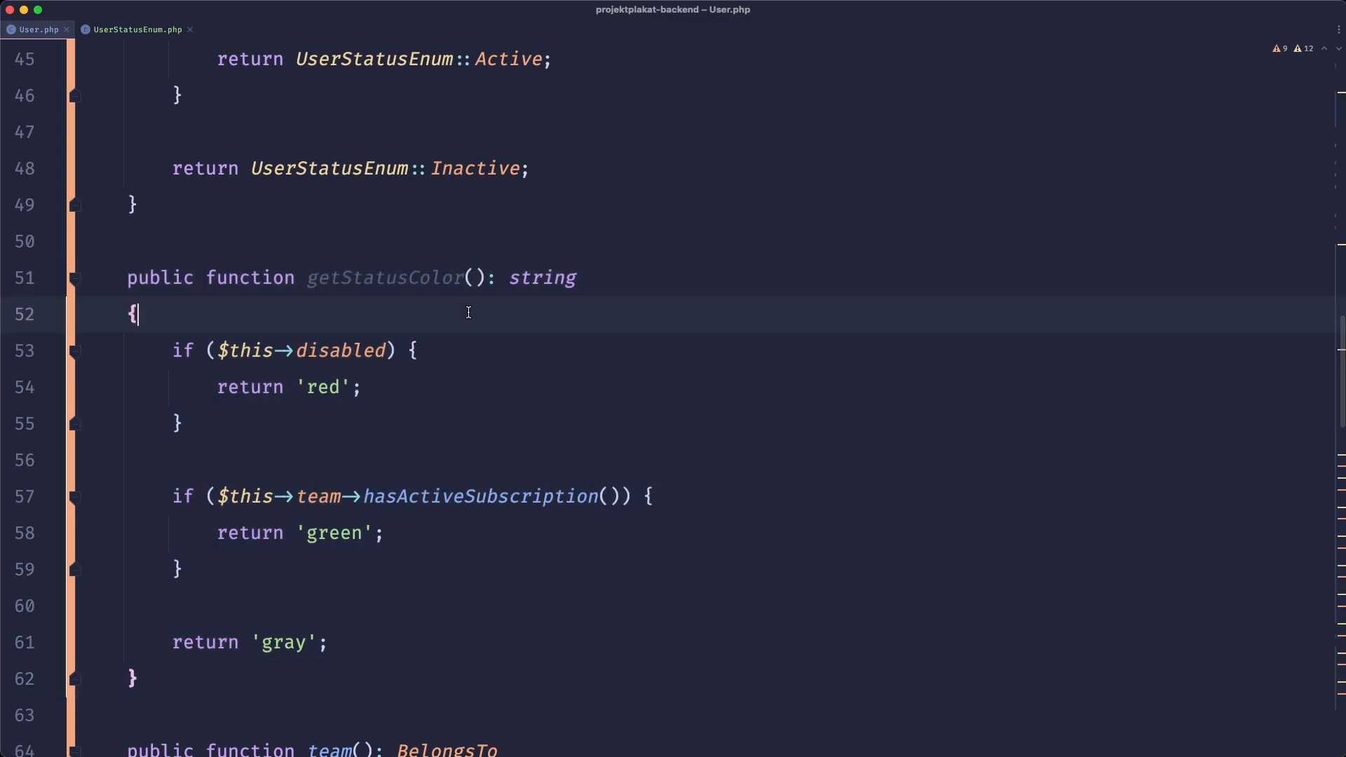
{"action": "left_click", "coordinate": [384, 278]}
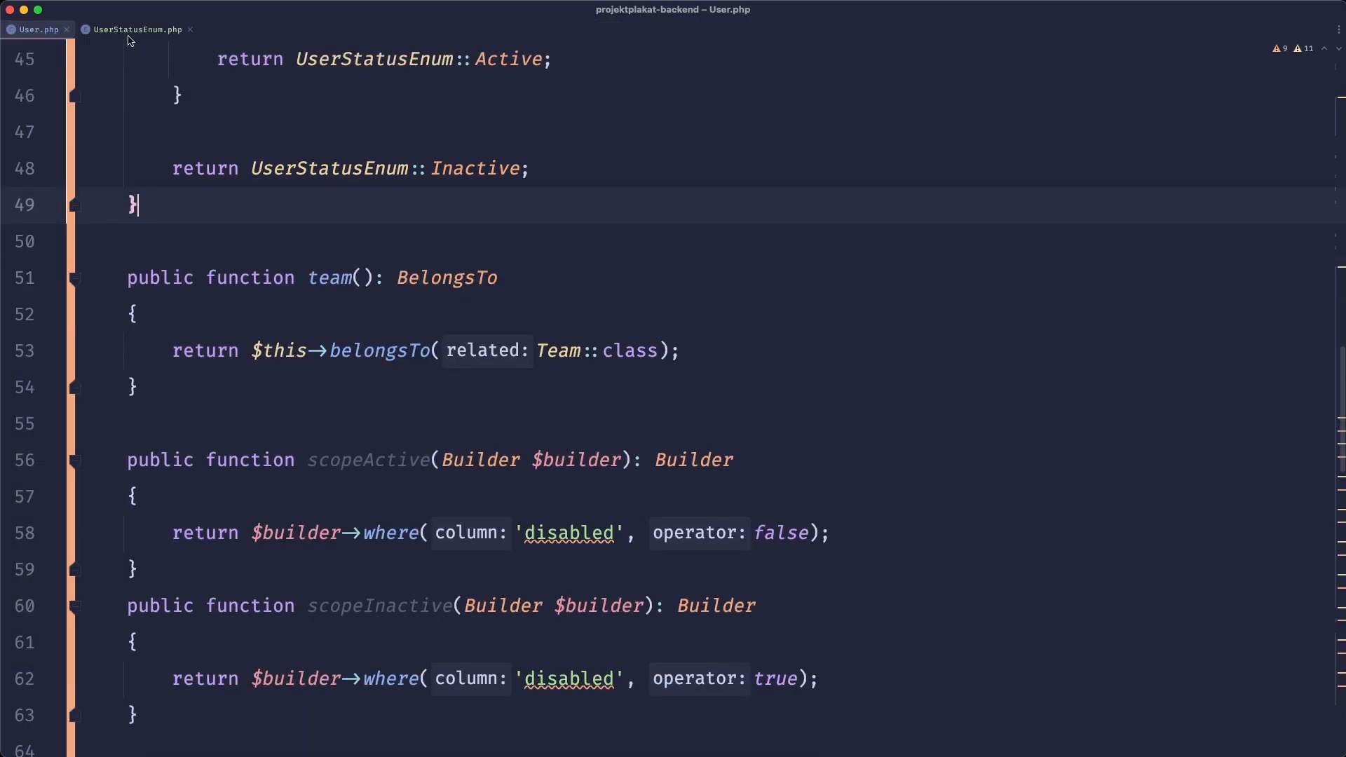
Write getColor as a match returning 'green' for Active, 'gray' for Inactive, 'red' for Disabled.
{"action": "left_click", "coordinate": [138, 28]}
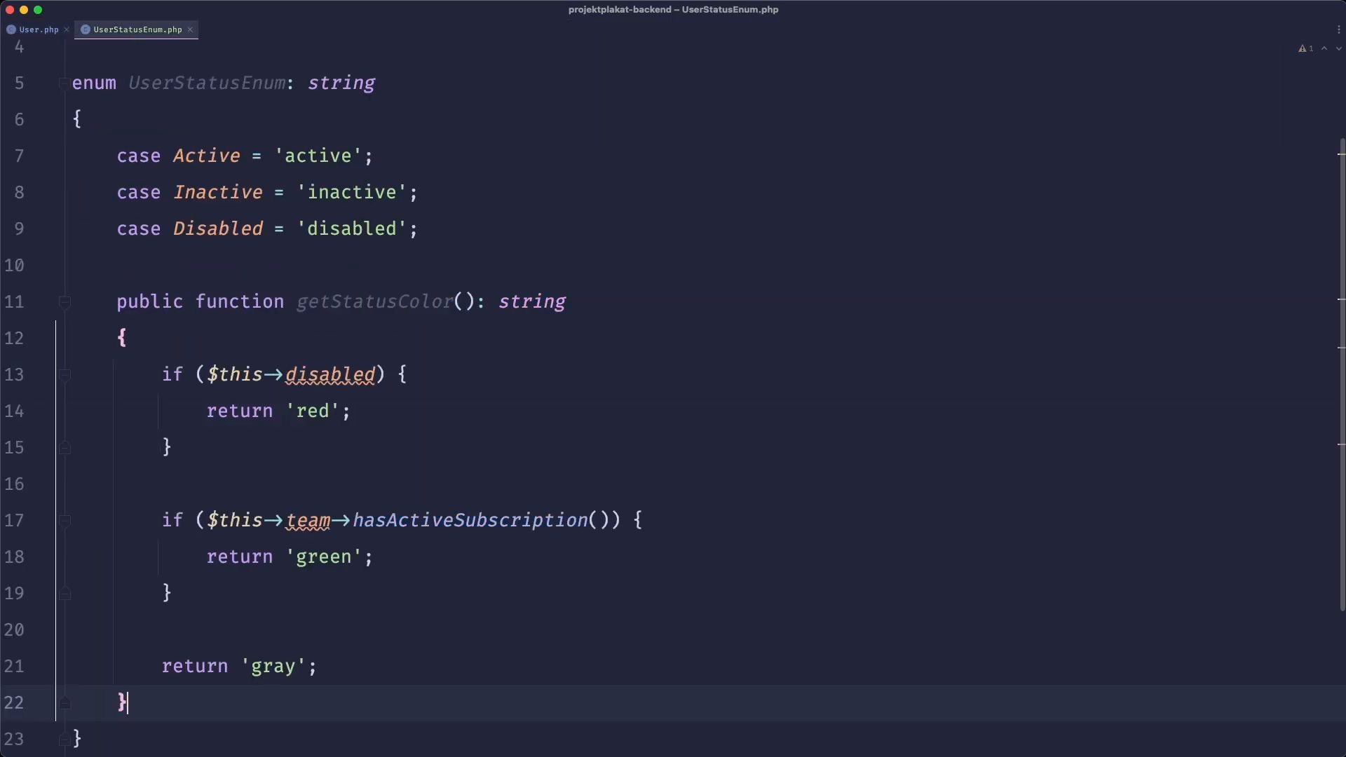
{"action": "type", "text": "return"}
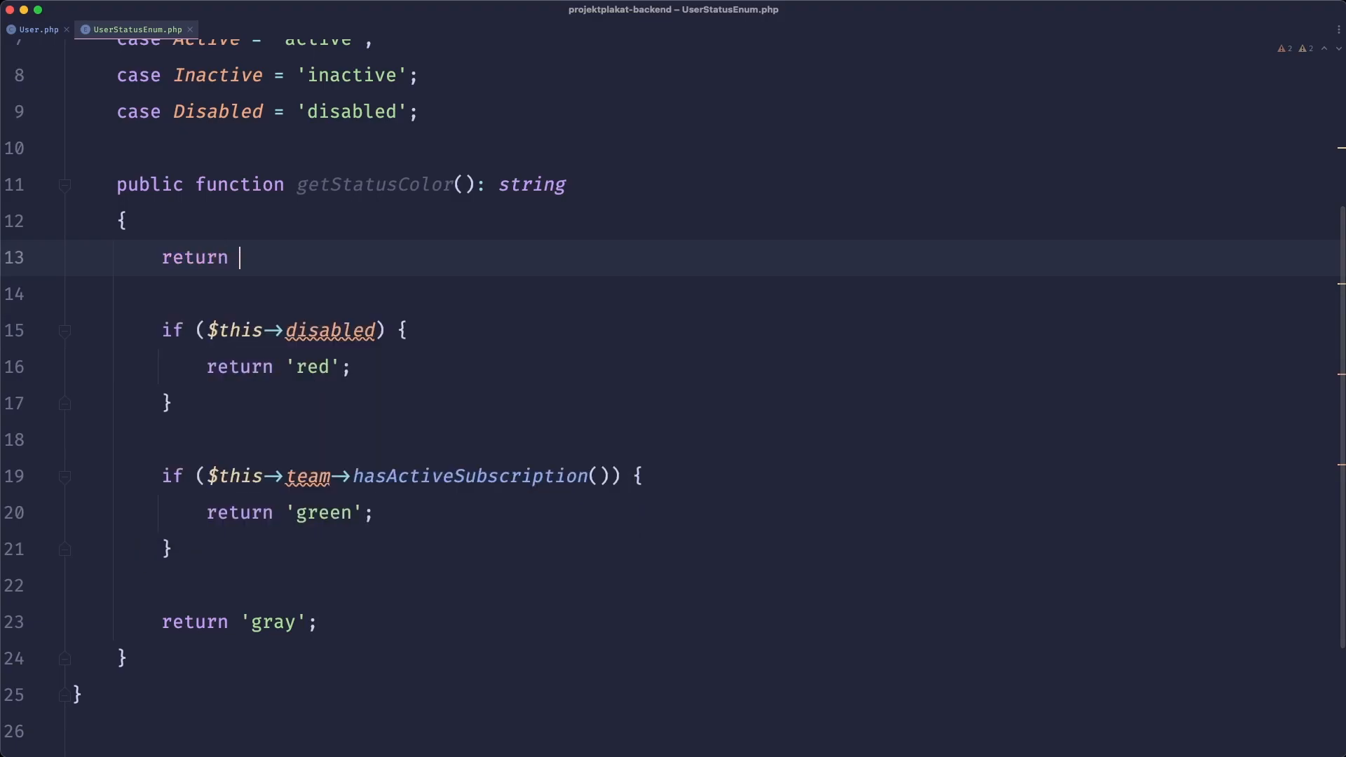
{"action": "type", "text": "match($this) =>"}
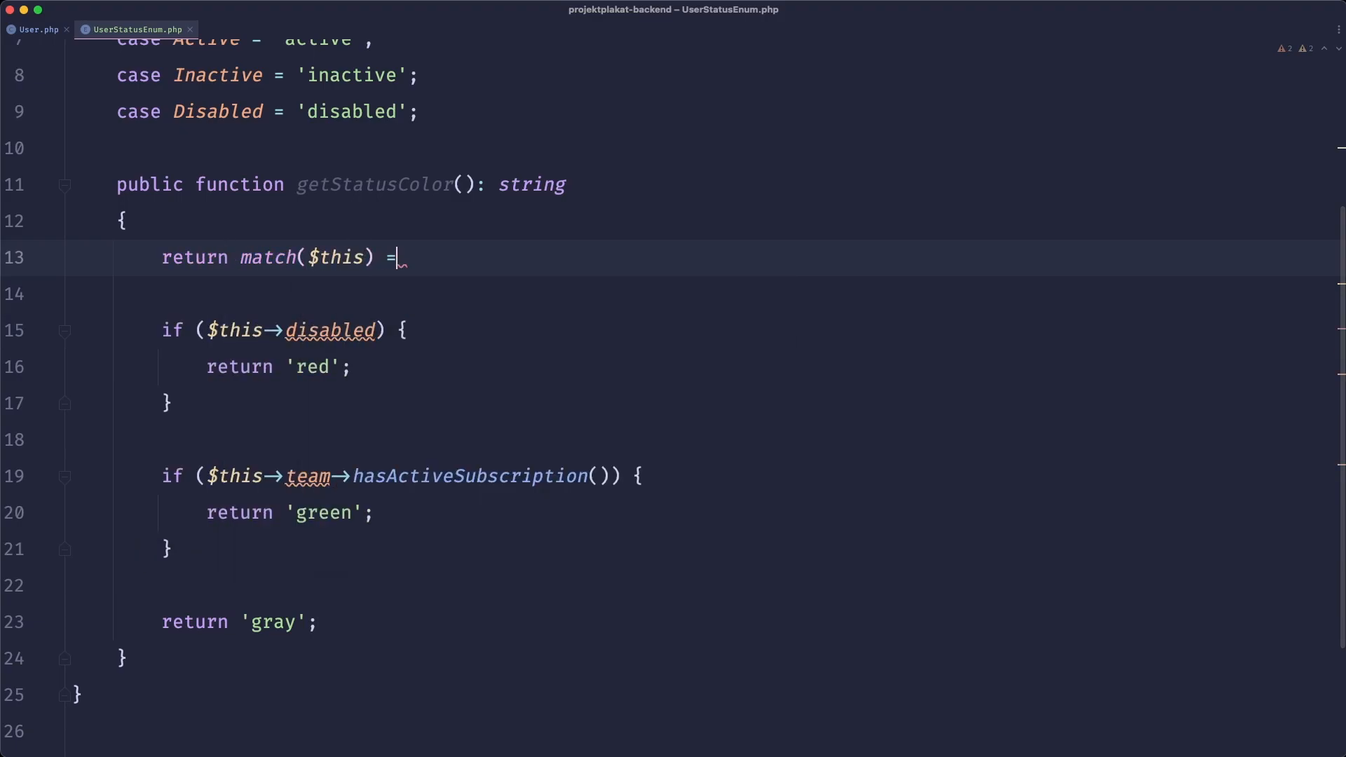
{"action": "type", "text": "{"}
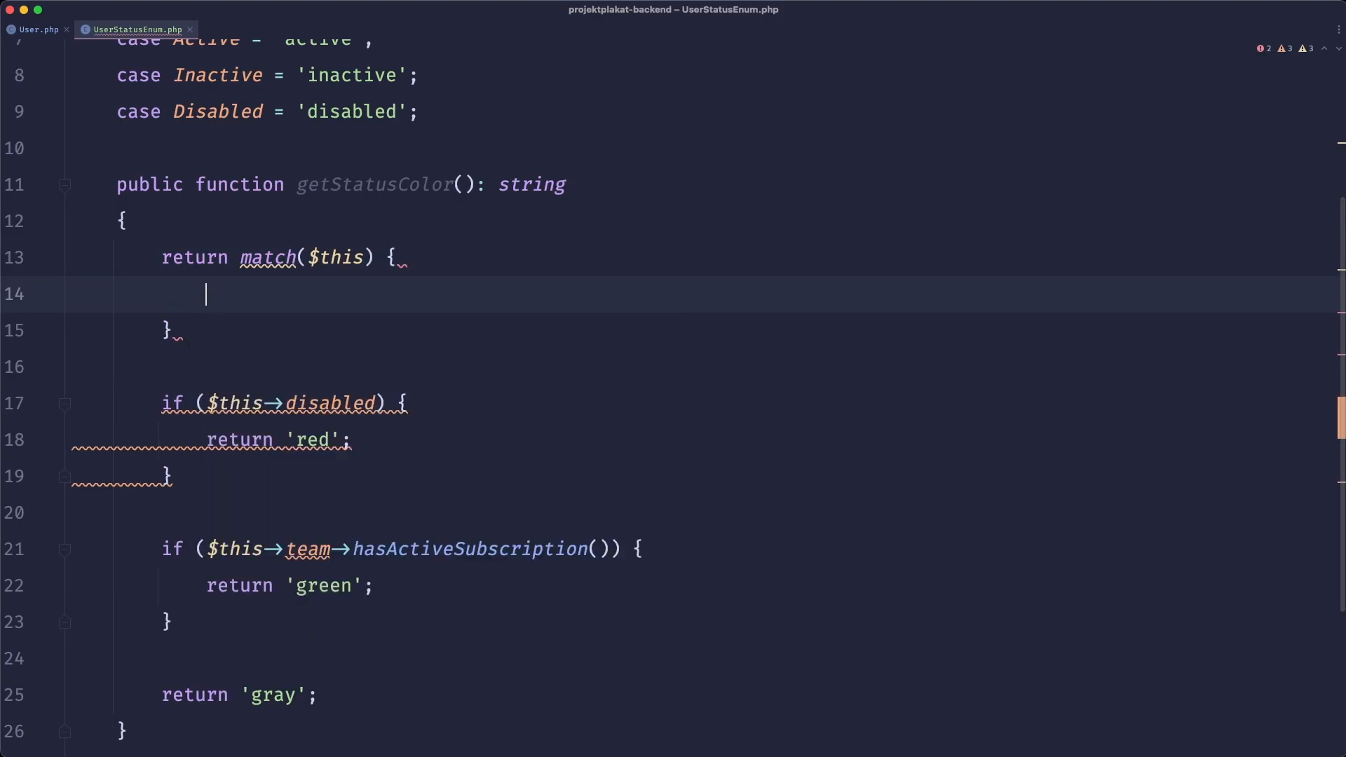
{"action": "type", "text": "self::Active =>"}
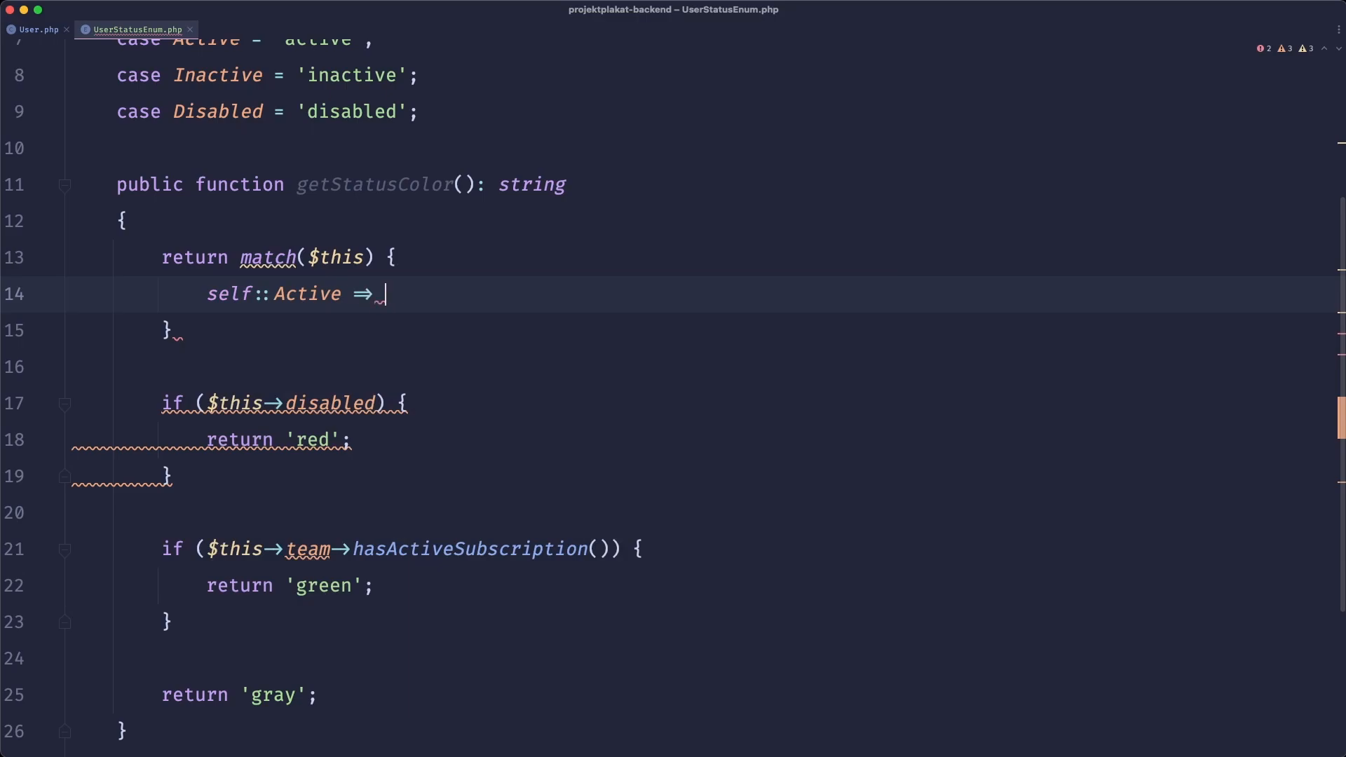
{"action": "type", "text": "'gre'"}
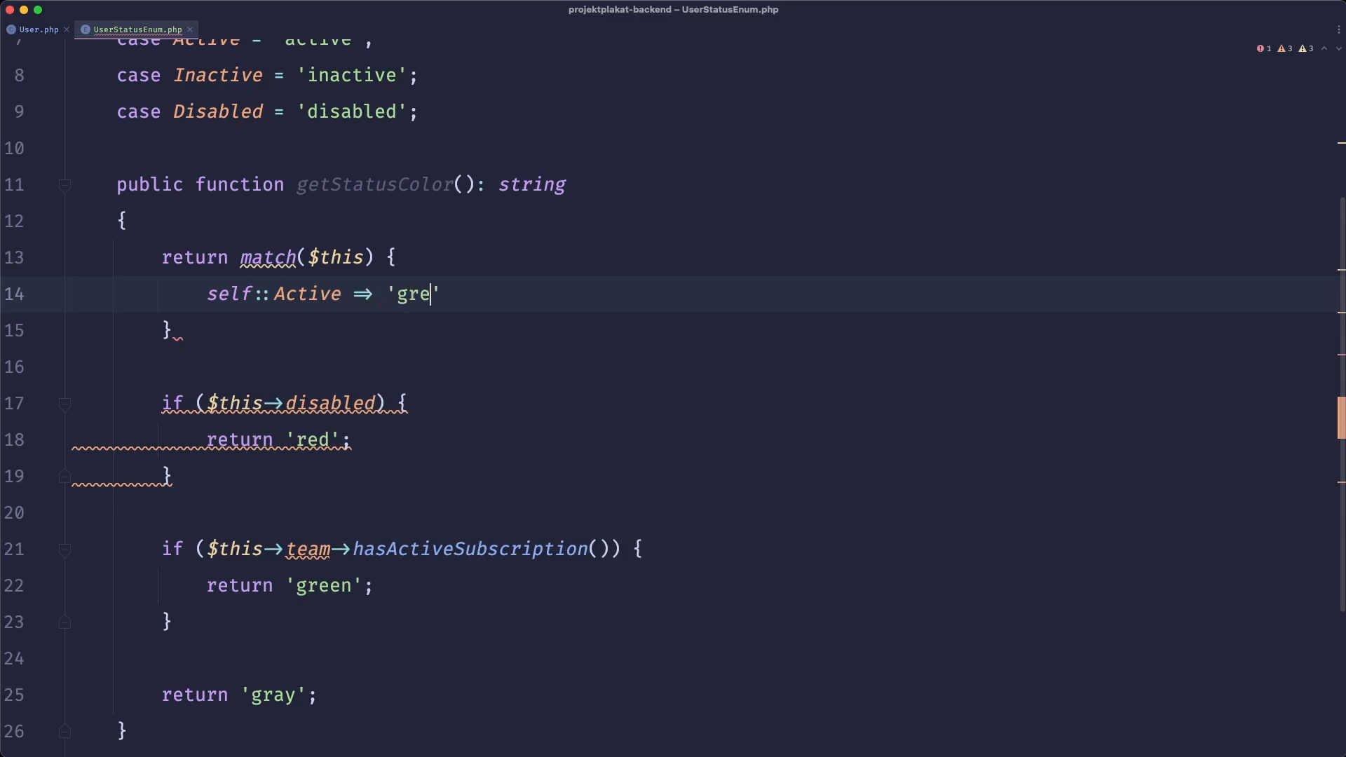
{"action": "type", "text": "en',"}
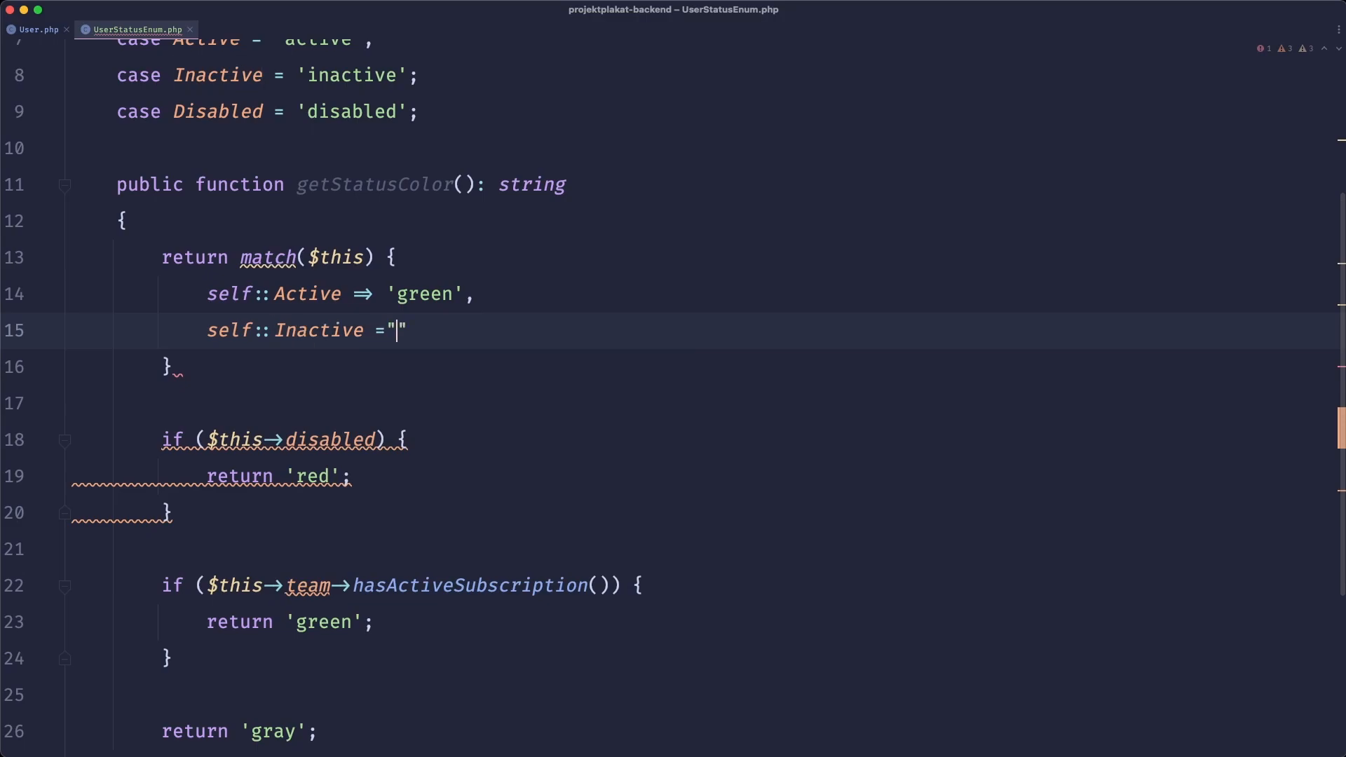
{"action": "type", "text": "=> 'gray',"}
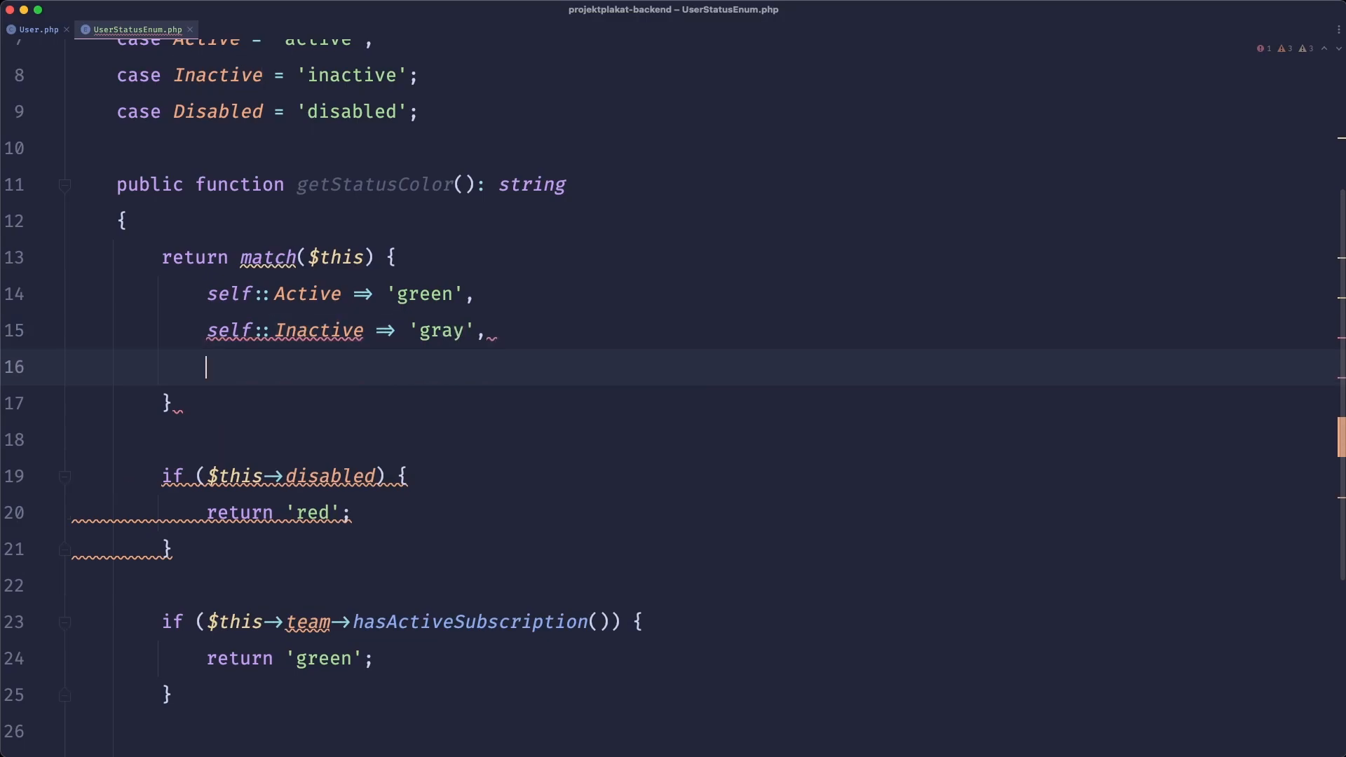
{"action": "type", "text": "self::Disabled => ''"}
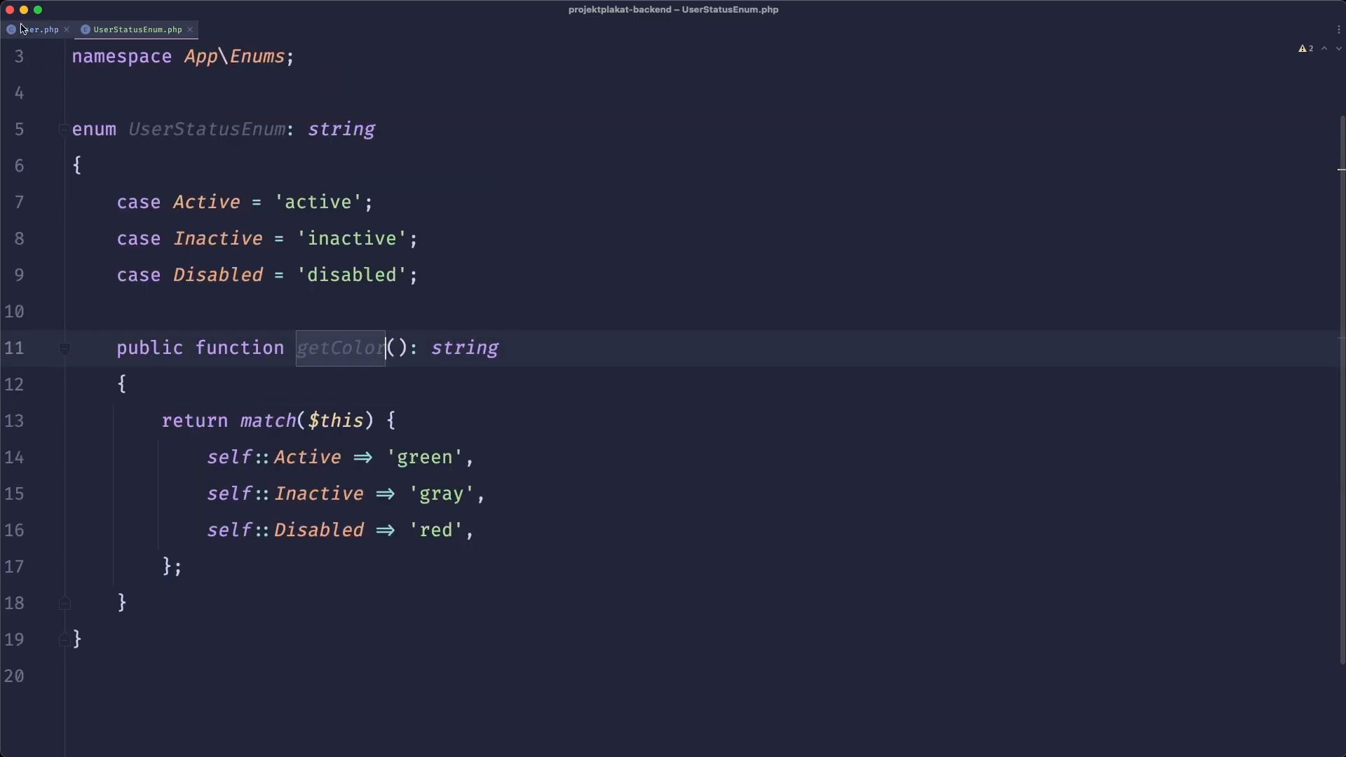
{"action": "left_click", "coordinate": [38, 28]}
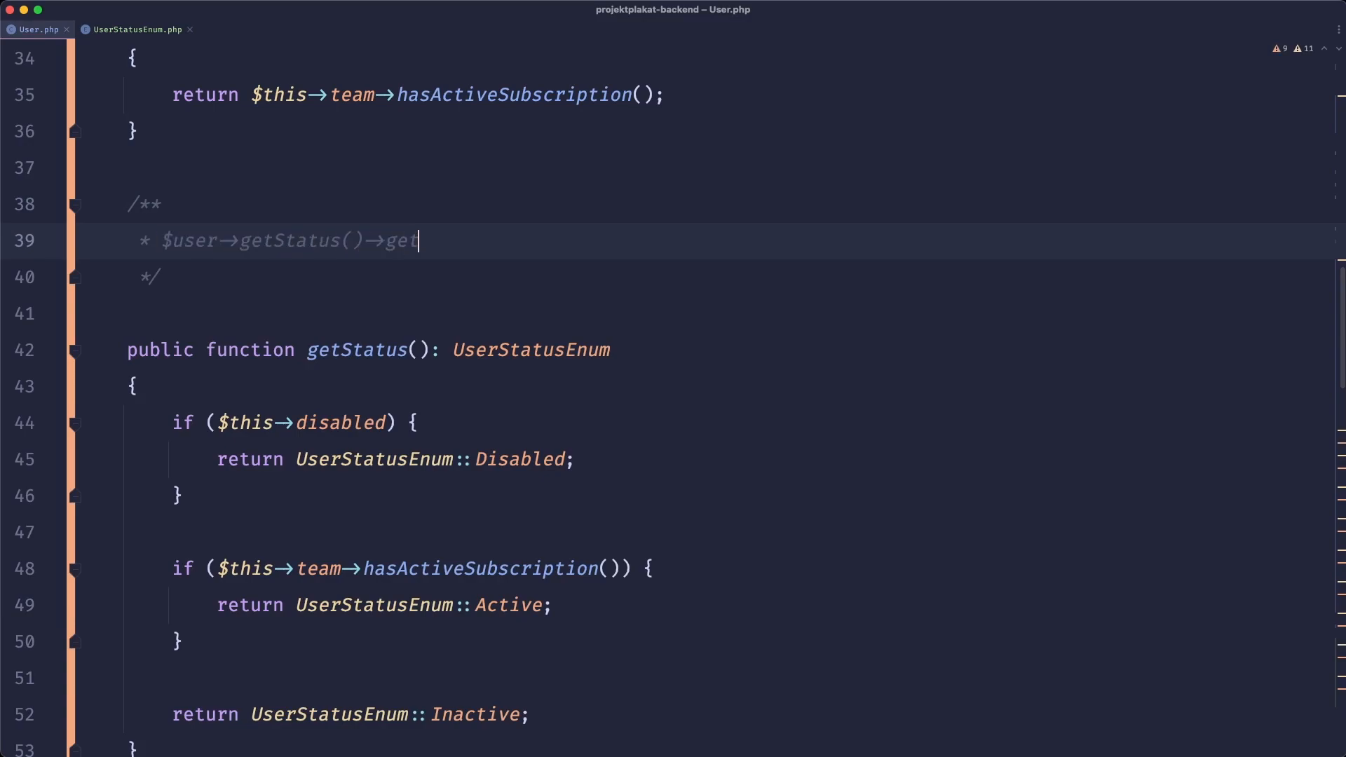
Rename getStatus to getStatusAttribute, drop its doc comment, and cut its status-checking body.
{"action": "type", "text": "Color();"}
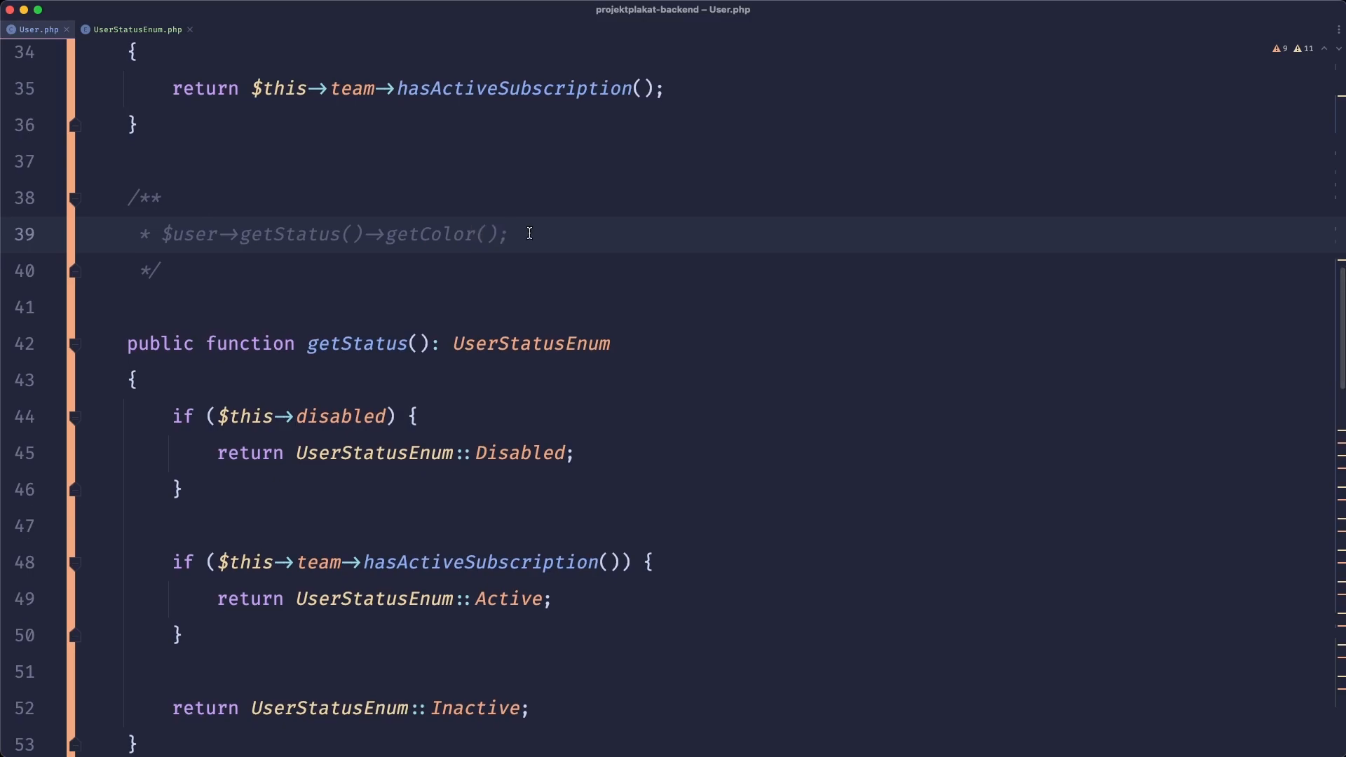
{"action": "mouse_move", "coordinate": [417, 290]}
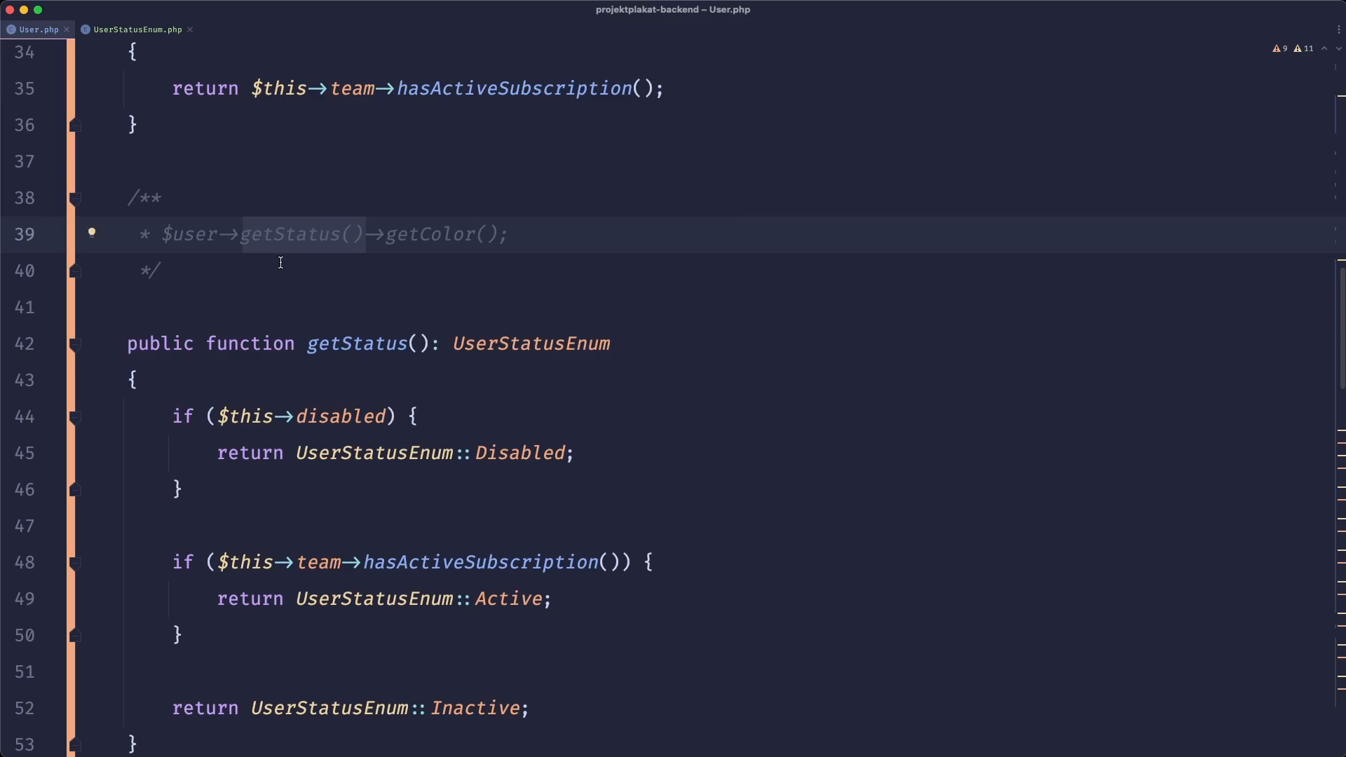
{"action": "scroll", "scroll_direction": "up", "scroll_amount": 3}
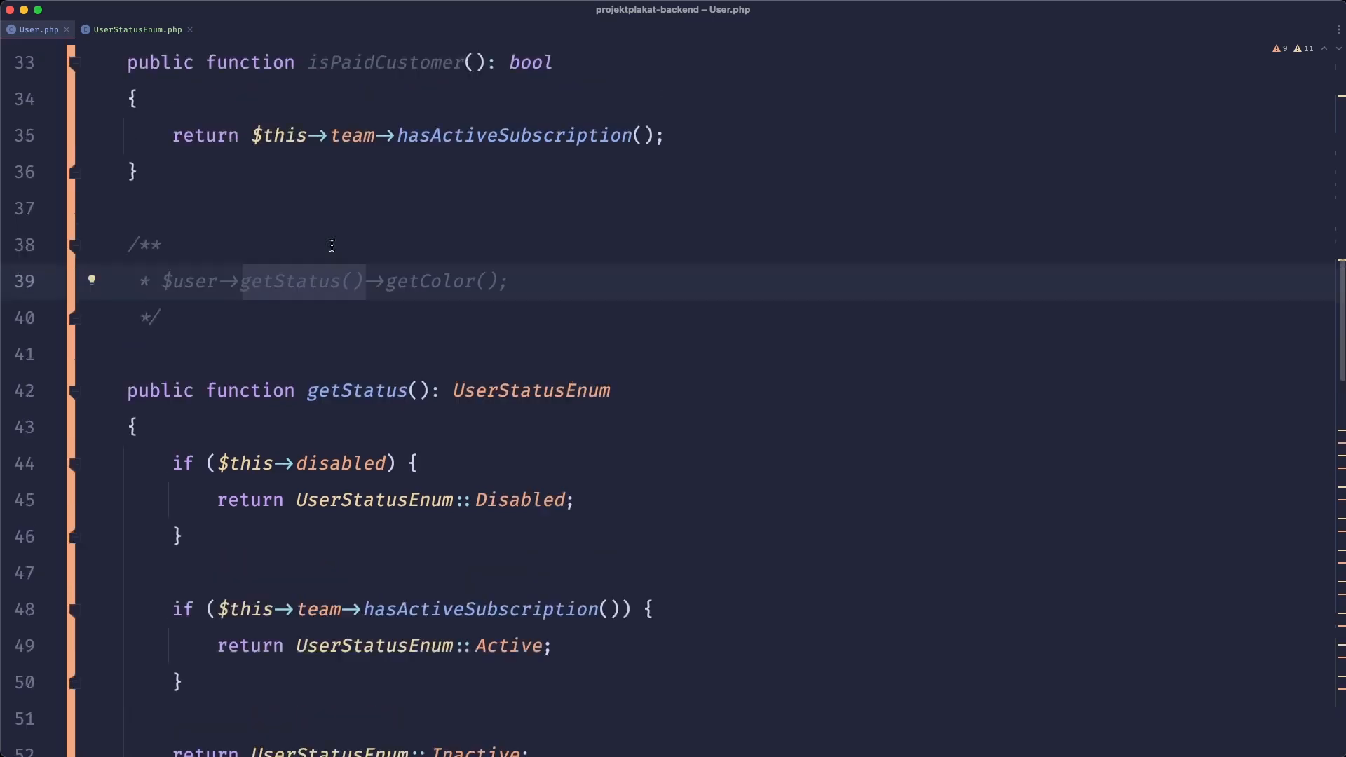
{"action": "scroll", "scroll_direction": "down", "scroll_amount": 3}
{"action": "type", "text": "Attribute"}
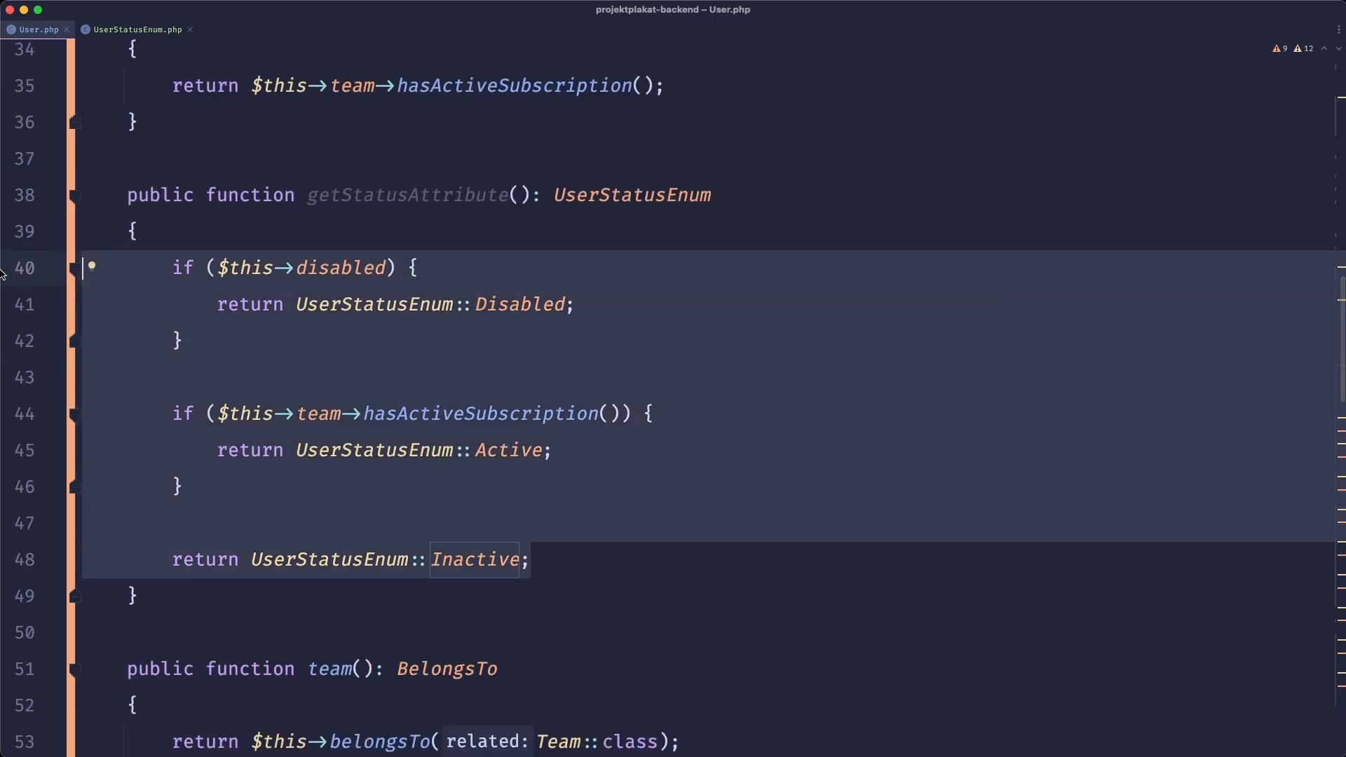
{"action": "left_click", "coordinate": [135, 30]}
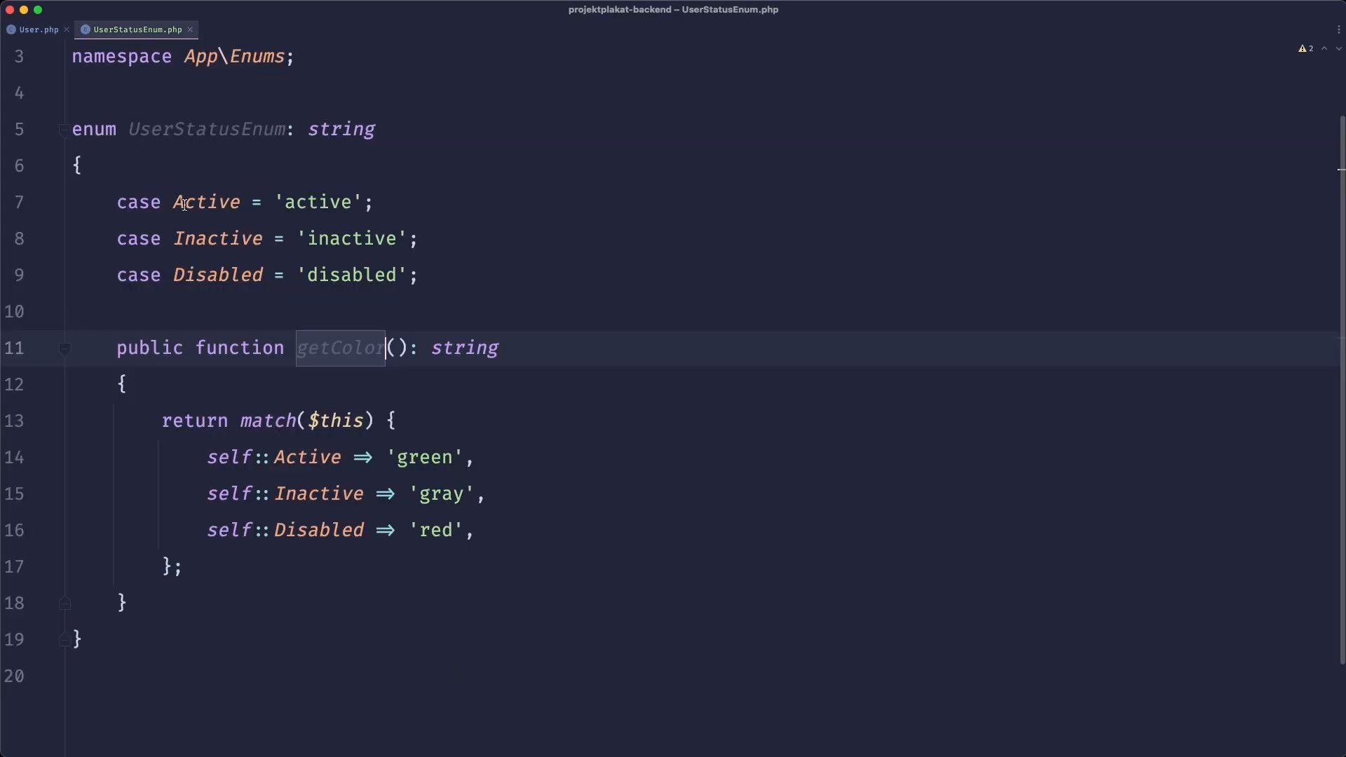
Add a static forUser(User $user) method to UserStatusEnum, typed to return UserStatusEnum.
{"action": "left_click", "coordinate": [125, 603]}
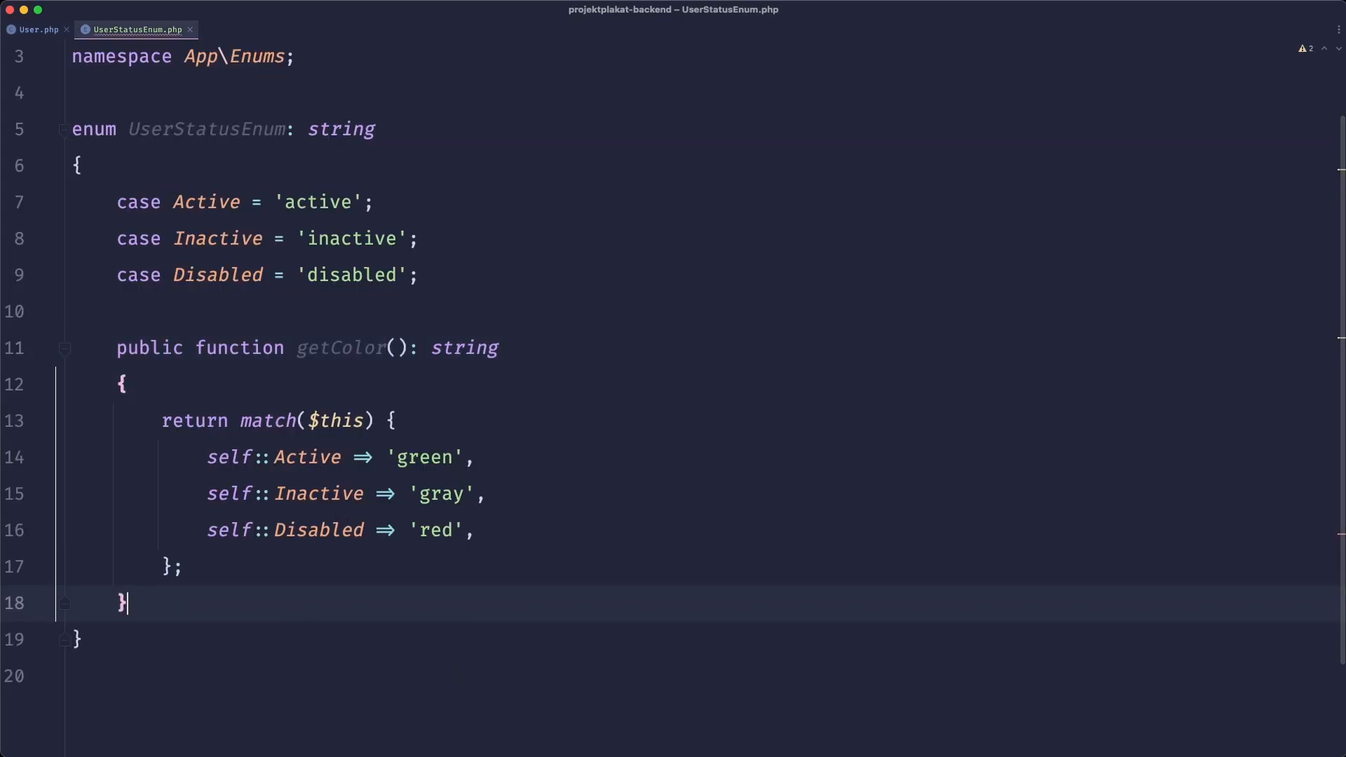
{"action": "type", "text": "public functi"}
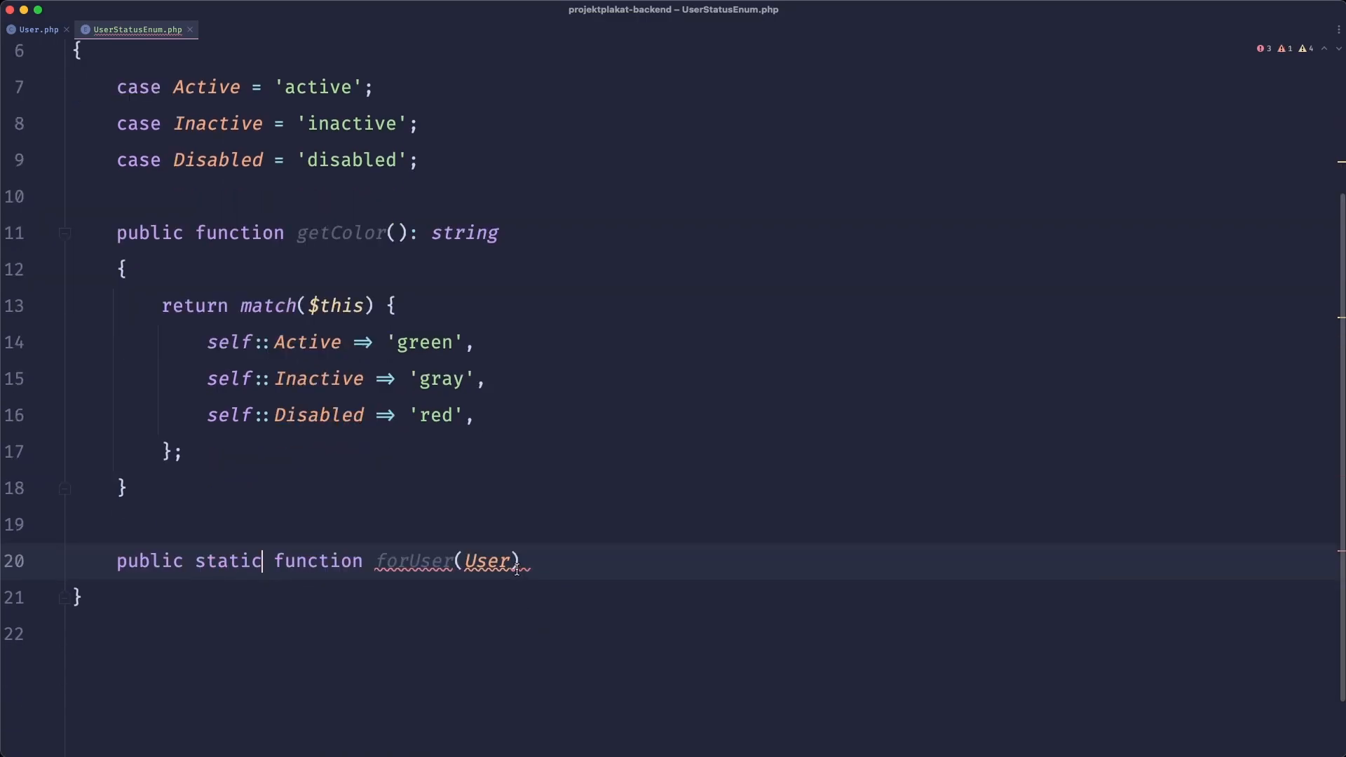
{"action": "type", "text": "$user"}
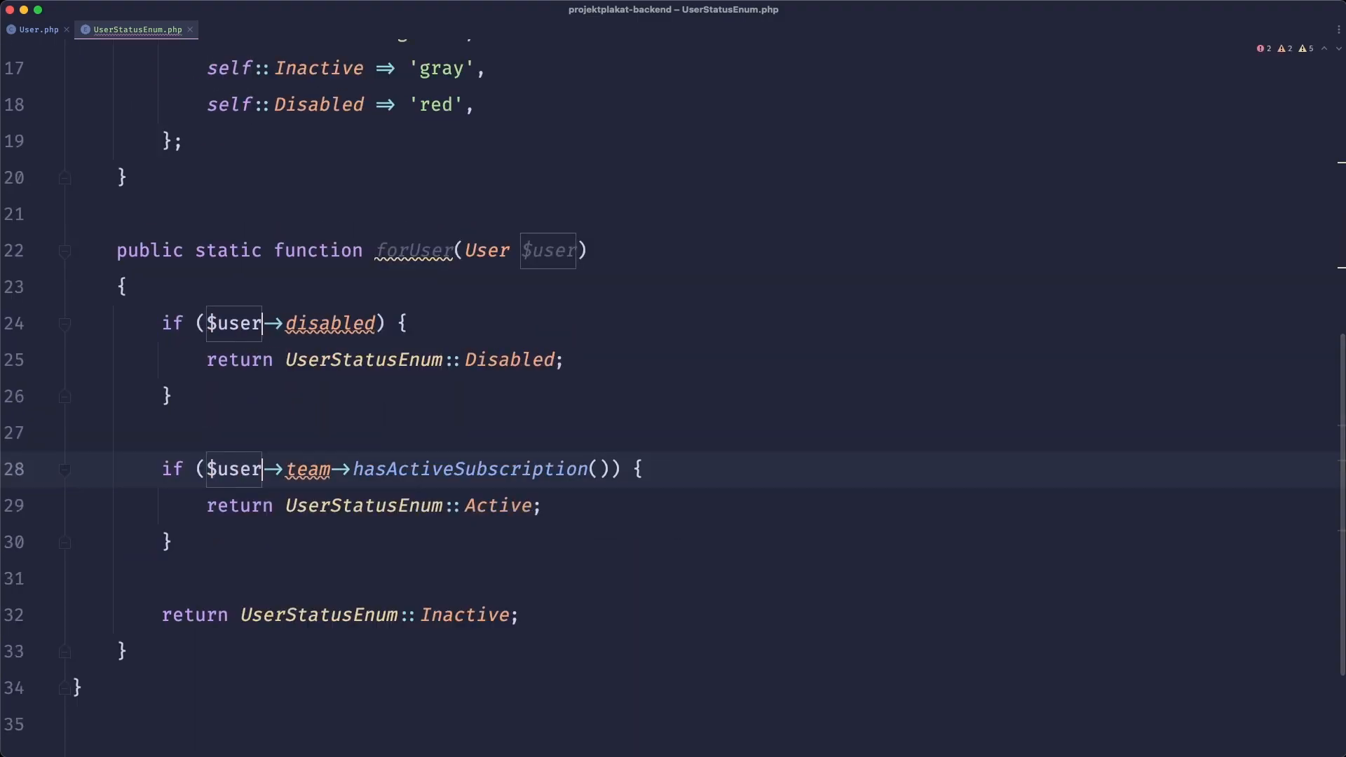
{"action": "left_click", "coordinate": [415, 250]}
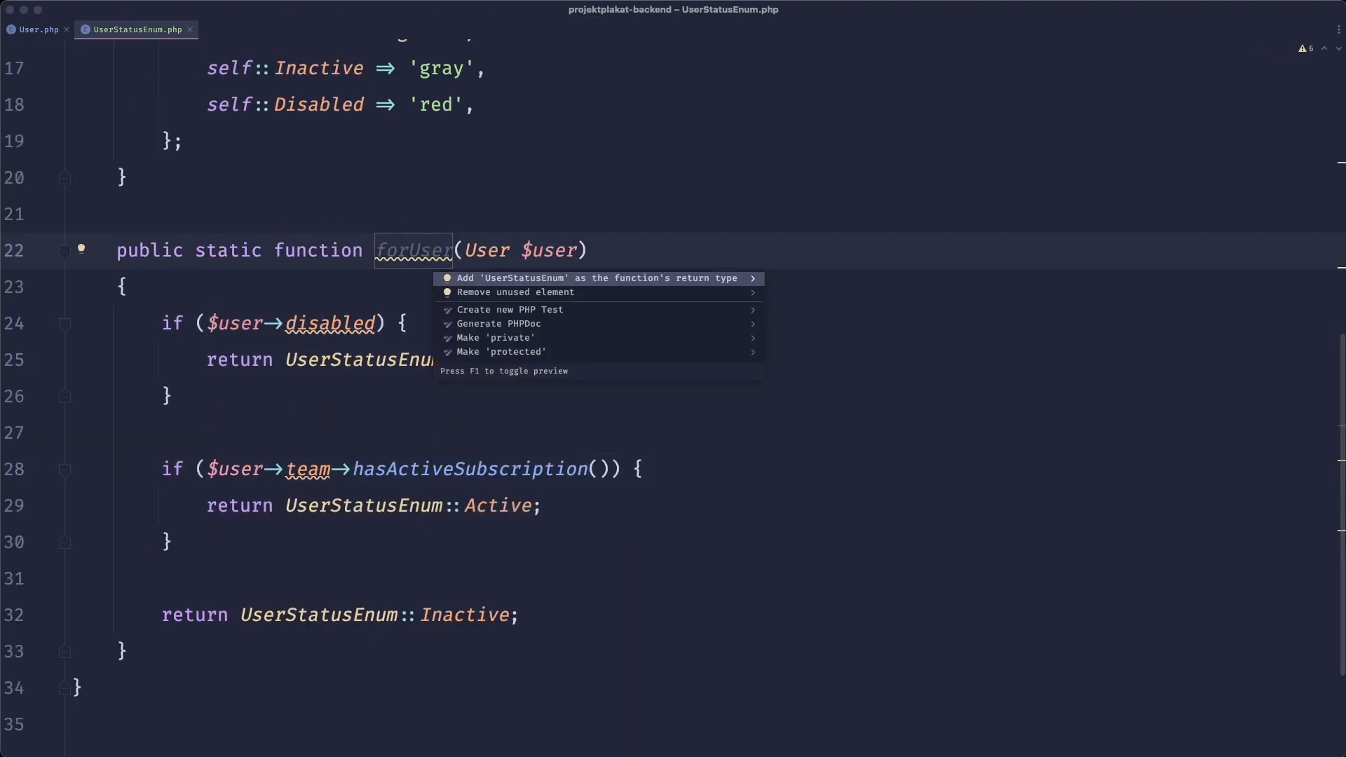
{"action": "left_click", "coordinate": [598, 279]}
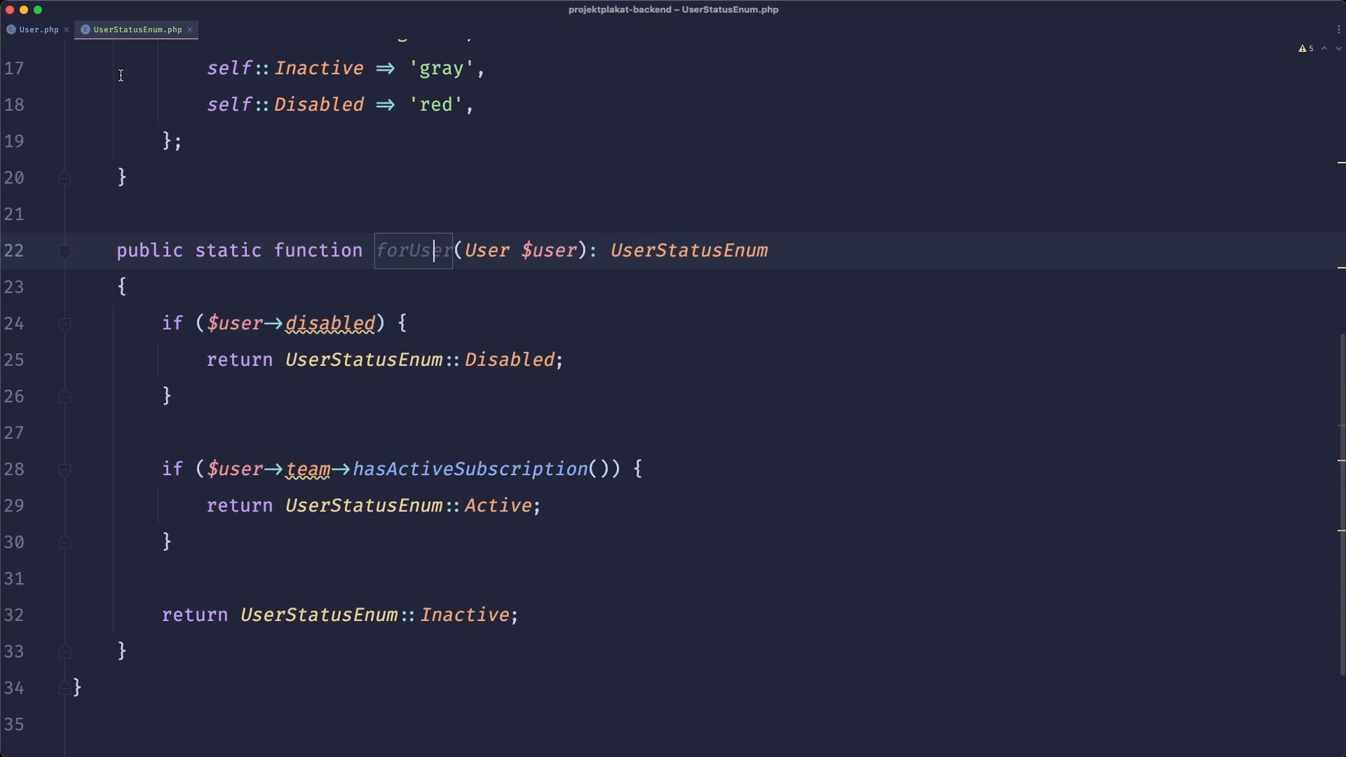
{"action": "left_click", "coordinate": [38, 28]}
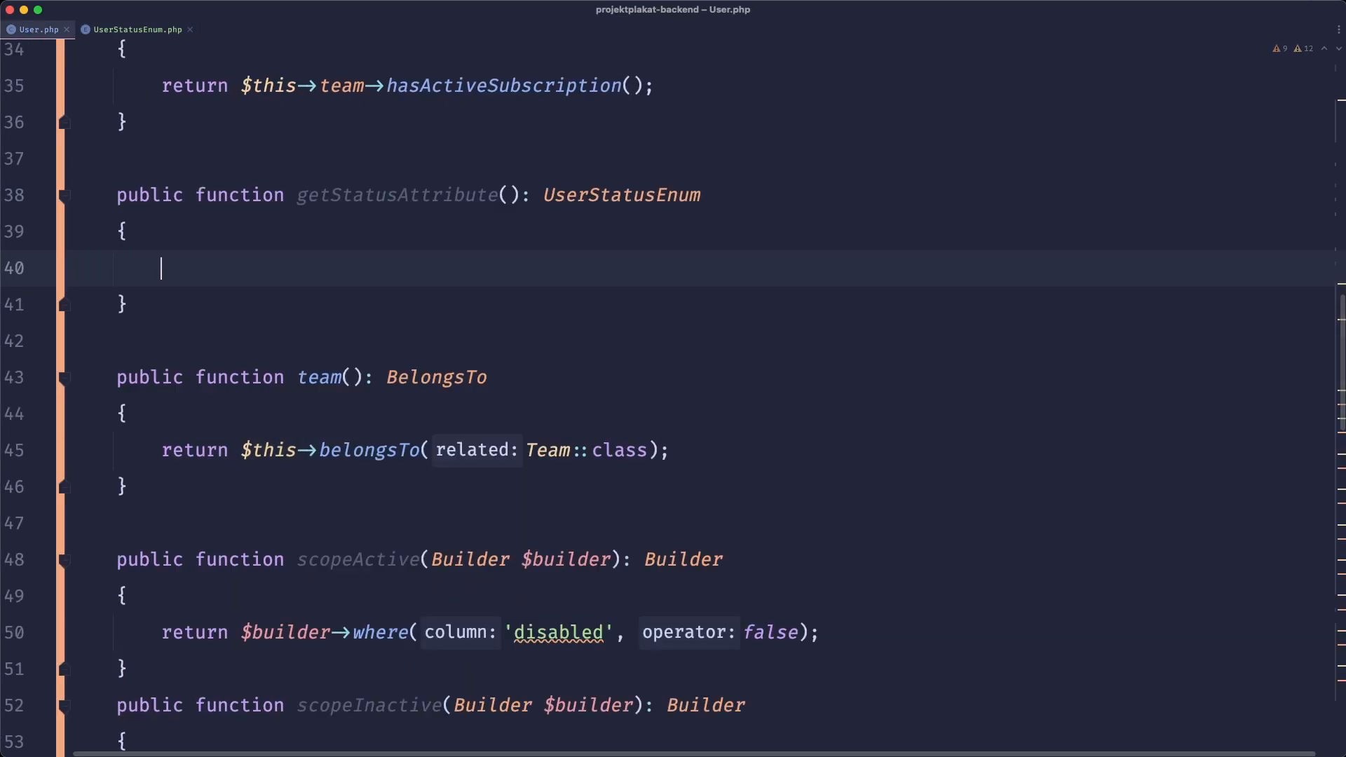
Fill getStatusAttribute with return UserStatusEnum::forUser($this); and scroll down the model.
{"action": "type", "text": "return UserStatusEnum::forUser("}
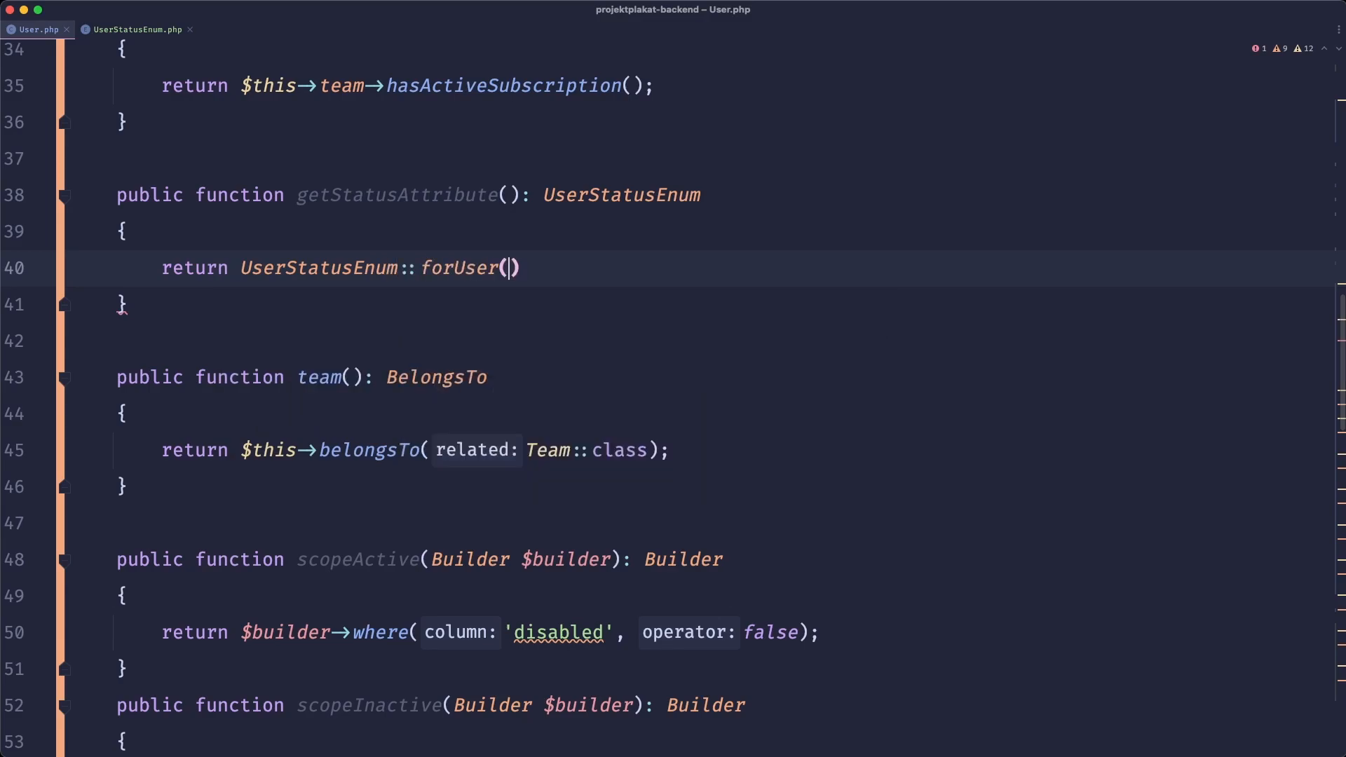
{"action": "type", "text": "$this);"}
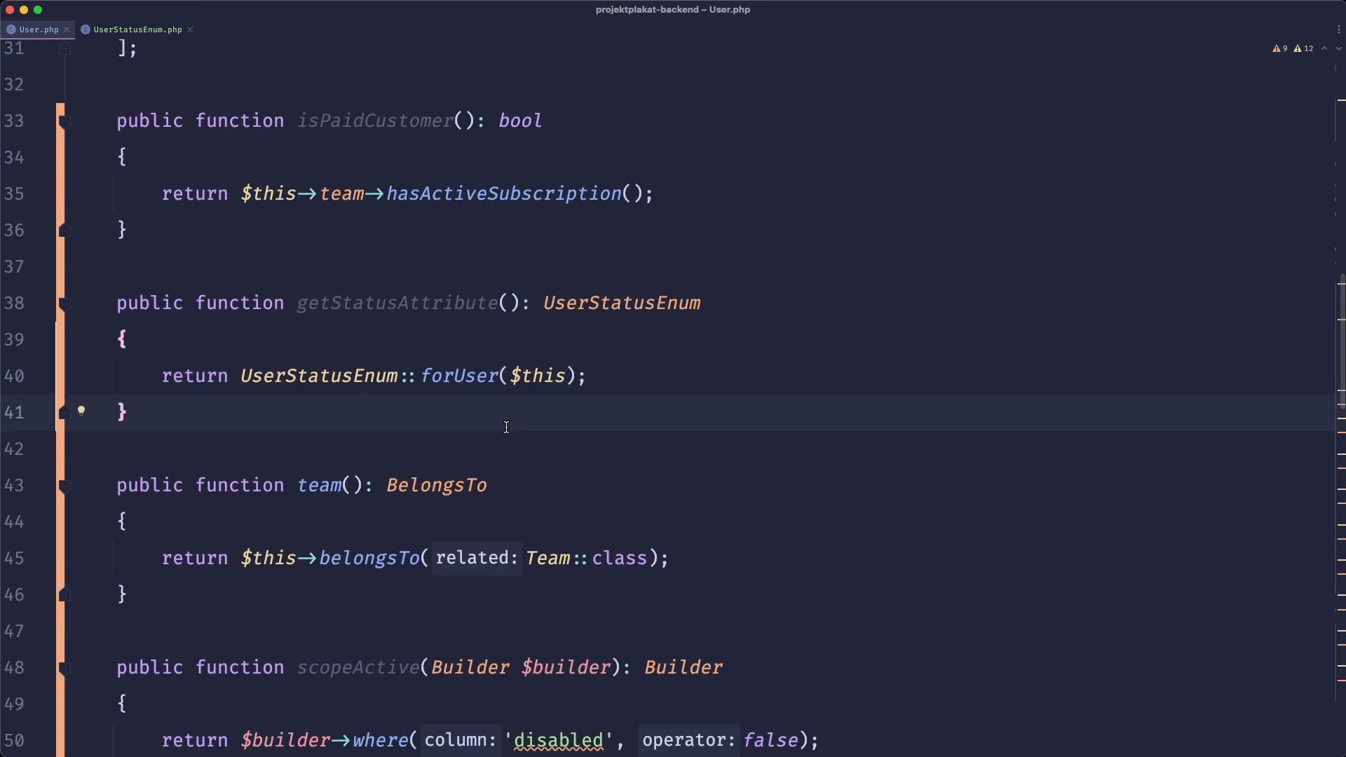
{"action": "scroll", "scroll_direction": "down", "scroll_amount": 3}
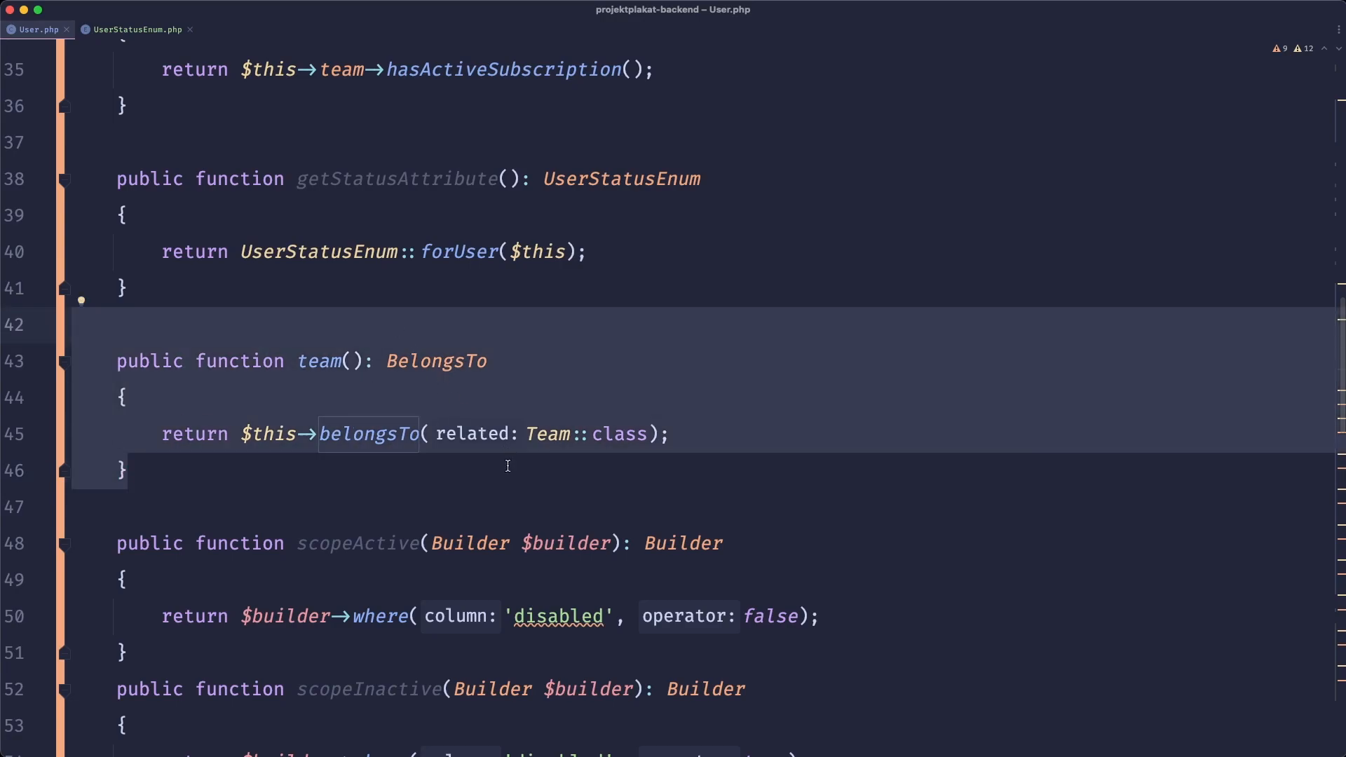
{"action": "scroll", "scroll_direction": "down", "scroll_amount": 3}
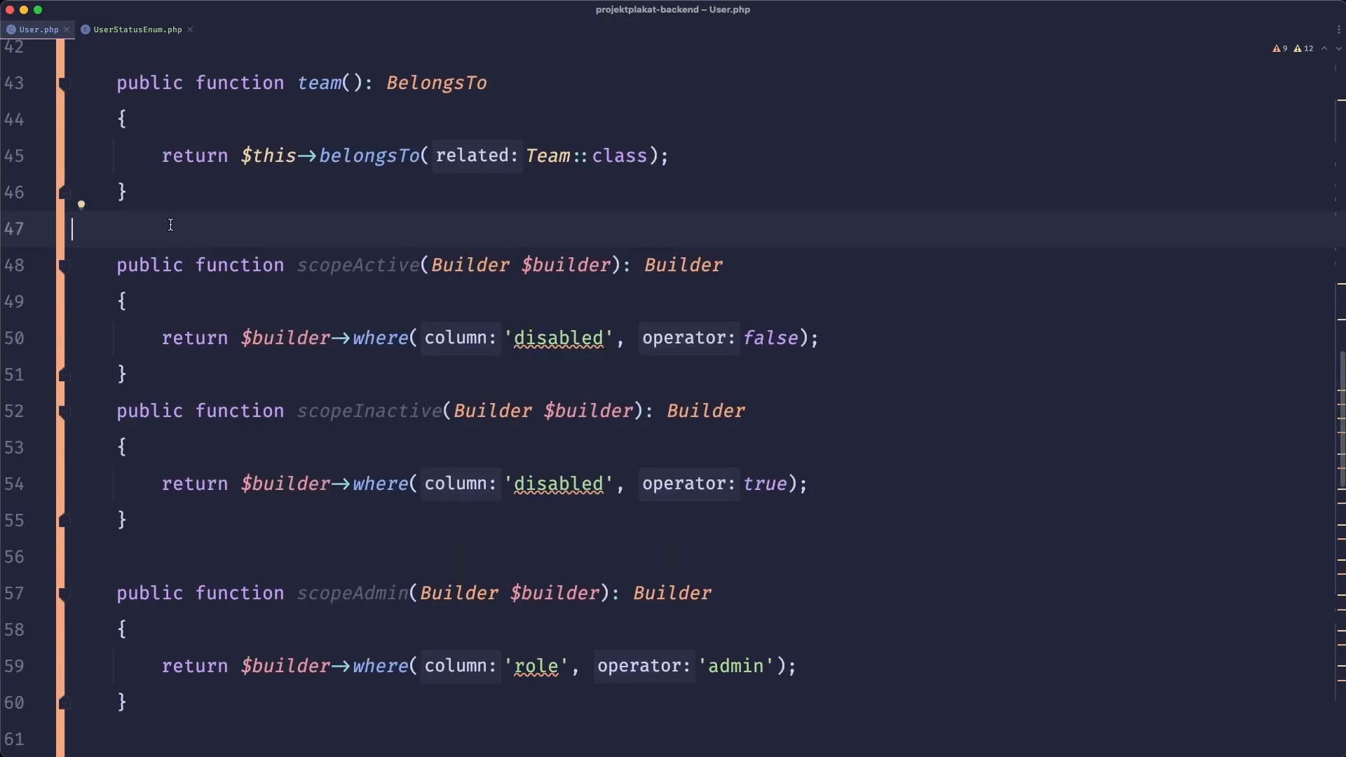
{"action": "scroll", "scroll_direction": "down", "scroll_amount": 3}
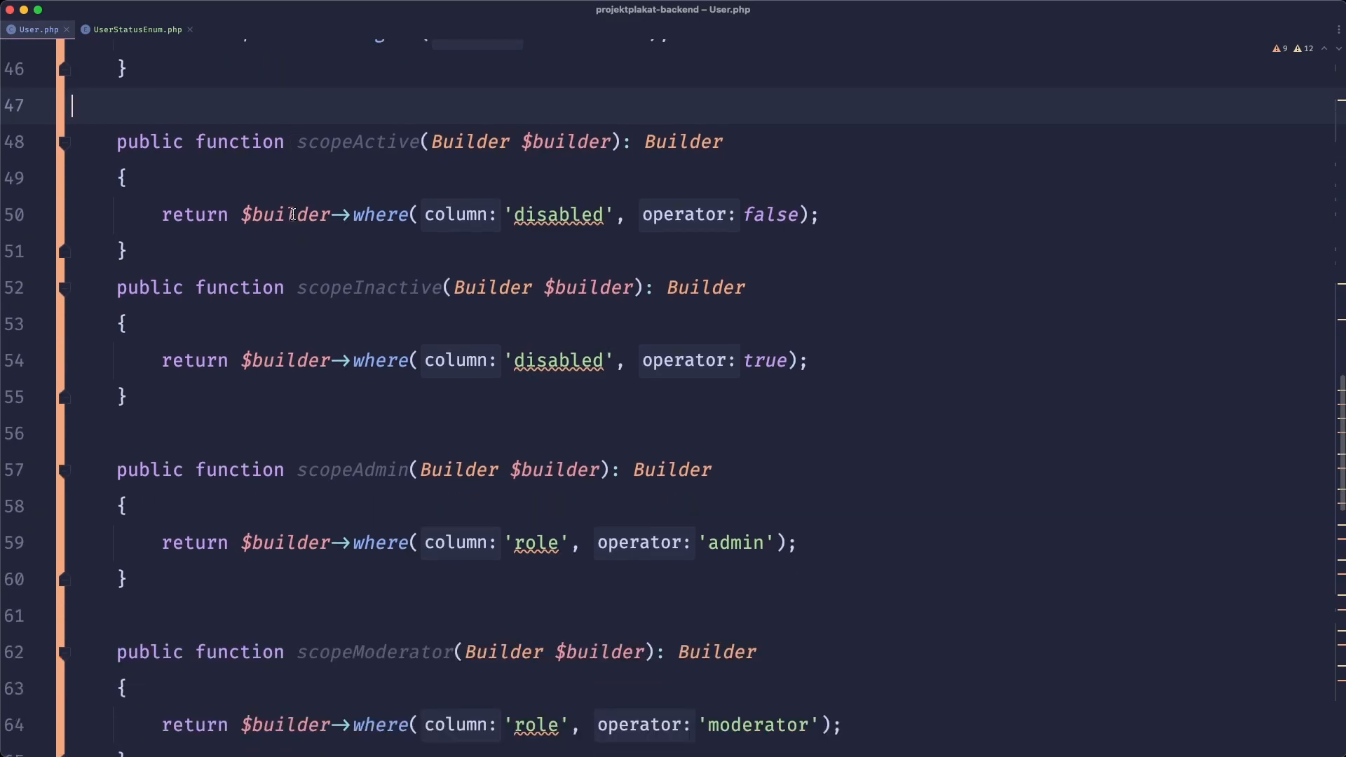
{"action": "scroll", "scroll_direction": "down", "scroll_amount": 3}
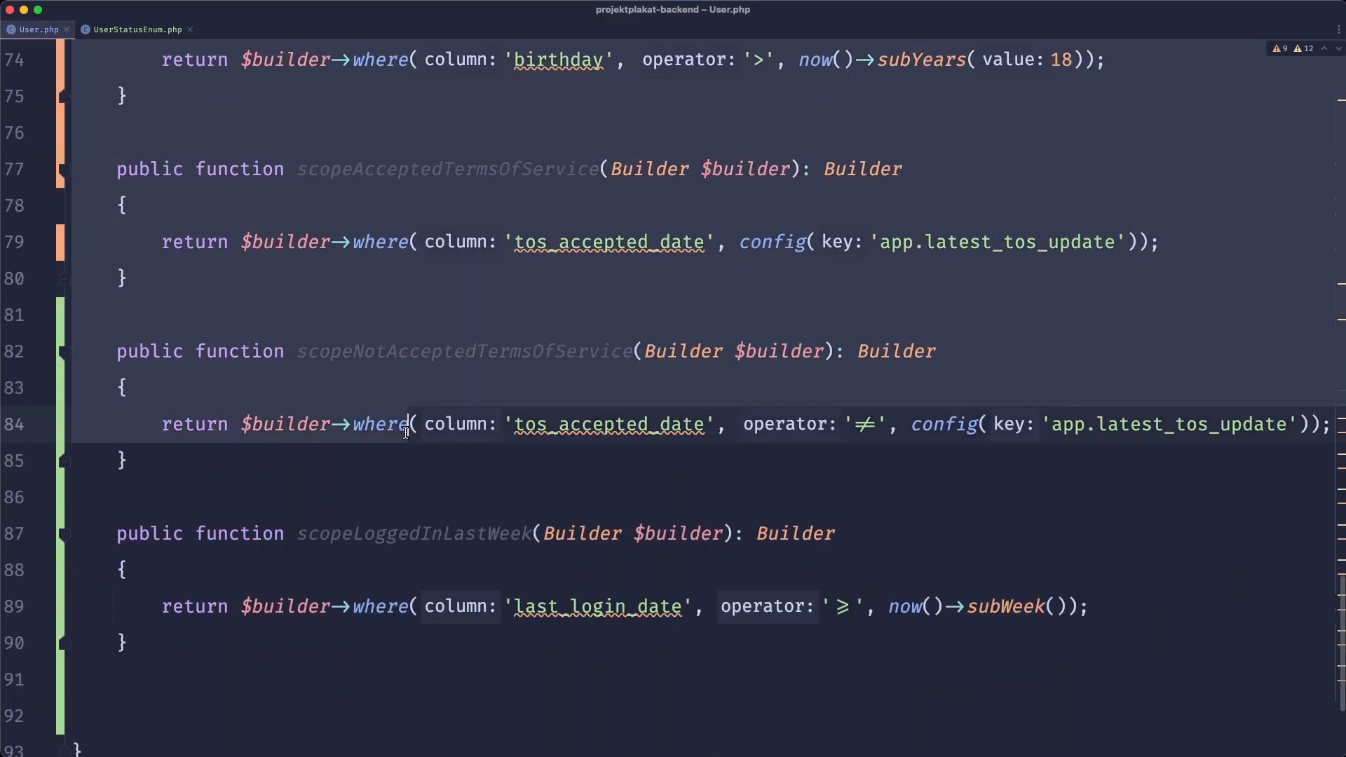
{"action": "scroll", "scroll_direction": "up", "scroll_amount": 3}
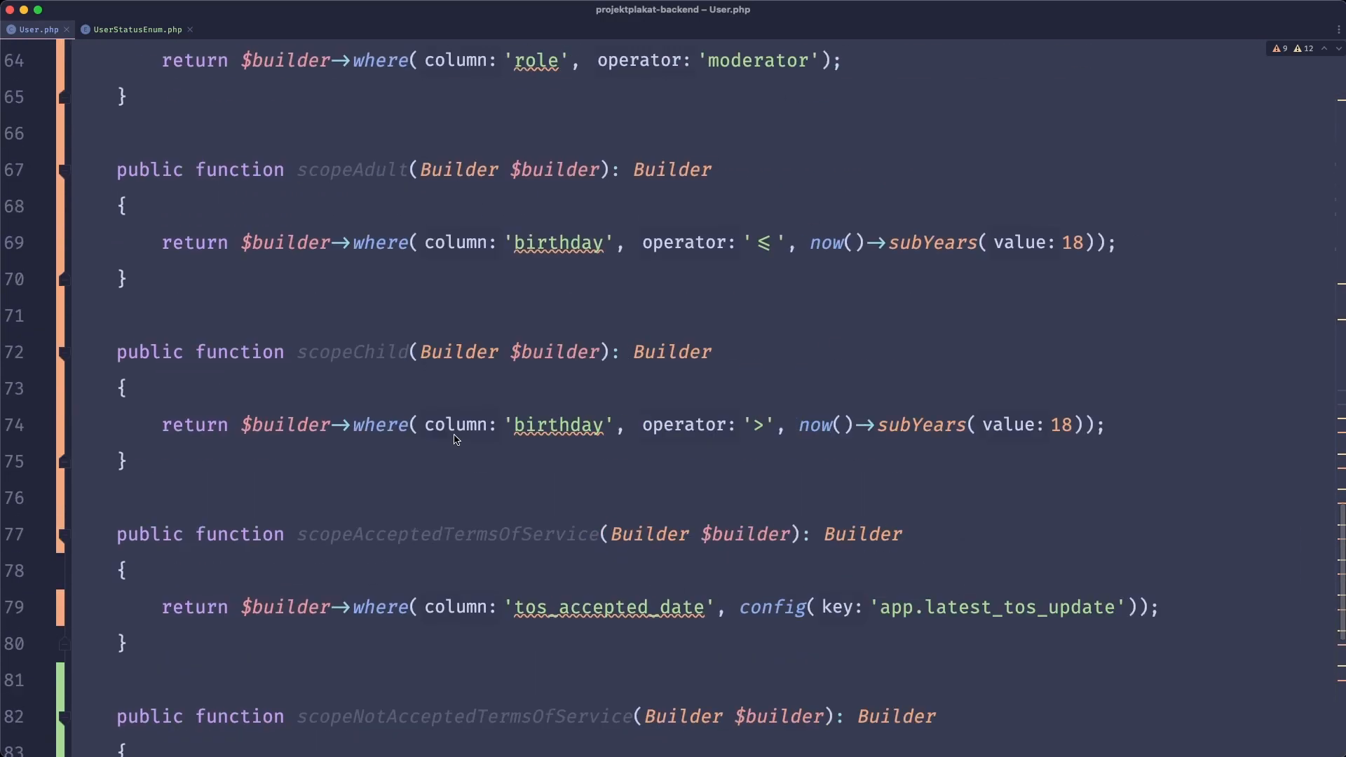
{"action": "scroll", "scroll_direction": "up", "scroll_amount": 3}
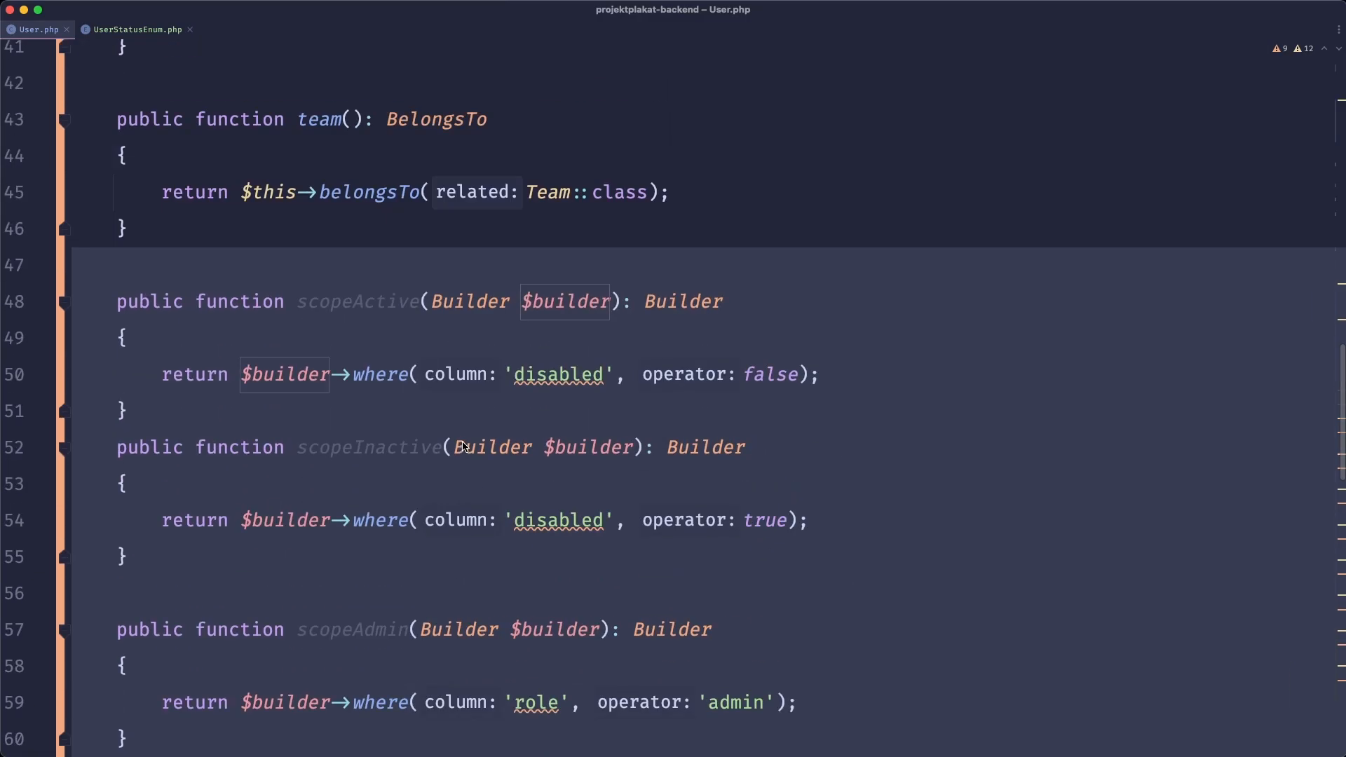
{"action": "scroll", "scroll_direction": "down", "scroll_amount": 3}
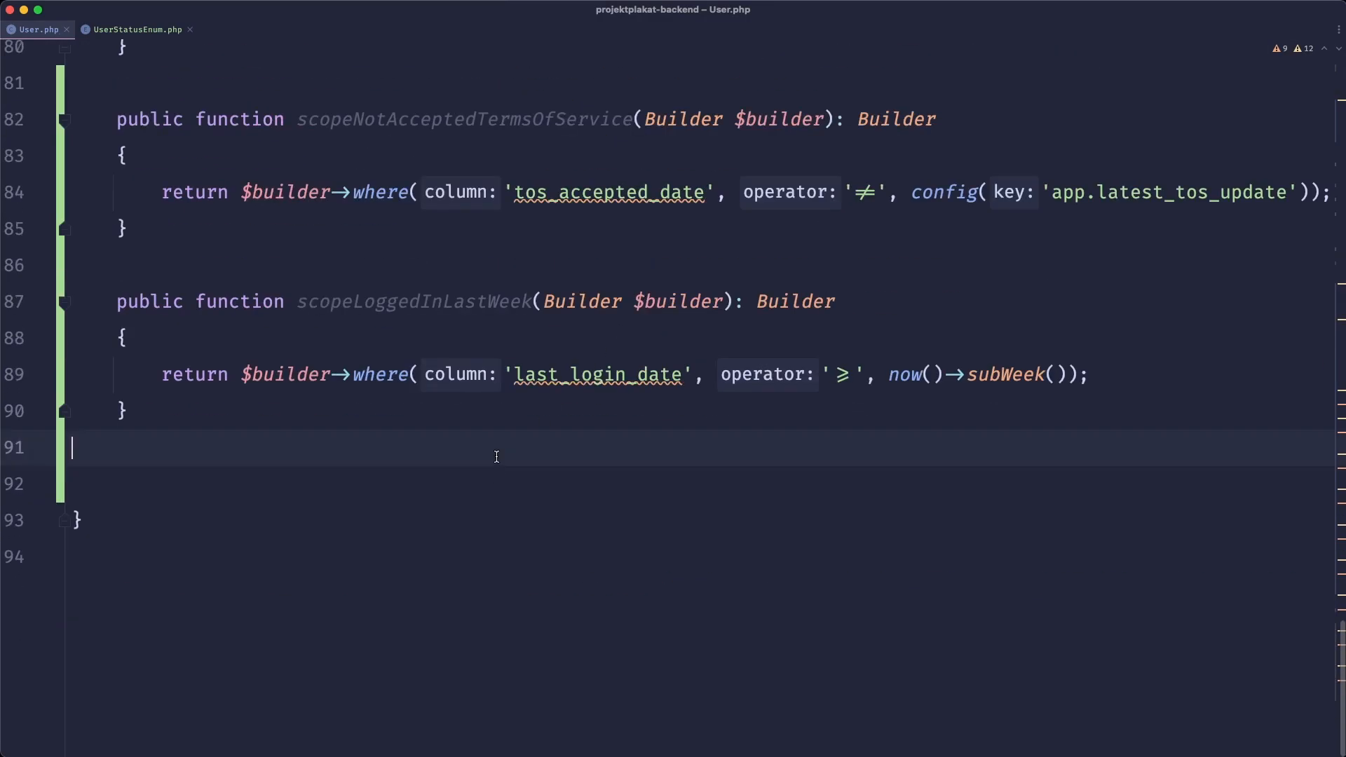
{"action": "scroll", "scroll_direction": "up", "scroll_amount": 3}
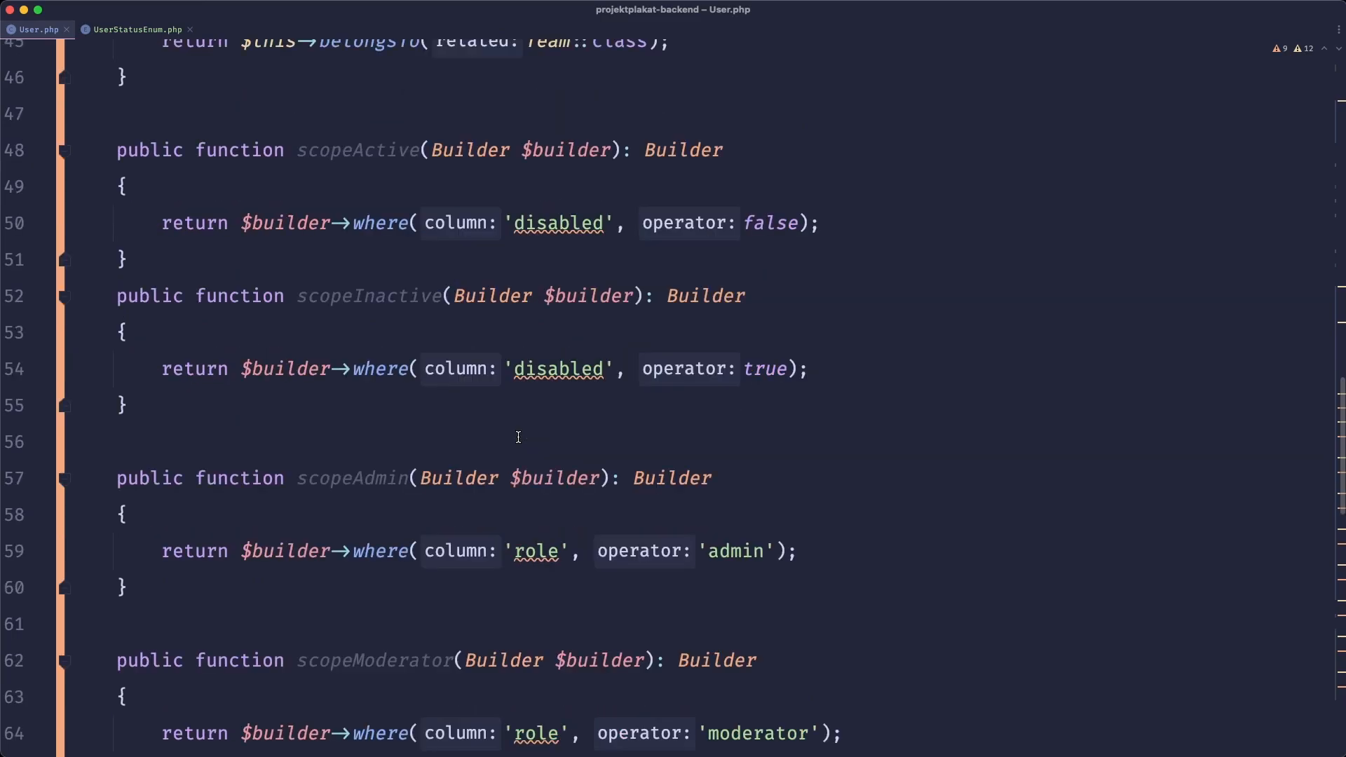
{"action": "scroll", "scroll_direction": "up", "scroll_amount": 3}
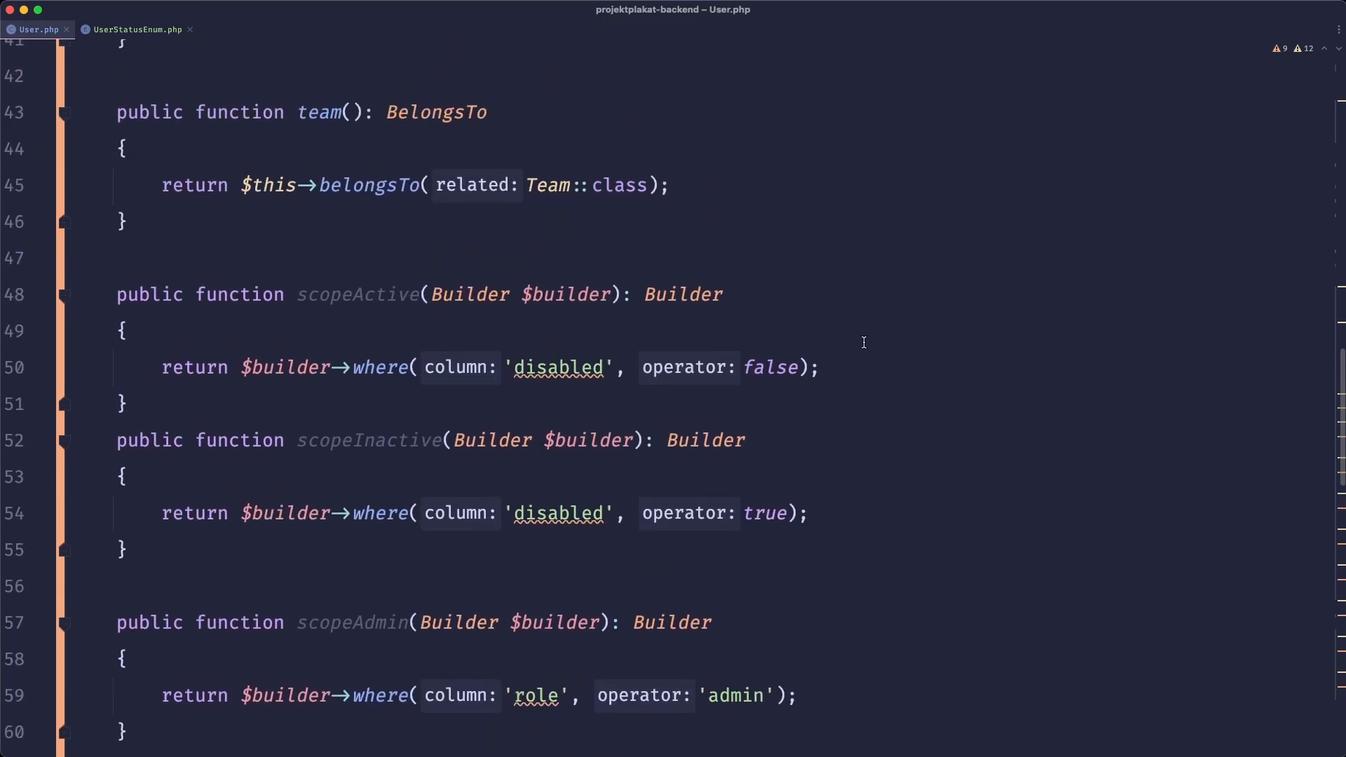
{"action": "left_click", "coordinate": [144, 28]}
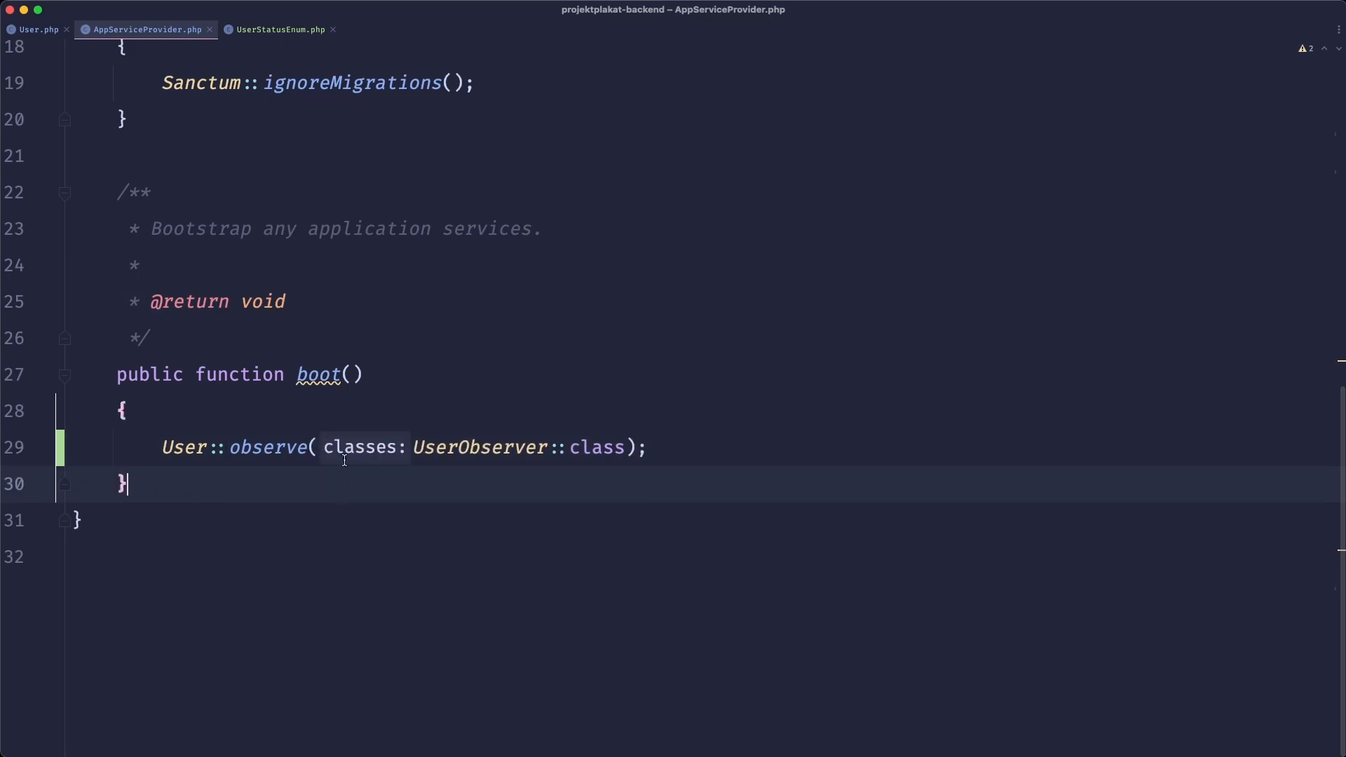
Close AppServiceProvider and add a QueryBuilders directory under app.
{"action": "left_click", "coordinate": [38, 28]}
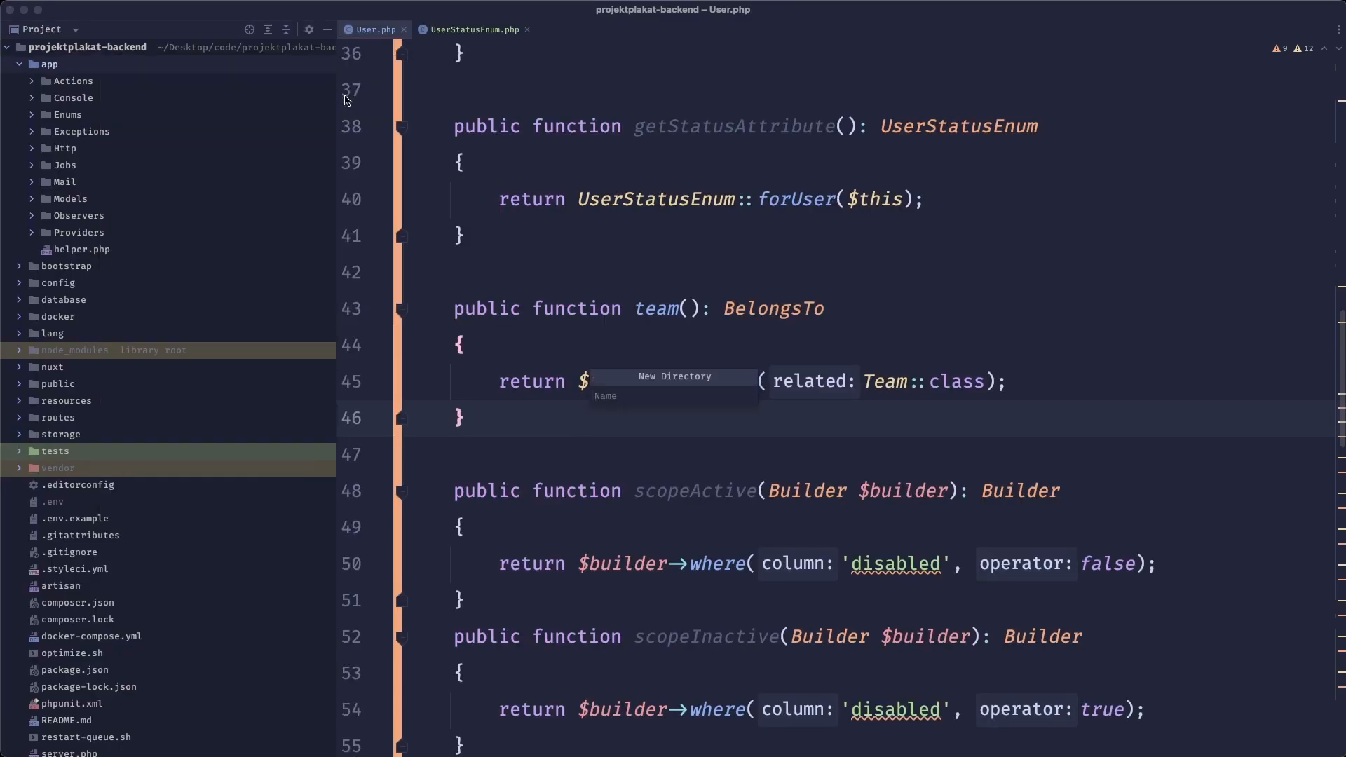
{"action": "type", "text": "Query"}
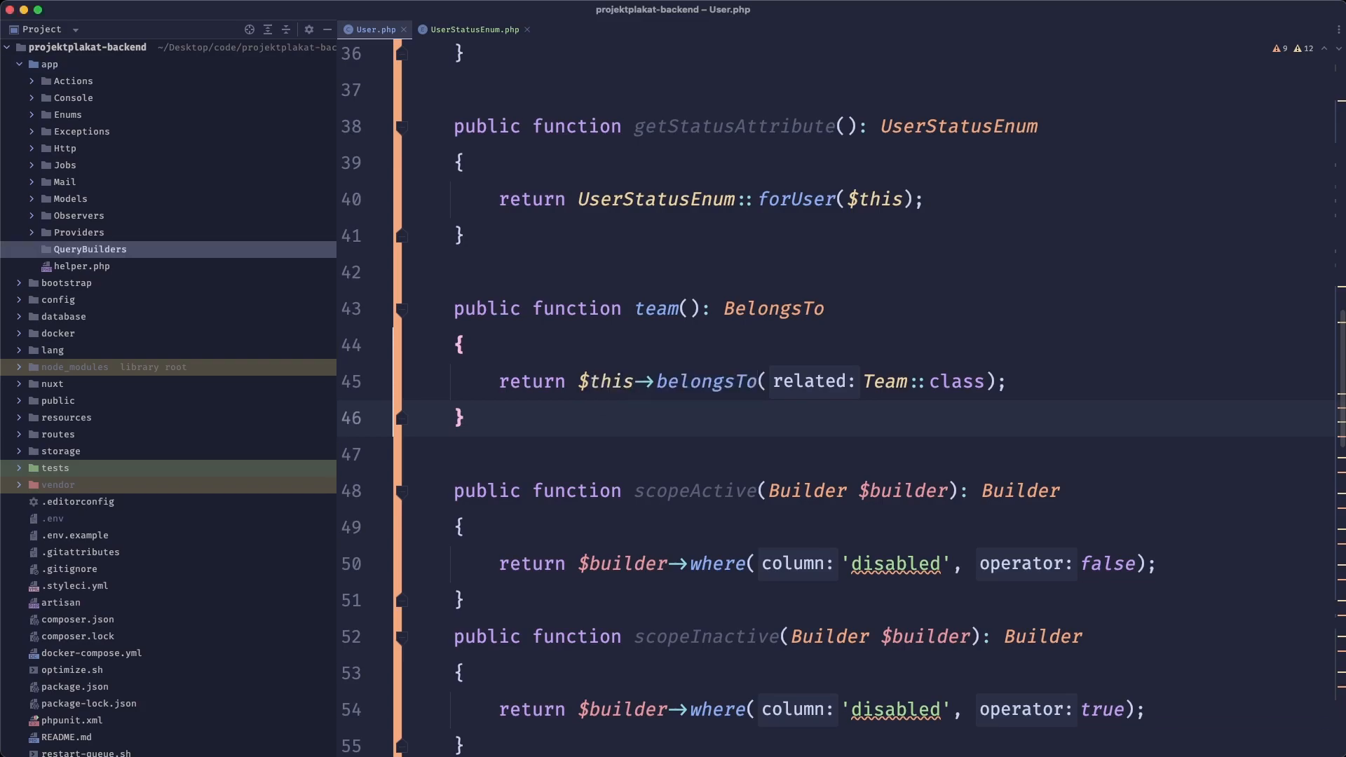
{"action": "right_click", "coordinate": [89, 249]}
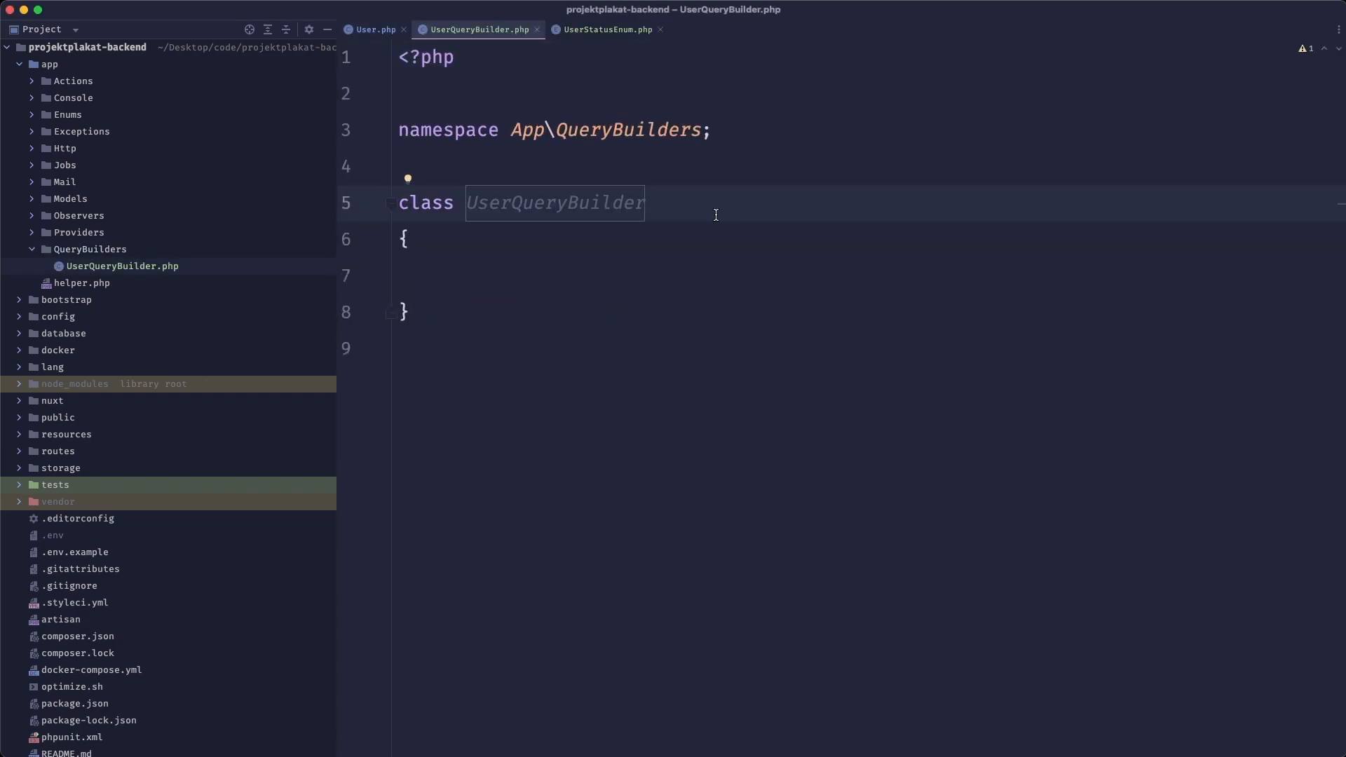
Make UserQueryBuilder extend Builder from Illuminate\Database\Eloquent.
{"action": "type", "text": "extends"}
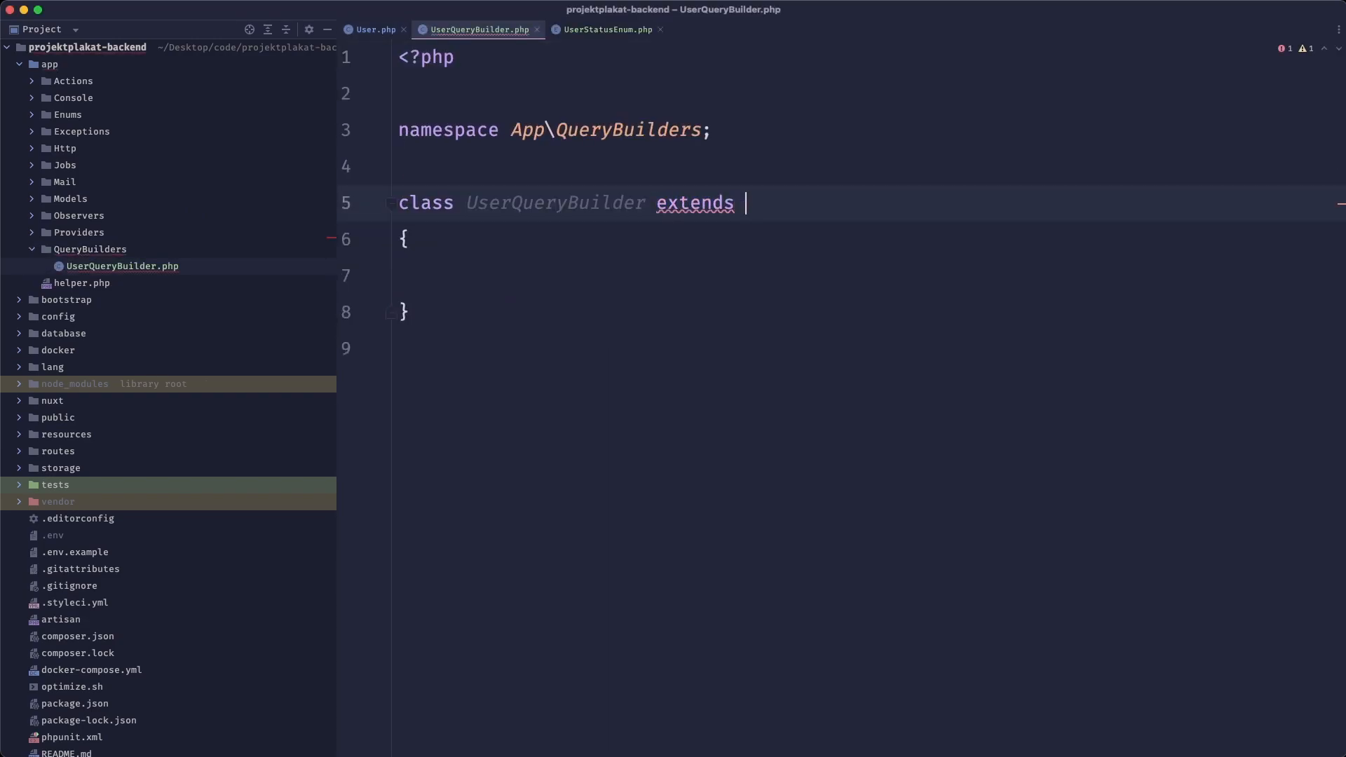
{"action": "type", "text": "Build"}
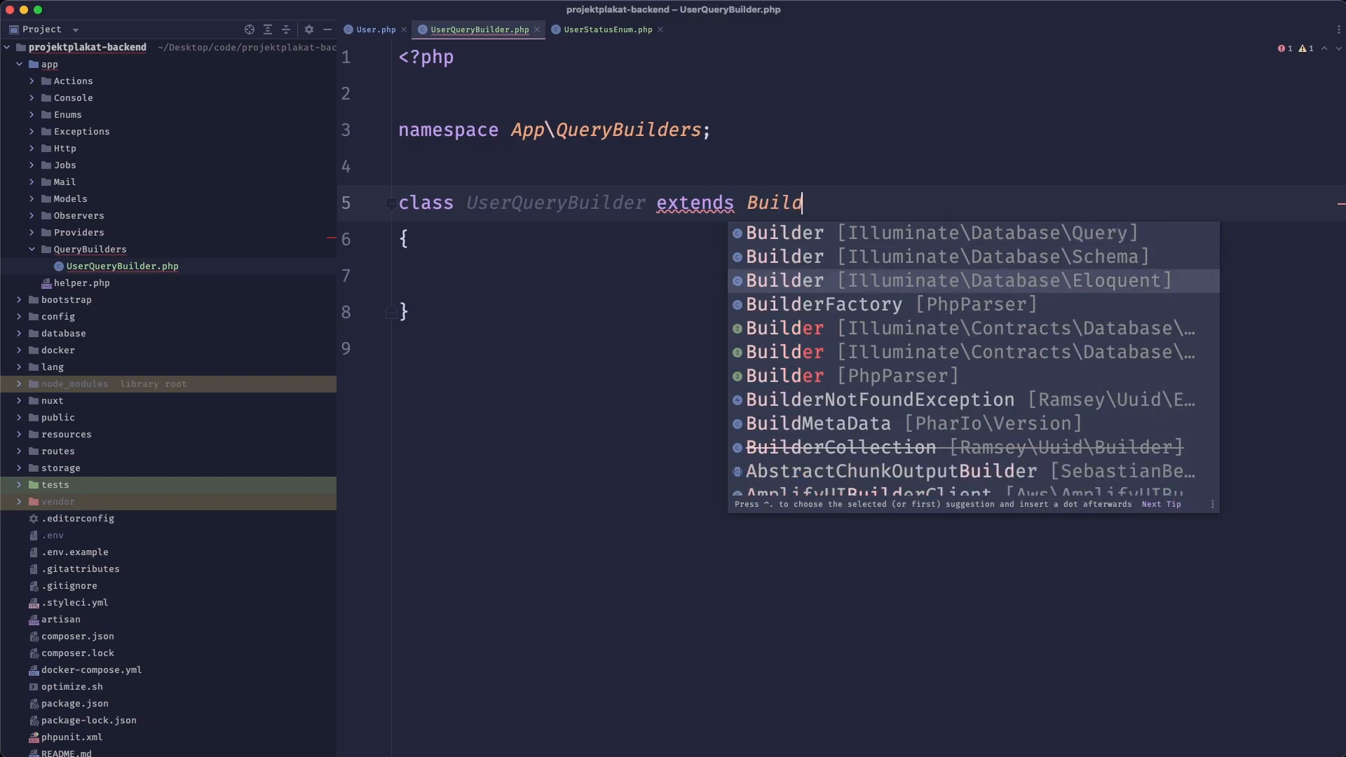
{"action": "left_click", "coordinate": [372, 28]}
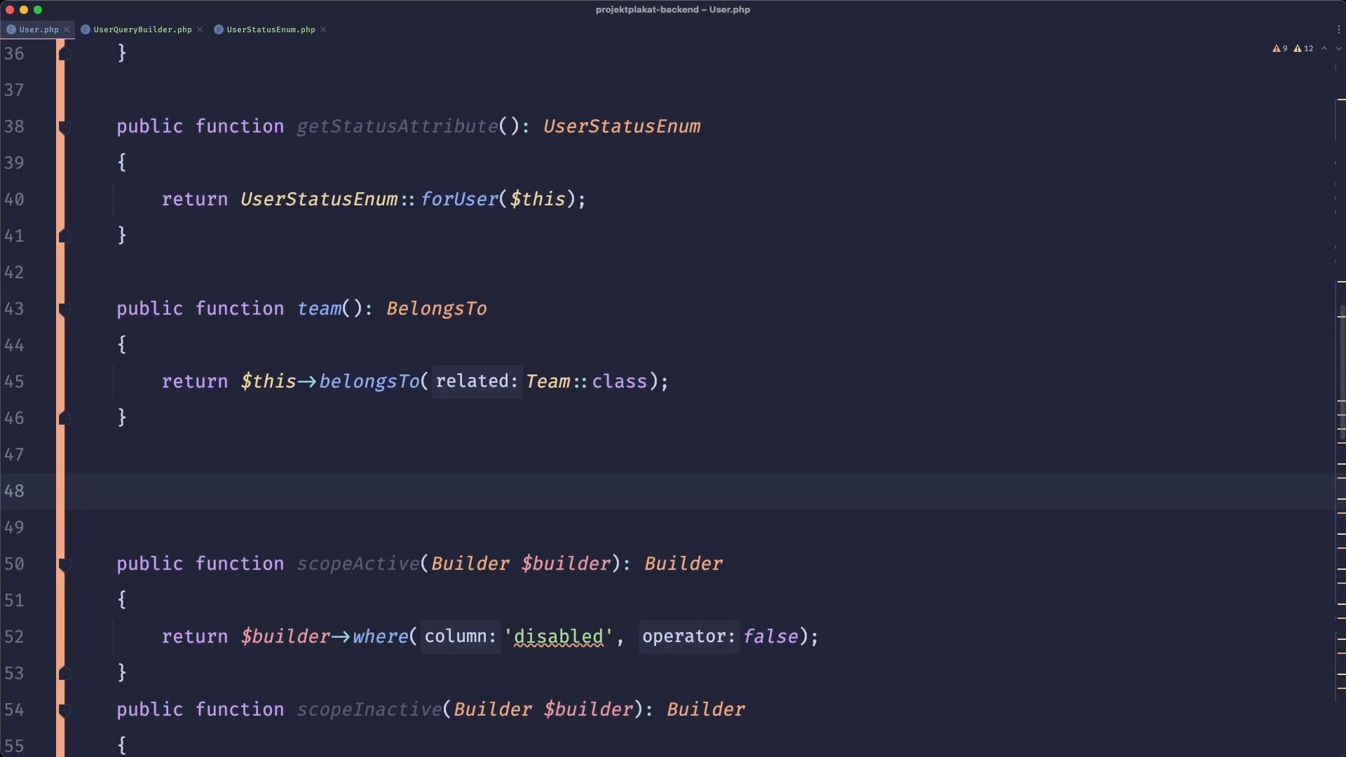
Override newEloquentBuilder($query) in User to return new UserQueryBuilder($query).
{"action": "type", "text": "public function newEloquentBuilder($query"}
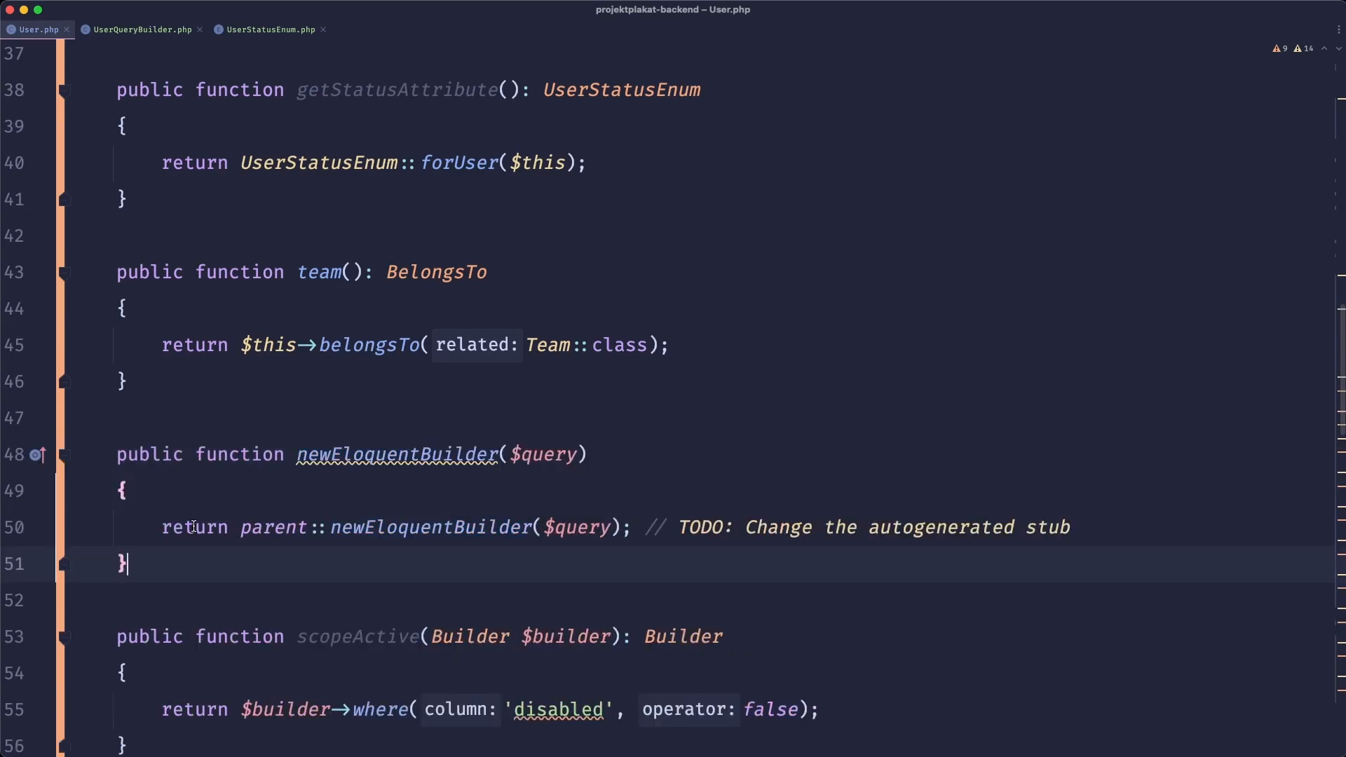
{"action": "double_click", "coordinate": [274, 527]}
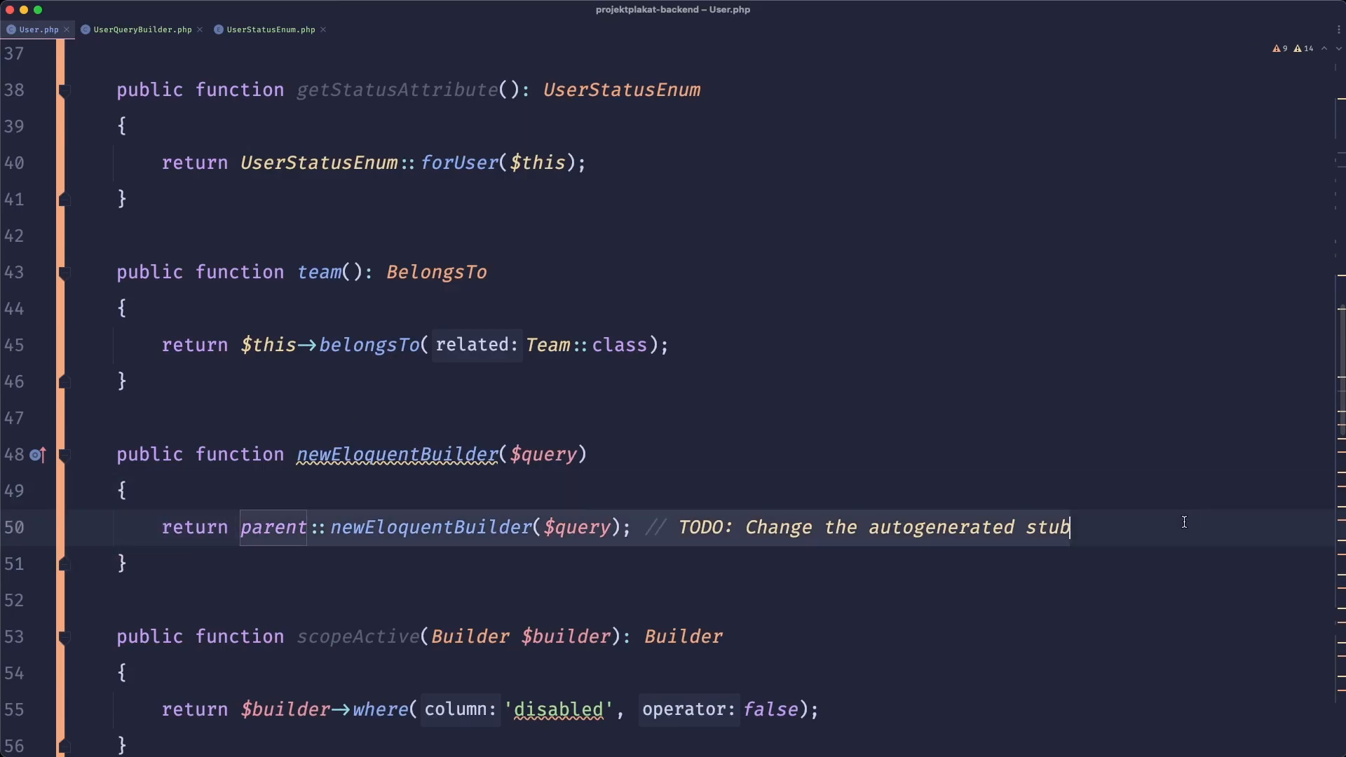
{"action": "type", "text": "new UserQueryBuilder($query);"}
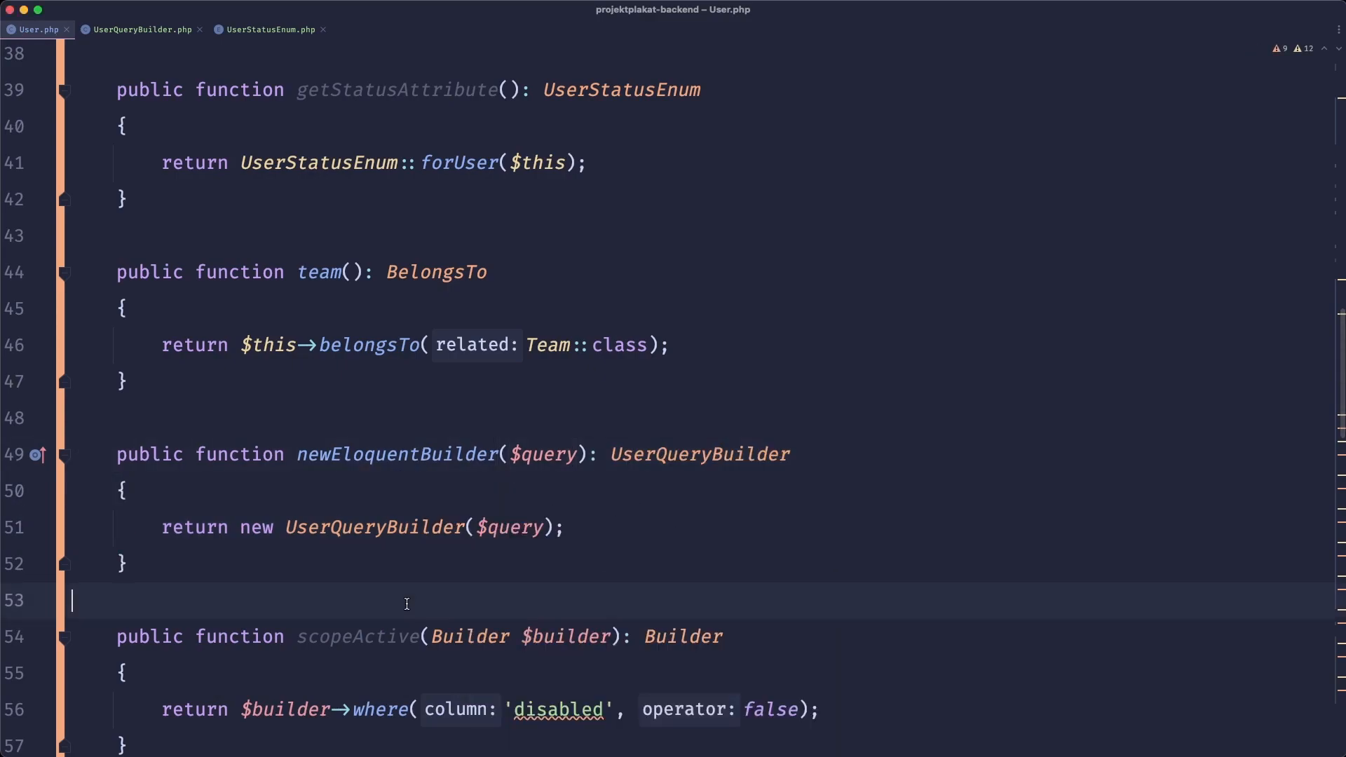
{"action": "scroll", "scroll_direction": "down", "scroll_amount": 3}
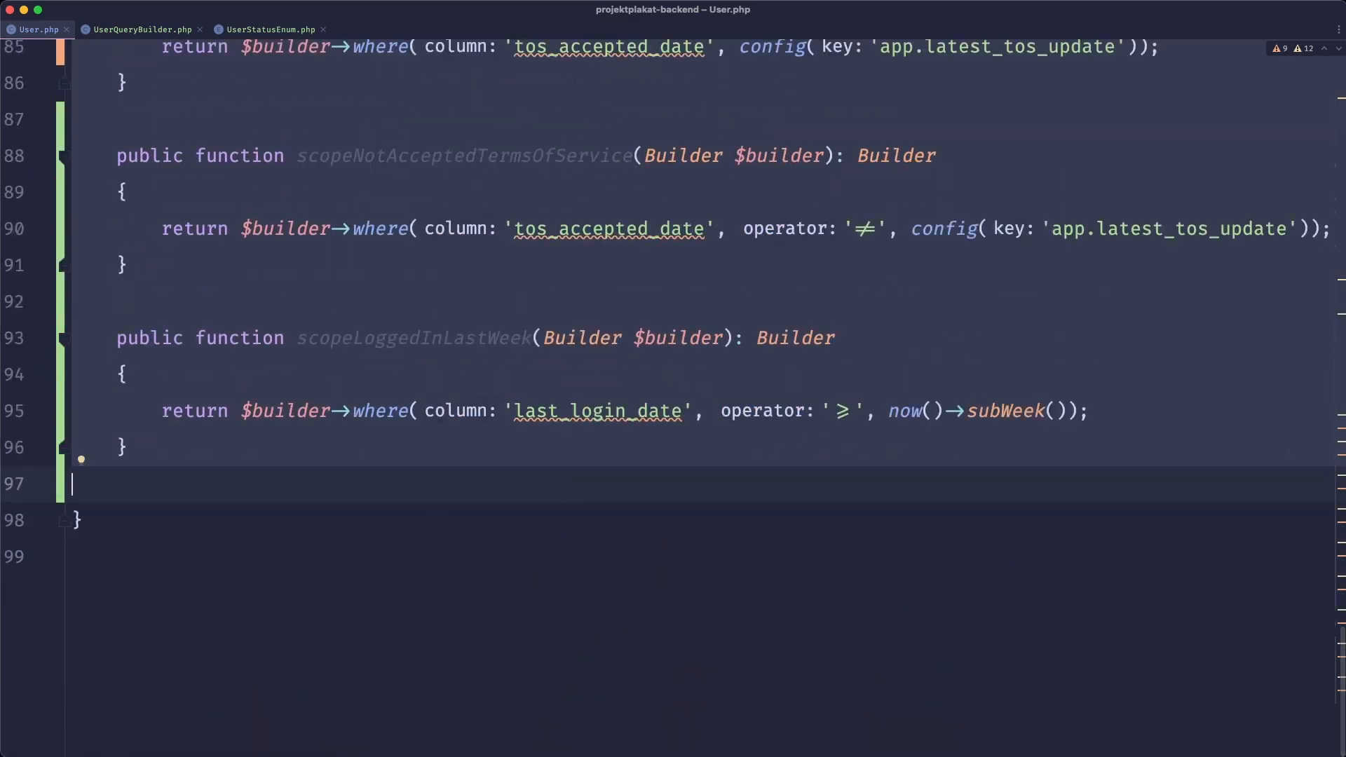
Paste the scopes into UserQueryBuilder, renaming them active, inactive, admin, adult, child, terms-of-service.
{"action": "scroll", "scroll_direction": "up", "scroll_amount": 3}
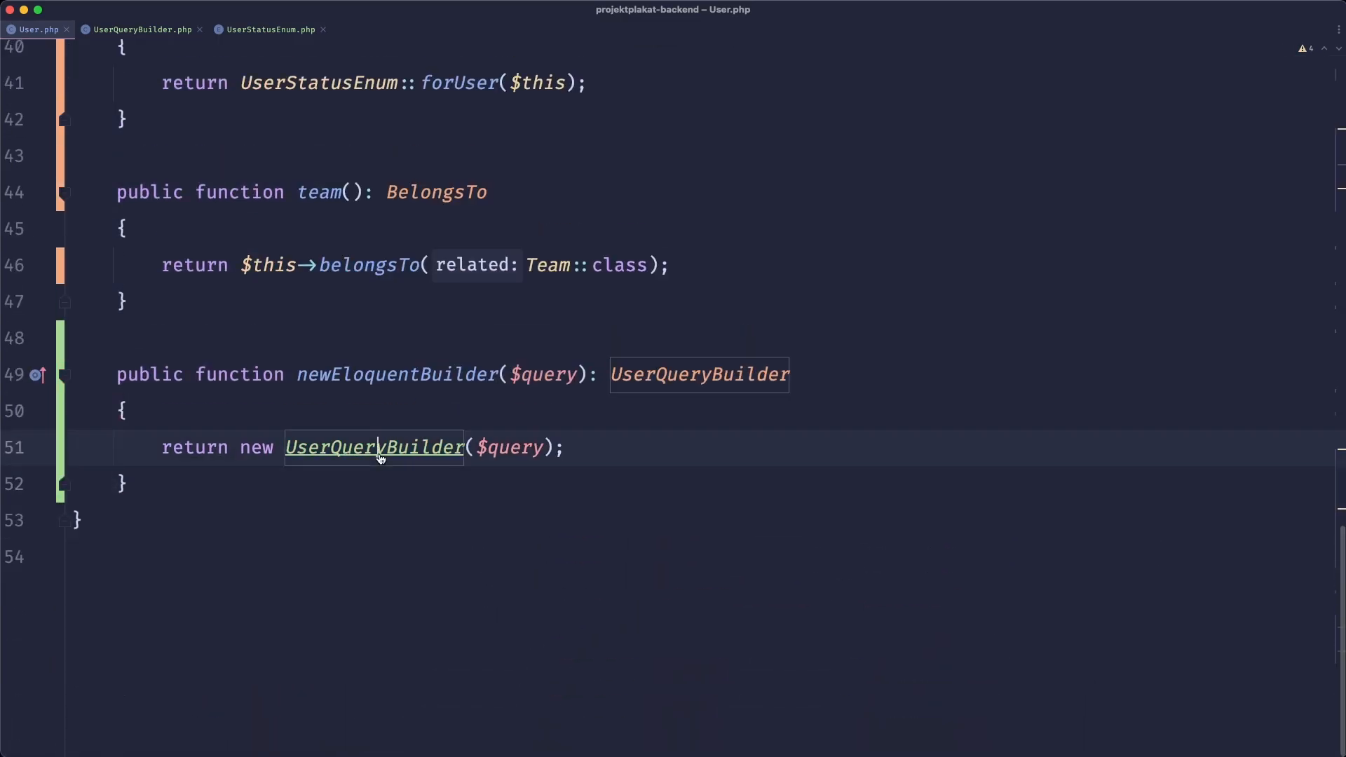
{"action": "left_click", "coordinate": [139, 29]}
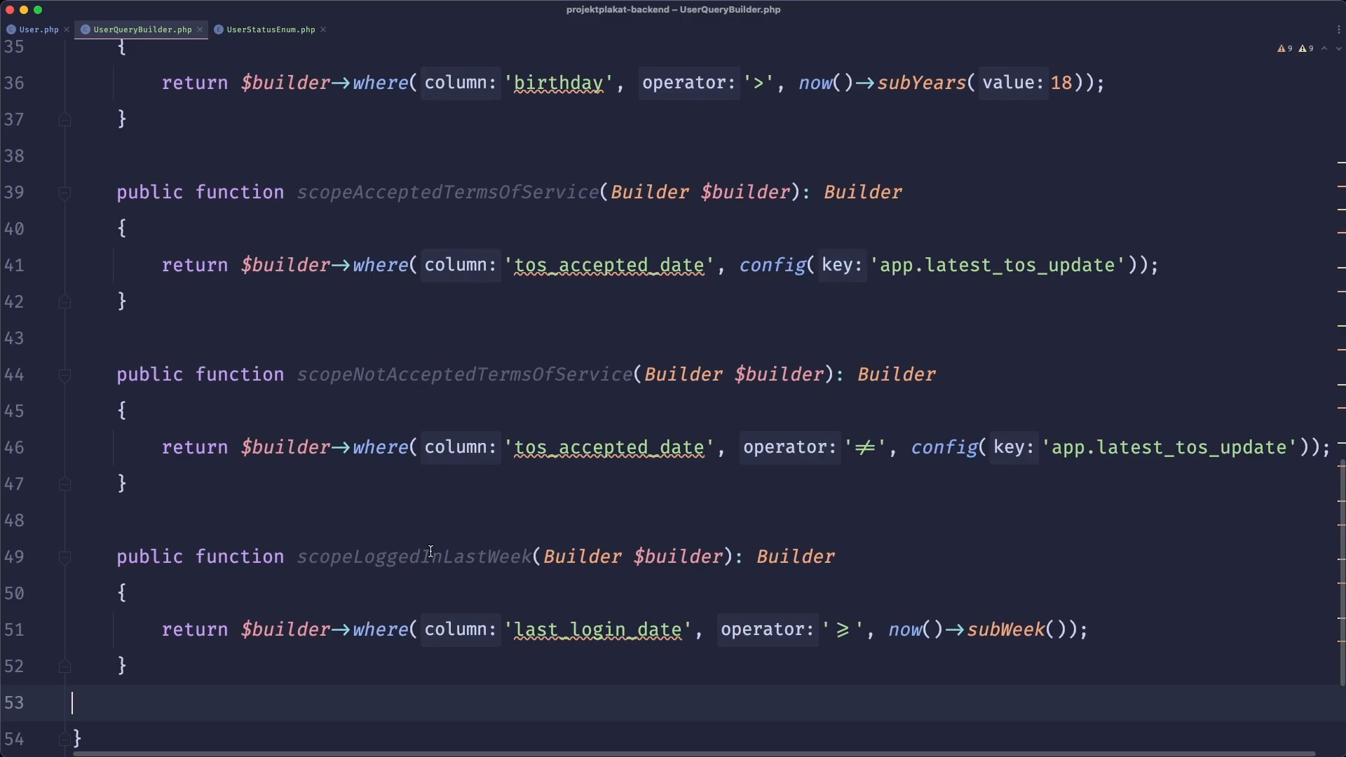
{"action": "scroll", "scroll_direction": "up", "scroll_amount": 3}
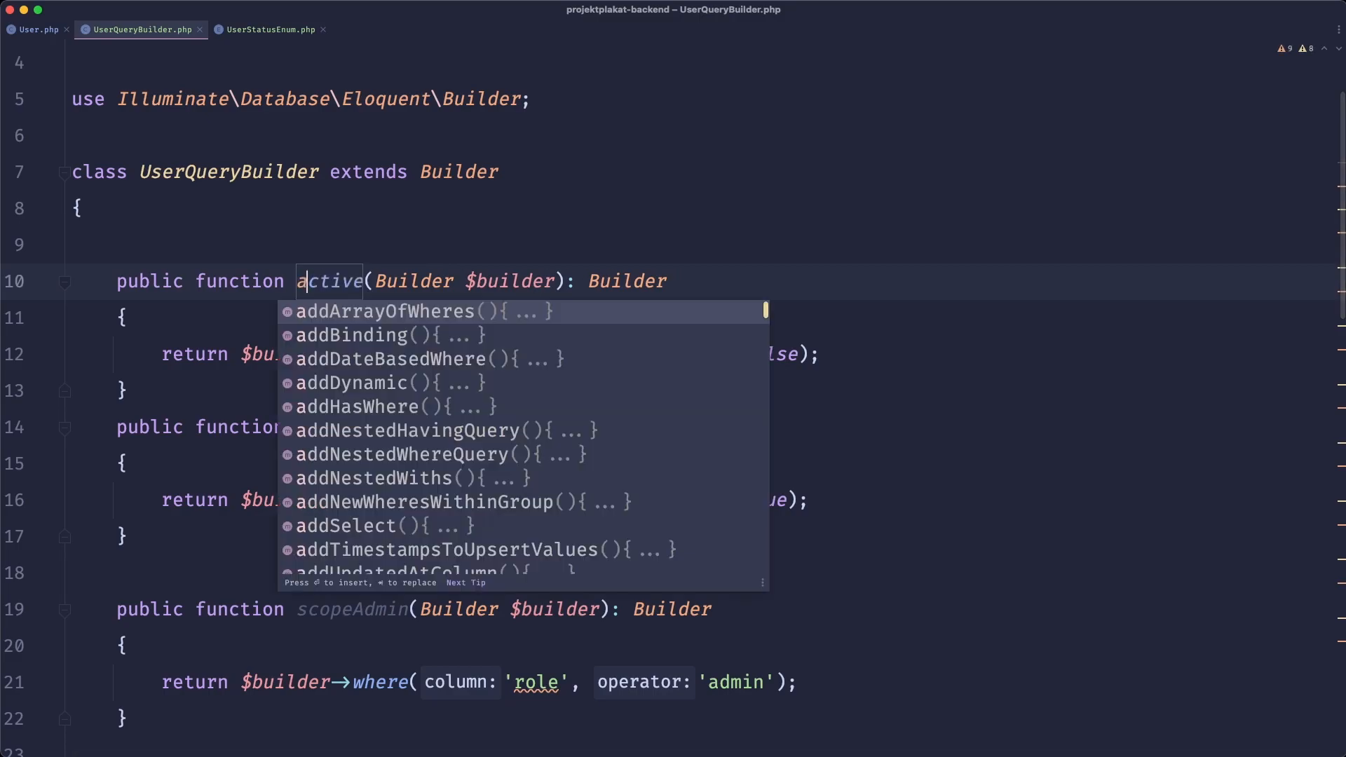
{"action": "key", "text": "Escape"}
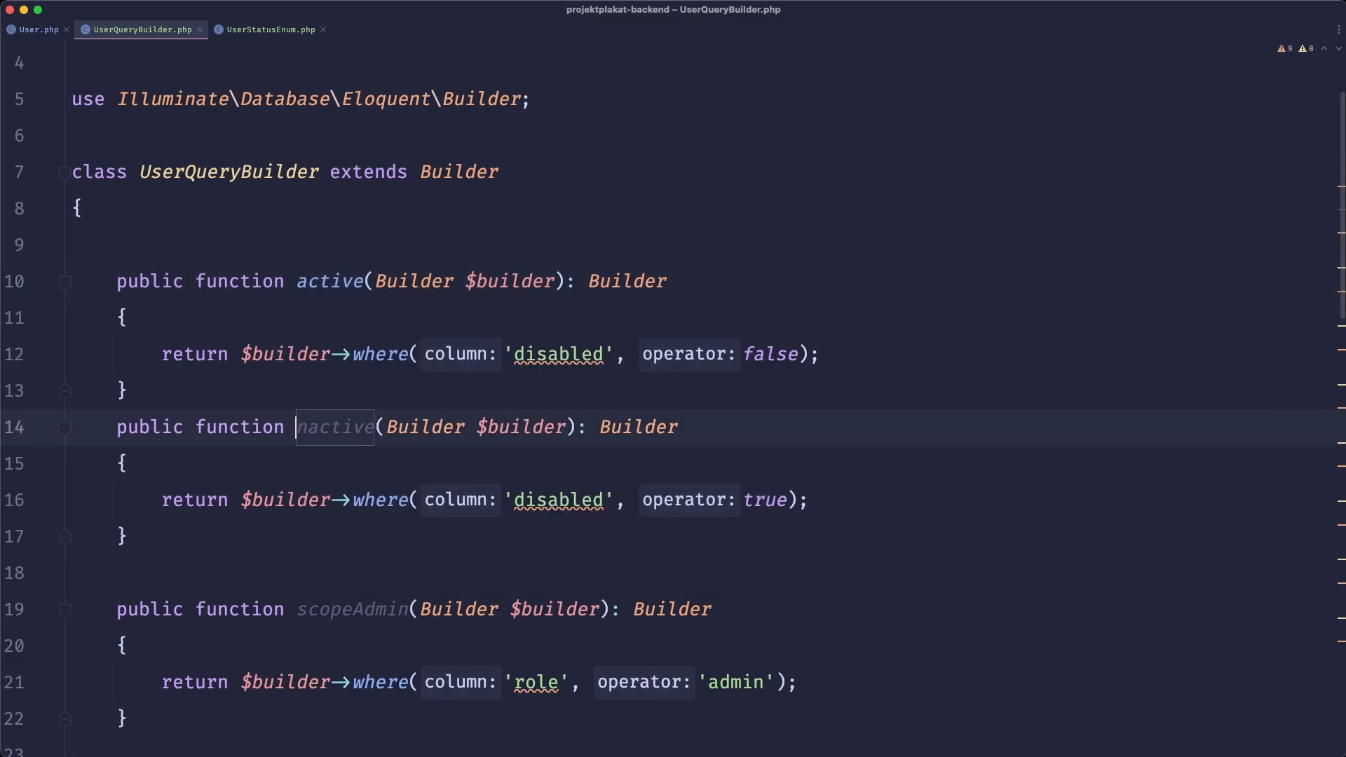
{"action": "scroll", "scroll_direction": "down", "scroll_amount": 3}
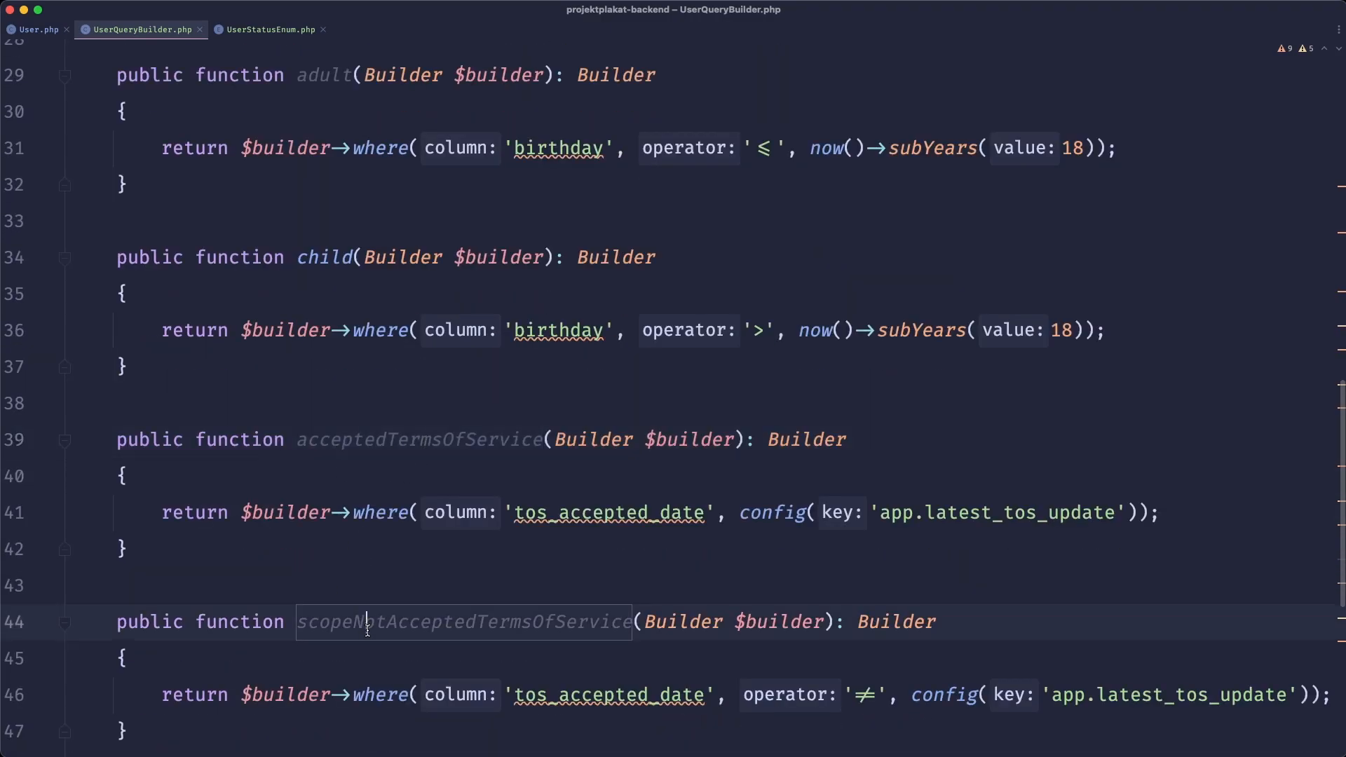
{"action": "type", "text": "n"}
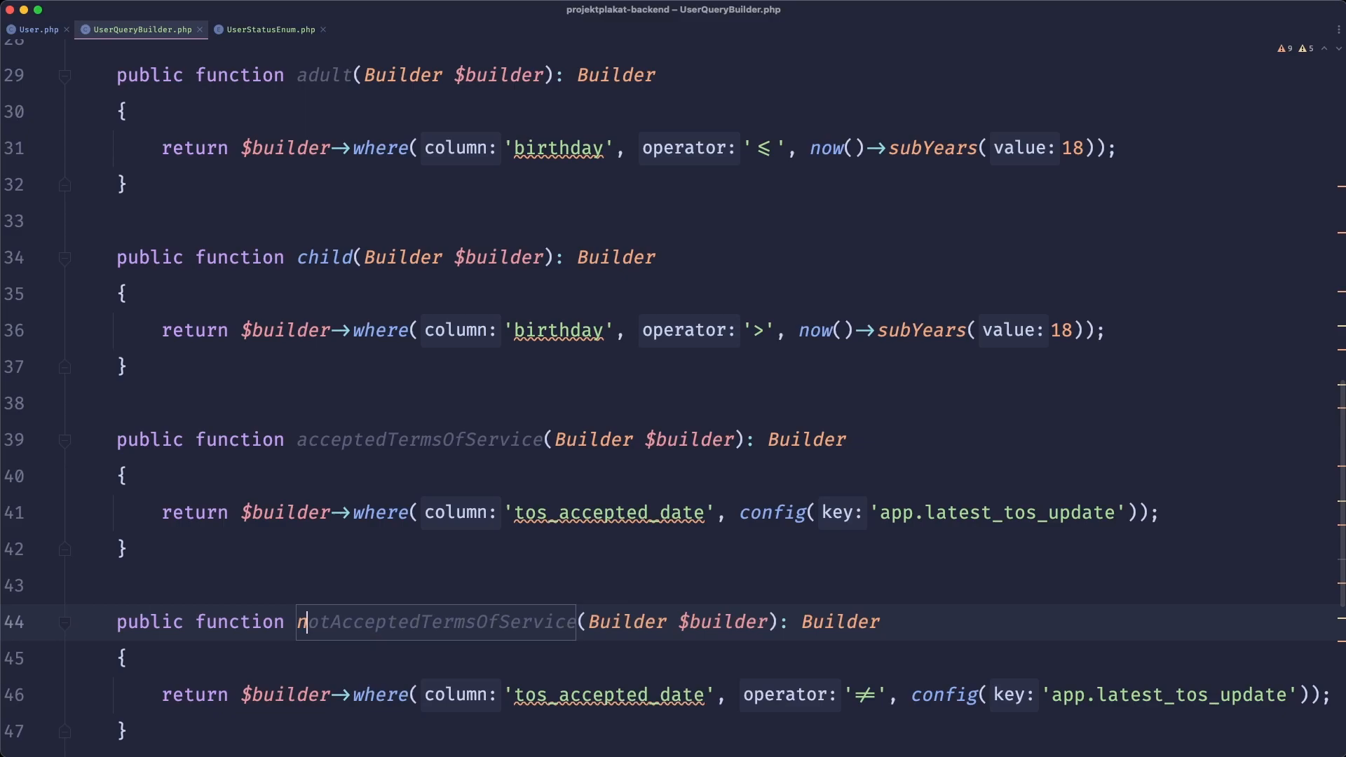
{"action": "scroll", "scroll_direction": "down", "scroll_amount": 3}
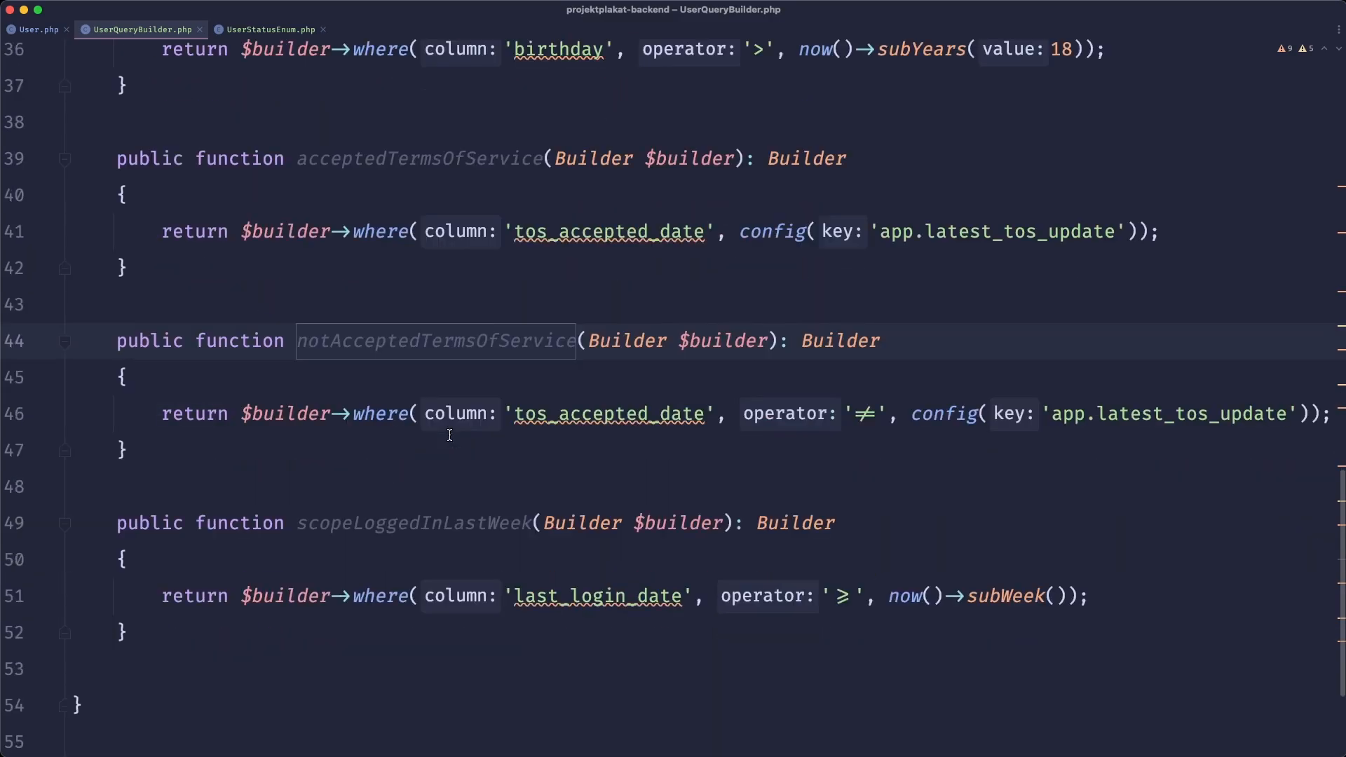
{"action": "scroll", "scroll_direction": "up", "scroll_amount": 3}
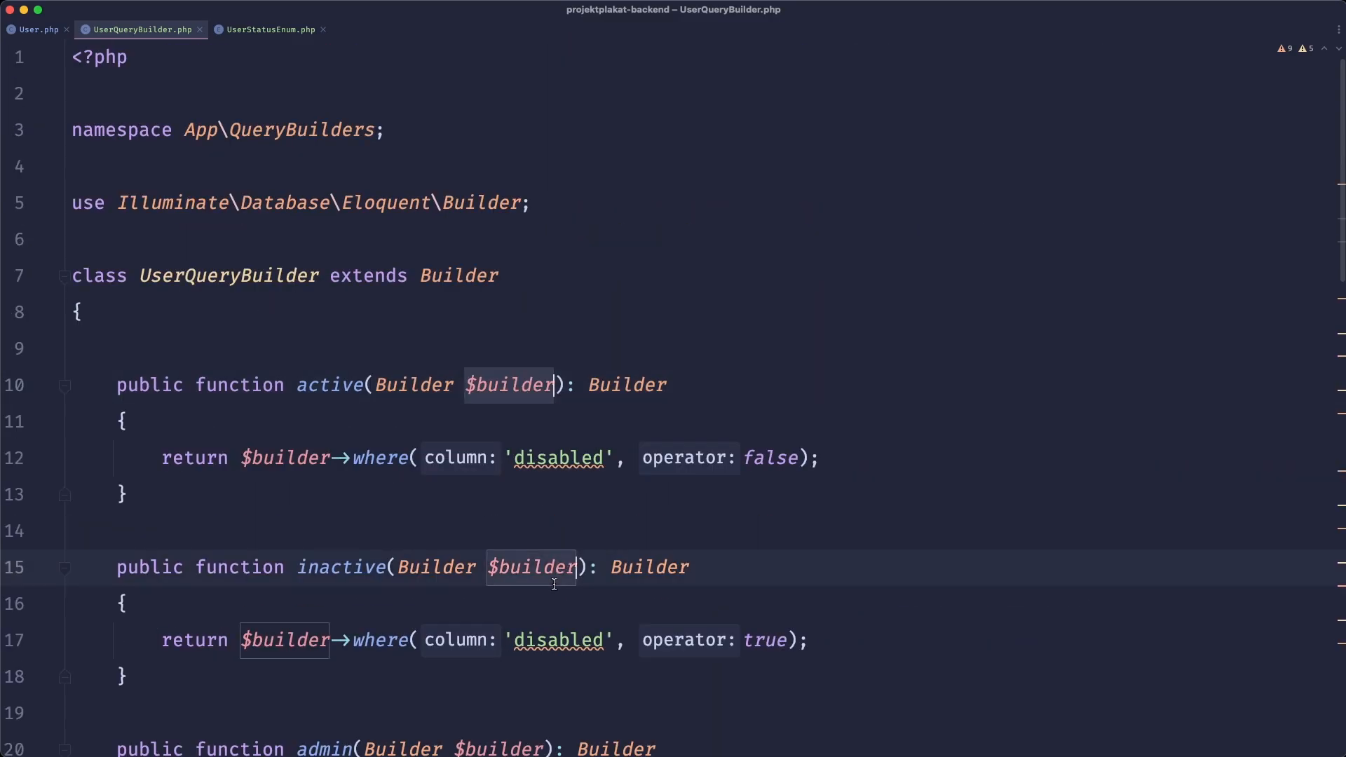
Remove every Builder $builder parameter and query through $this, including in loggedInLastWeek.
{"action": "scroll", "scroll_direction": "down", "scroll_amount": 3}
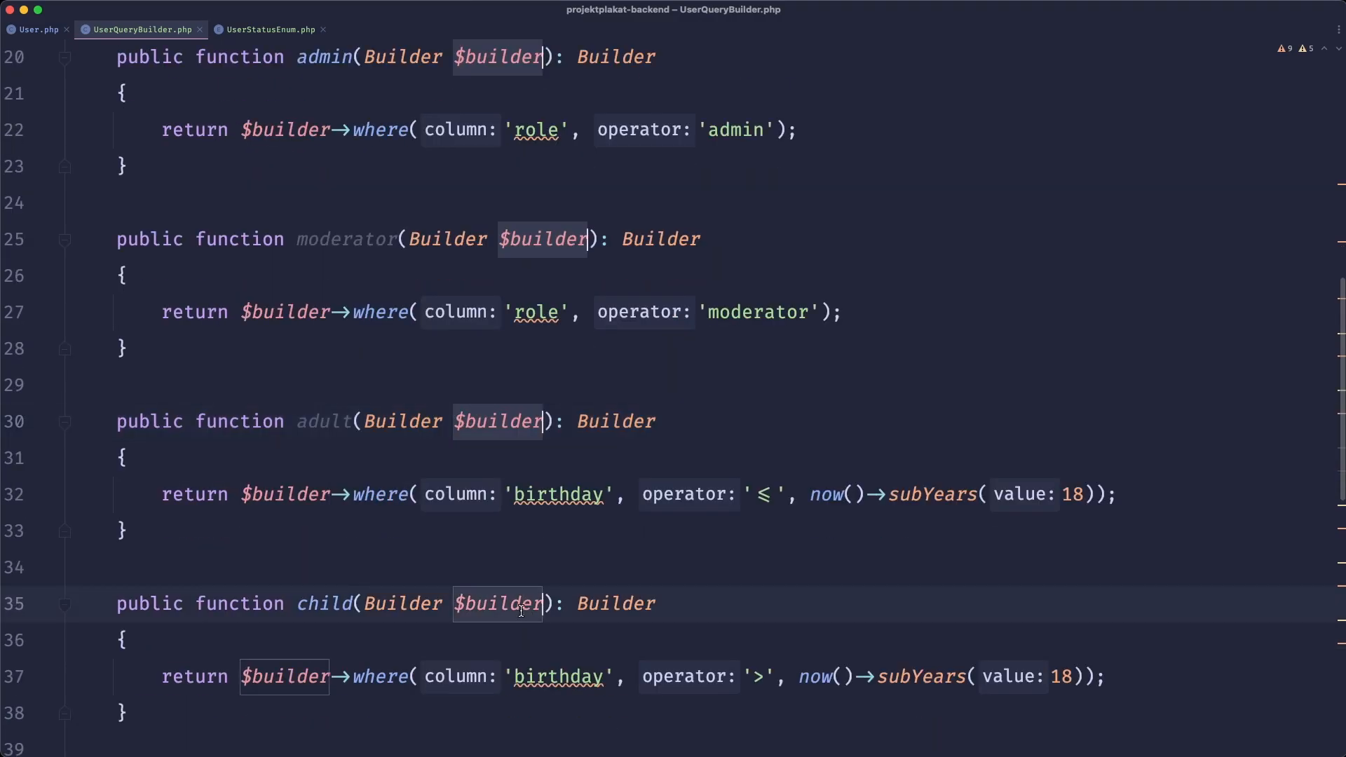
{"action": "scroll", "scroll_direction": "down", "scroll_amount": 3}
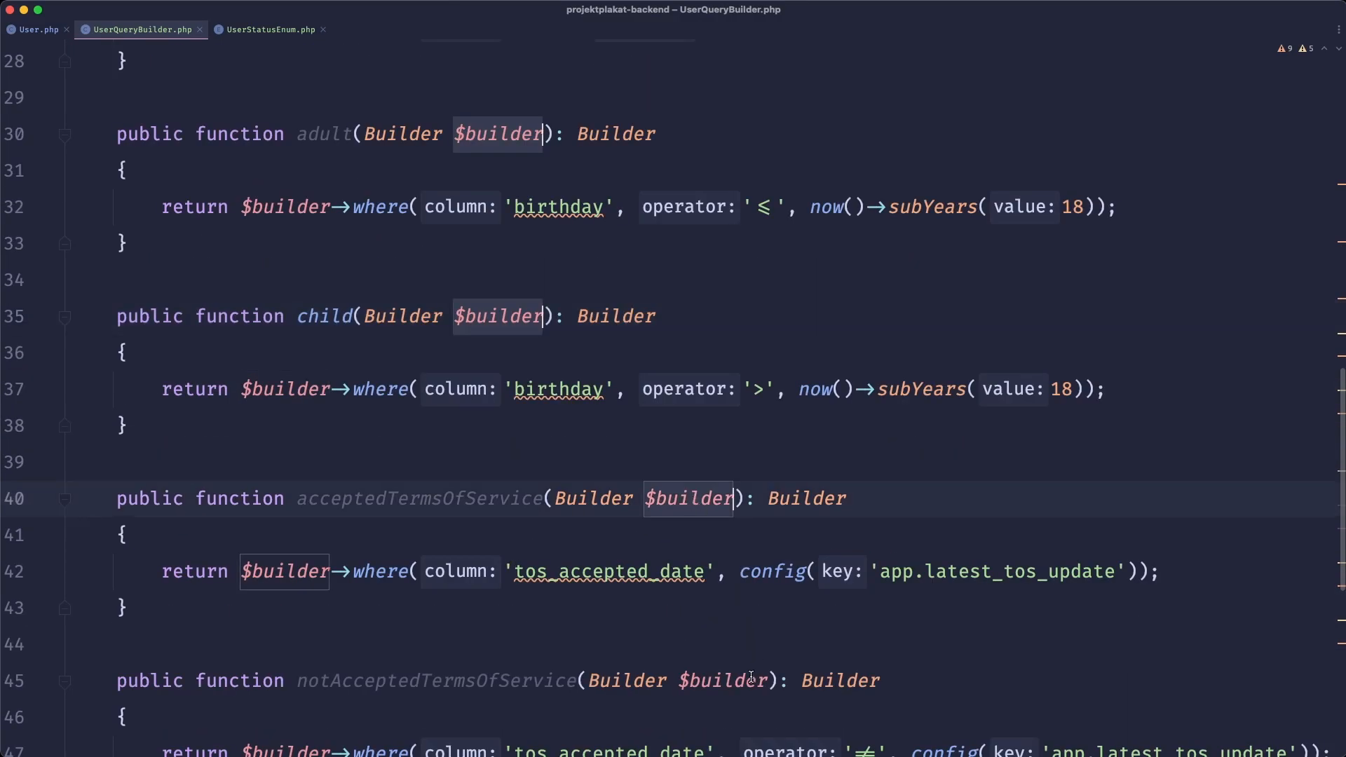
{"action": "scroll", "scroll_direction": "down", "scroll_amount": 3}
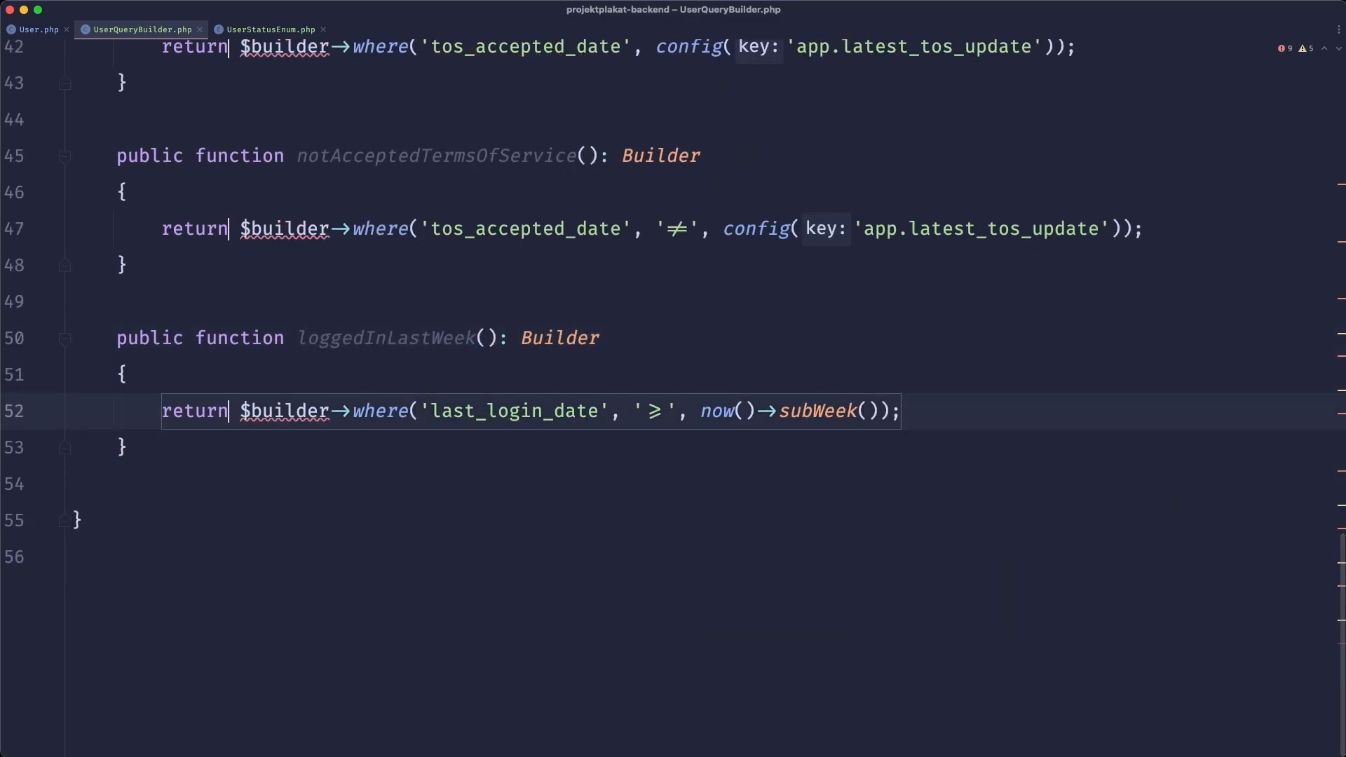
{"action": "scroll", "scroll_direction": "up", "scroll_amount": 3}
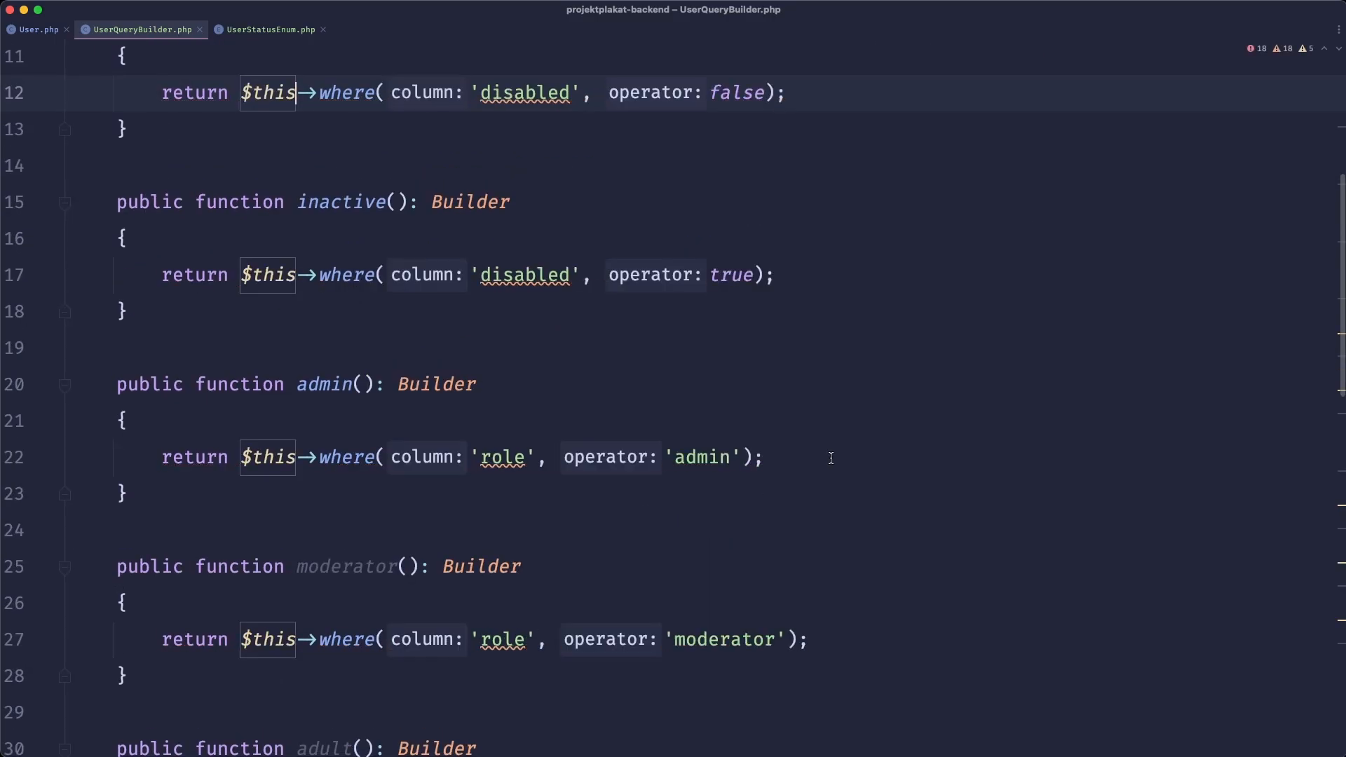
{"action": "left_click", "coordinate": [38, 30]}
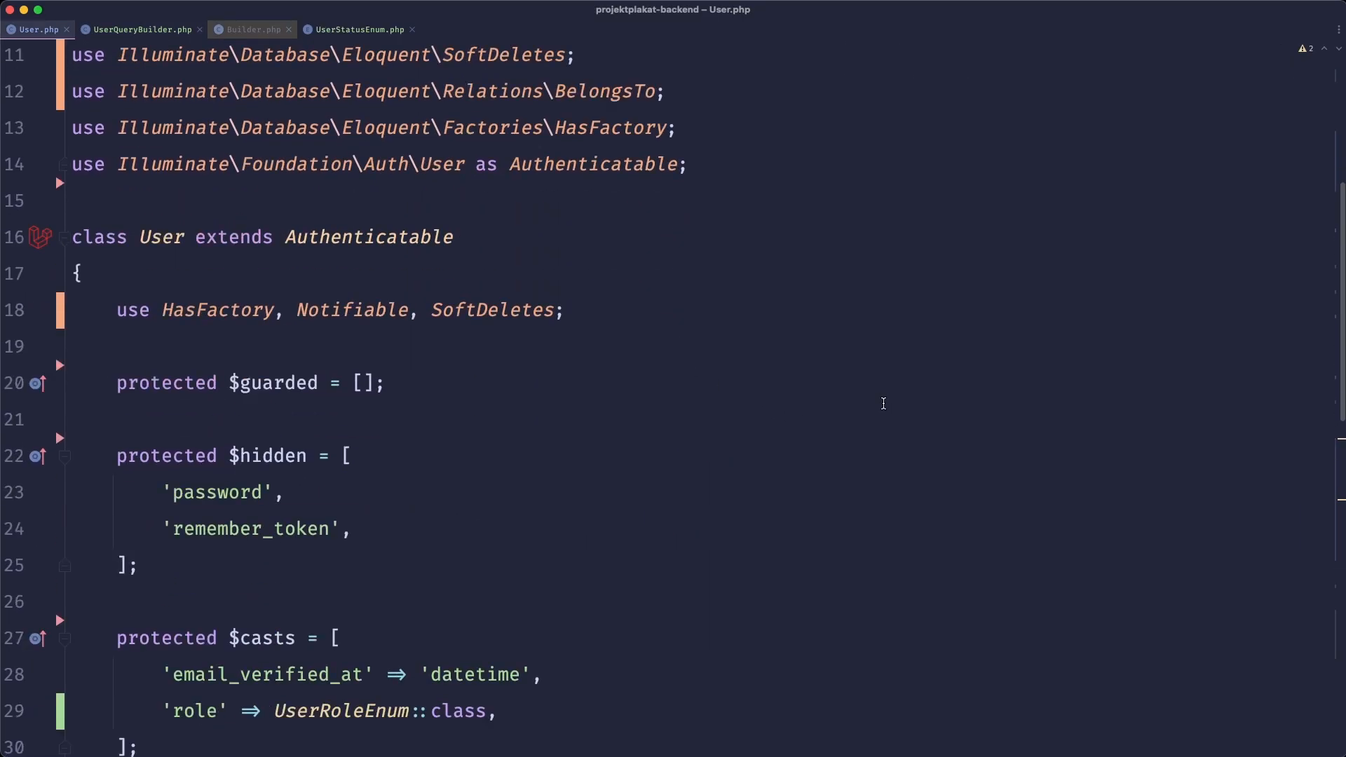
{"action": "scroll", "scroll_direction": "down", "scroll_amount": 3}
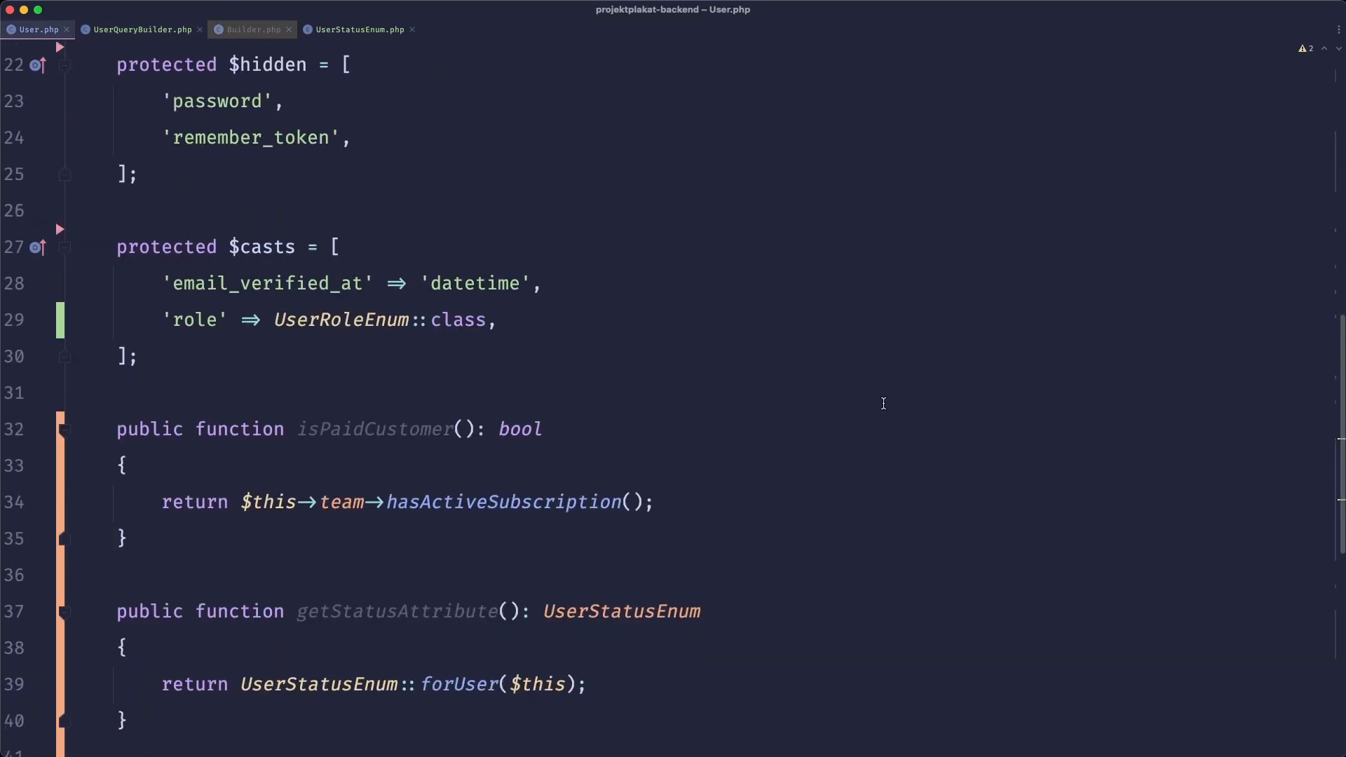
{"action": "scroll", "scroll_direction": "down", "scroll_amount": 3}
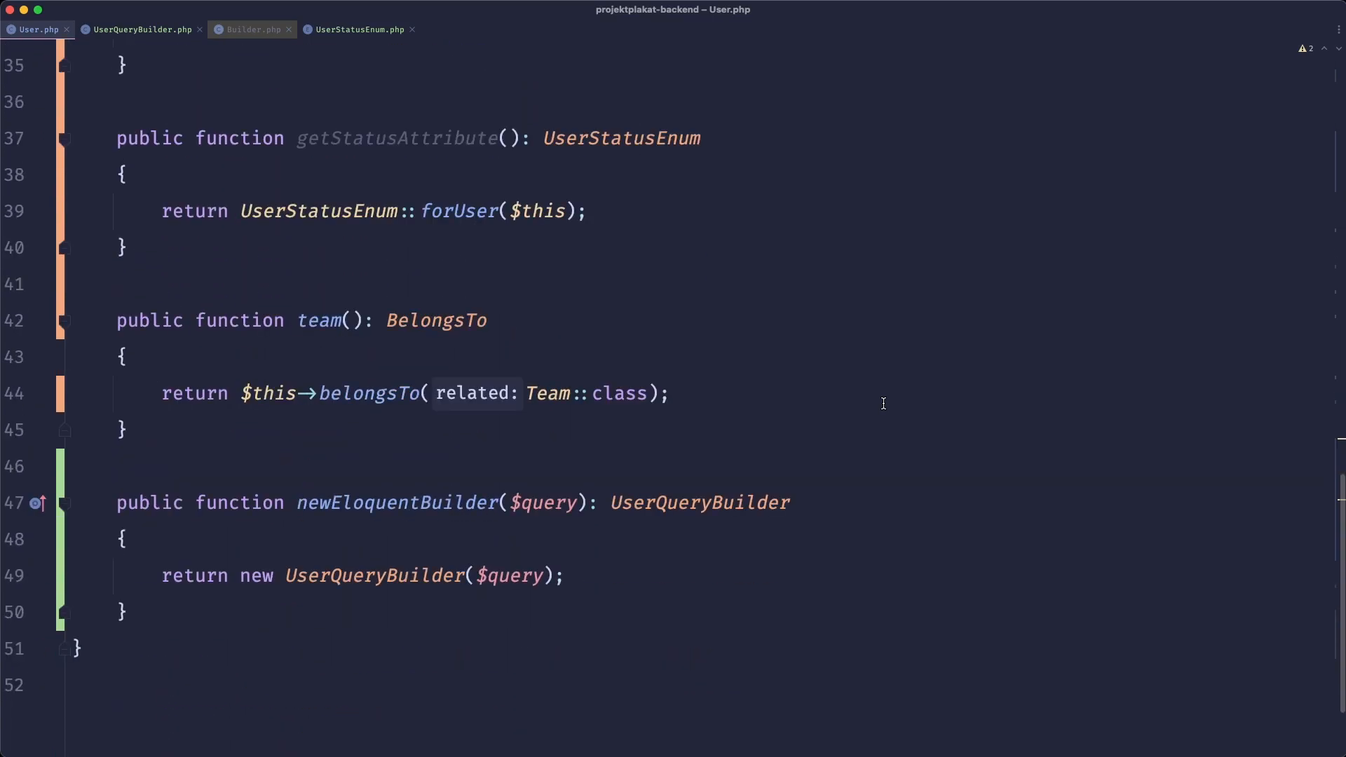
{"action": "scroll", "scroll_direction": "down", "scroll_amount": 3}
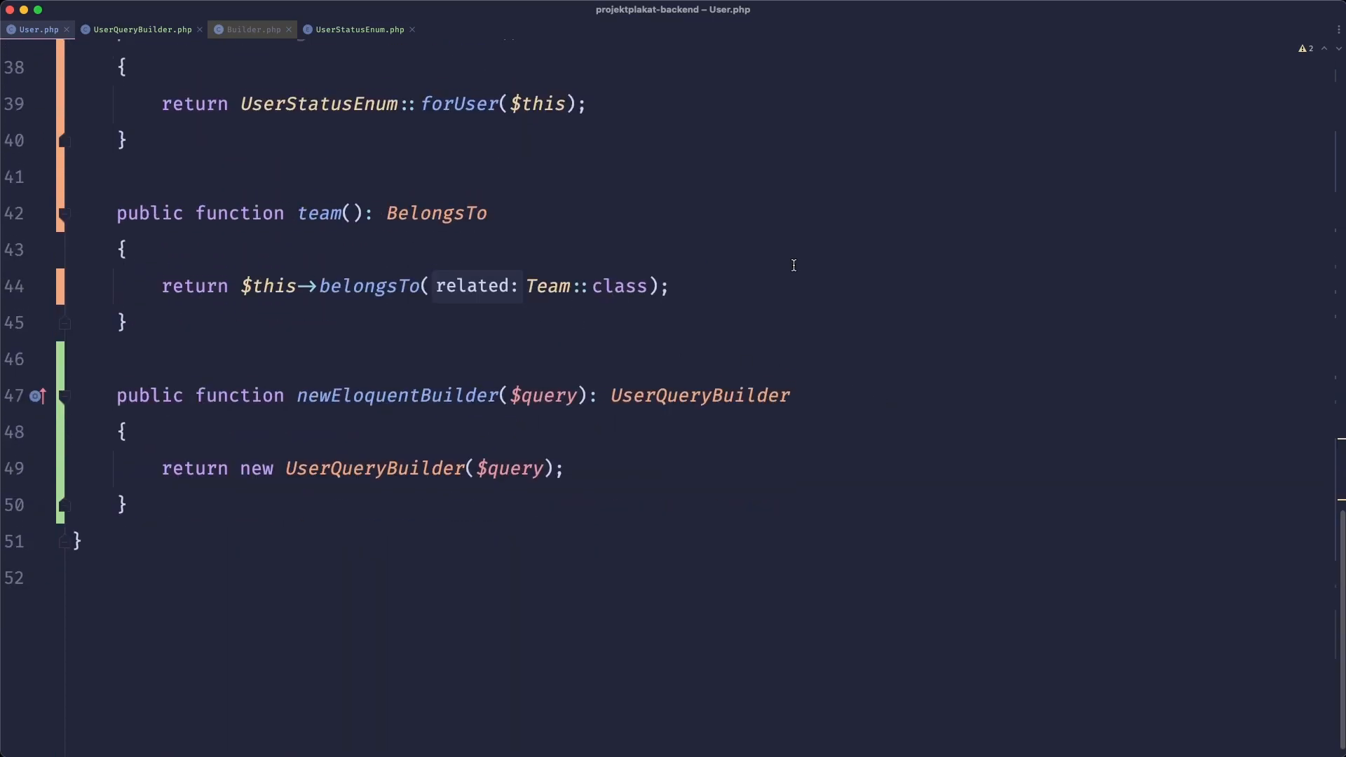
{"action": "scroll", "scroll_direction": "up", "scroll_amount": 3}
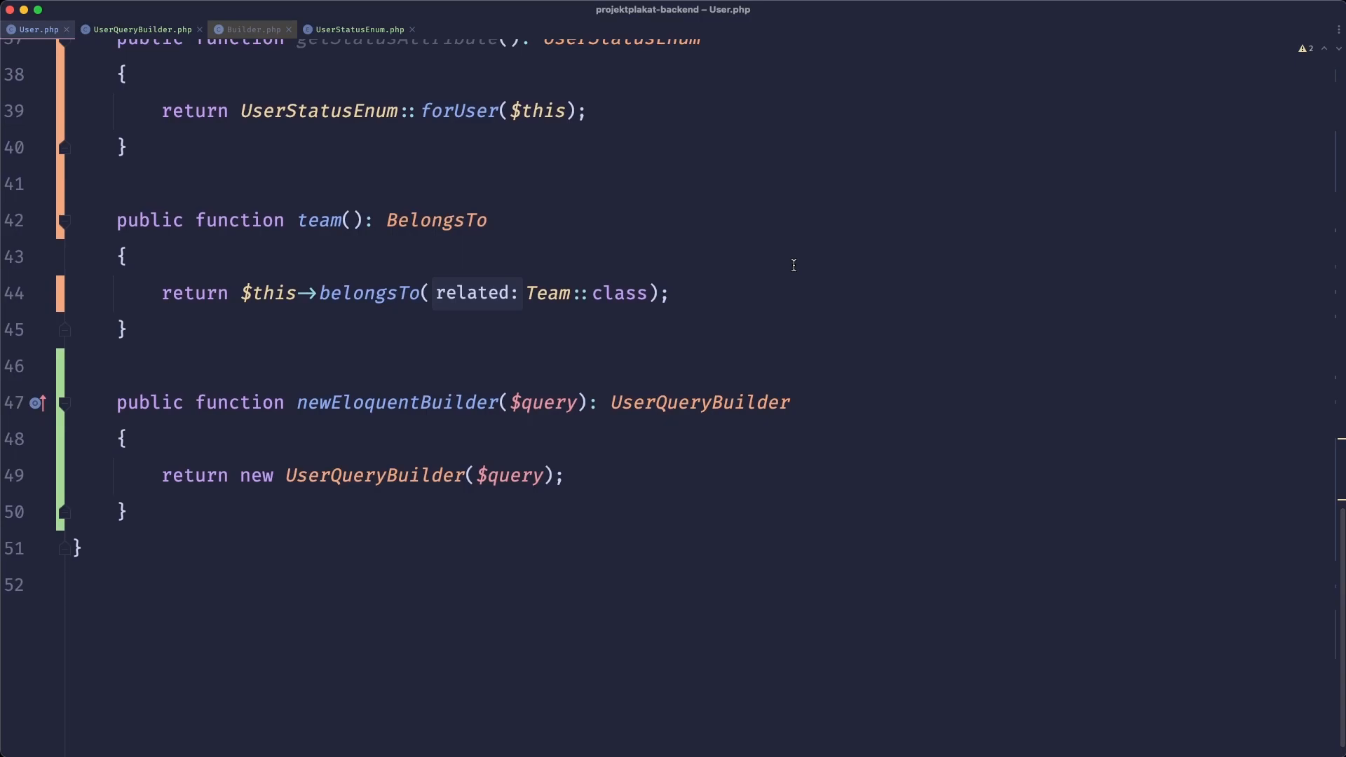
{"action": "left_click", "coordinate": [142, 28]}
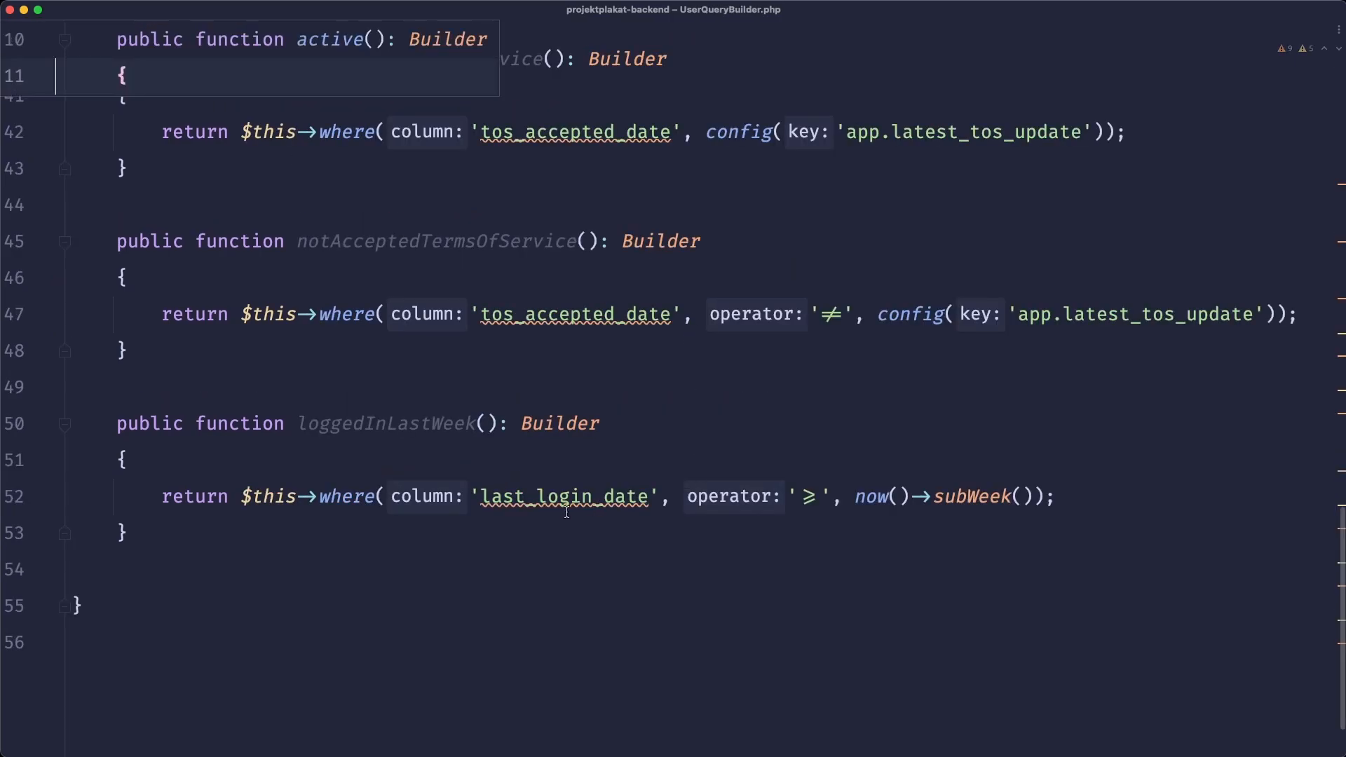
{"action": "left_click", "coordinate": [794, 532]}
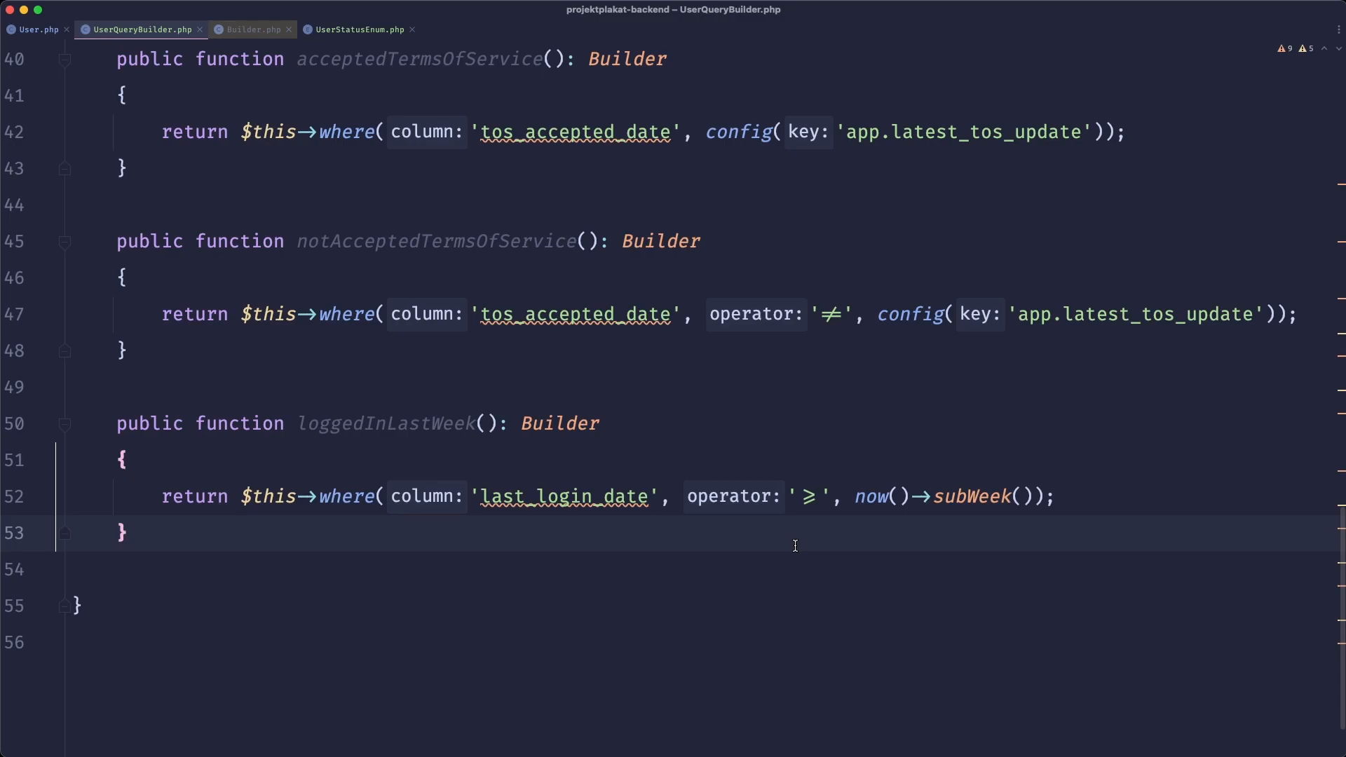
{"action": "mouse_move", "coordinate": [313, 278]}
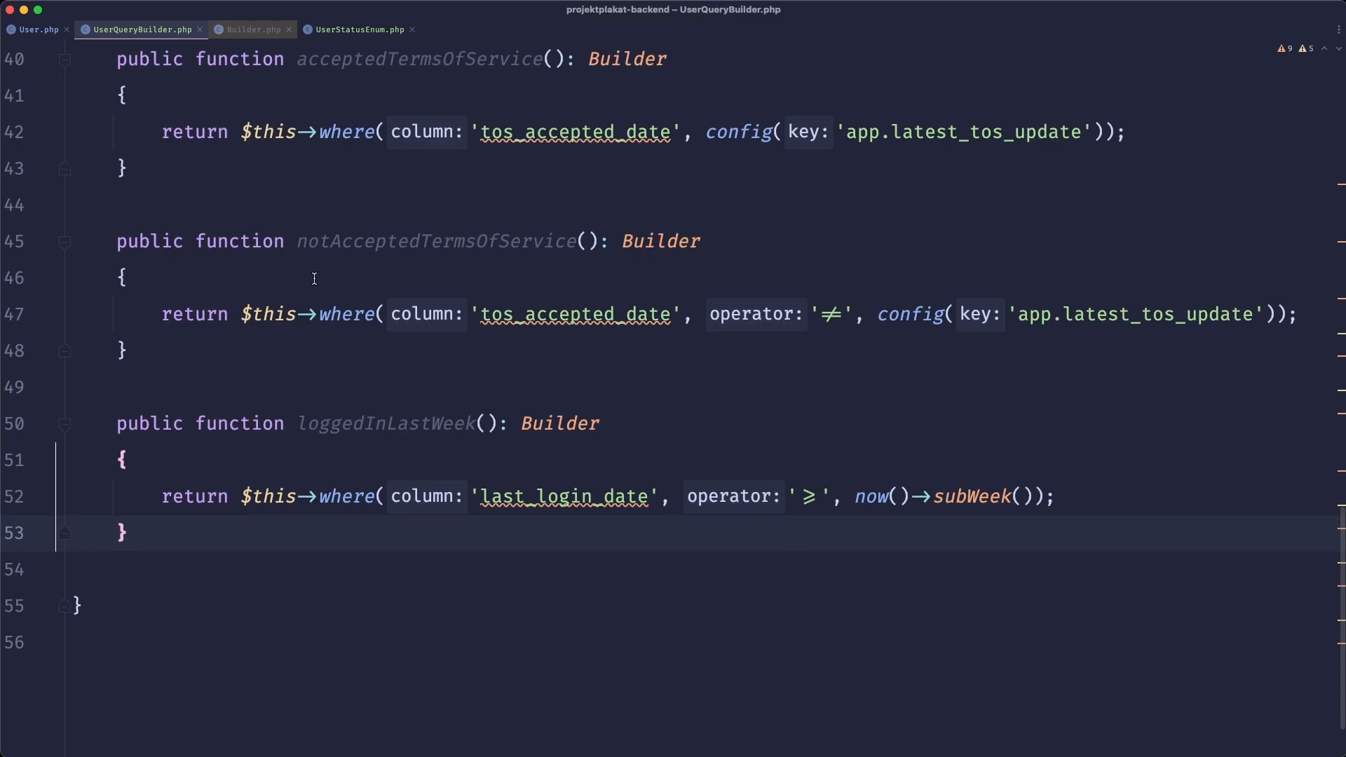
{"action": "left_click", "coordinate": [39, 28]}
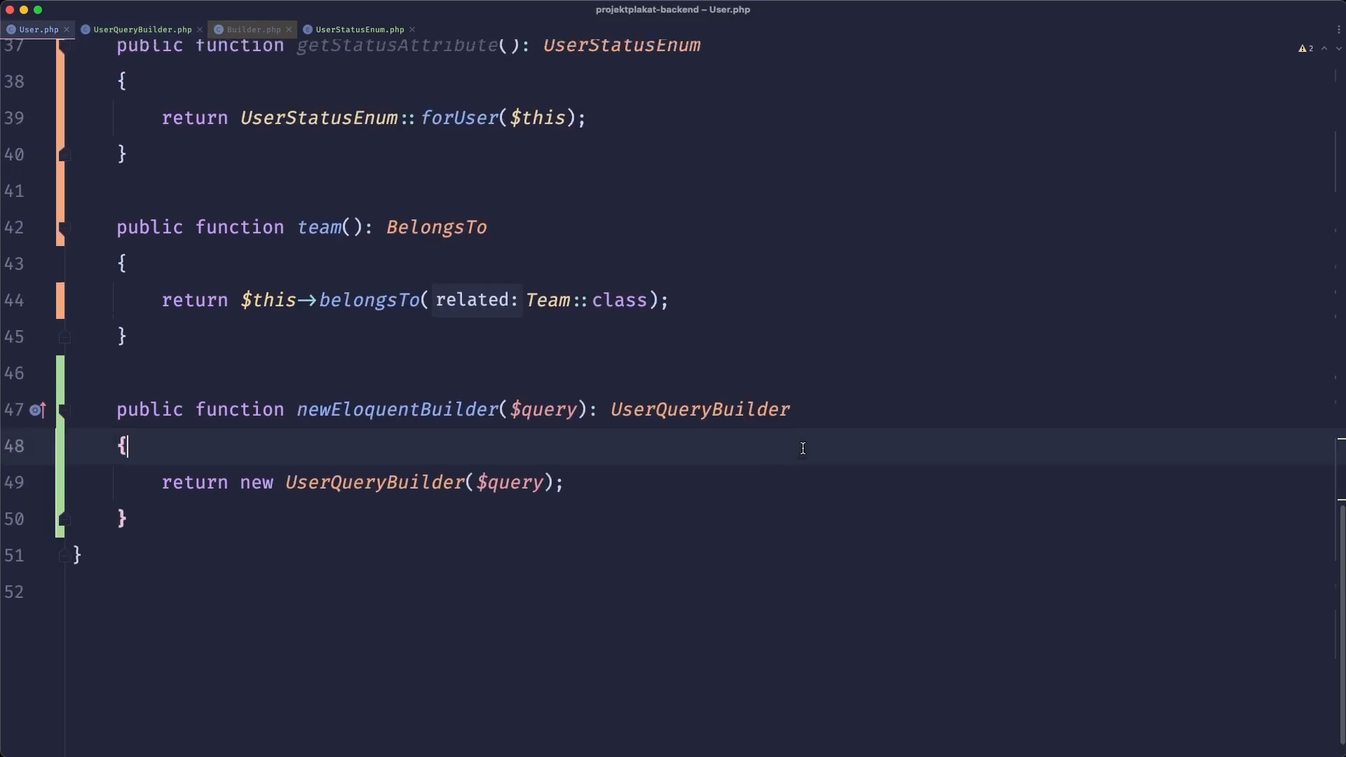
{"action": "scroll", "scroll_direction": "up", "scroll_amount": 3}
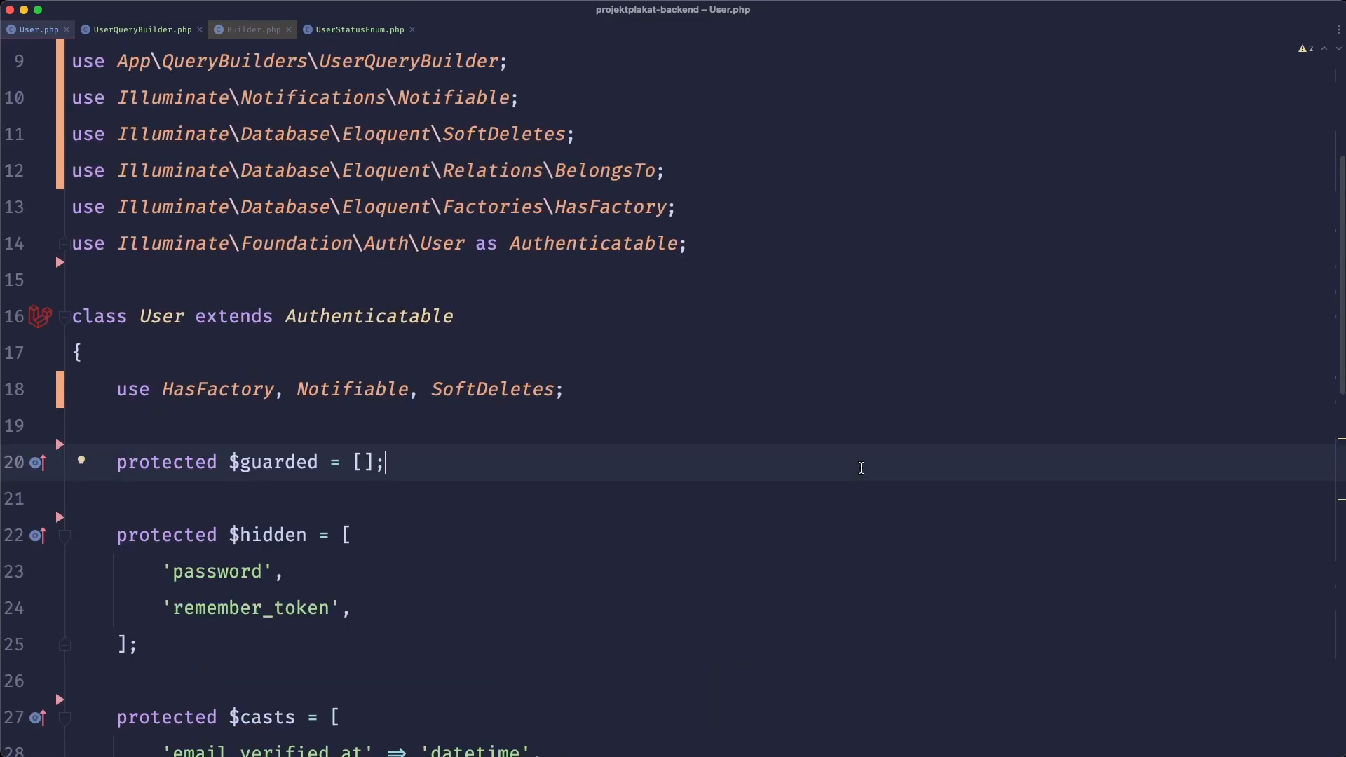